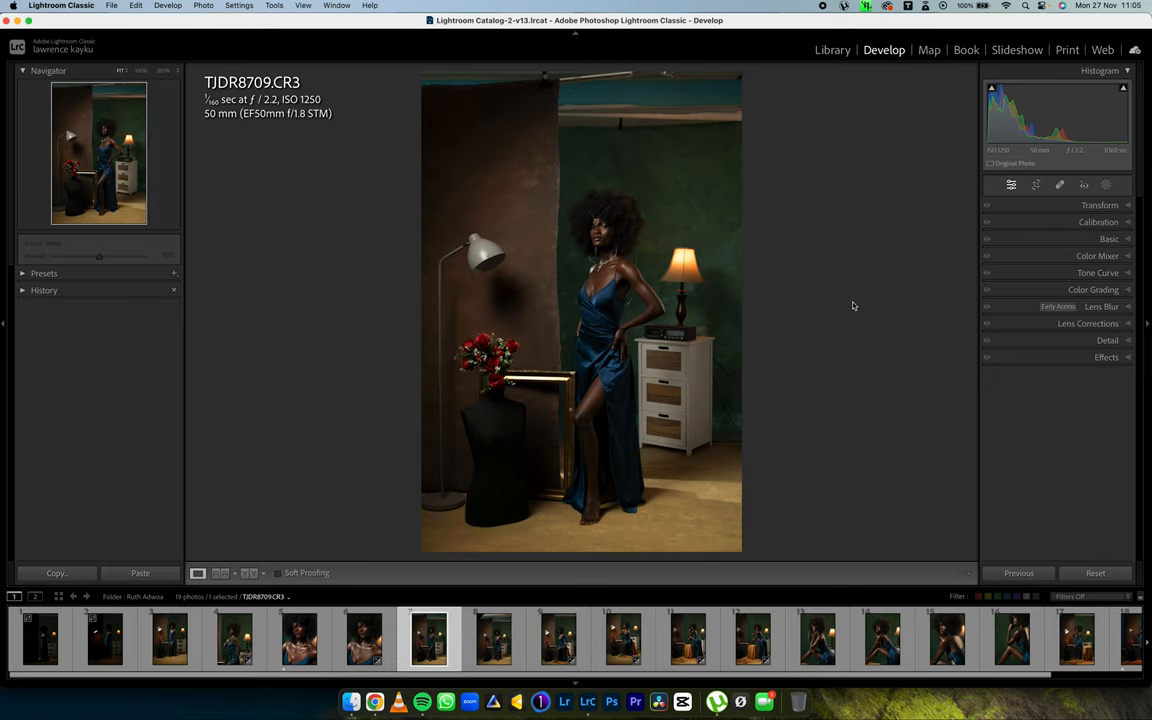
{"action": "mouse_move", "coordinate": [856, 304]}
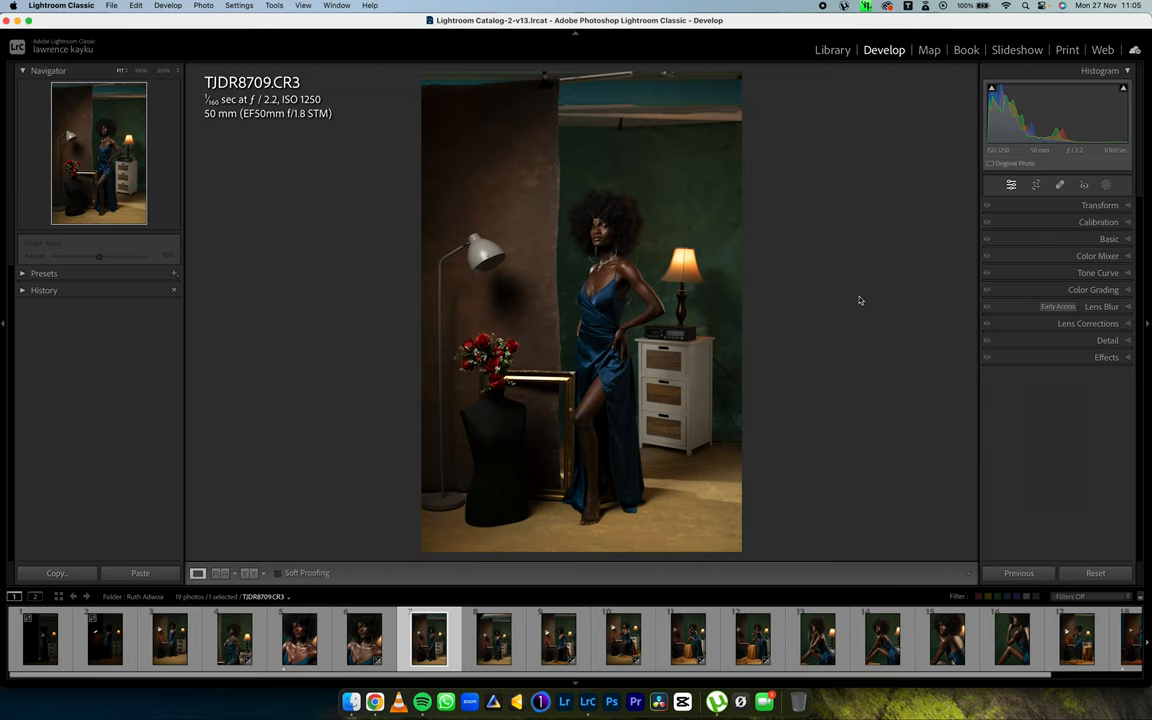
{"action": "mouse_move", "coordinate": [864, 300]}
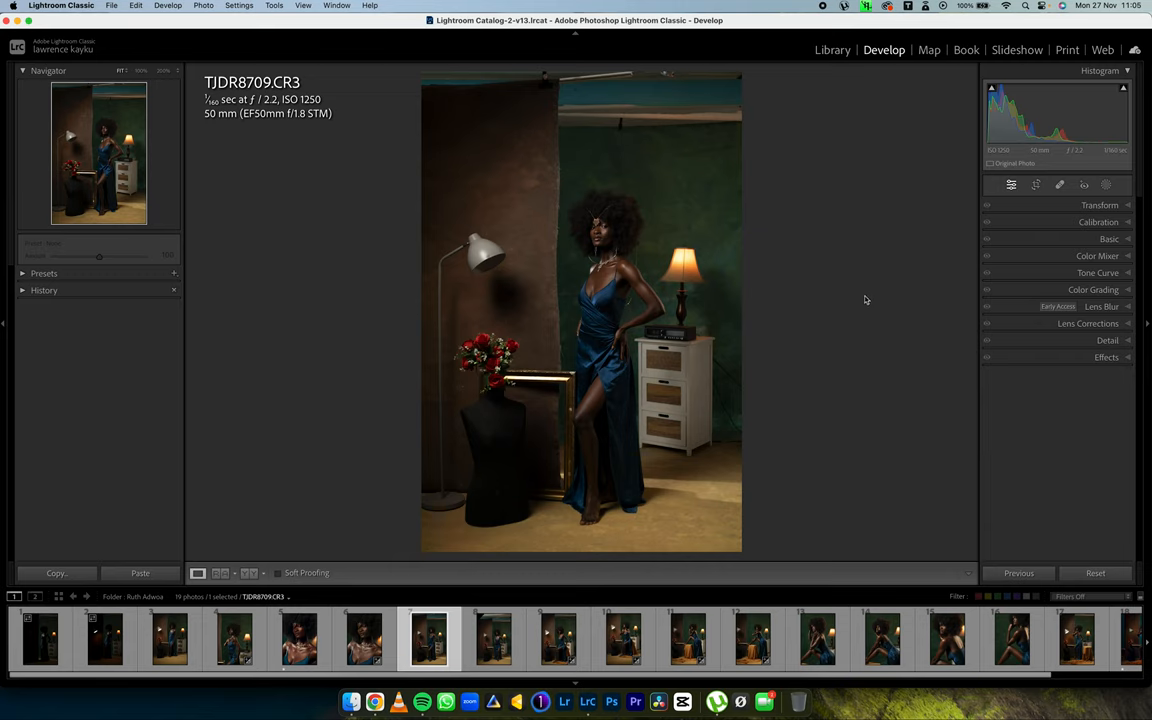
{"action": "mouse_move", "coordinate": [966, 248]}
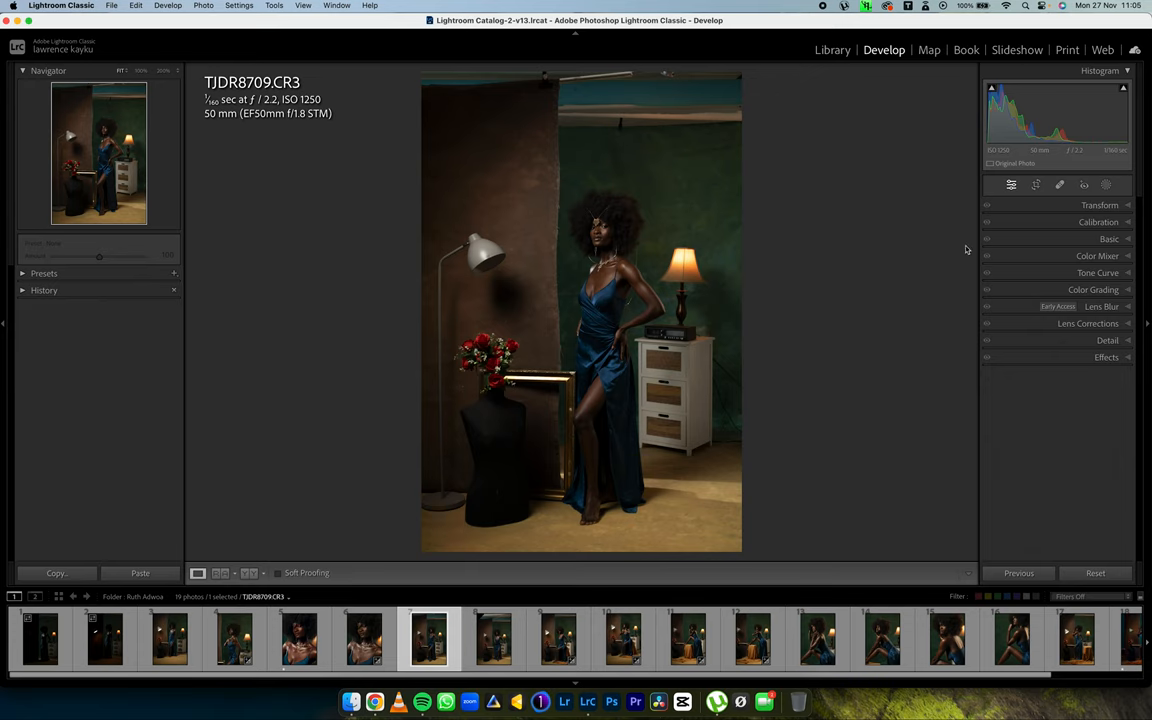
- Expand the Basic panel in the Develop module for the blue-dress portrait
{"action": "left_click", "coordinate": [1108, 240]}
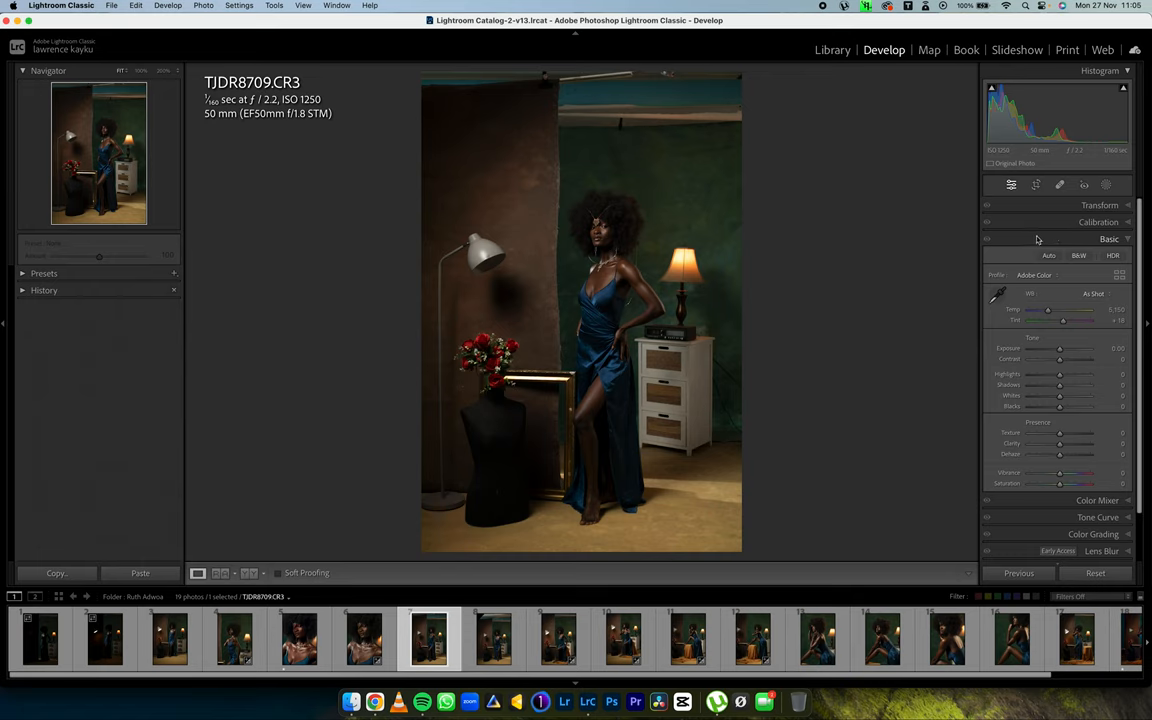
{"action": "mouse_move", "coordinate": [992, 278]}
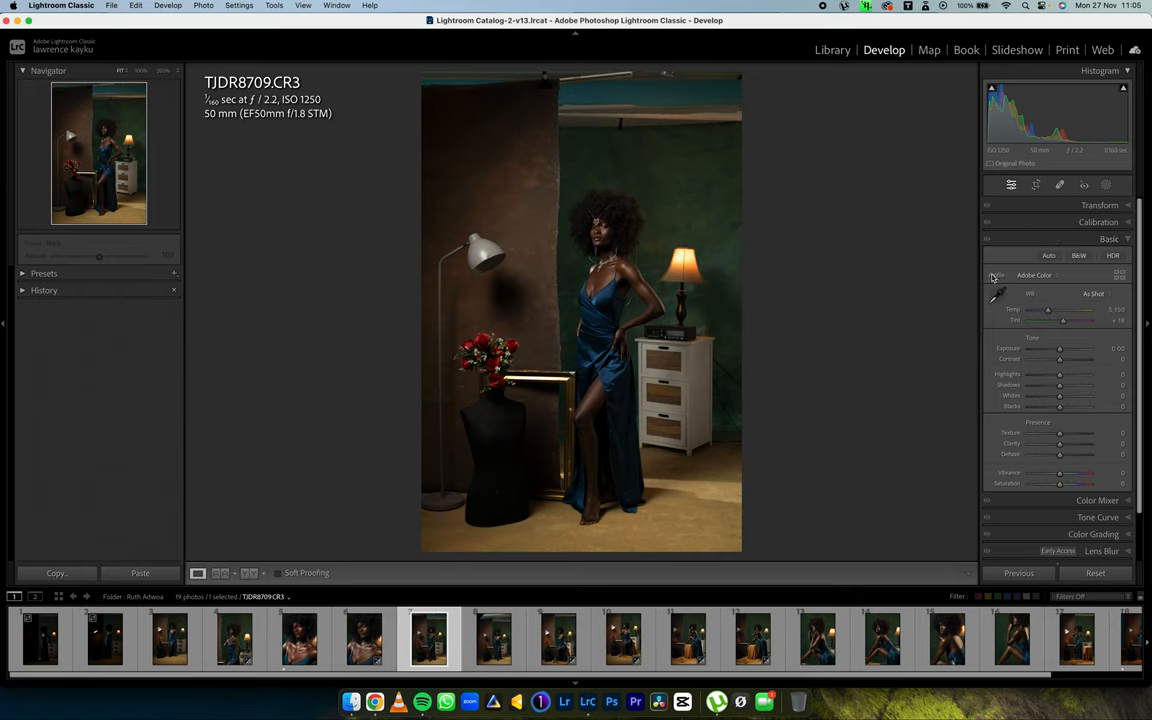
{"action": "mouse_move", "coordinate": [988, 284]}
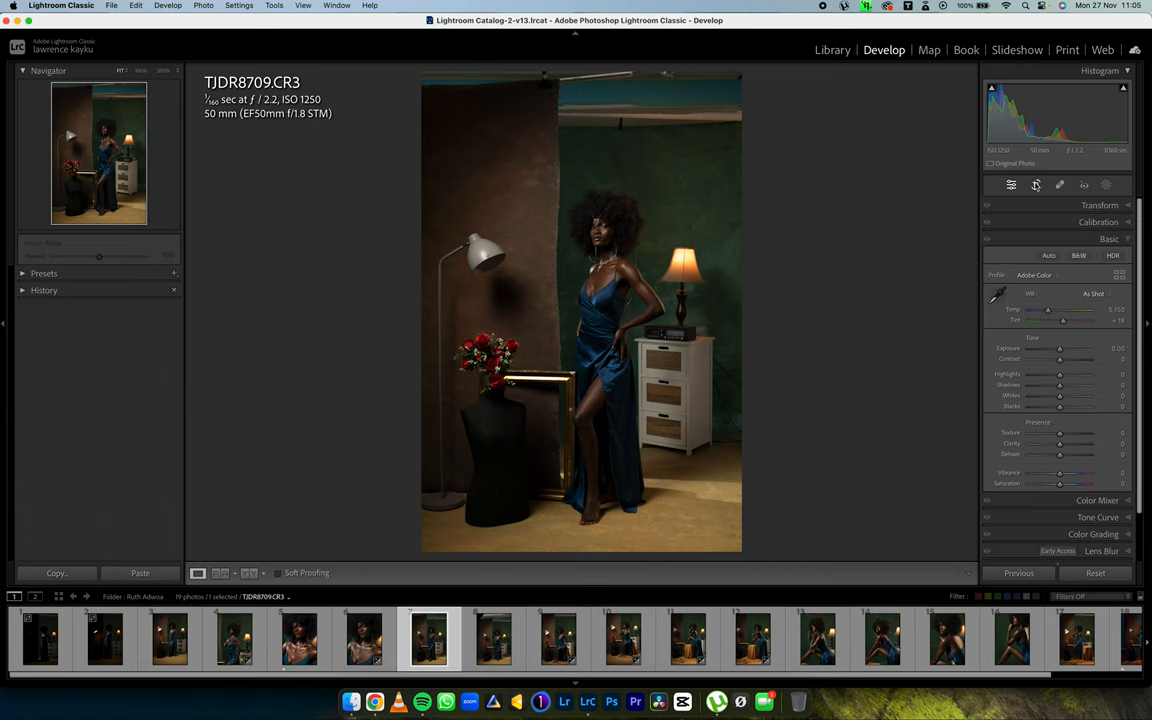
- Crop the portrait to a 4 x 5 / 8 x 10 aspect ratio with the Crop Overlay
{"action": "left_click", "coordinate": [1036, 184]}
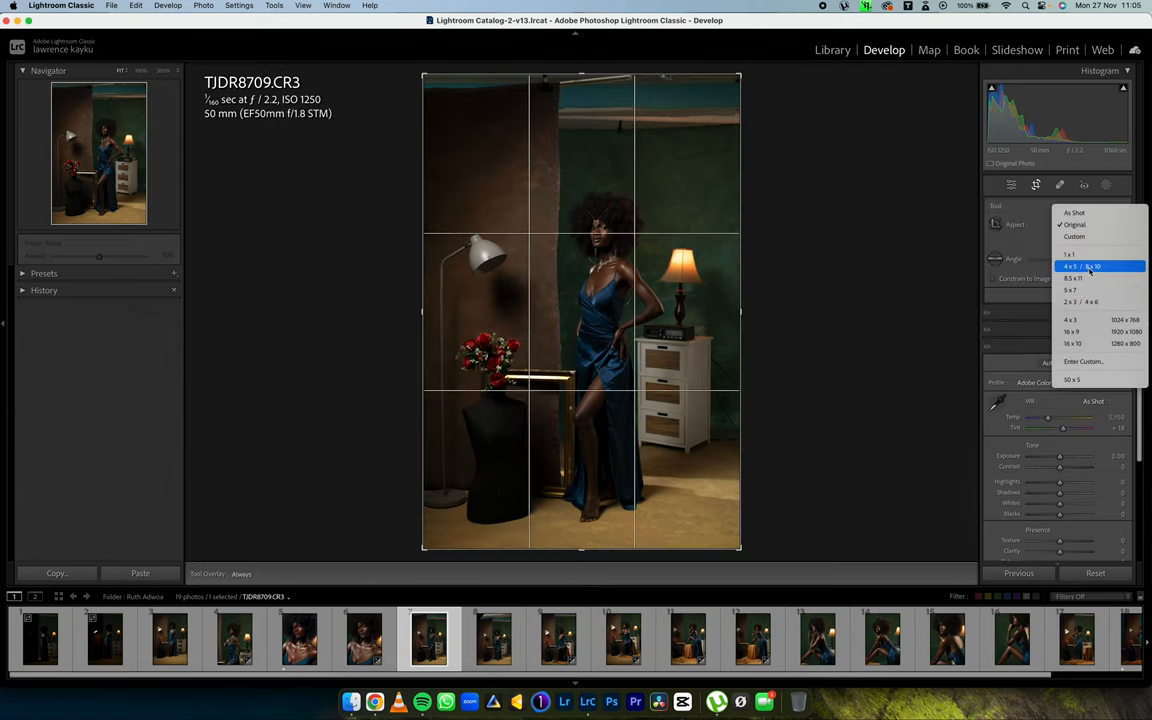
{"action": "left_click", "coordinate": [1082, 266]}
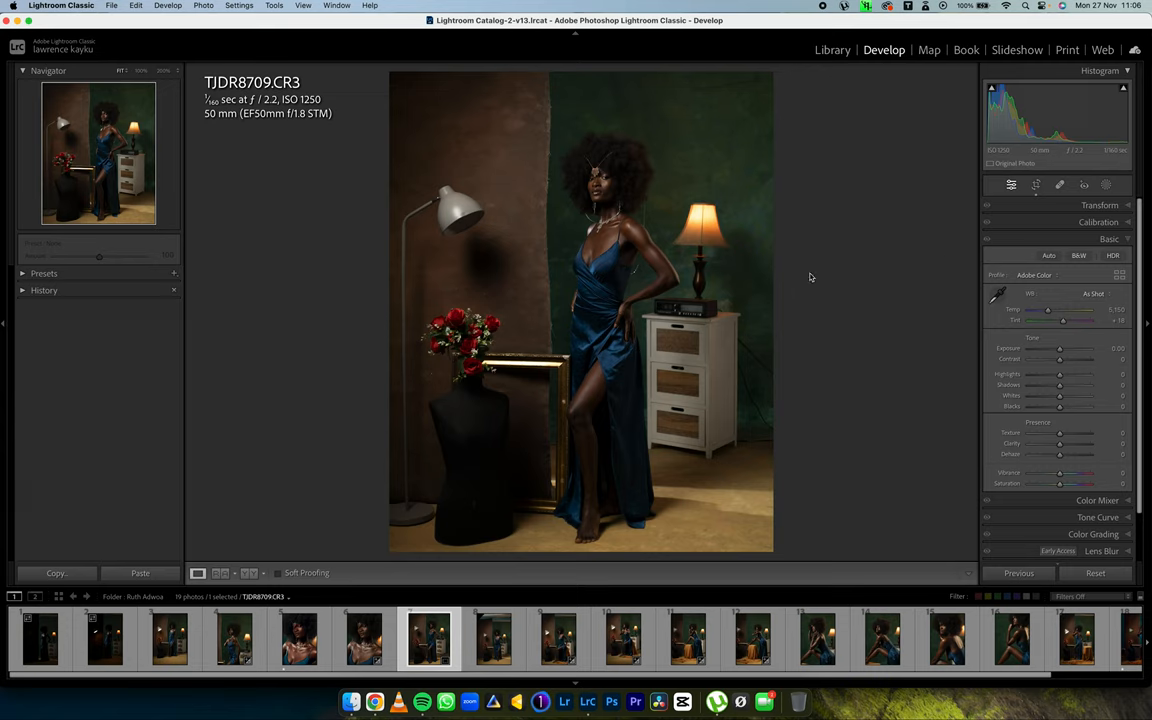
{"action": "mouse_move", "coordinate": [756, 308]}
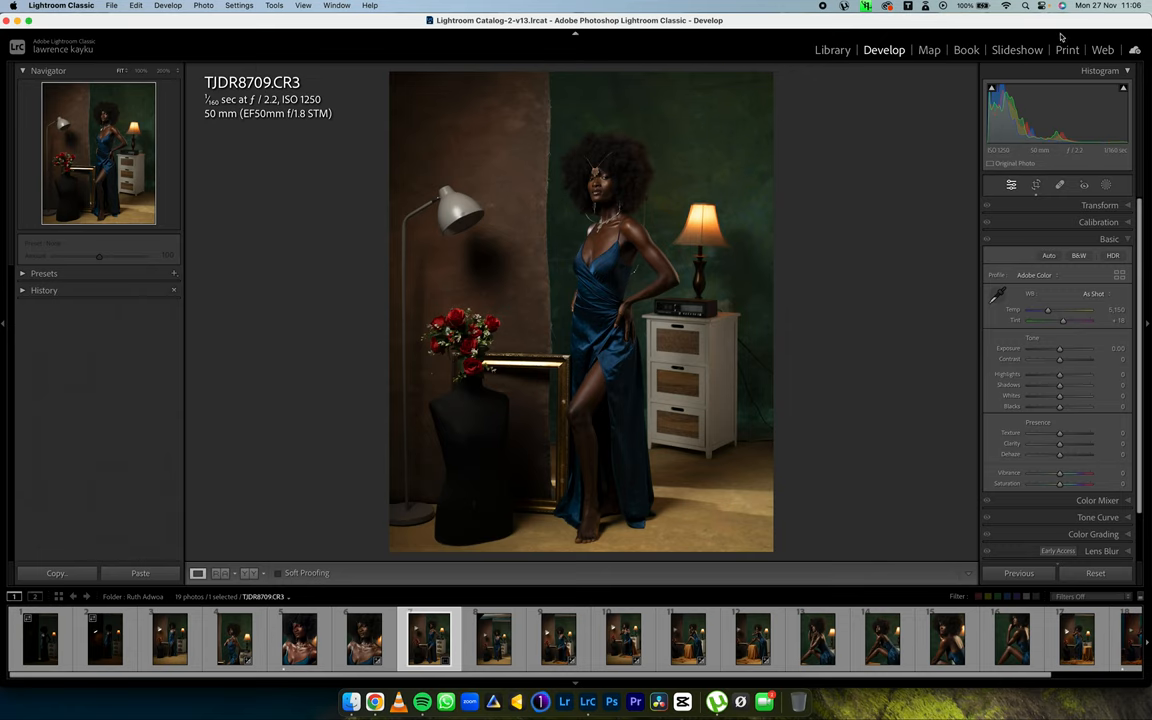
{"action": "mouse_move", "coordinate": [846, 280]}
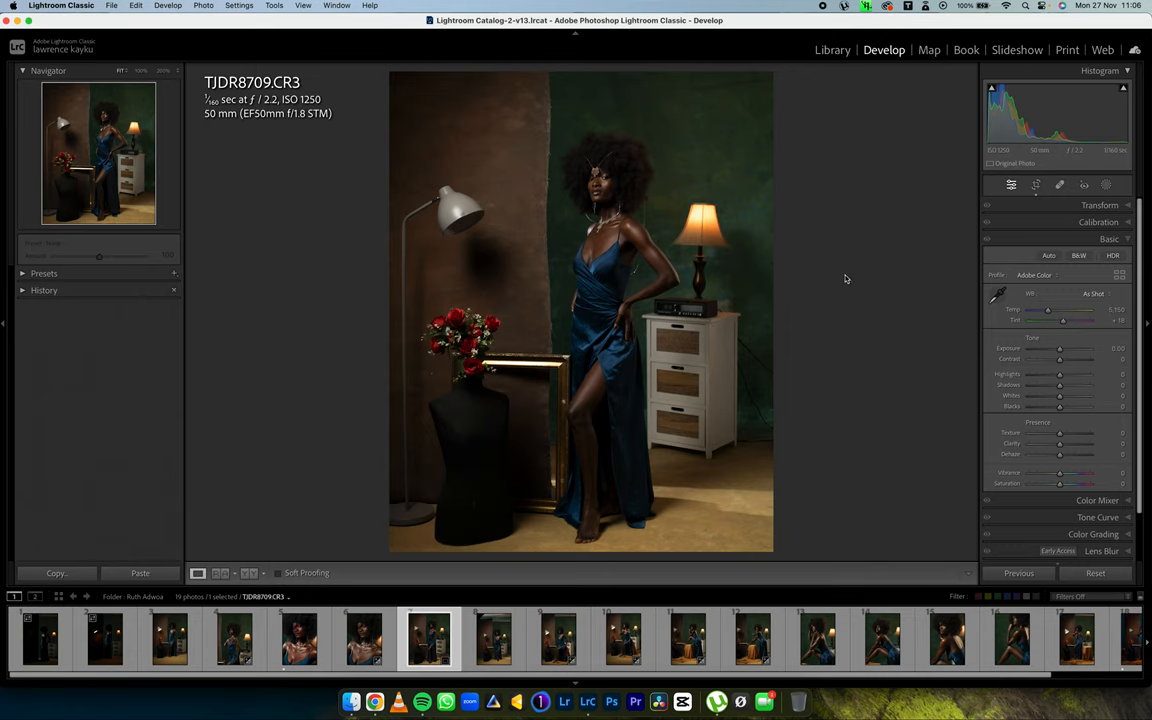
{"action": "mouse_move", "coordinate": [736, 308]}
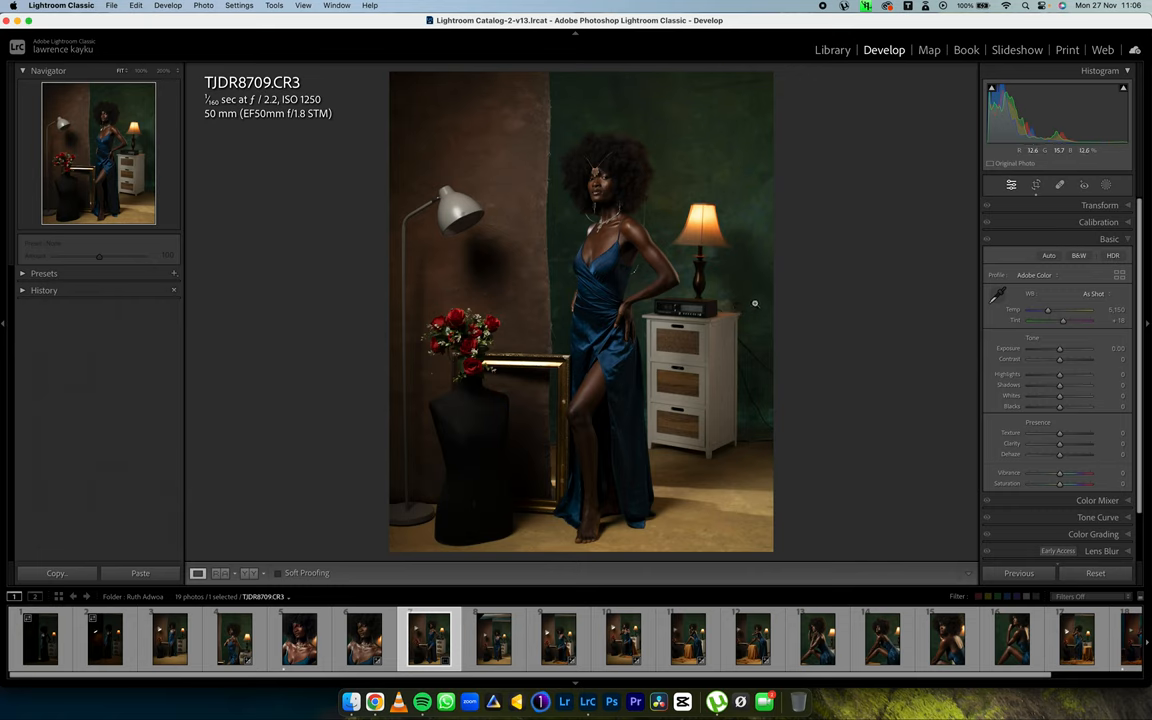
- Collapse Basic, enable Solo Mode for panels, and preview the Transform settings
{"action": "left_click", "coordinate": [1108, 238]}
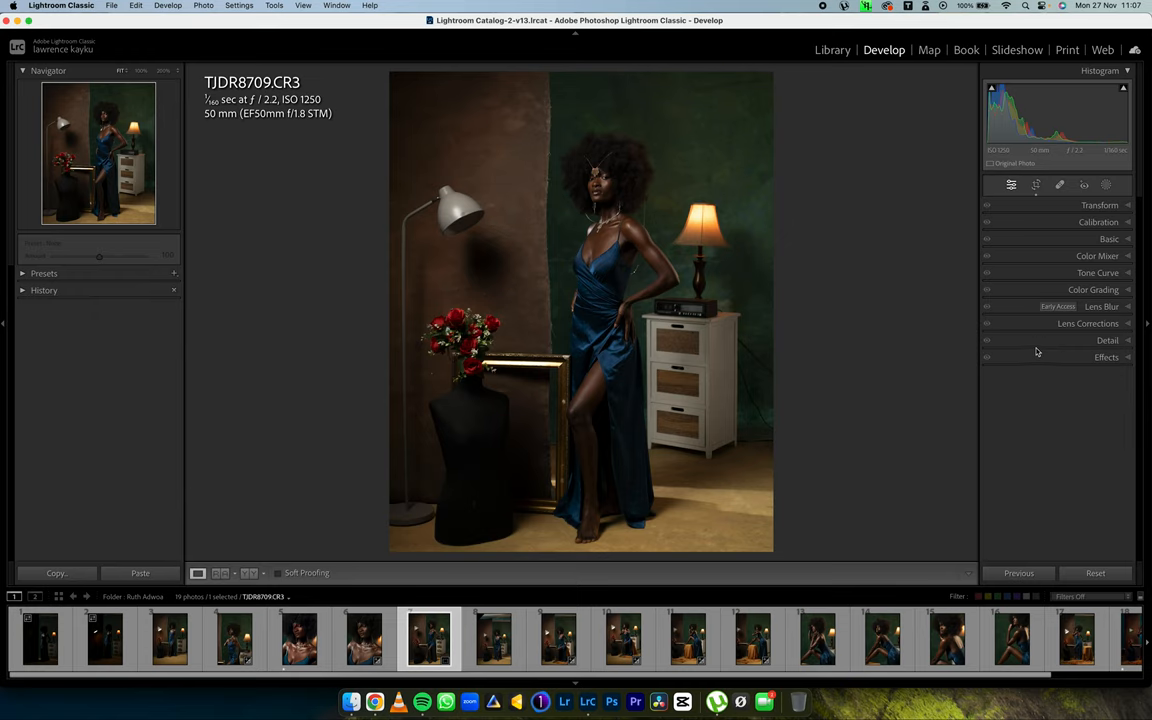
{"action": "right_click", "coordinate": [1040, 340]}
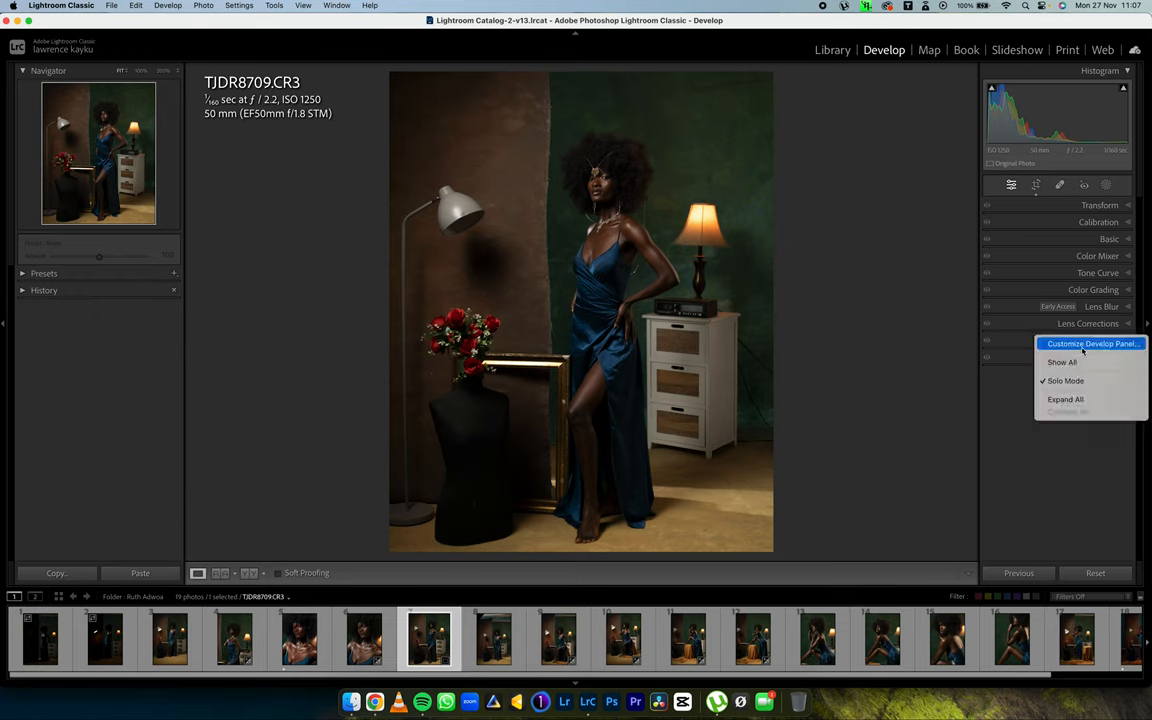
{"action": "mouse_move", "coordinate": [1034, 444]}
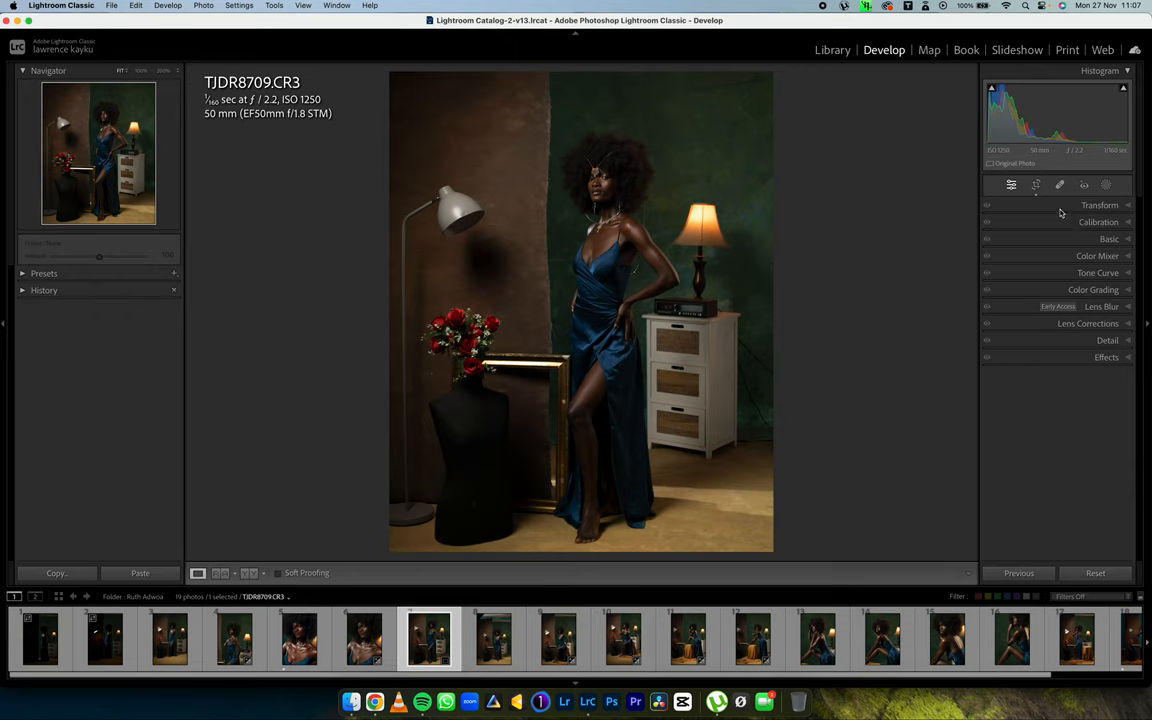
{"action": "left_click", "coordinate": [1100, 204]}
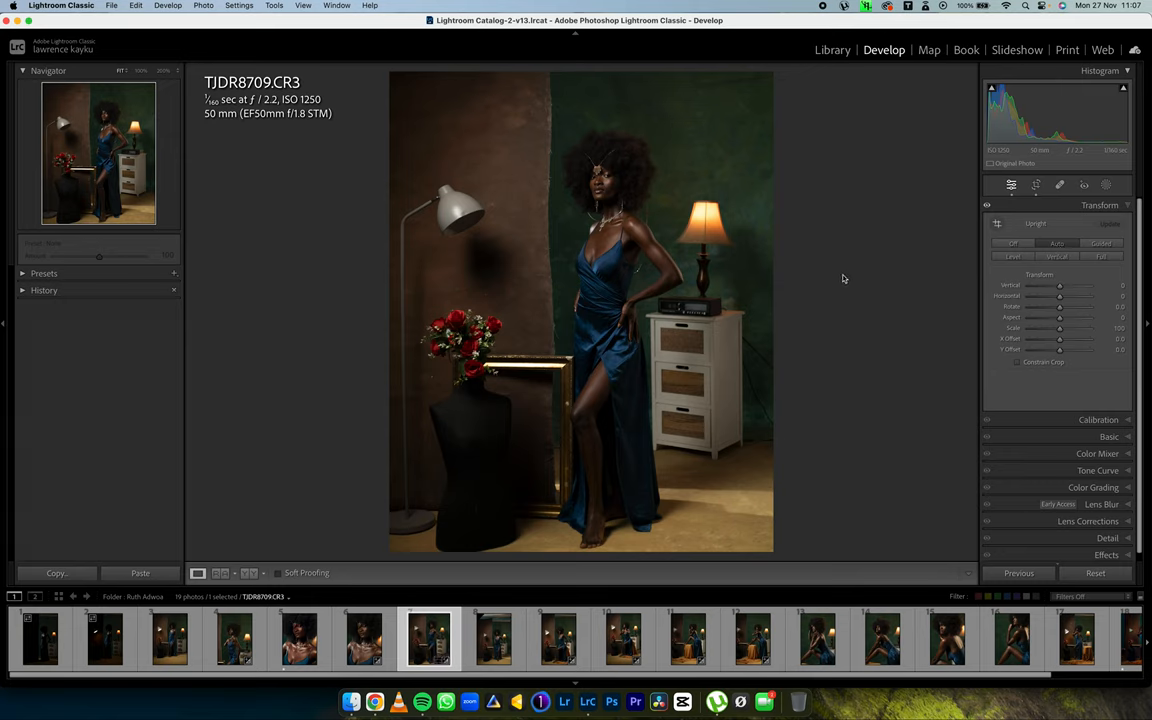
{"action": "left_click", "coordinate": [1100, 204]}
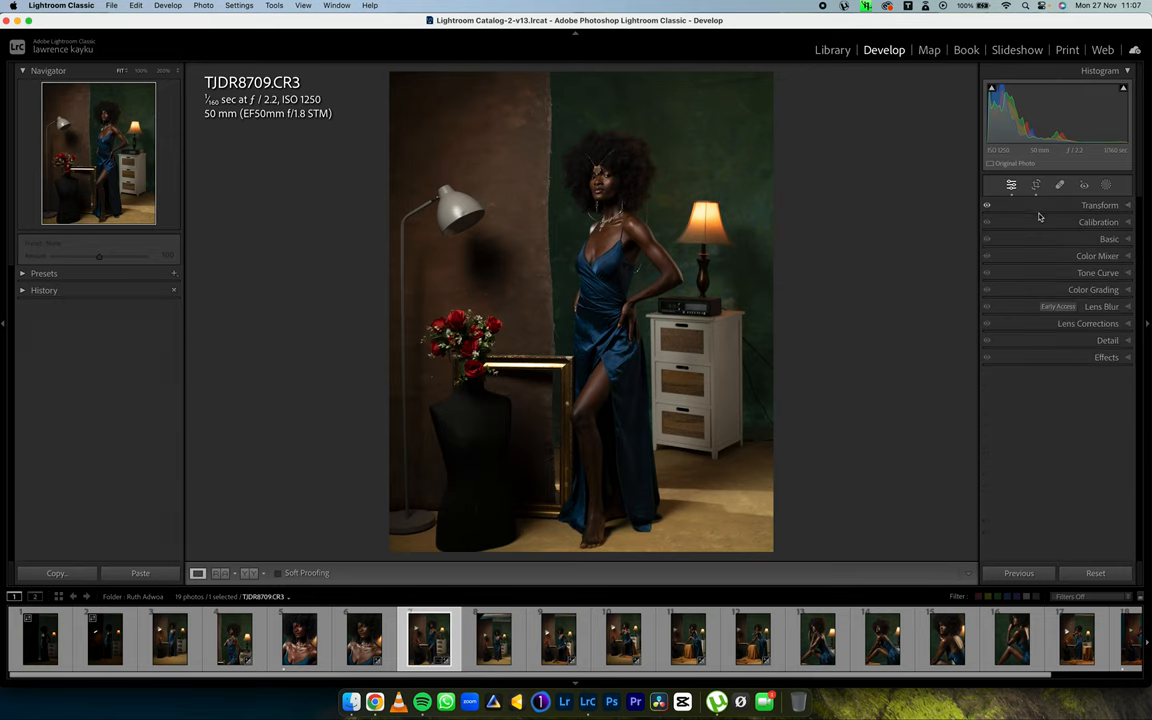
- Preview the Calibration and Lens Blur settings, leaving every panel collapsed
{"action": "left_click", "coordinate": [1098, 220]}
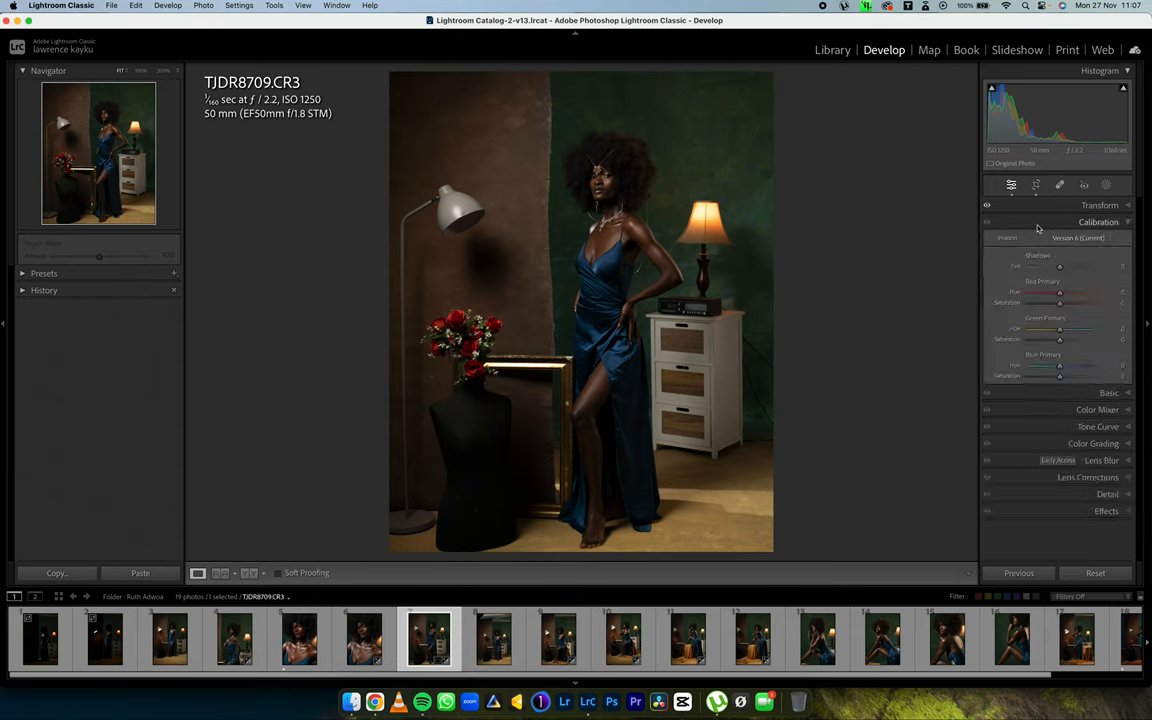
{"action": "mouse_move", "coordinate": [1014, 266]}
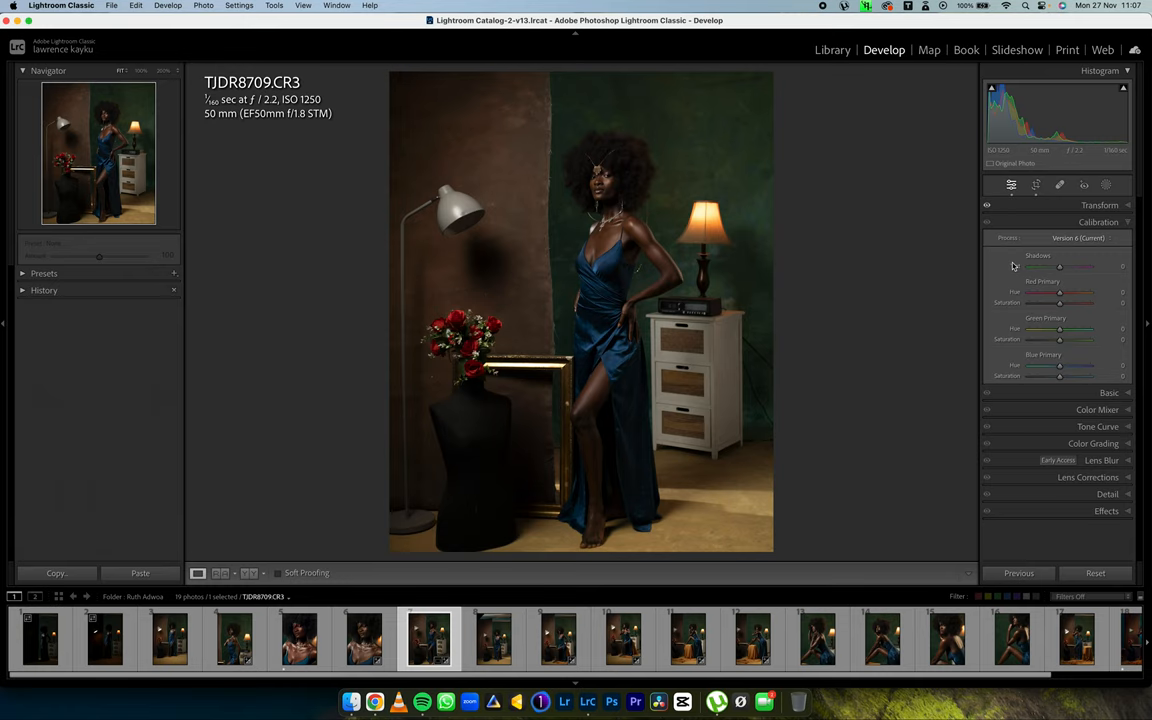
{"action": "left_click", "coordinate": [1098, 220]}
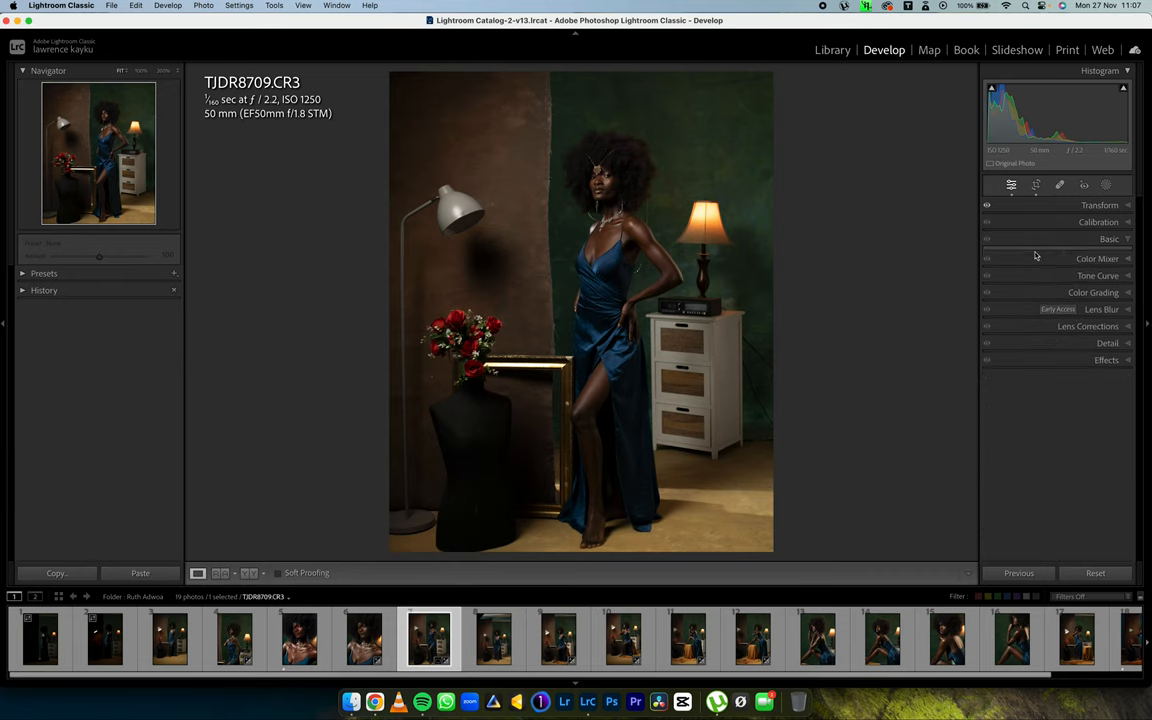
{"action": "left_click", "coordinate": [1108, 238]}
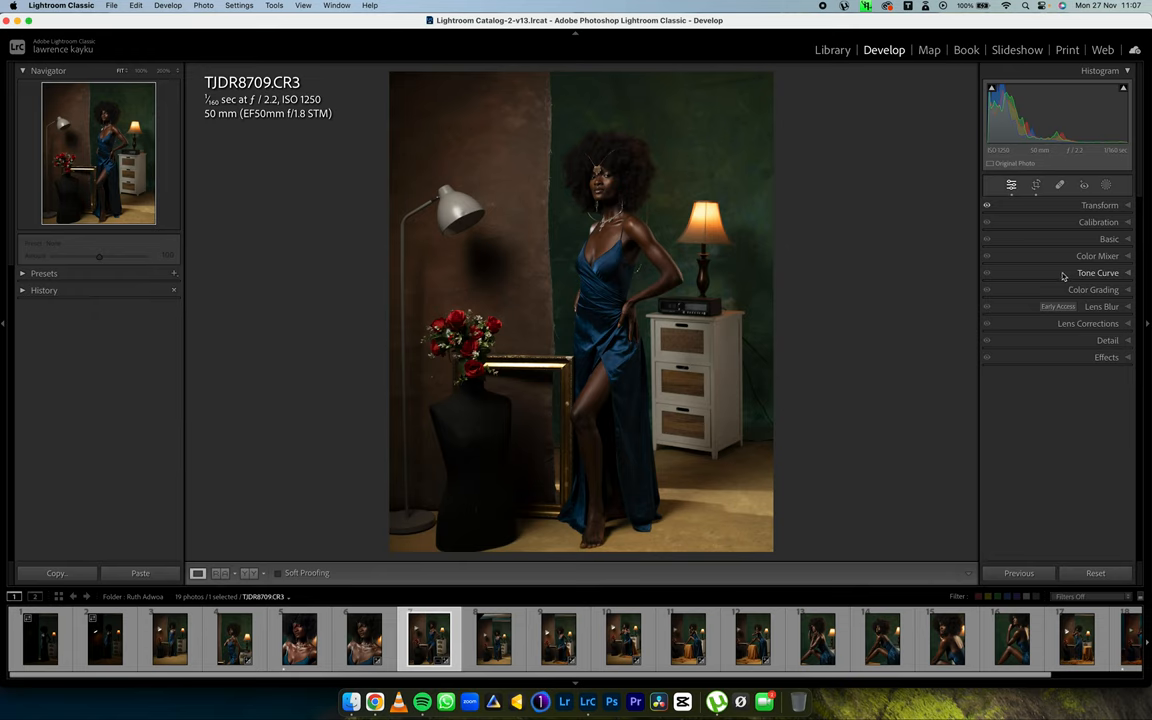
{"action": "mouse_move", "coordinate": [1060, 278]}
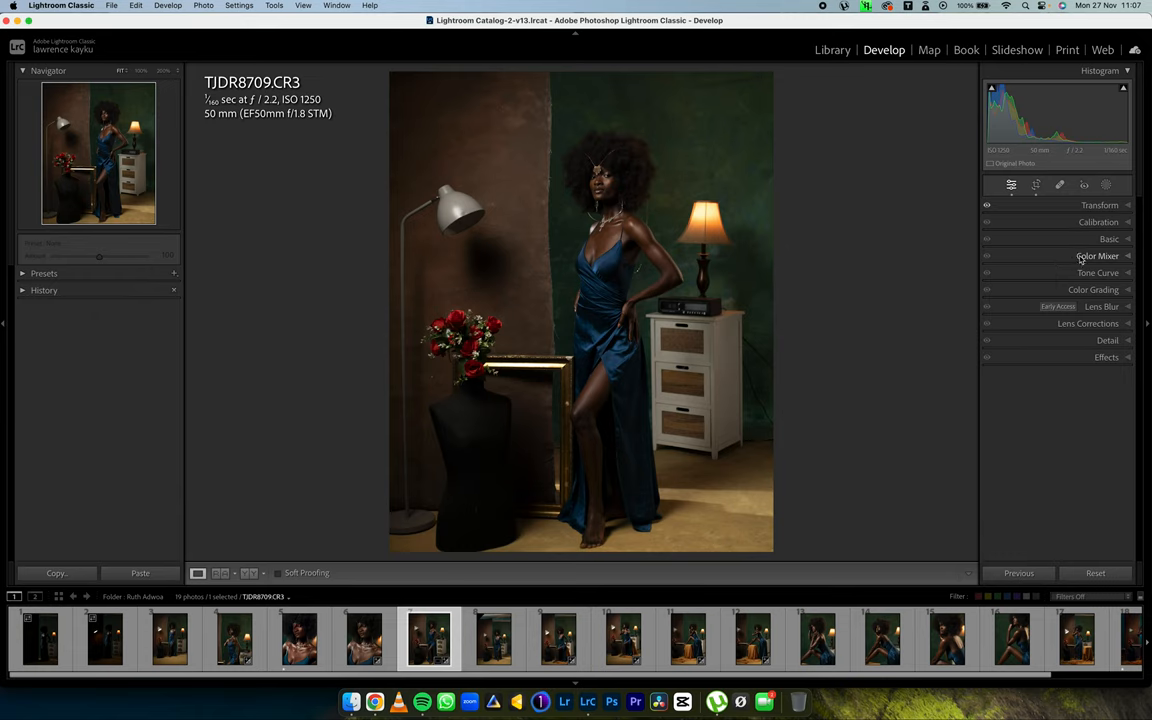
{"action": "mouse_move", "coordinate": [976, 314]}
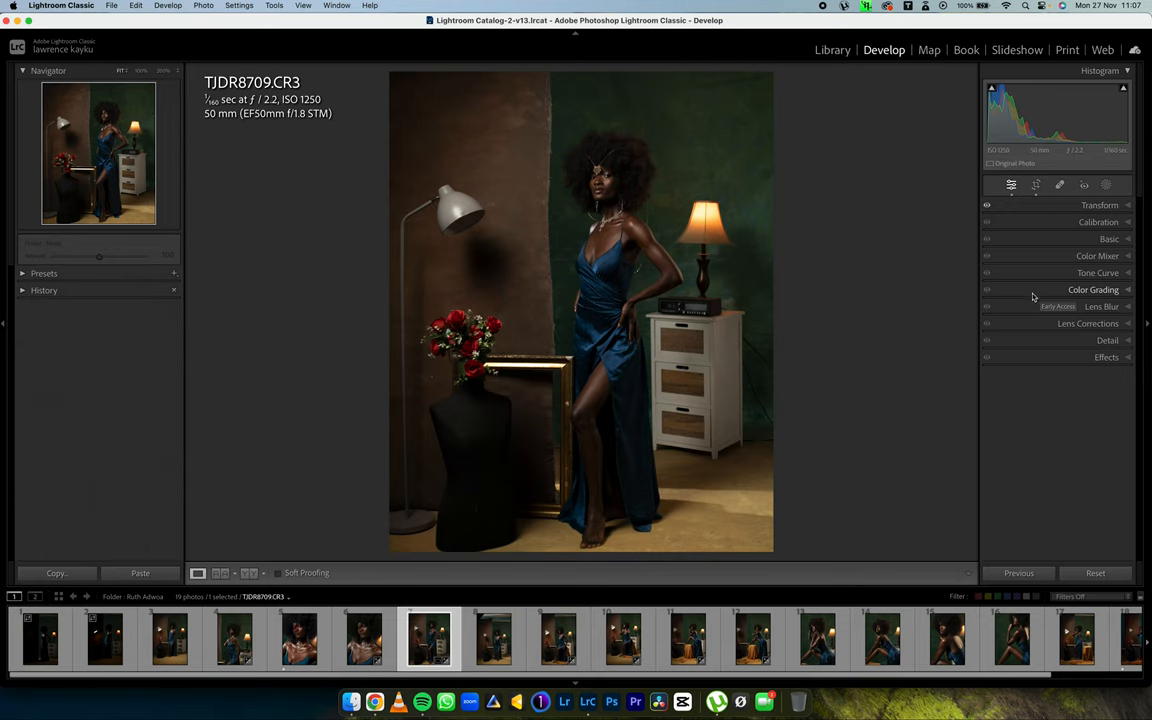
{"action": "left_click", "coordinate": [1088, 306]}
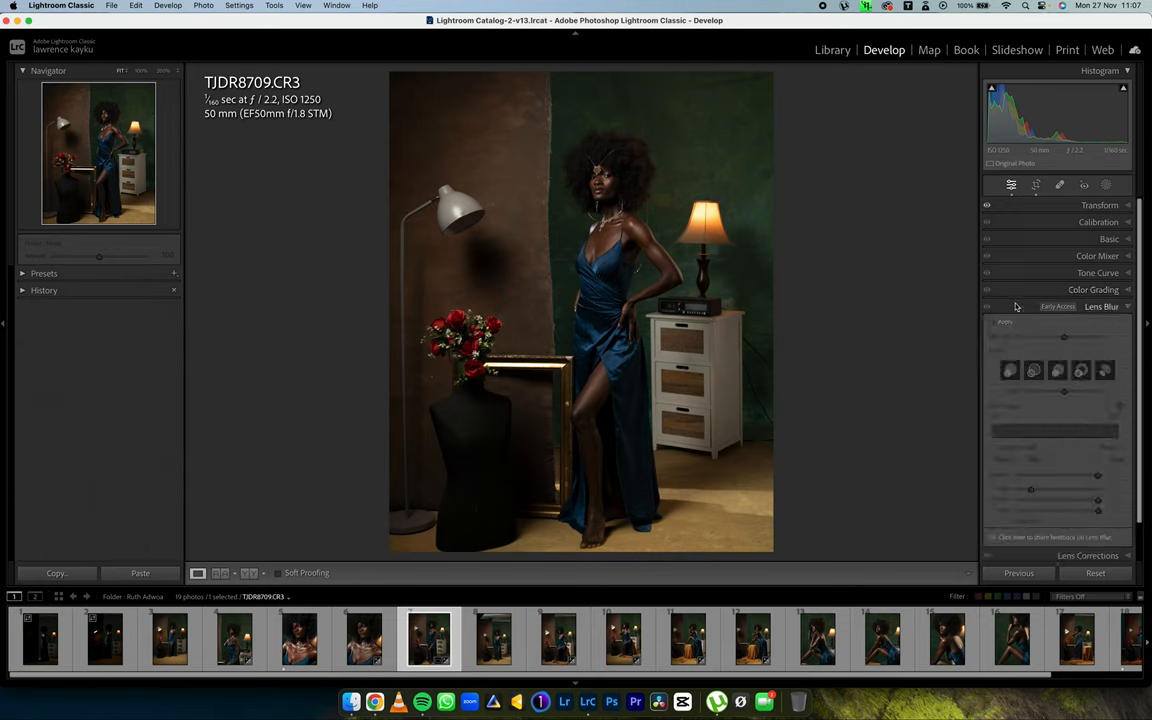
{"action": "left_click", "coordinate": [1100, 306]}
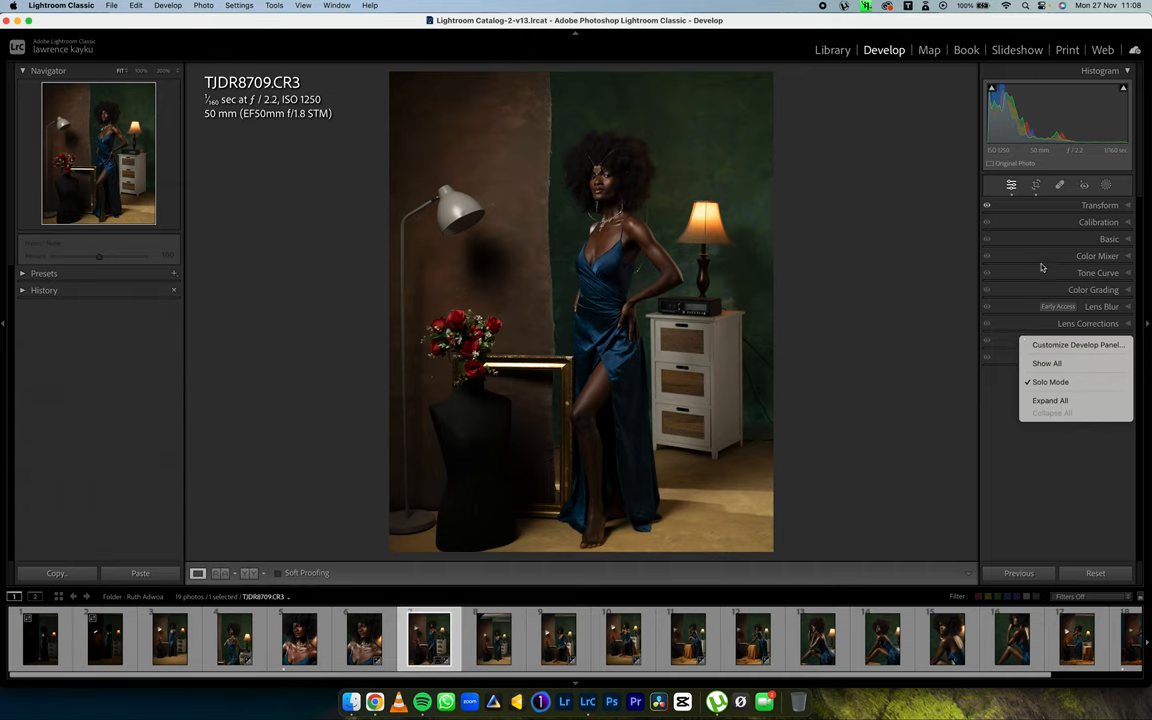
- Dismiss the panel options menu and expand the Transform settings for the portrait
{"action": "left_click", "coordinate": [1046, 364]}
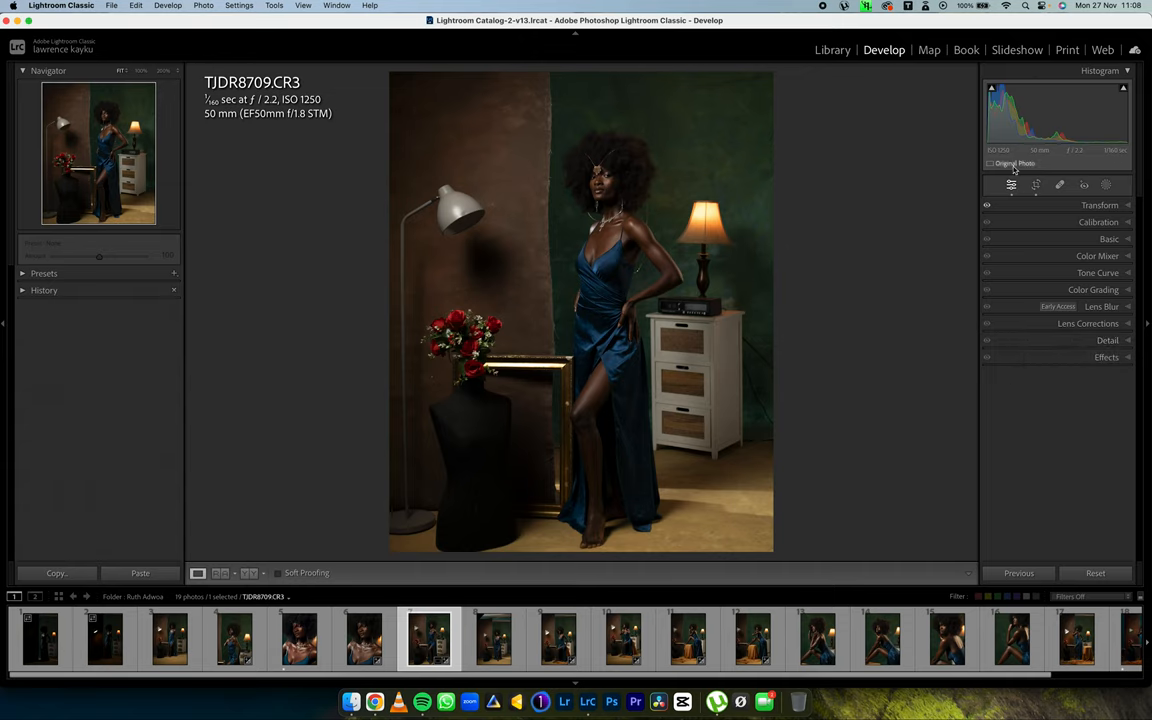
{"action": "left_click", "coordinate": [1012, 184]}
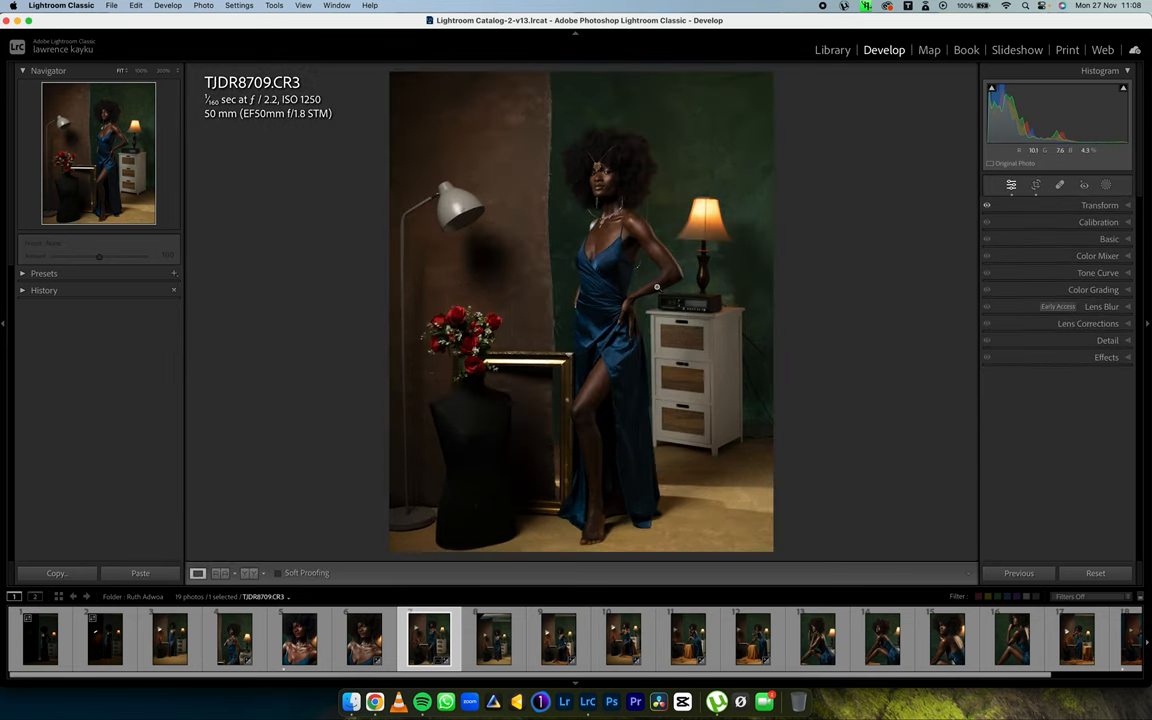
{"action": "left_click", "coordinate": [1100, 204]}
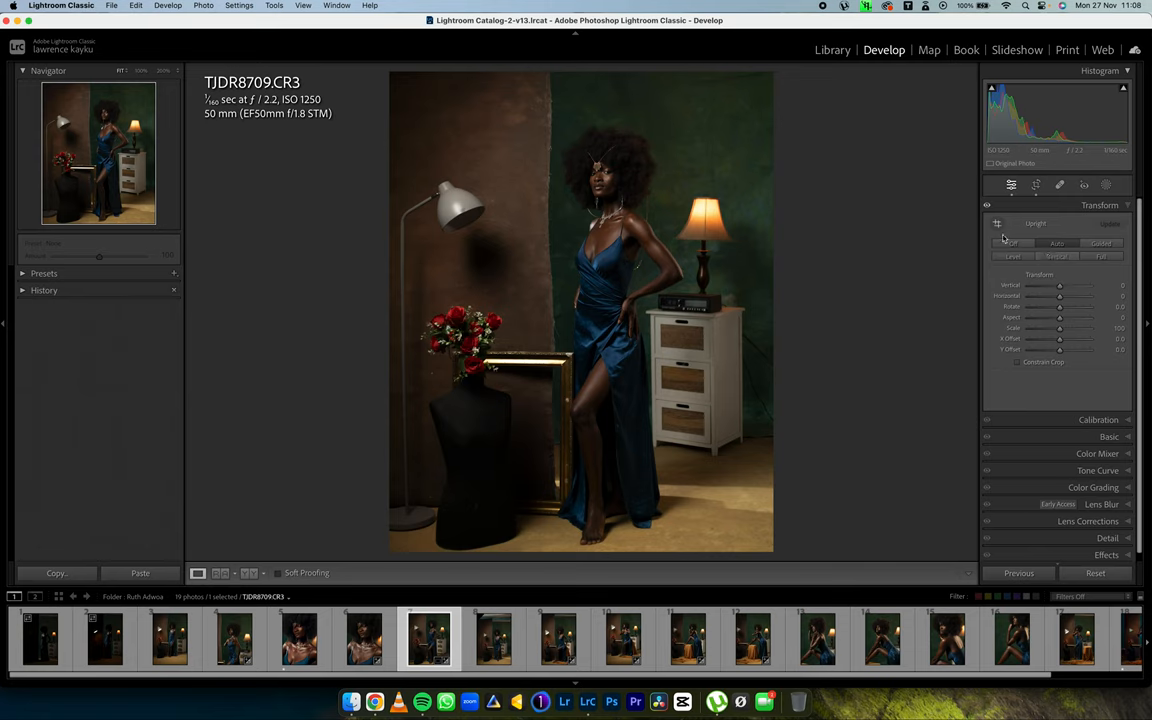
{"action": "left_click", "coordinate": [1056, 244]}
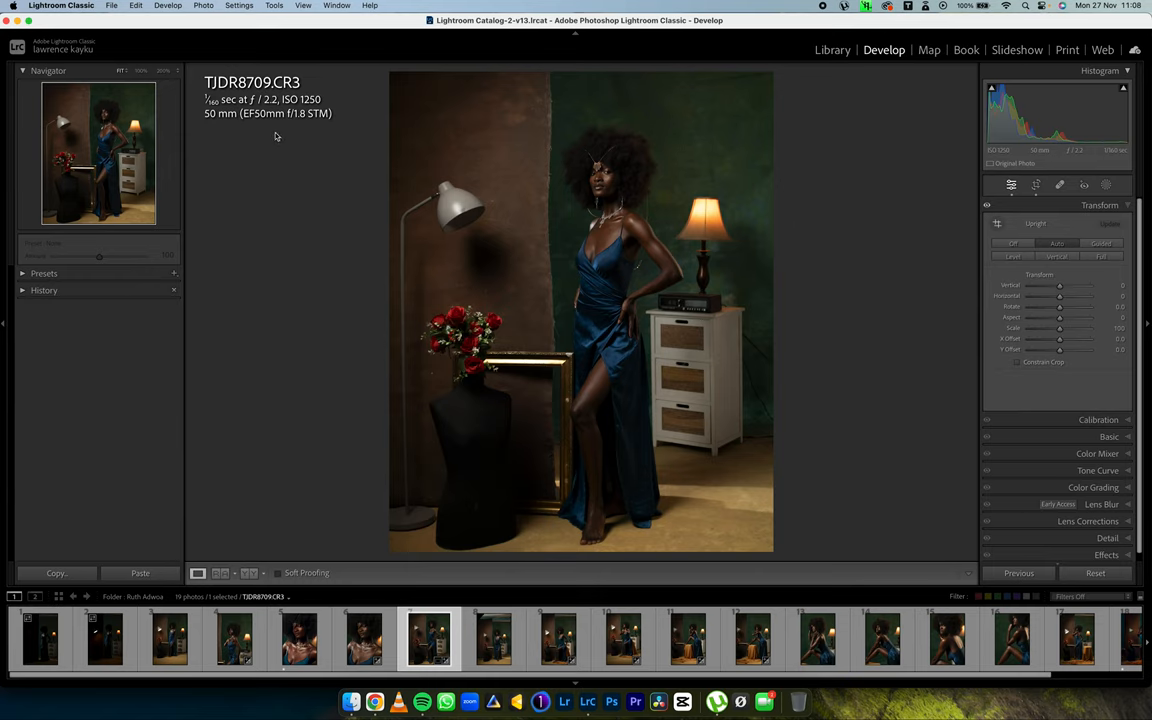
{"action": "mouse_move", "coordinate": [276, 138]}
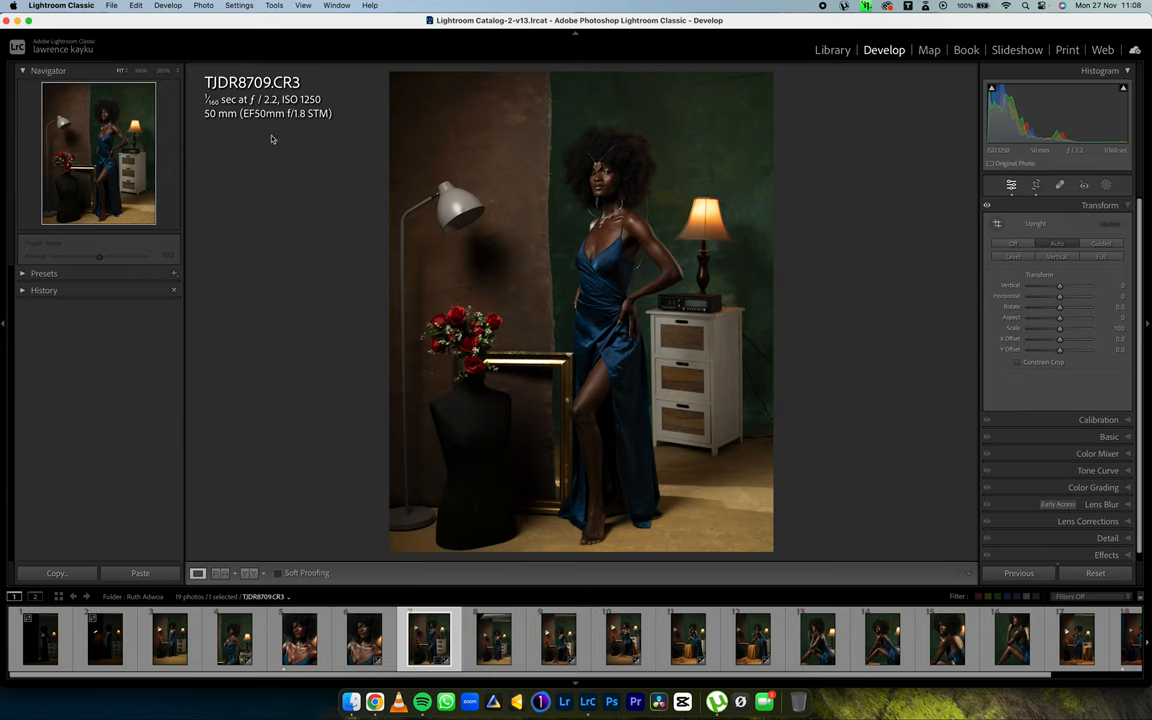
{"action": "mouse_move", "coordinate": [302, 126]}
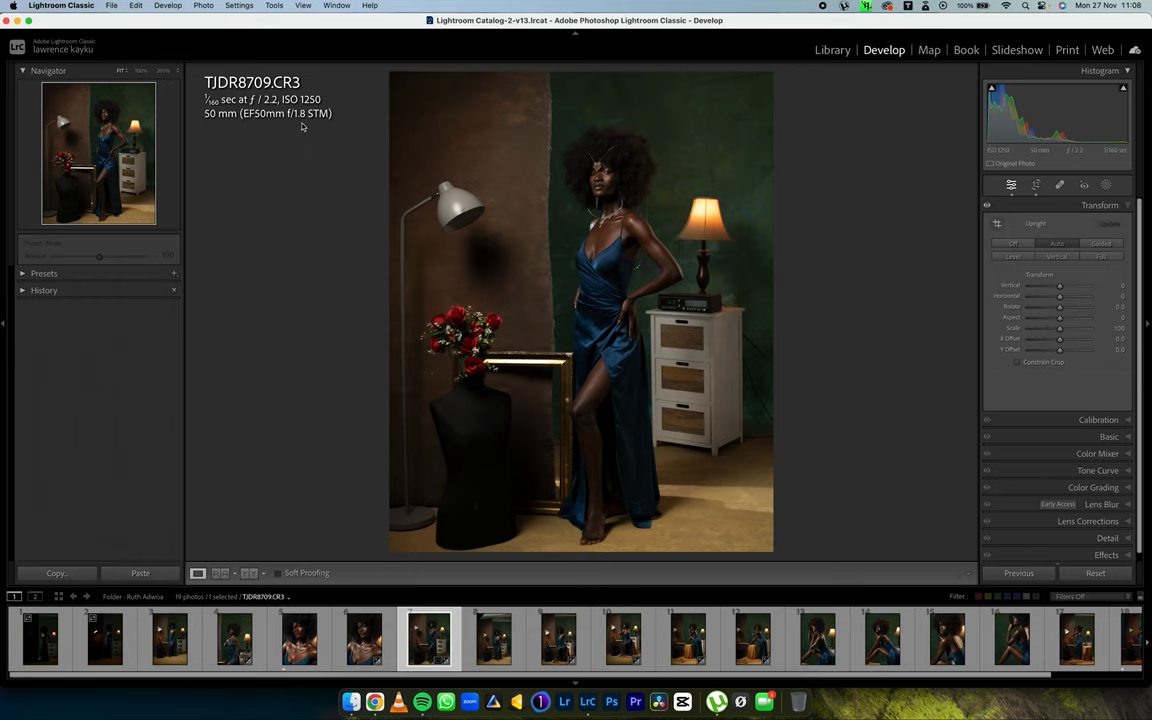
{"action": "mouse_move", "coordinate": [304, 124]}
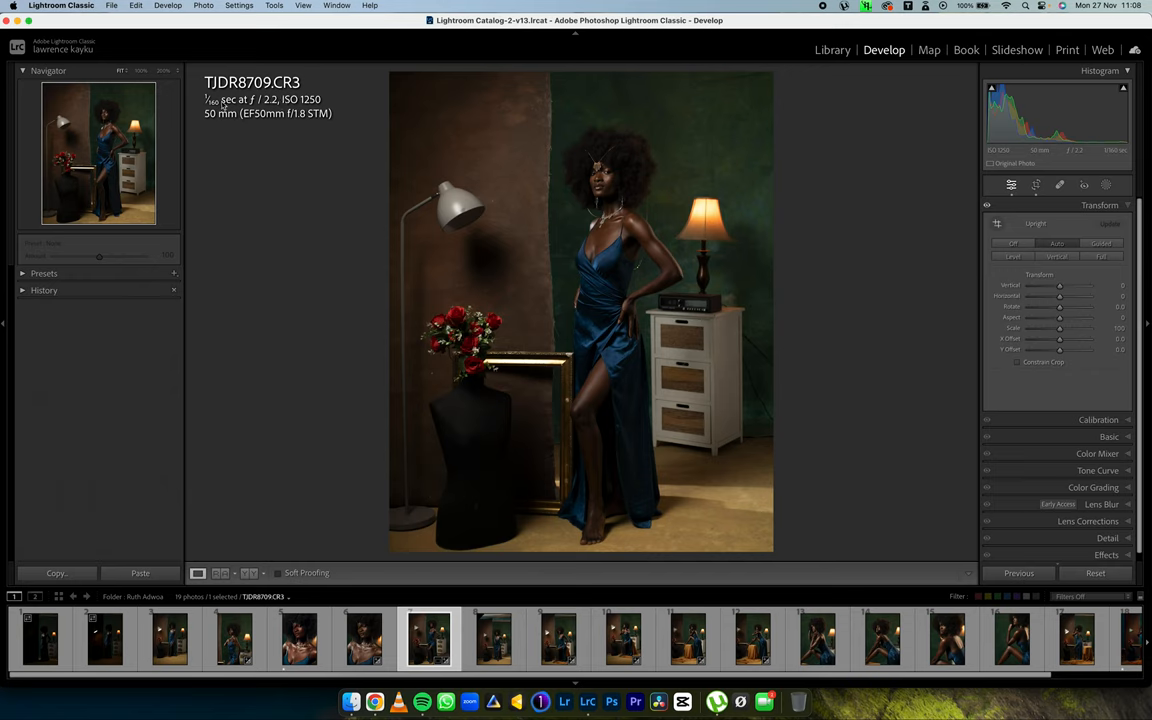
{"action": "mouse_move", "coordinate": [460, 202]}
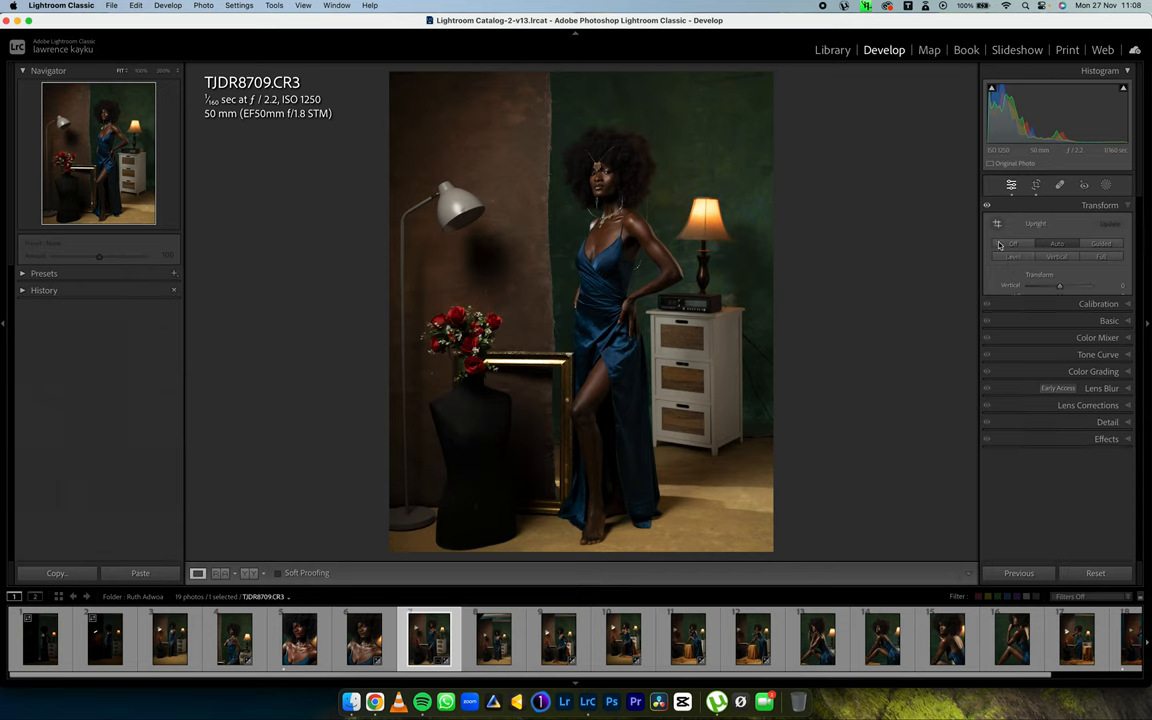
- Collapse the Transform panel so every Develop section is closed
{"action": "left_click", "coordinate": [1100, 204]}
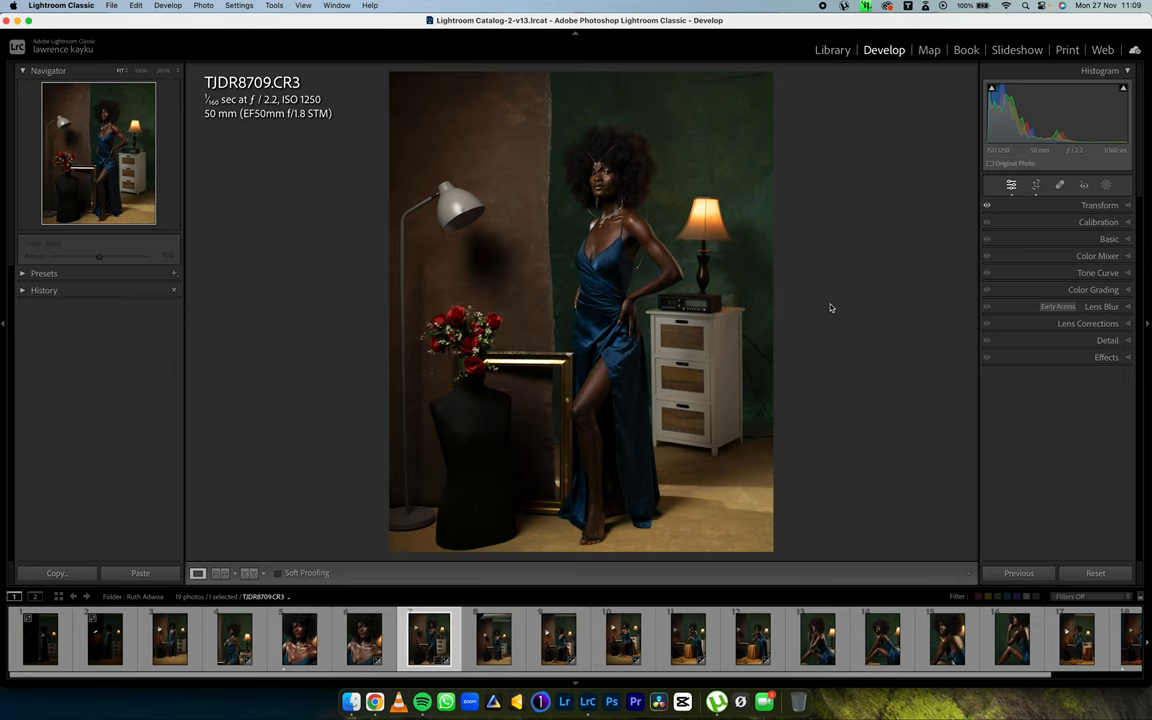
{"action": "mouse_move", "coordinate": [832, 308]}
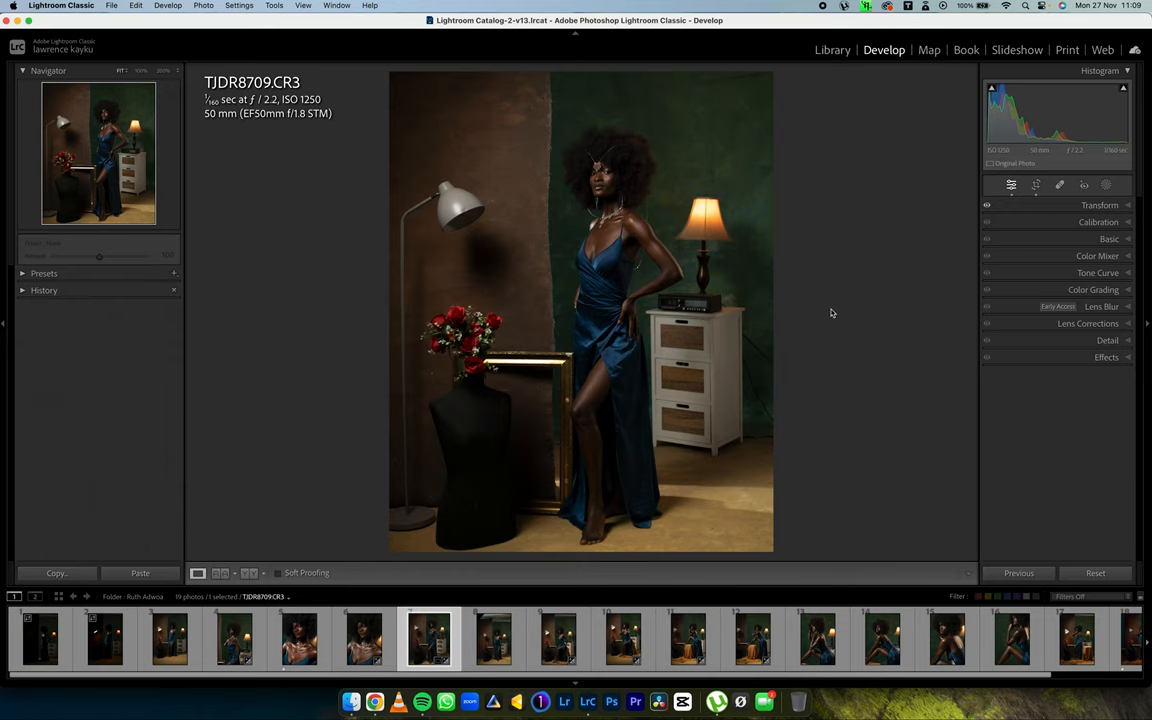
{"action": "mouse_move", "coordinate": [840, 322]}
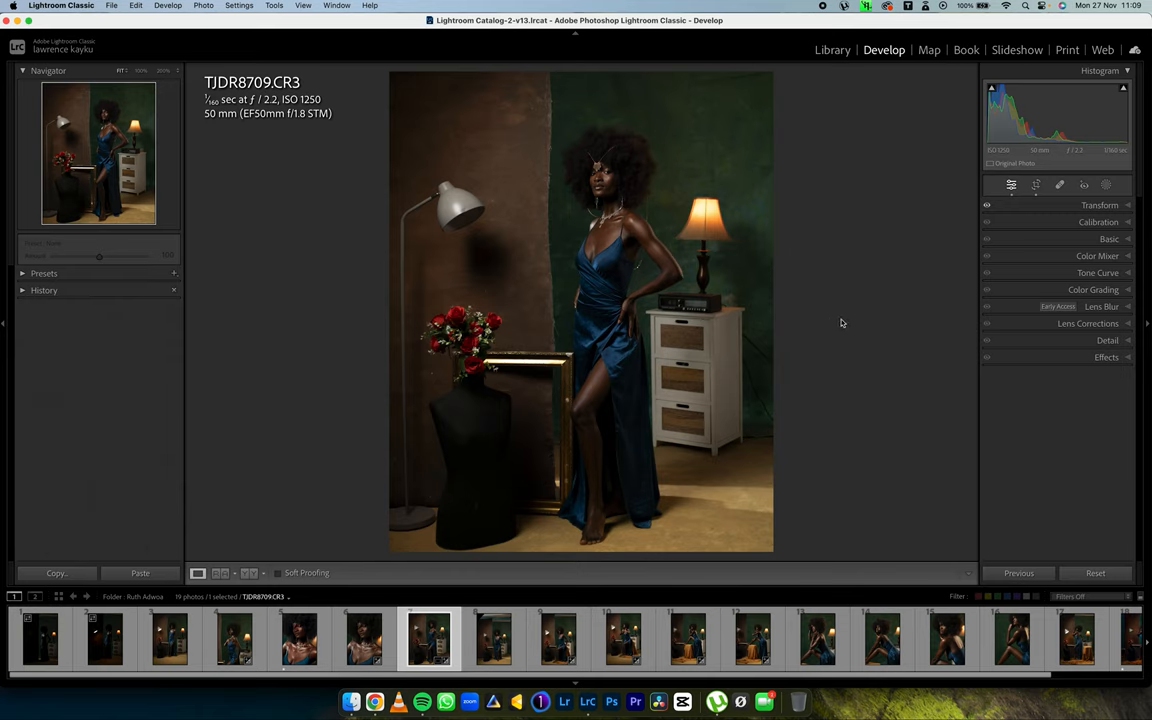
{"action": "mouse_move", "coordinate": [870, 300]}
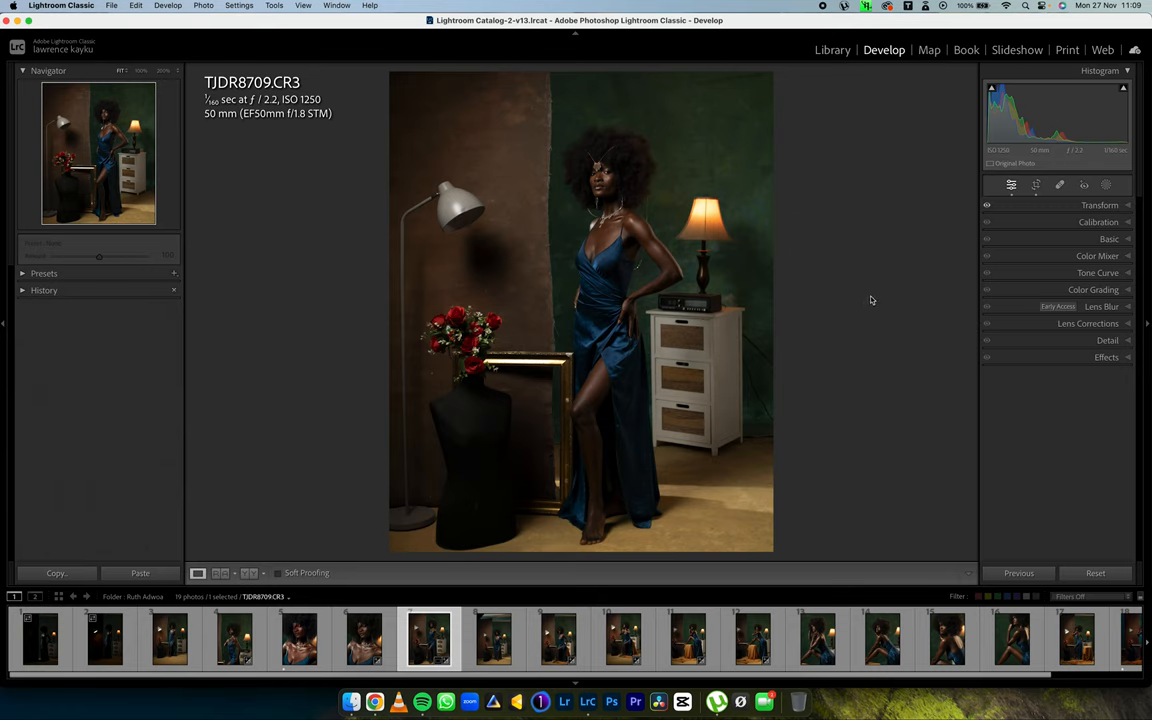
{"action": "mouse_move", "coordinate": [1024, 276]}
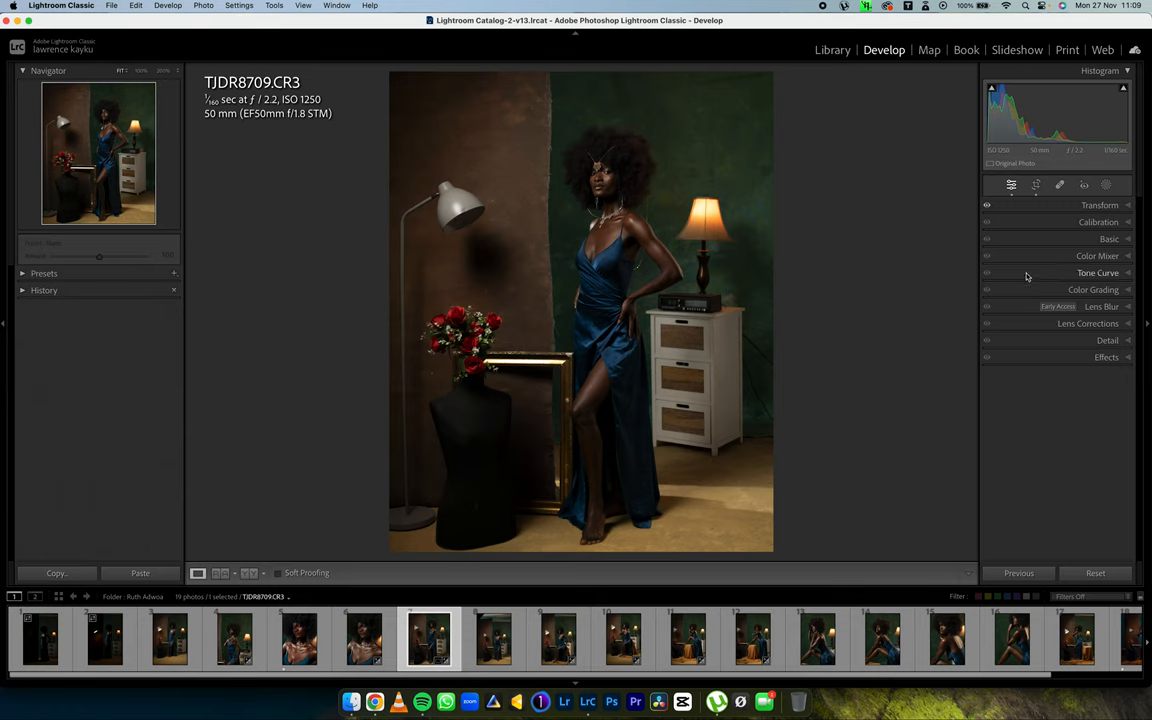
{"action": "left_click", "coordinate": [1096, 272]}
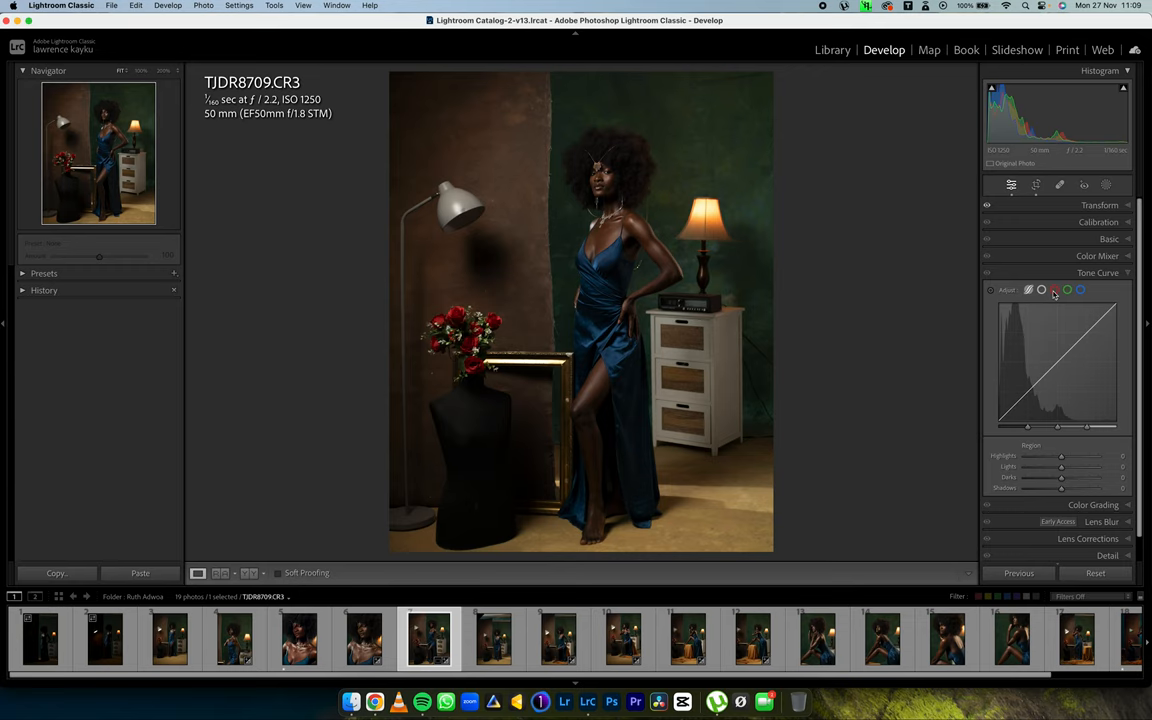
{"action": "left_click", "coordinate": [1080, 290]}
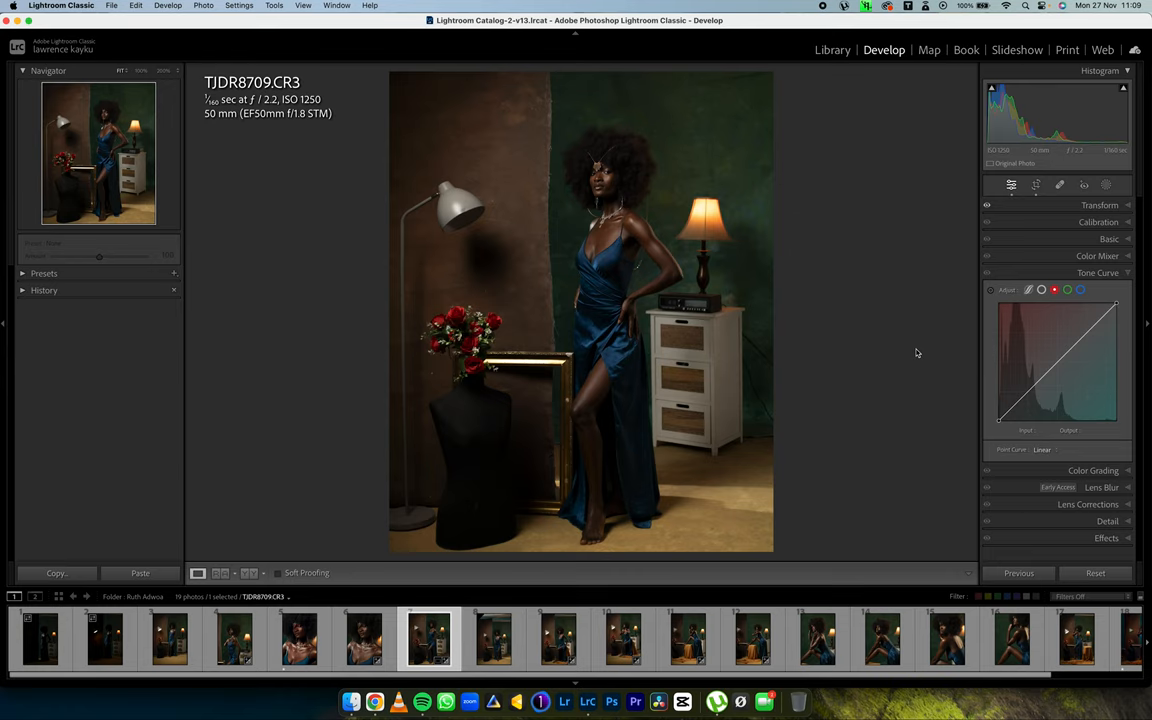
{"action": "mouse_move", "coordinate": [914, 368]}
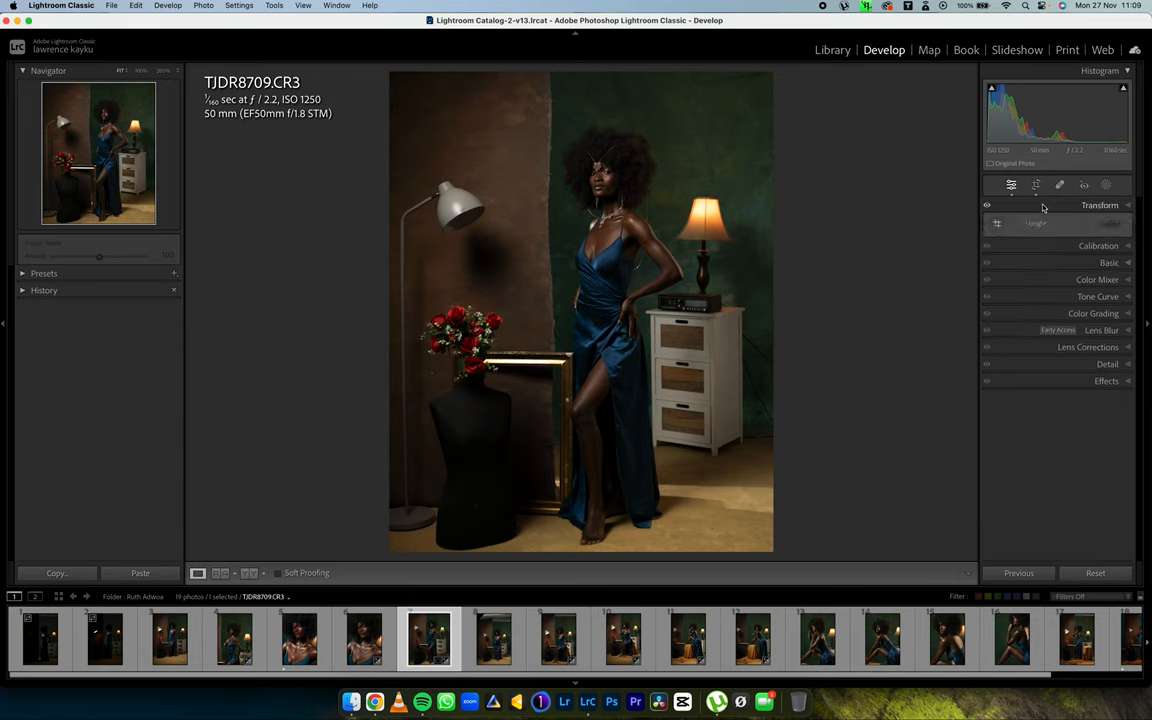
- Set the profile to Camera Standard in Basic and raise Vibrance and Saturation
{"action": "left_click", "coordinate": [1100, 204]}
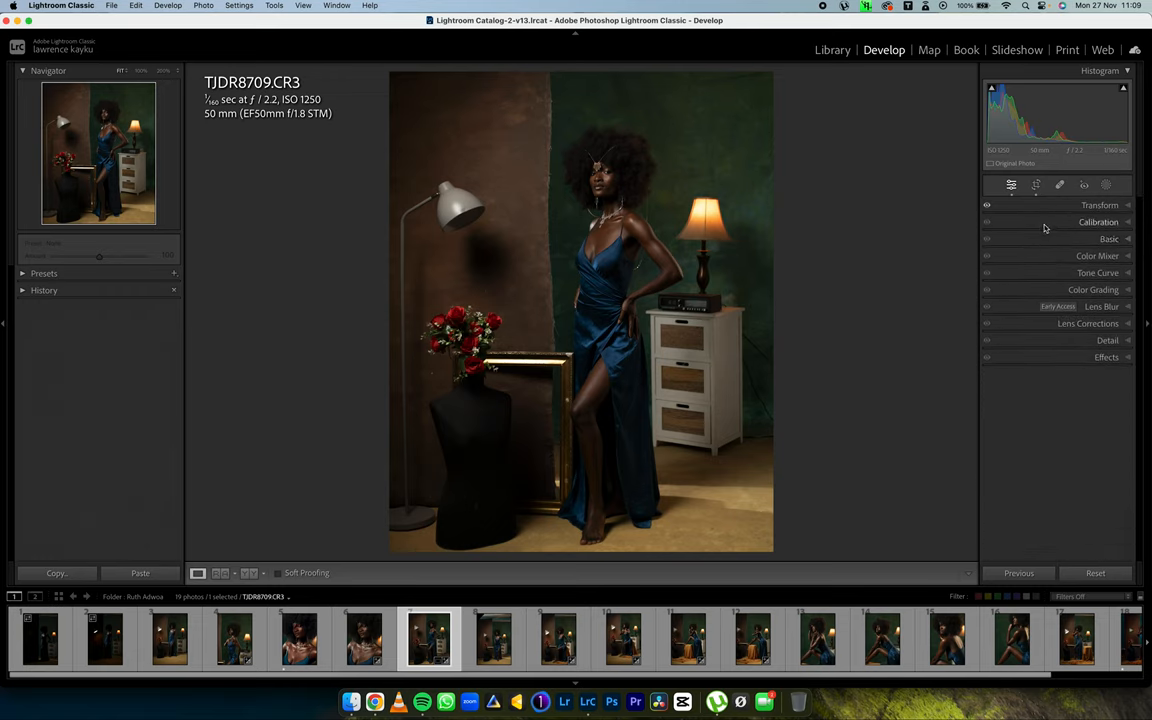
{"action": "left_click", "coordinate": [1108, 240]}
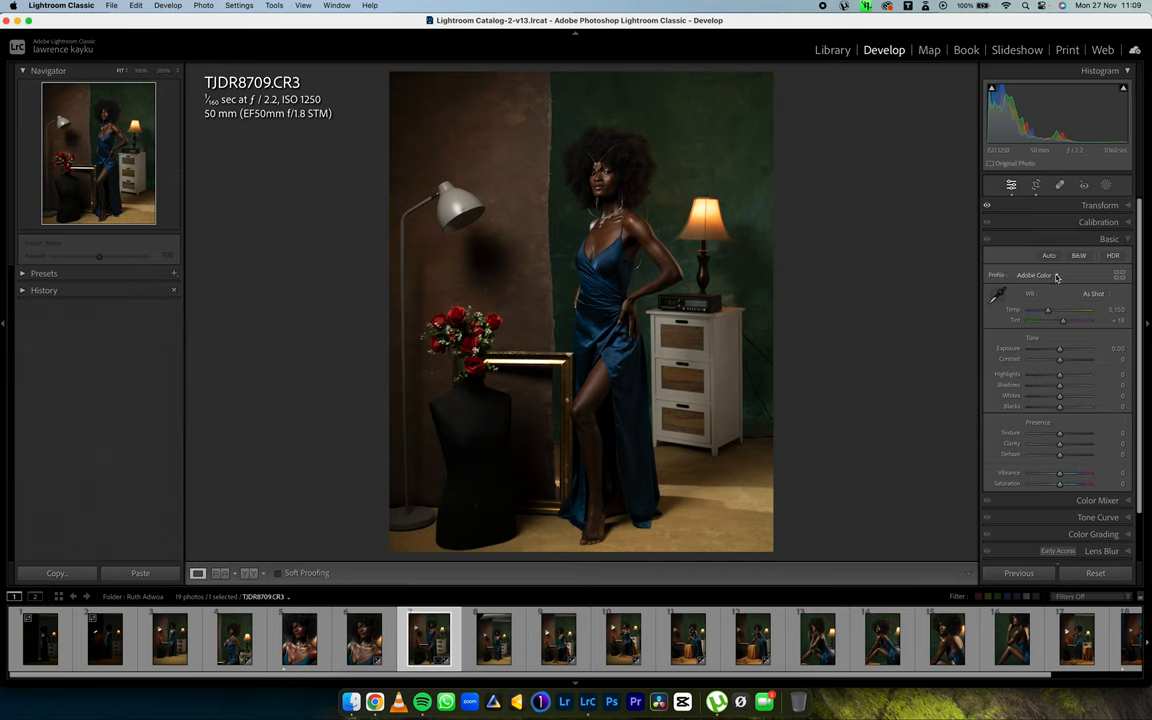
{"action": "left_click", "coordinate": [1032, 276]}
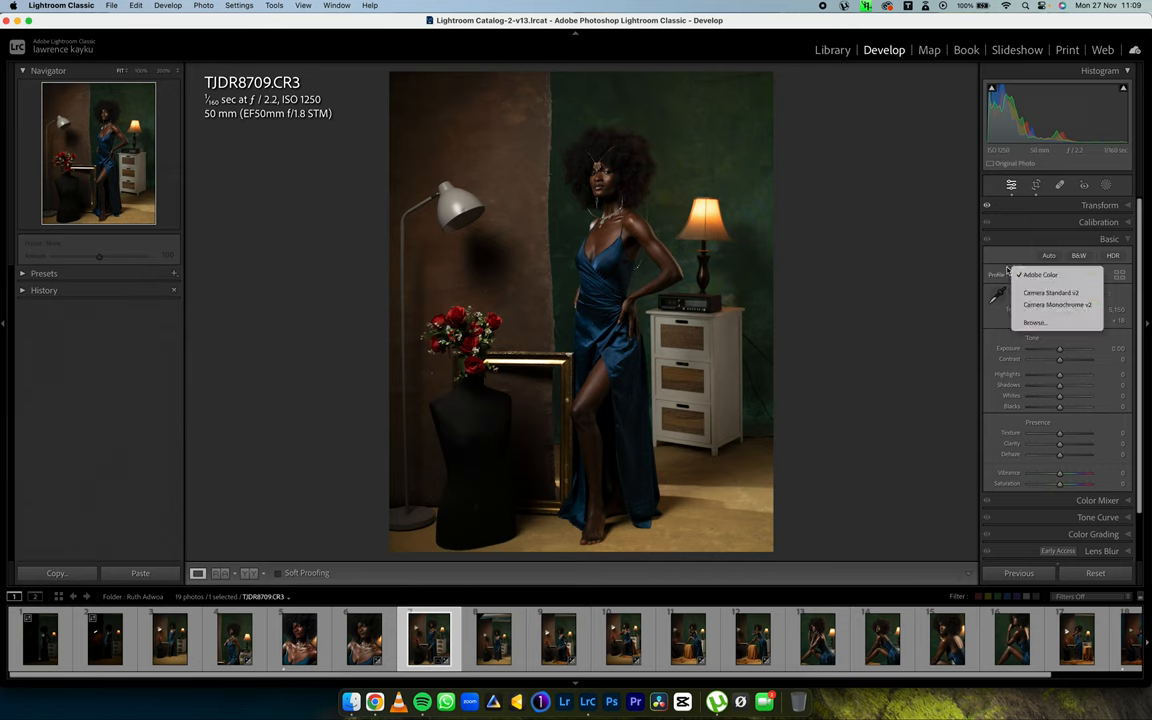
{"action": "mouse_move", "coordinate": [1052, 292]}
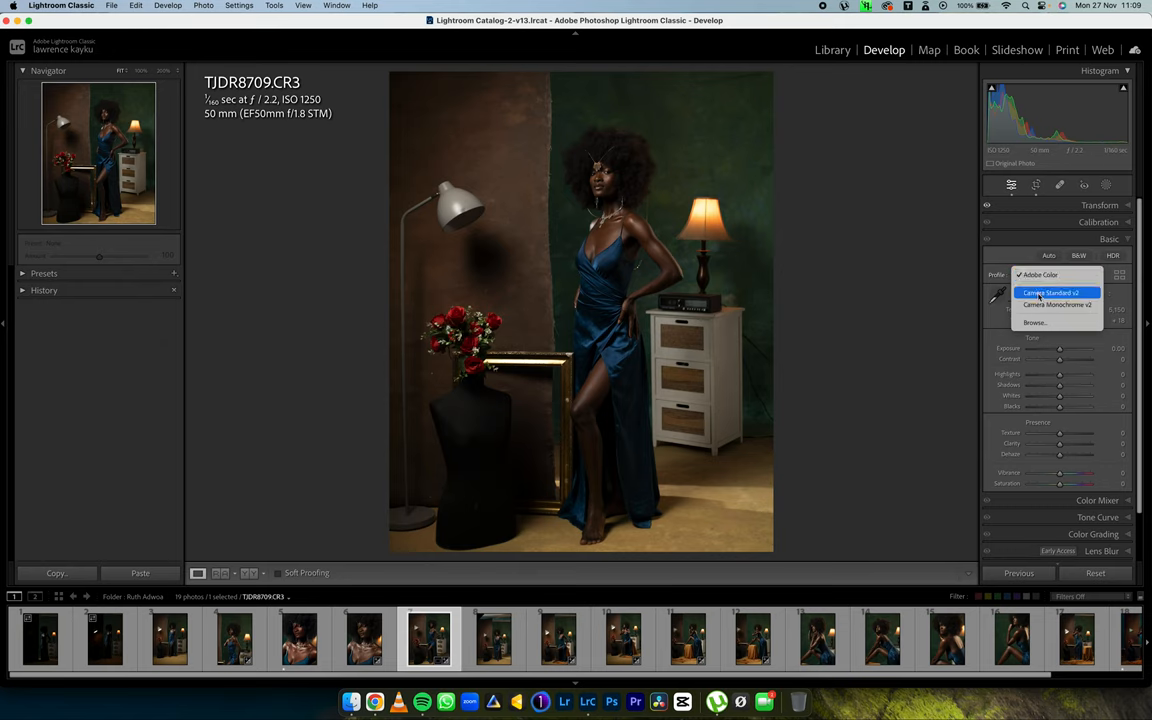
{"action": "left_click", "coordinate": [1052, 292]}
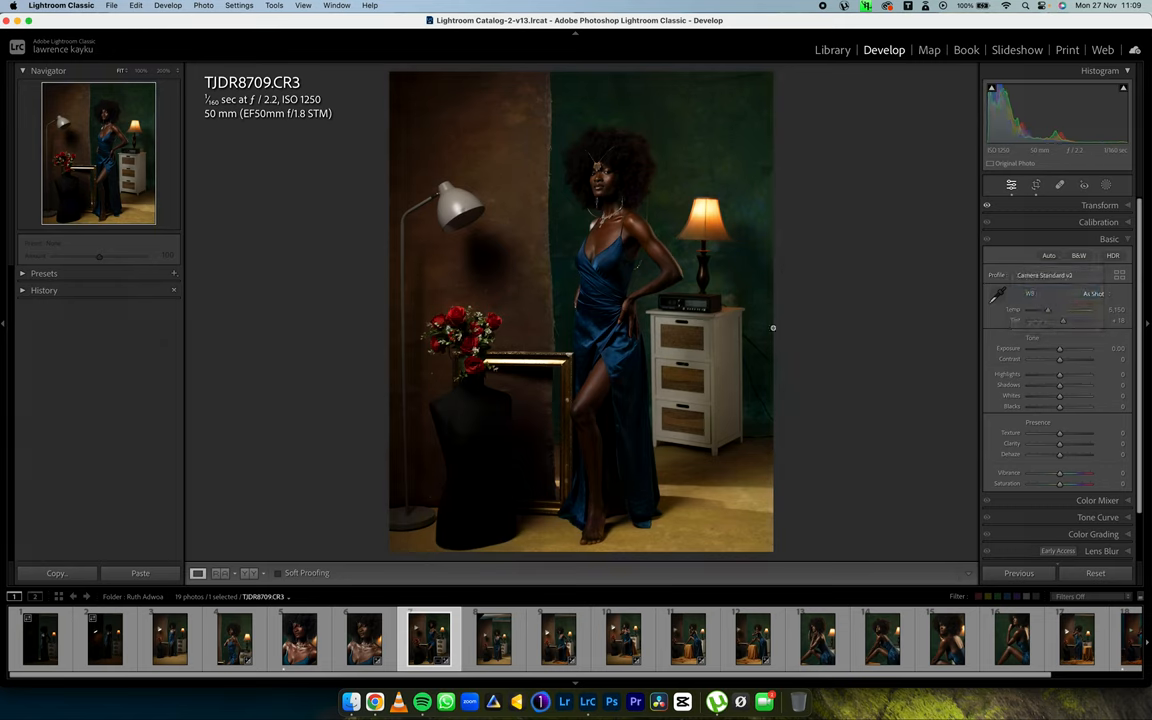
{"action": "mouse_move", "coordinate": [866, 350]}
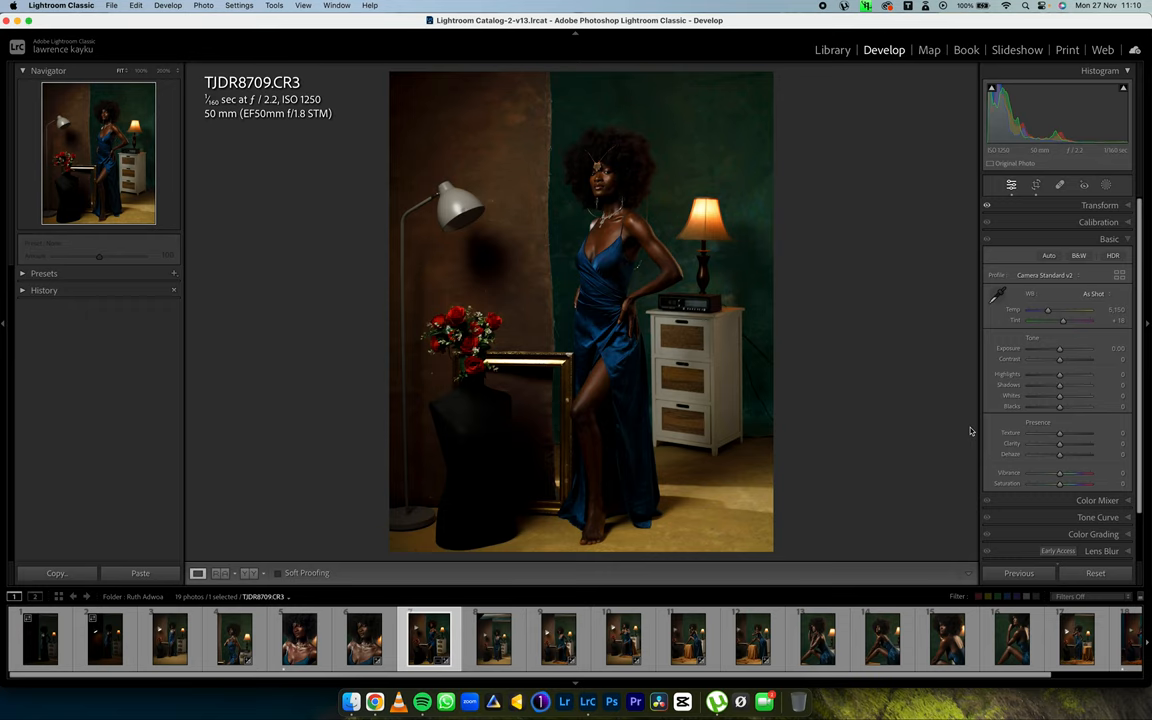
{"action": "mouse_move", "coordinate": [948, 414]}
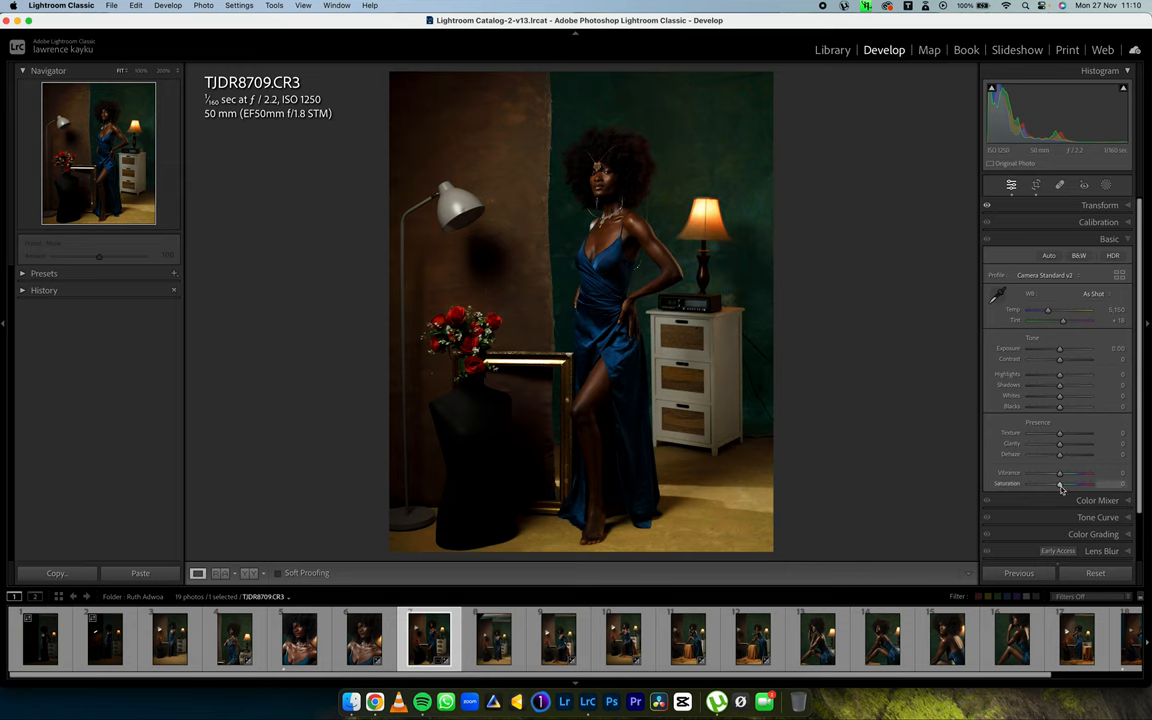
{"action": "left_click_drag", "start_coordinate": [1064, 482], "coordinate": [1056, 482]}
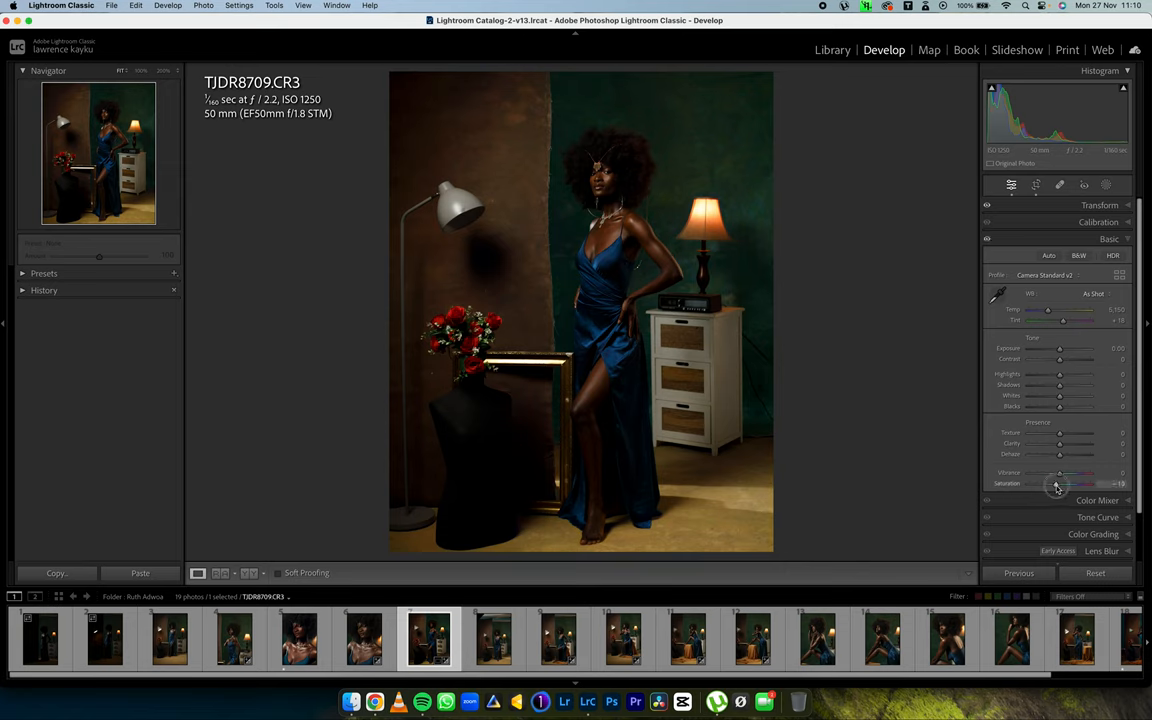
{"action": "left_click_drag", "start_coordinate": [1060, 484], "coordinate": [1070, 484]}
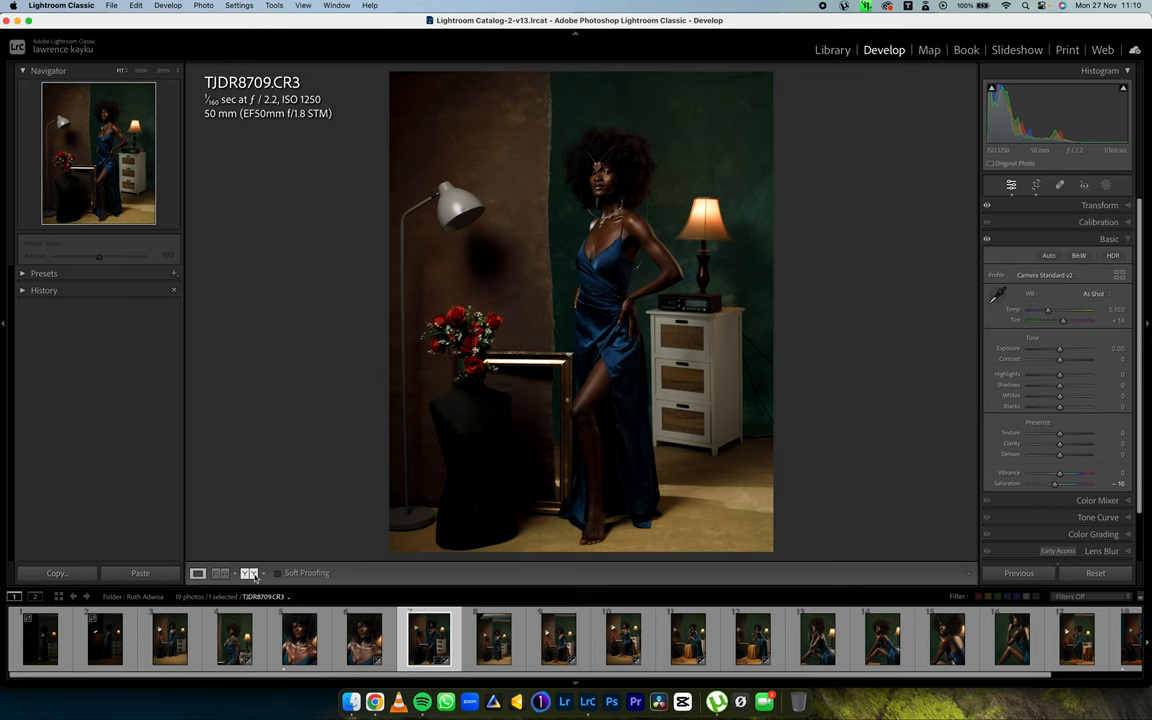
- Switch to the Before & After side-by-side comparison view of the portrait
{"action": "left_click", "coordinate": [252, 572]}
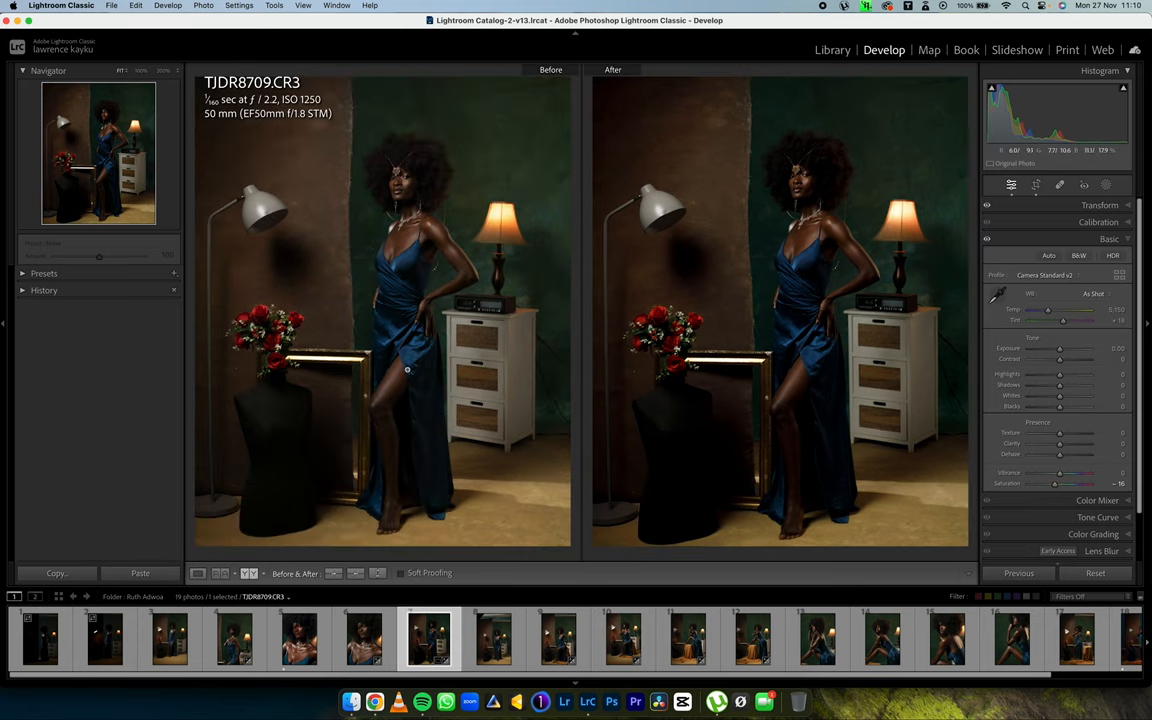
{"action": "mouse_move", "coordinate": [544, 298]}
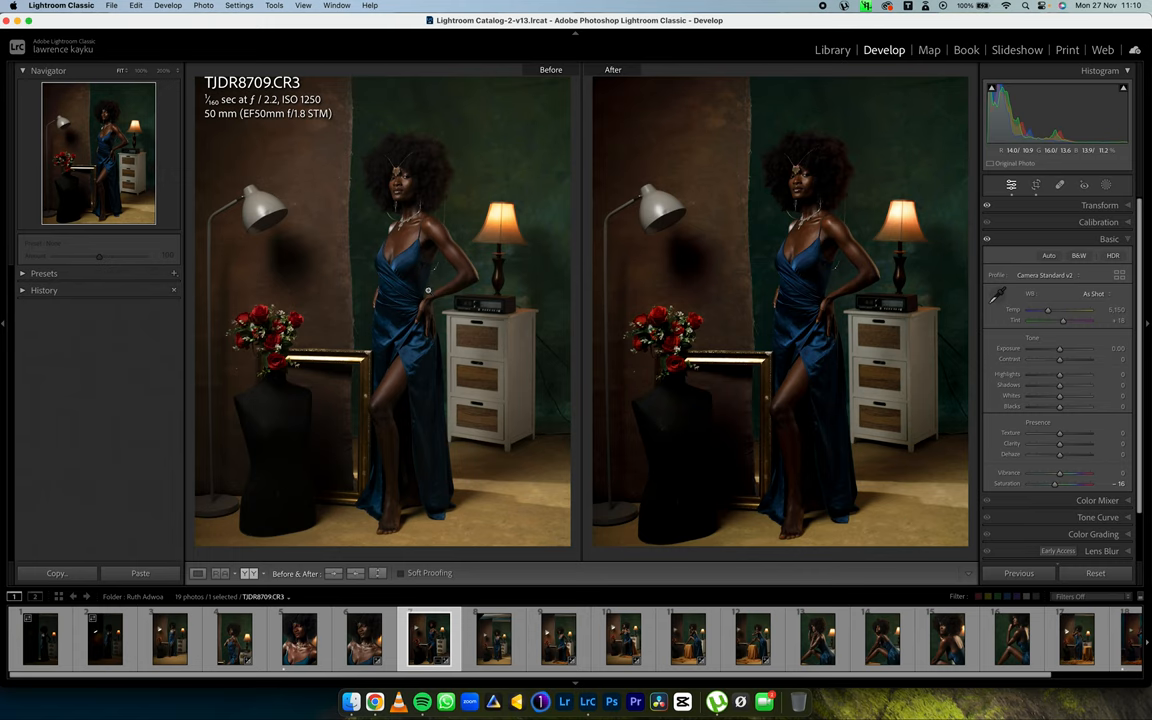
{"action": "mouse_move", "coordinate": [436, 324]}
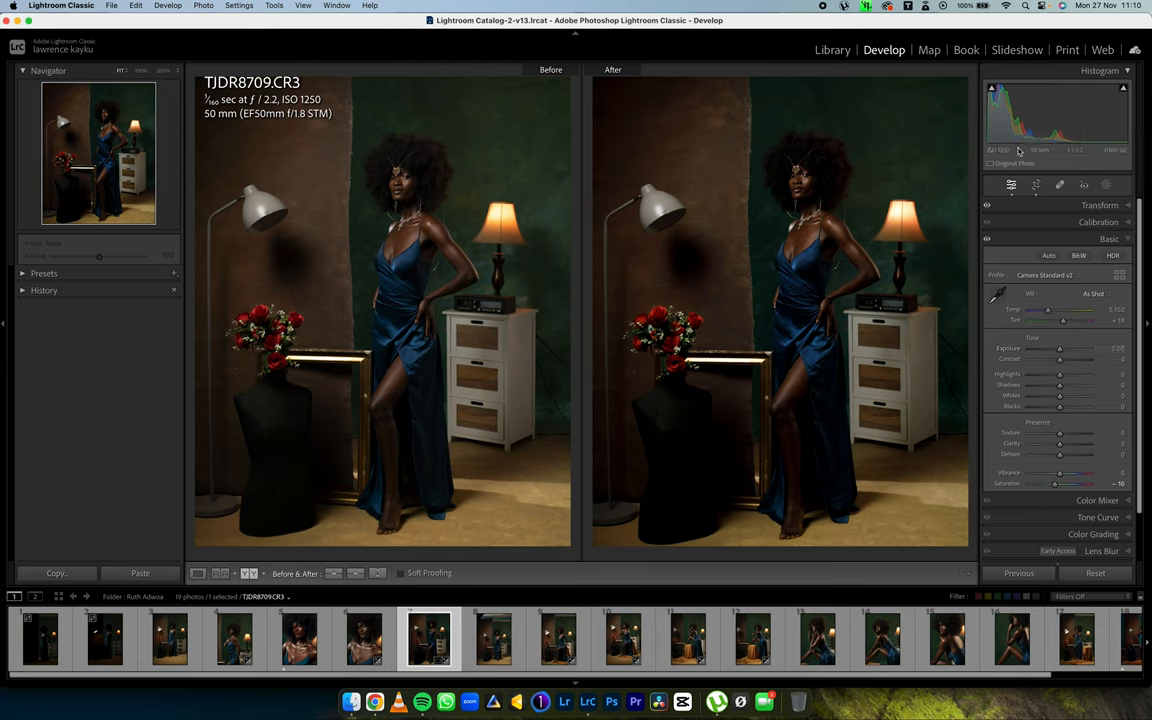
- Adjust Exposure, Contrast, Highlights, Shadows, Blacks and Clarity for the portrait
{"action": "left_click_drag", "start_coordinate": [1056, 348], "coordinate": [1060, 348]}
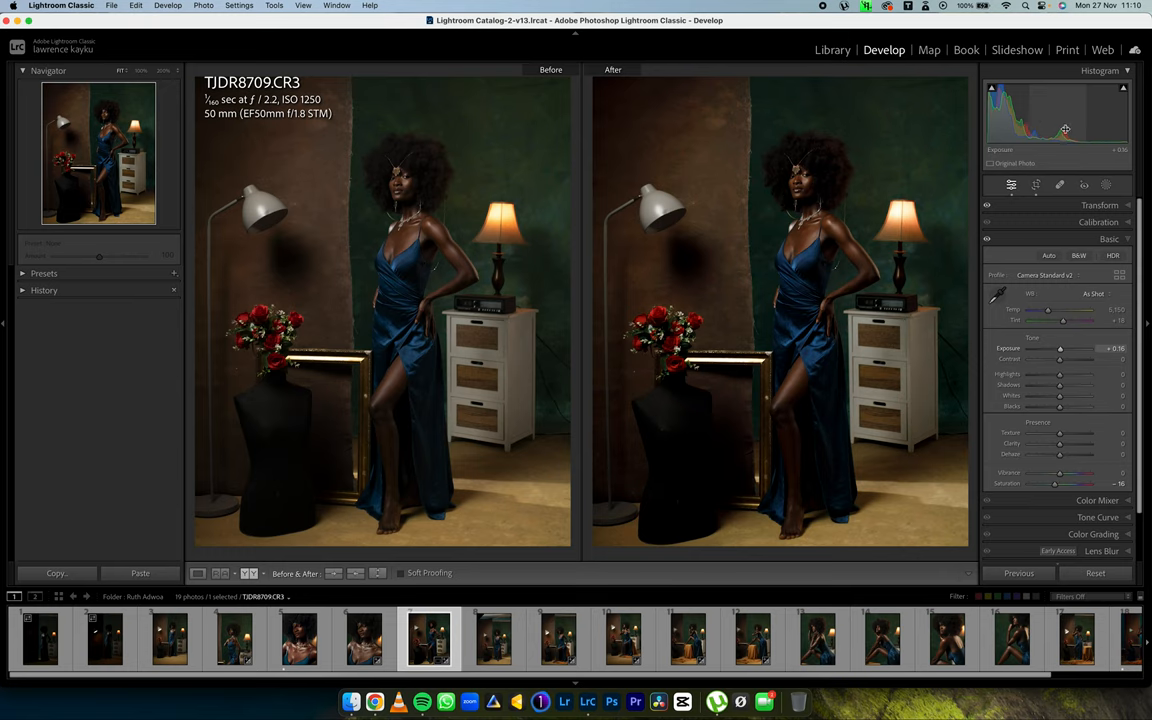
{"action": "left_click_drag", "start_coordinate": [1060, 348], "coordinate": [1064, 348]}
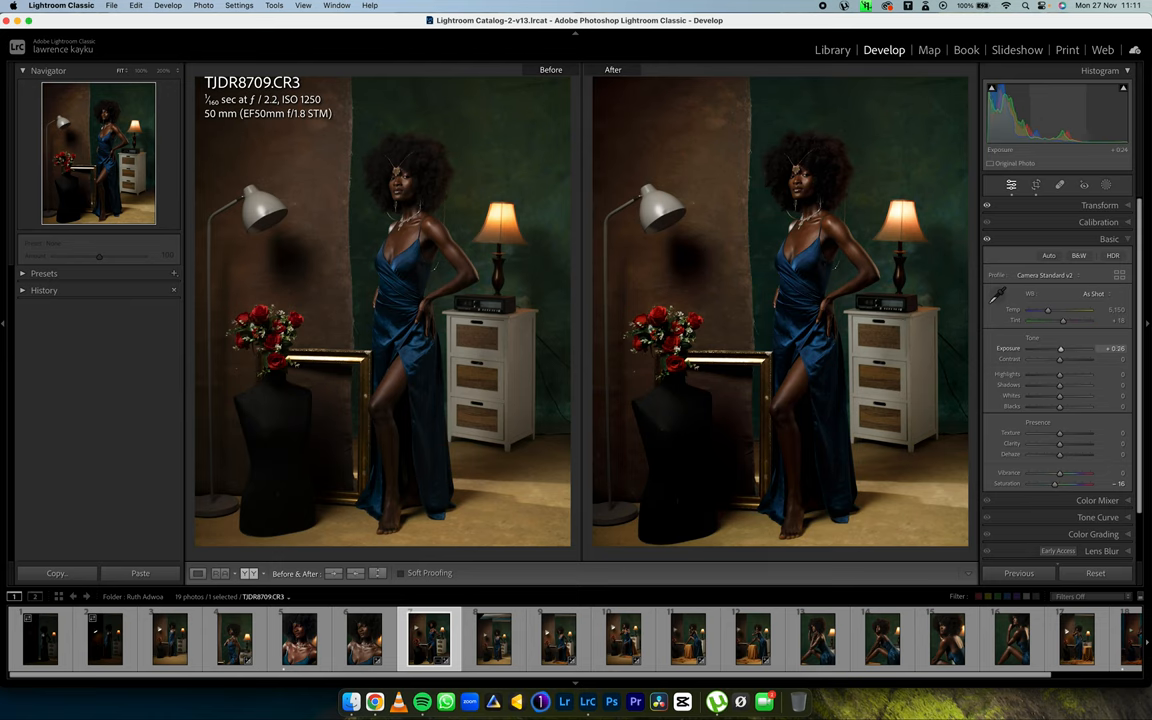
{"action": "left_click_drag", "start_coordinate": [1060, 384], "coordinate": [1068, 384]}
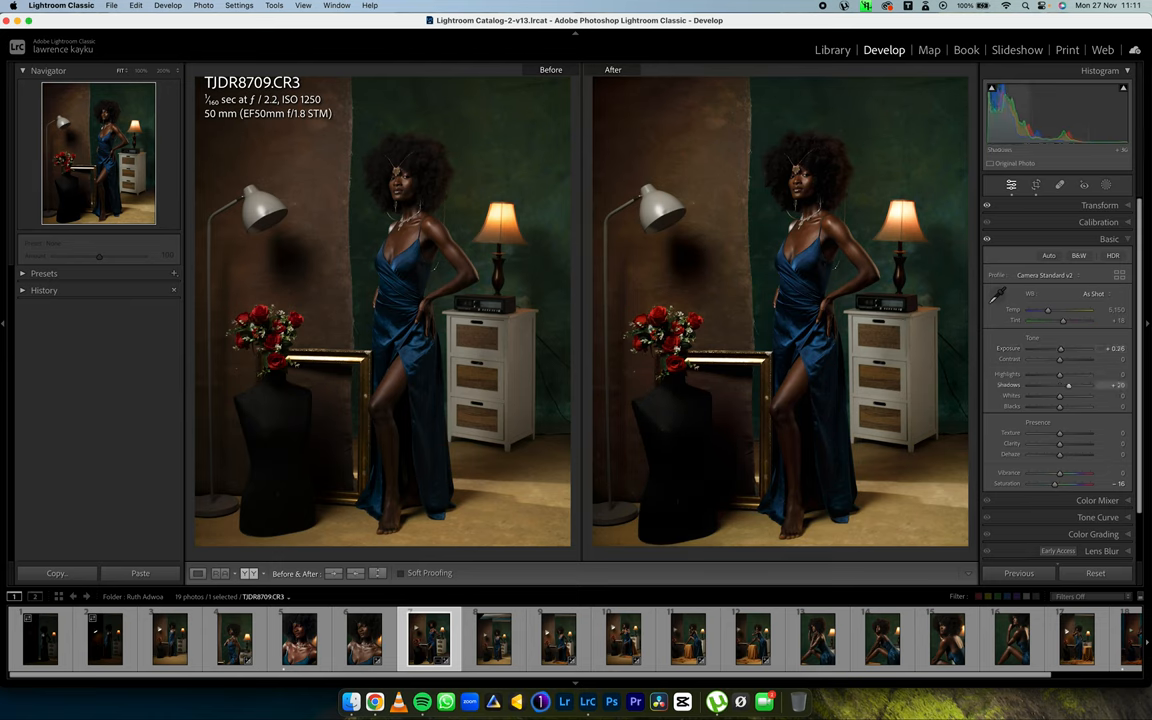
{"action": "left_click_drag", "start_coordinate": [1068, 384], "coordinate": [1064, 384]}
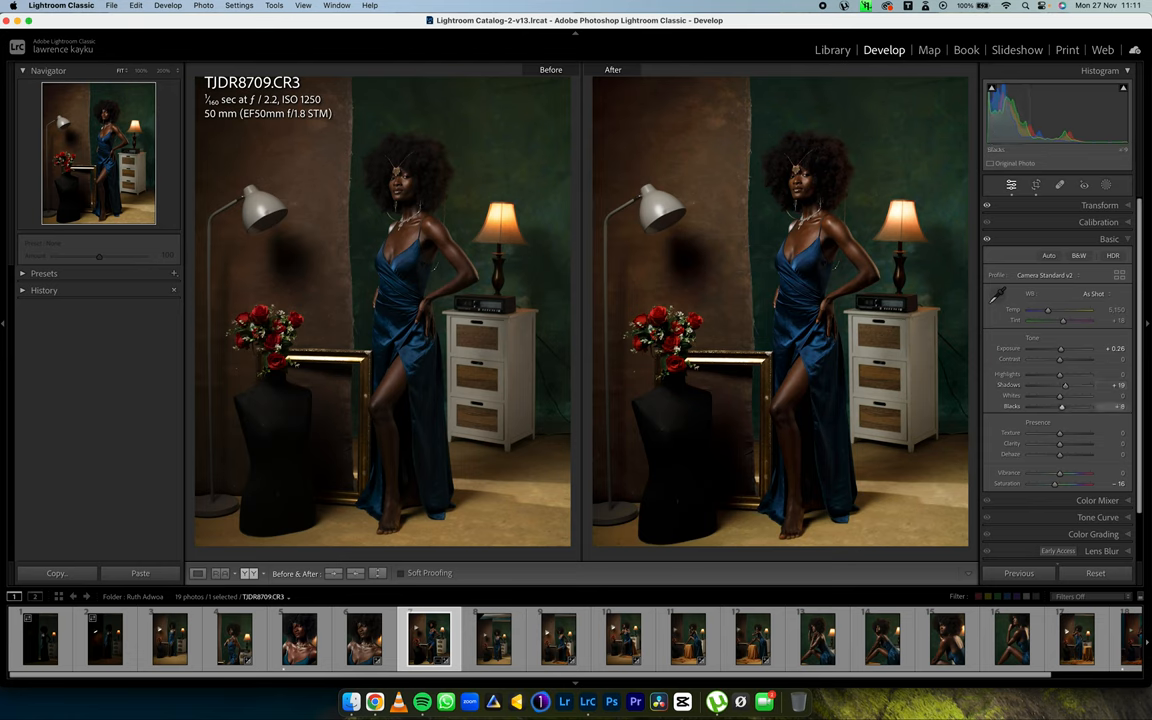
{"action": "left_click_drag", "start_coordinate": [1064, 374], "coordinate": [1060, 374]}
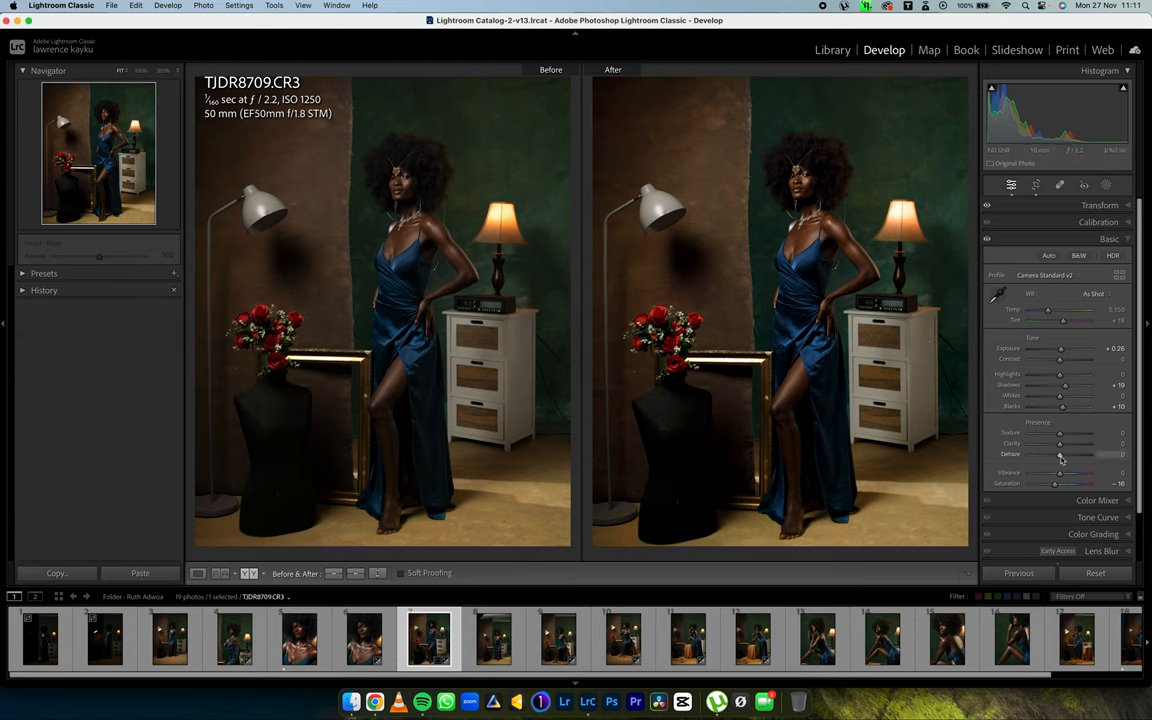
{"action": "left_click_drag", "start_coordinate": [1052, 454], "coordinate": [1060, 454]}
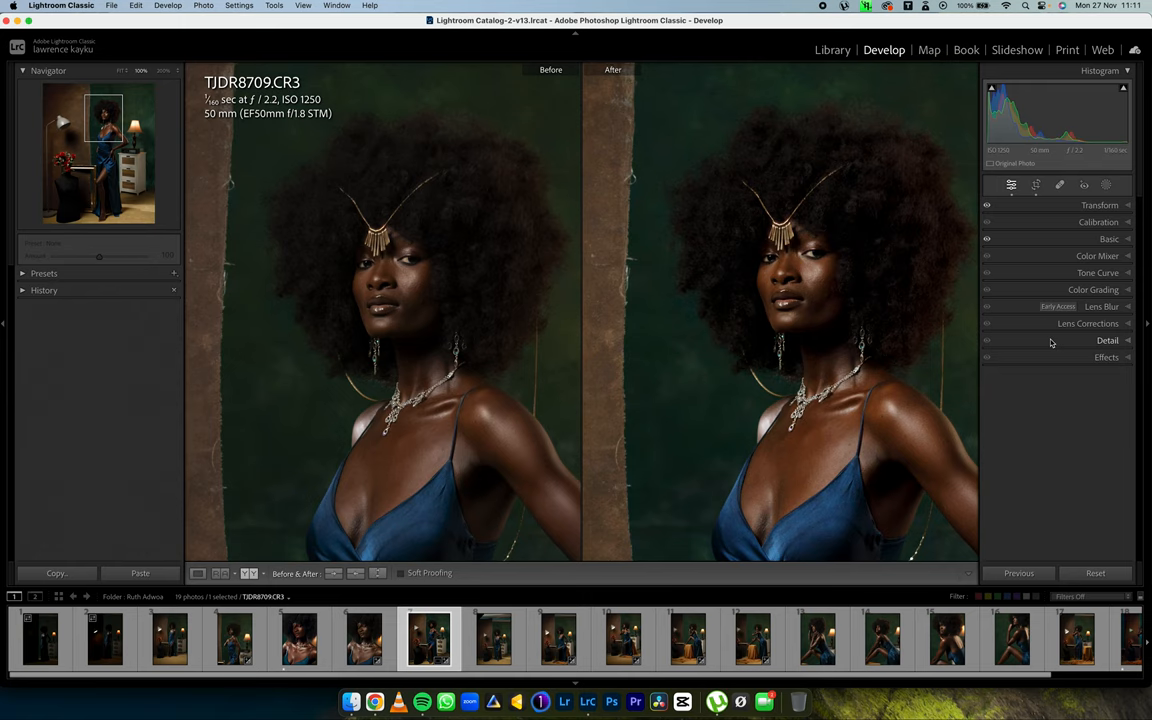
{"action": "left_click", "coordinate": [1108, 340]}
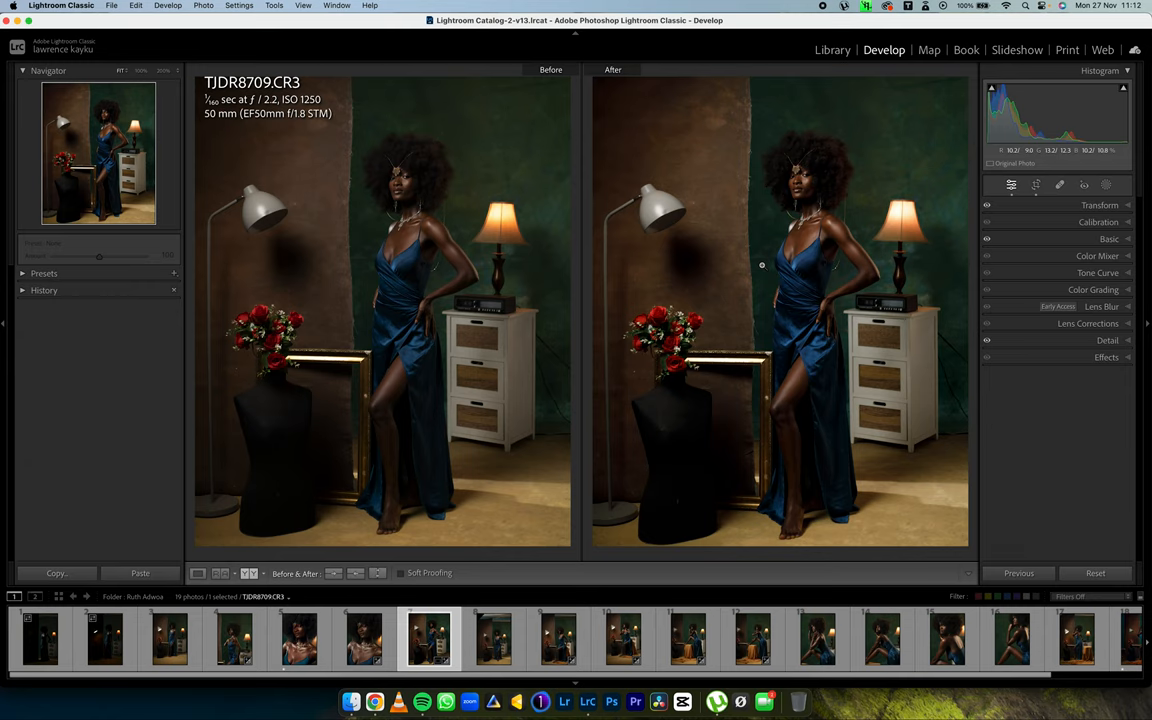
{"action": "left_click", "coordinate": [1108, 240]}
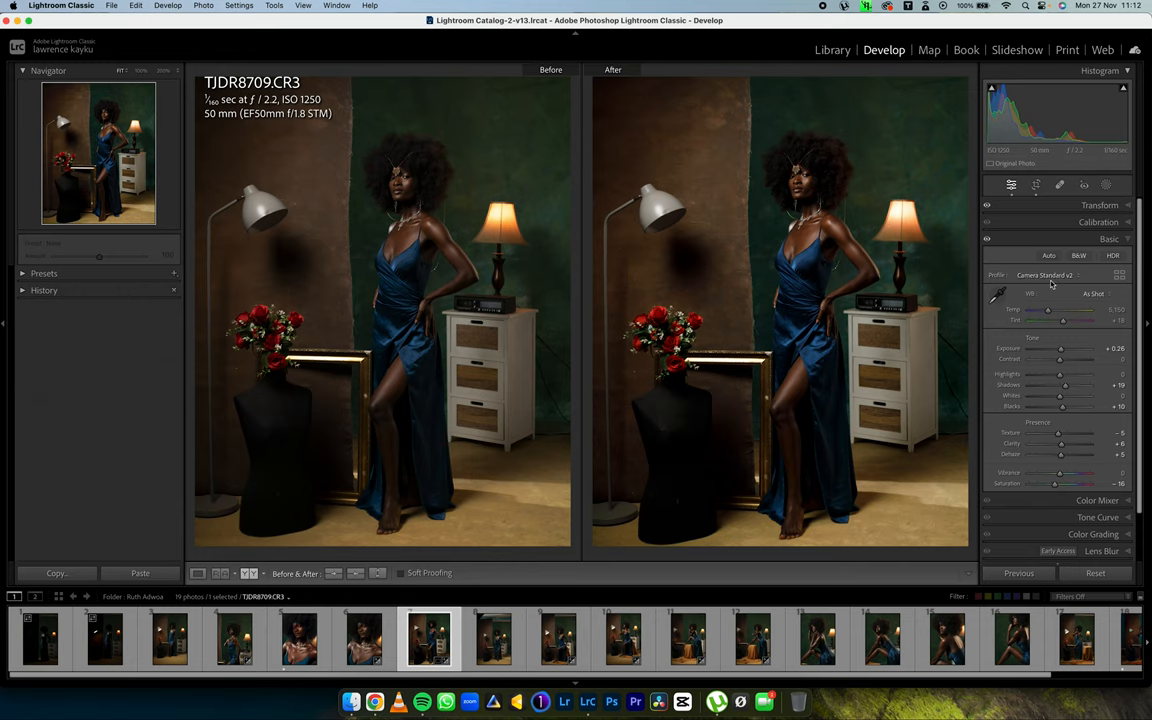
{"action": "left_click", "coordinate": [1108, 238]}
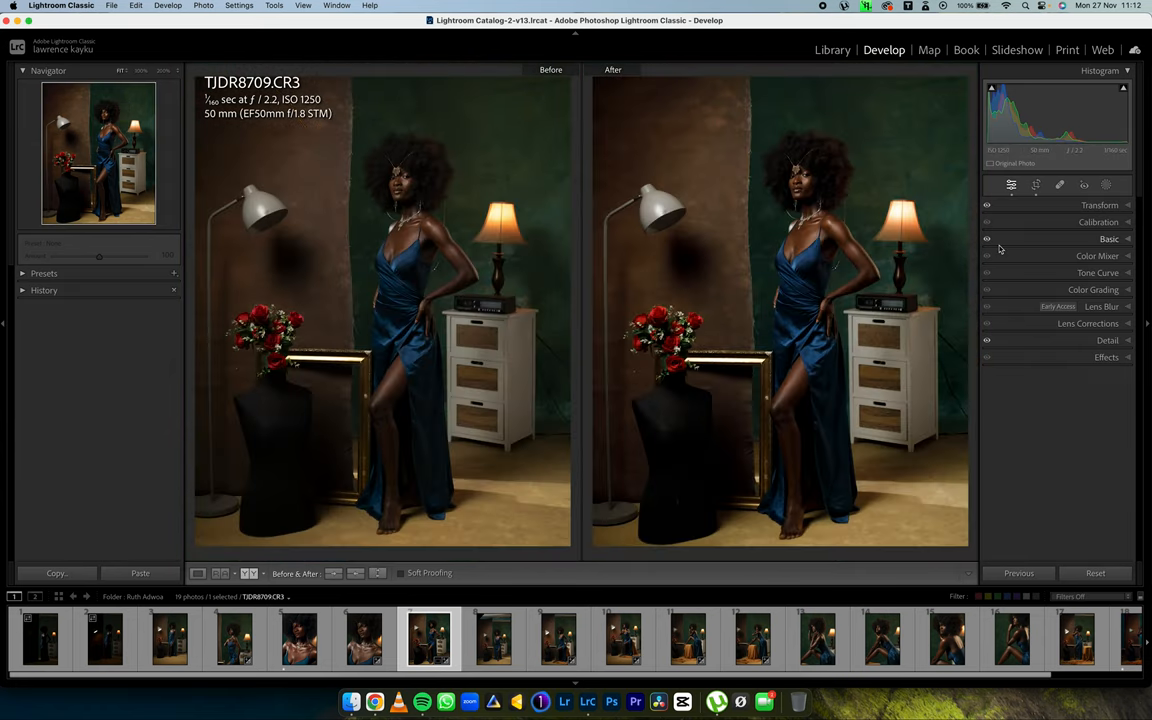
{"action": "left_click", "coordinate": [1108, 240]}
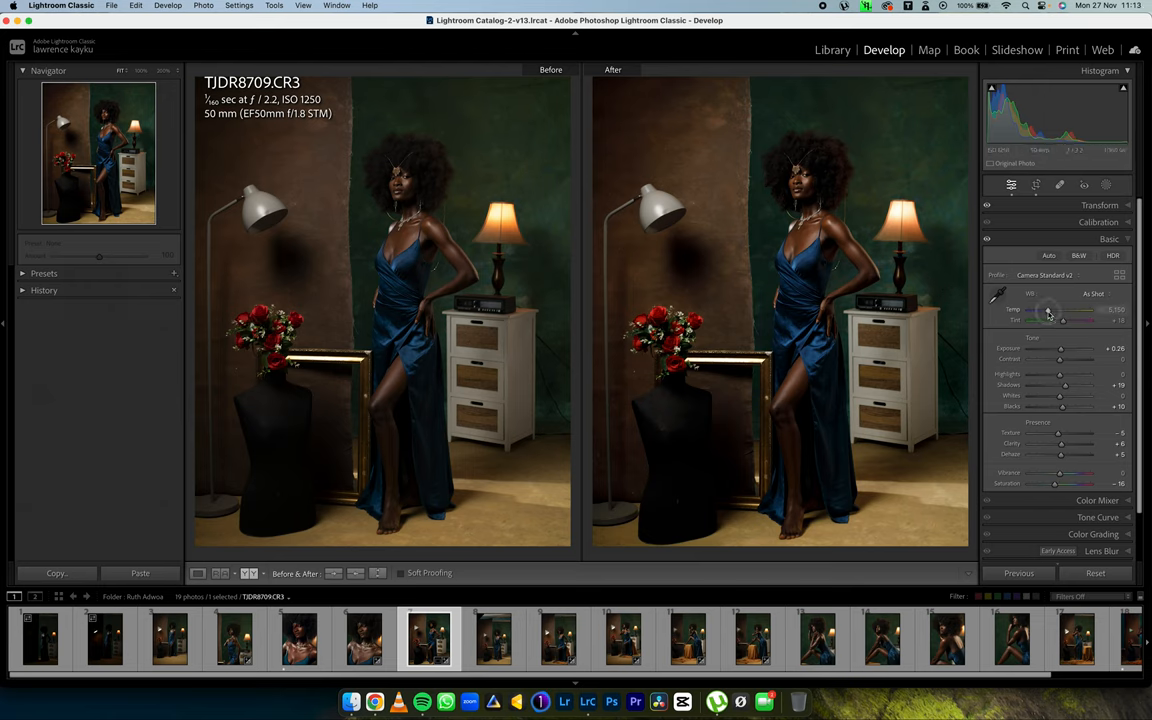
- Dial in a custom white balance by lowering the Temperature slider
{"action": "left_click_drag", "start_coordinate": [1064, 312], "coordinate": [1048, 312]}
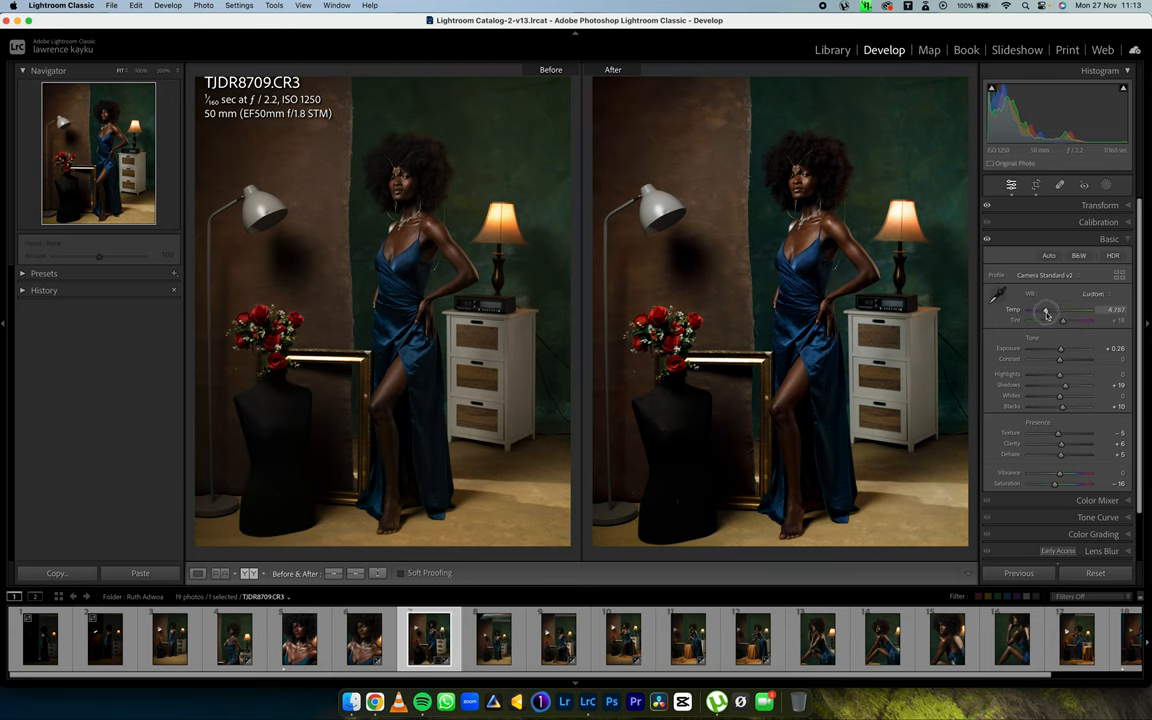
{"action": "left_click_drag", "start_coordinate": [1064, 308], "coordinate": [1046, 308]}
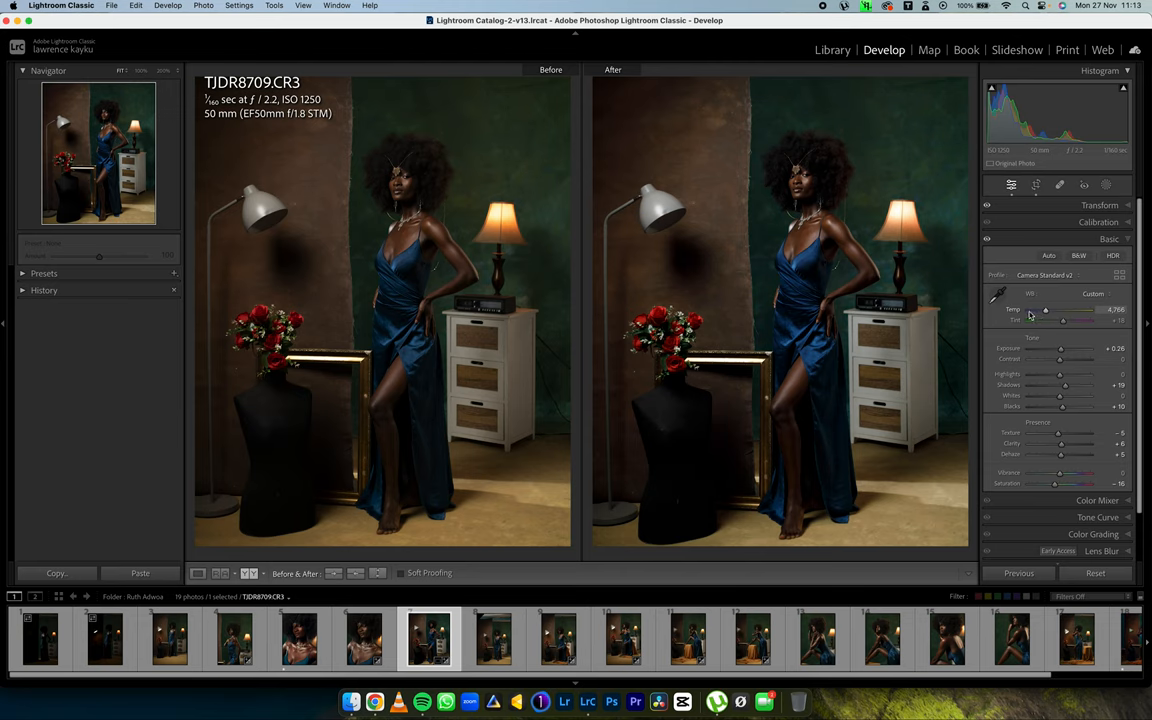
{"action": "mouse_move", "coordinate": [1100, 314]}
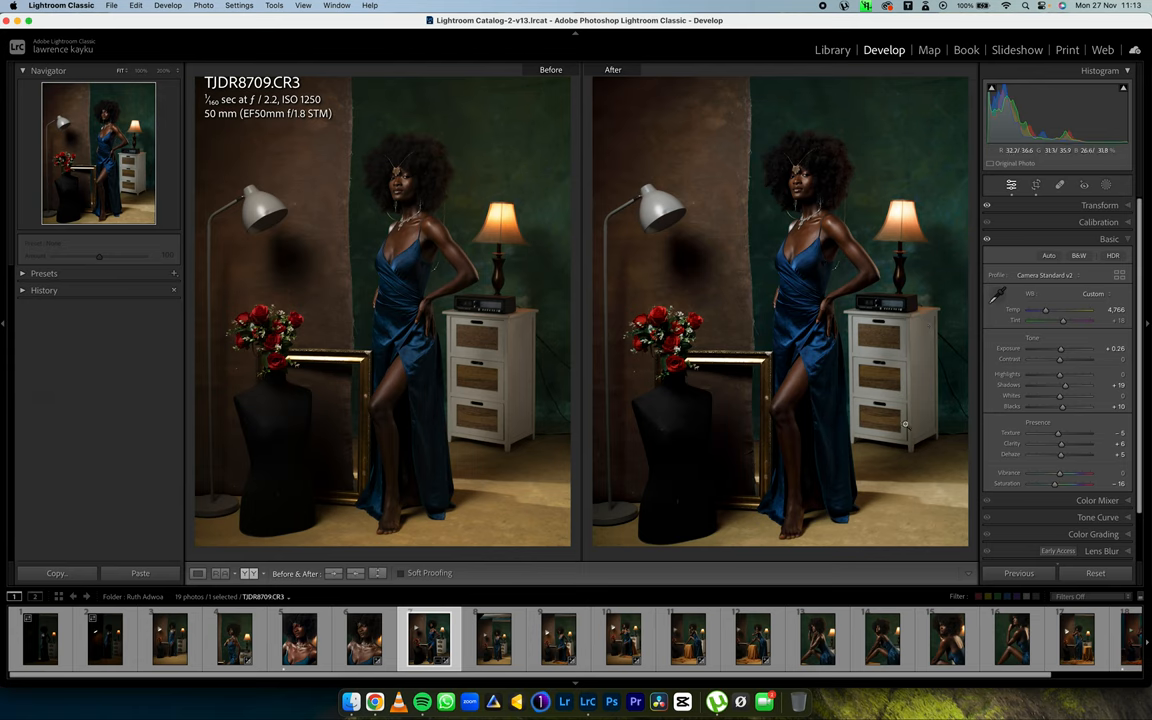
{"action": "mouse_move", "coordinate": [892, 206]}
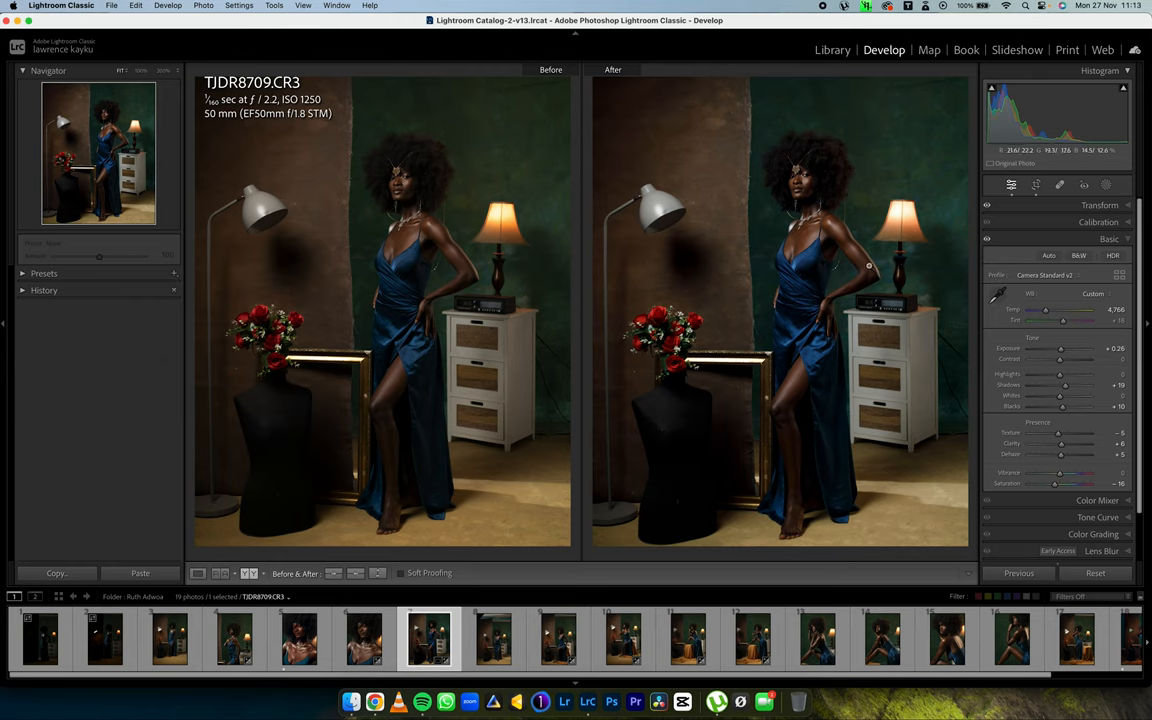
{"action": "mouse_move", "coordinate": [892, 280]}
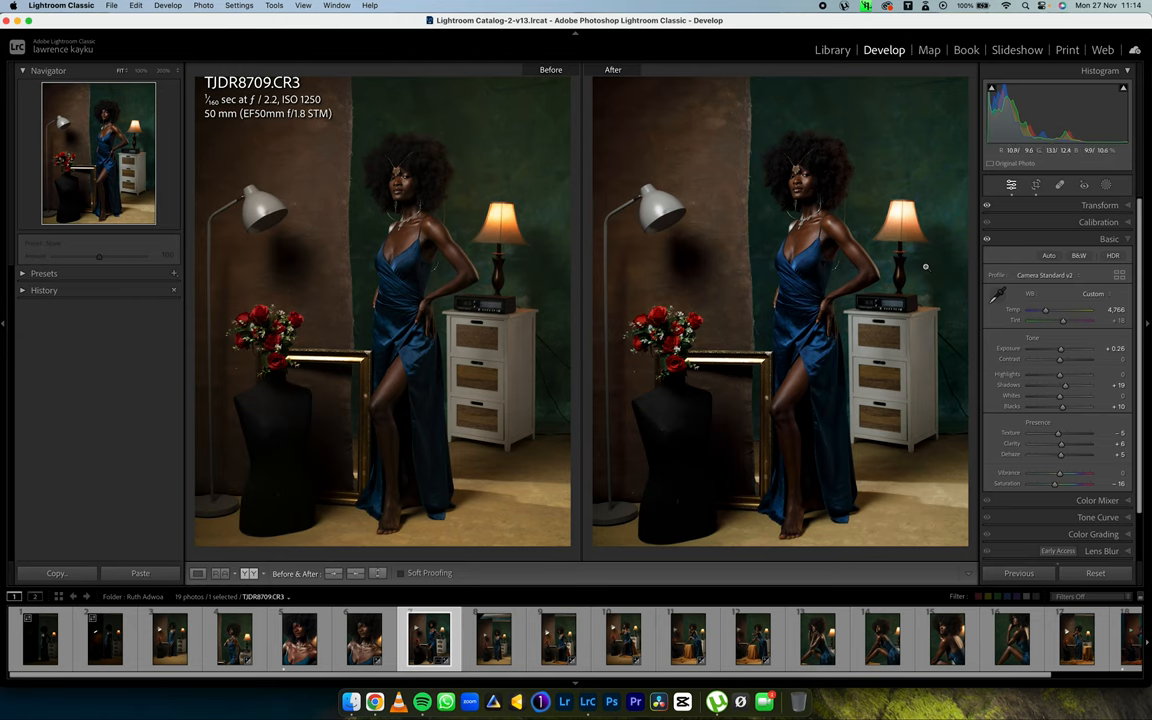
{"action": "mouse_move", "coordinate": [920, 264]}
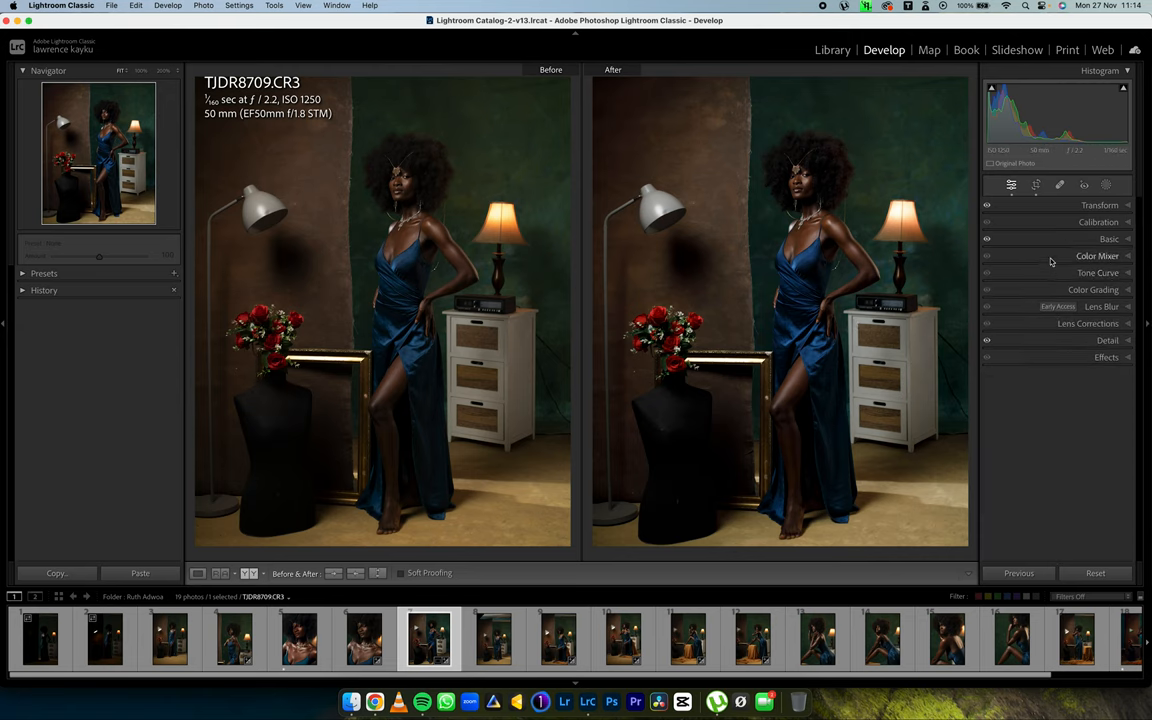
- Expand Color Mixer, check Point Color, then return to HSL Hue adjustments
{"action": "left_click", "coordinate": [1096, 256]}
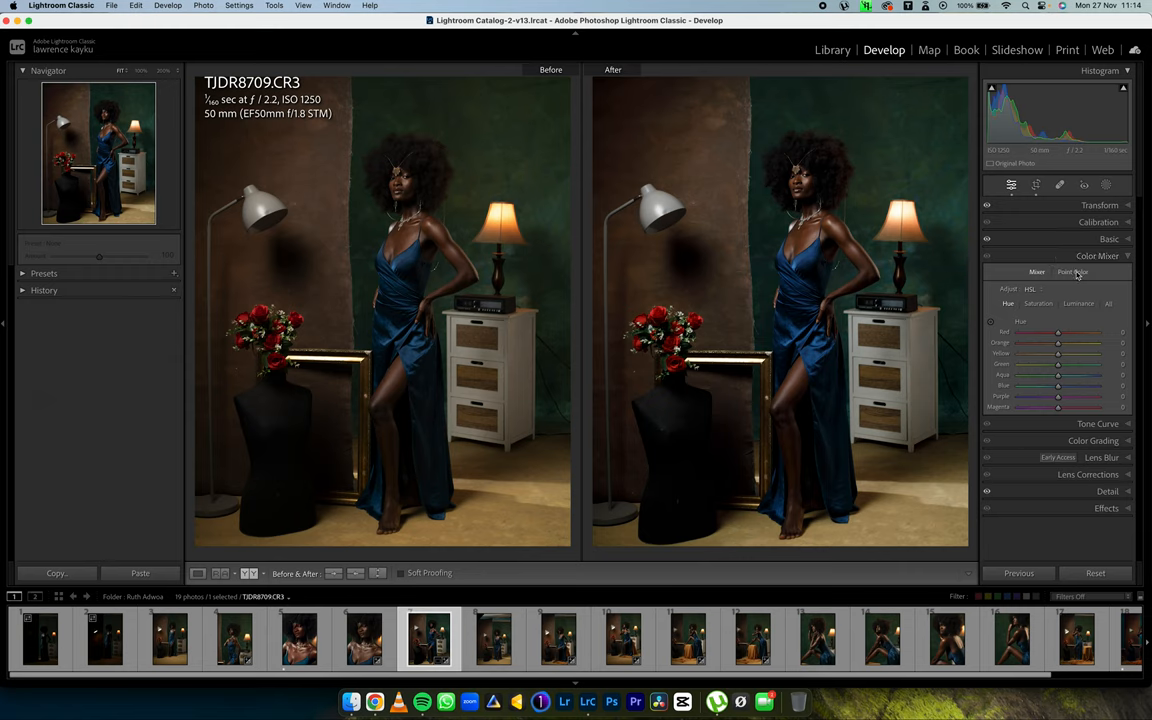
{"action": "left_click", "coordinate": [1072, 272]}
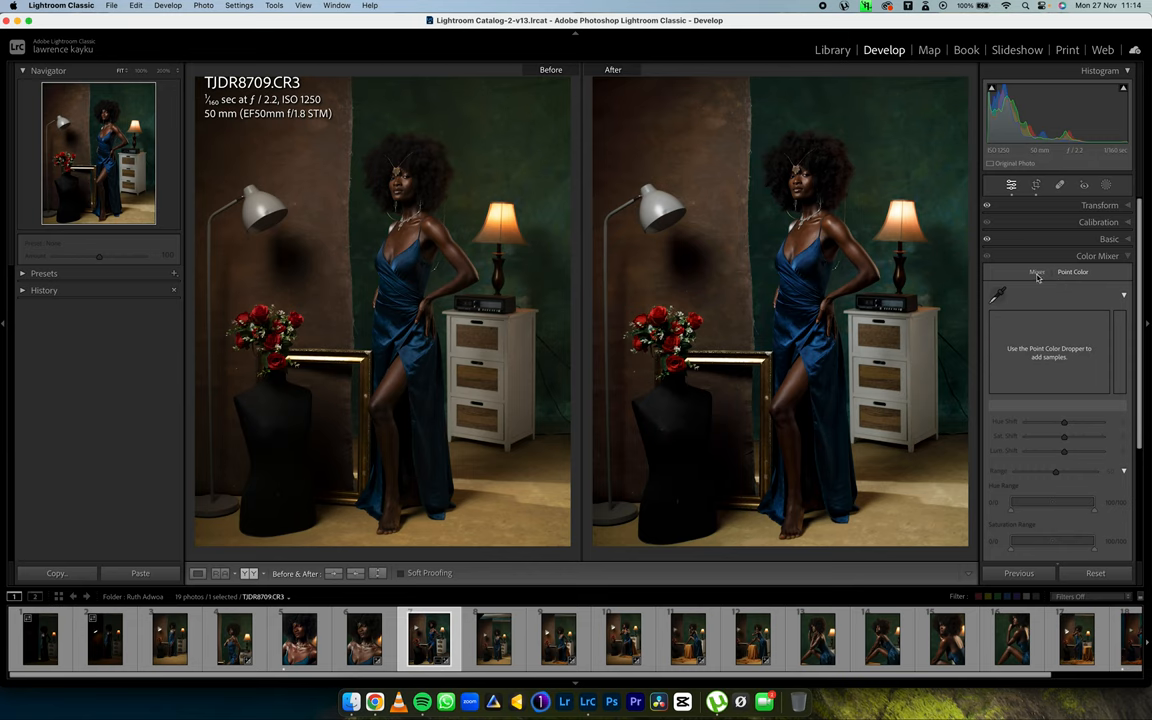
{"action": "left_click", "coordinate": [1036, 272]}
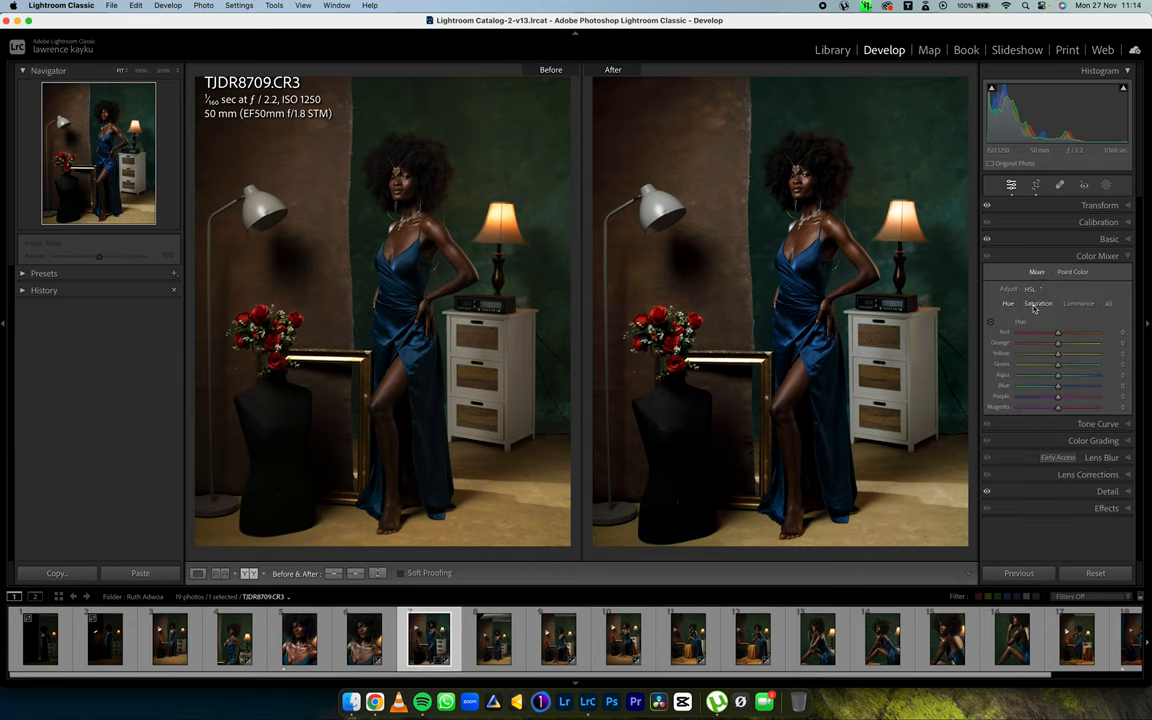
{"action": "left_click", "coordinate": [1008, 304]}
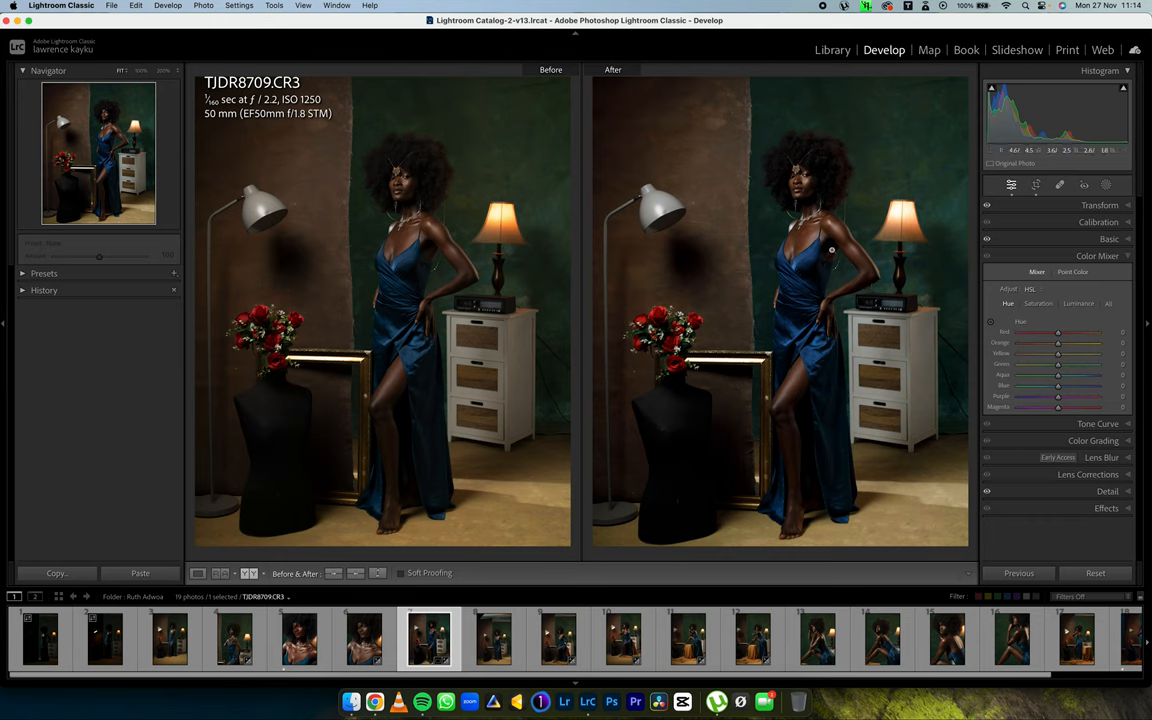
{"action": "mouse_move", "coordinate": [848, 264]}
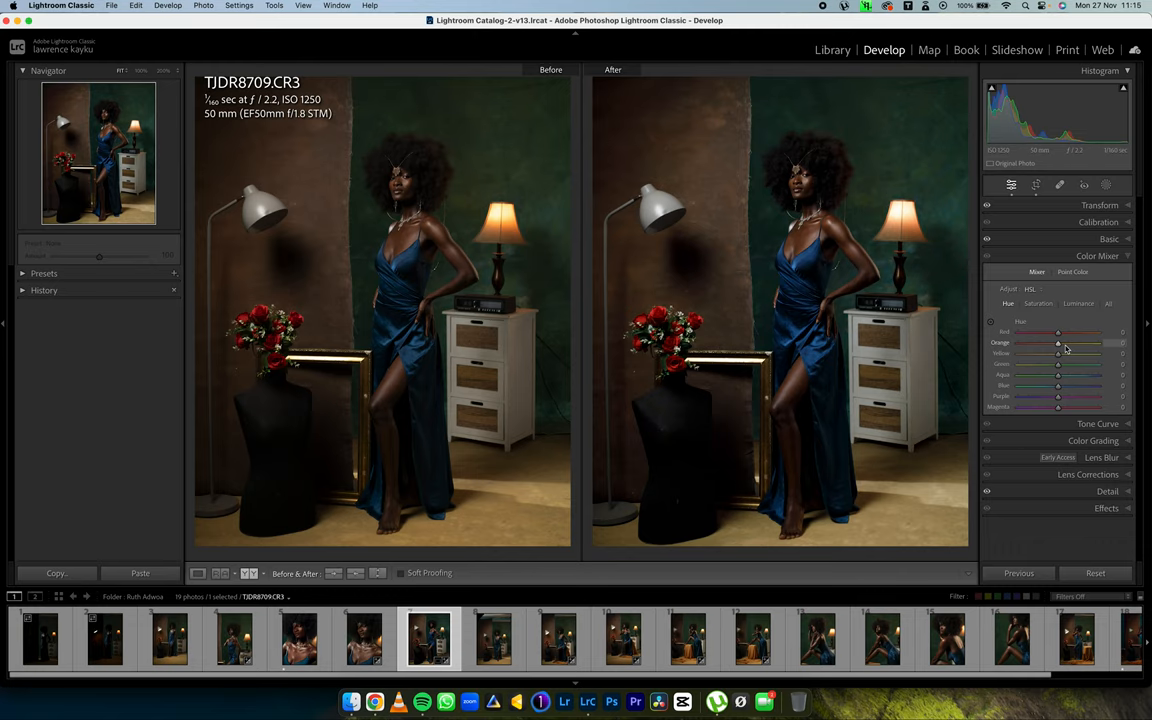
{"action": "mouse_move", "coordinate": [1066, 346]}
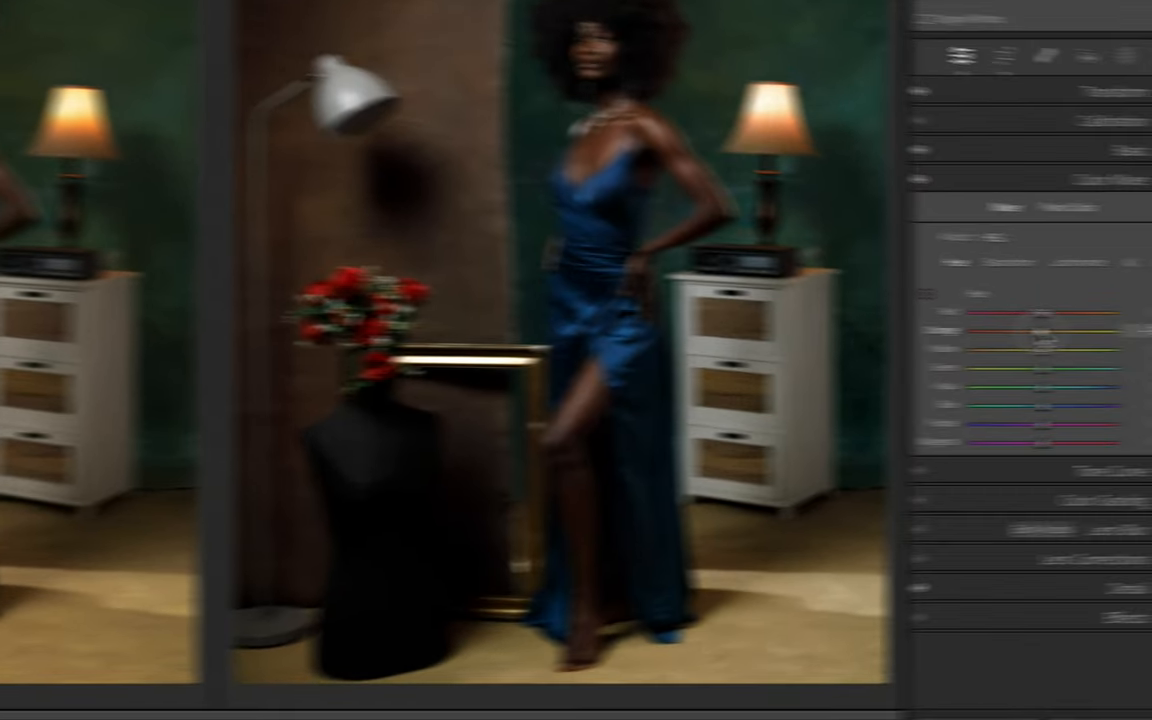
- Set the Orange hue to −8 and nudge the Red hue to +6
{"action": "left_click_drag", "start_coordinate": [998, 330], "coordinate": [990, 330]}
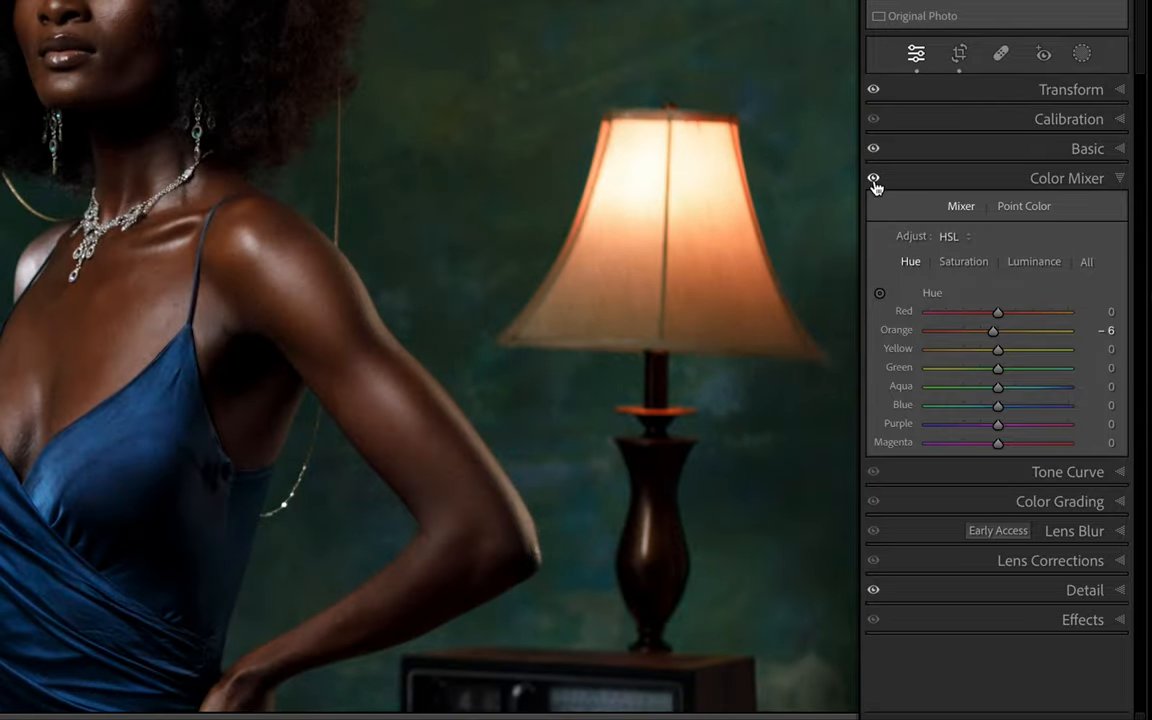
{"action": "mouse_move", "coordinate": [876, 188]}
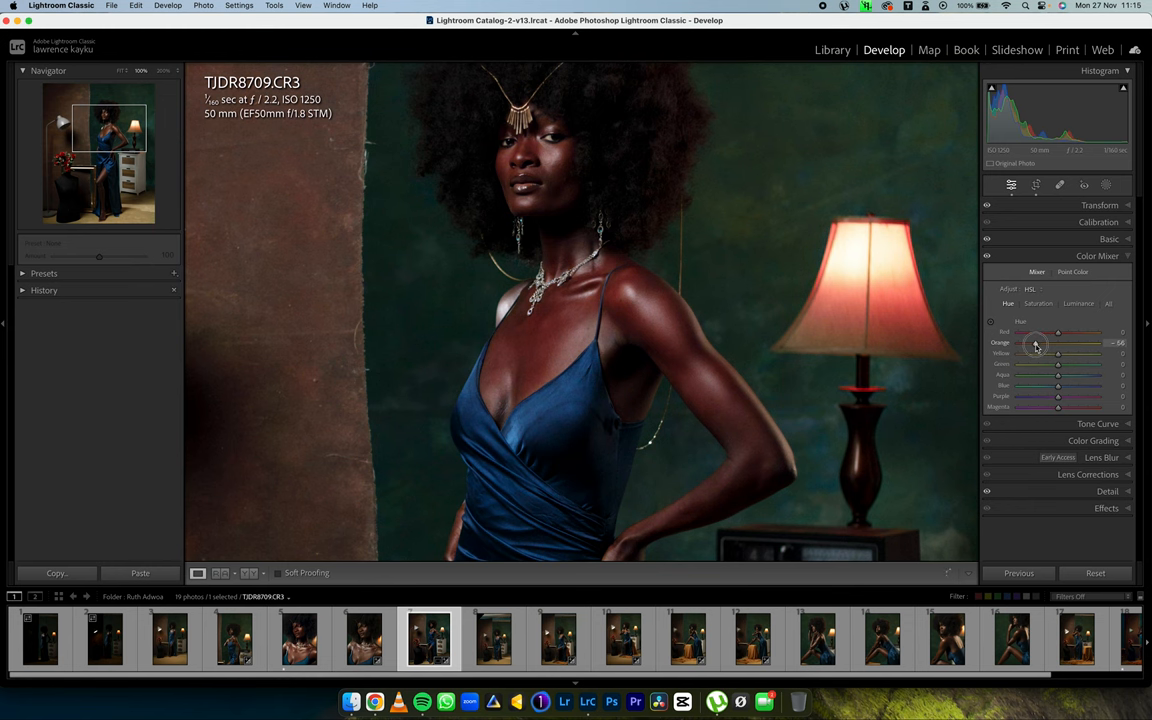
{"action": "left_click_drag", "start_coordinate": [1036, 344], "coordinate": [1044, 344]}
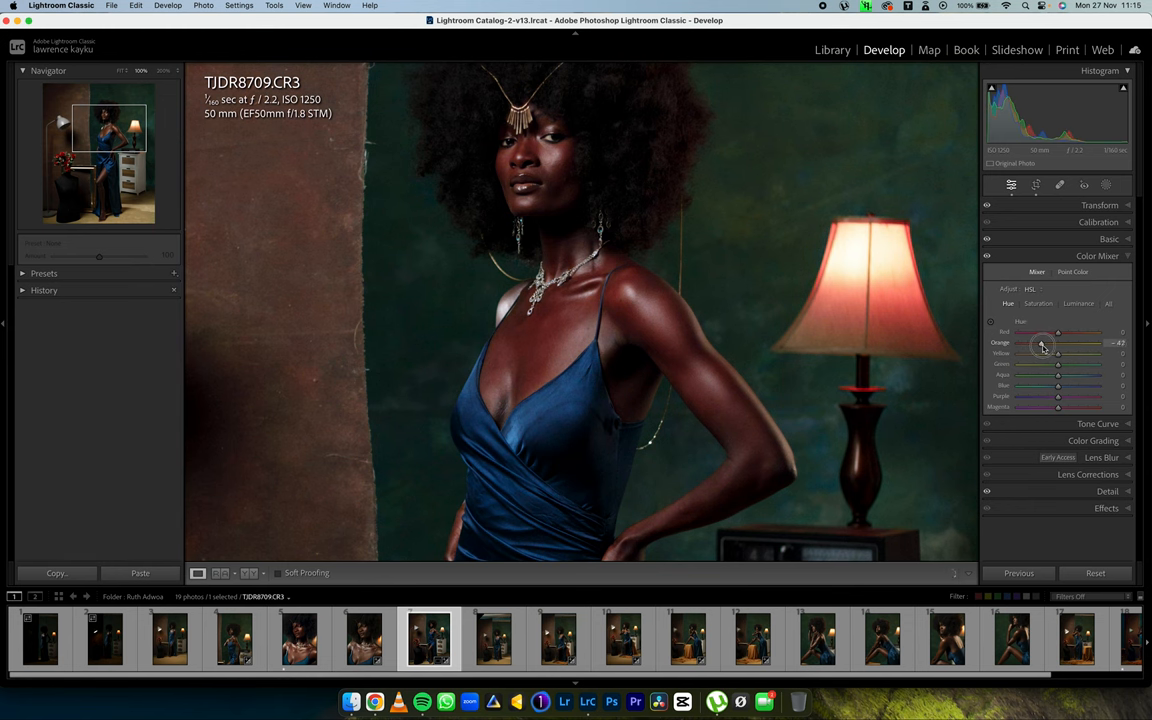
{"action": "left_click_drag", "start_coordinate": [1058, 344], "coordinate": [1052, 344]}
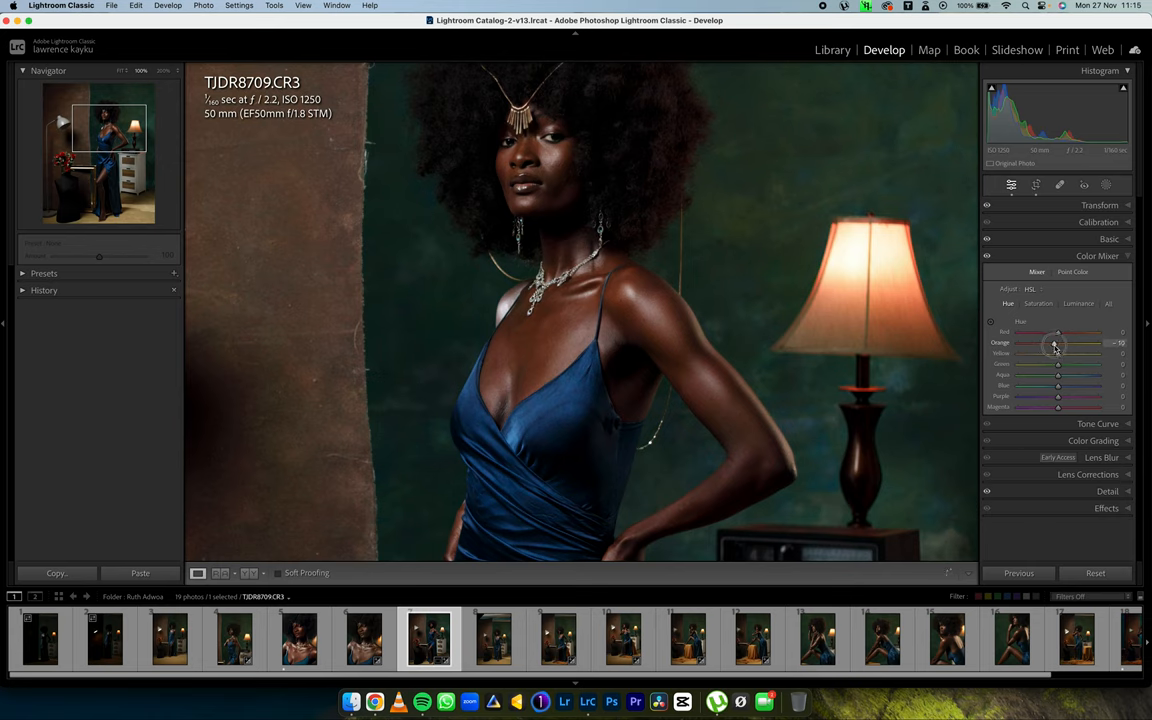
{"action": "left_click_drag", "start_coordinate": [1056, 344], "coordinate": [1058, 344]}
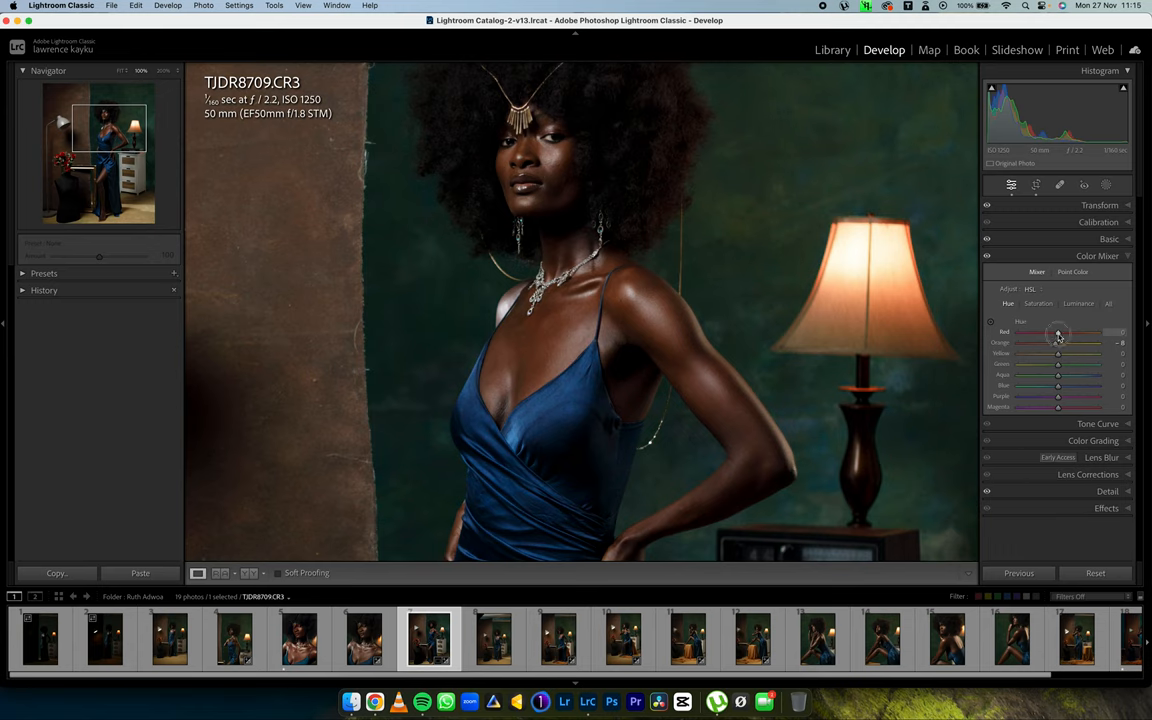
{"action": "left_click_drag", "start_coordinate": [1058, 332], "coordinate": [1062, 332]}
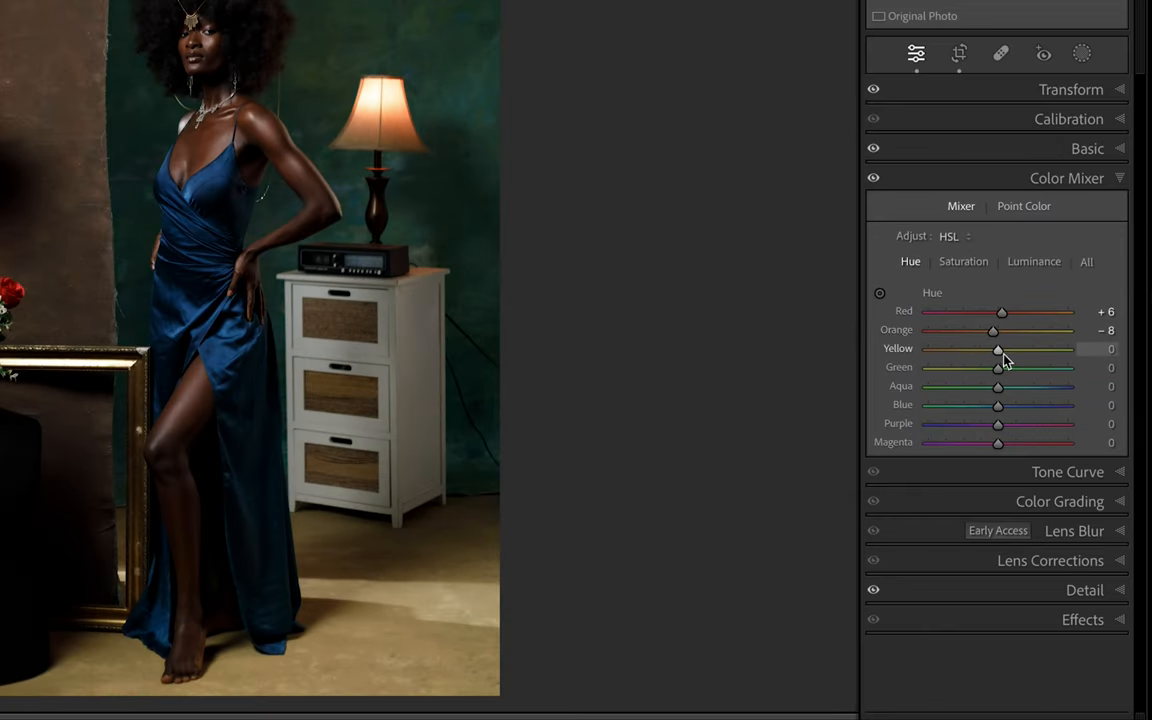
- Pull the Yellow hue strongly toward orange, settling around −34
{"action": "left_click_drag", "start_coordinate": [996, 348], "coordinate": [970, 348]}
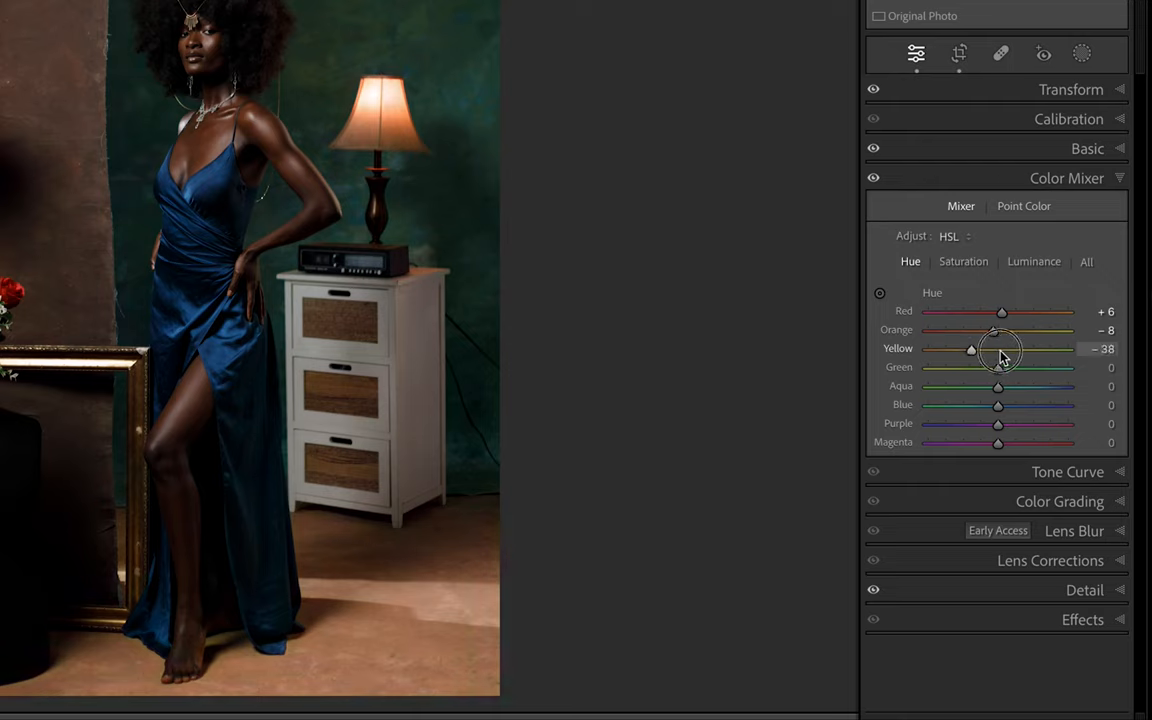
{"action": "left_click_drag", "start_coordinate": [970, 348], "coordinate": [1006, 348]}
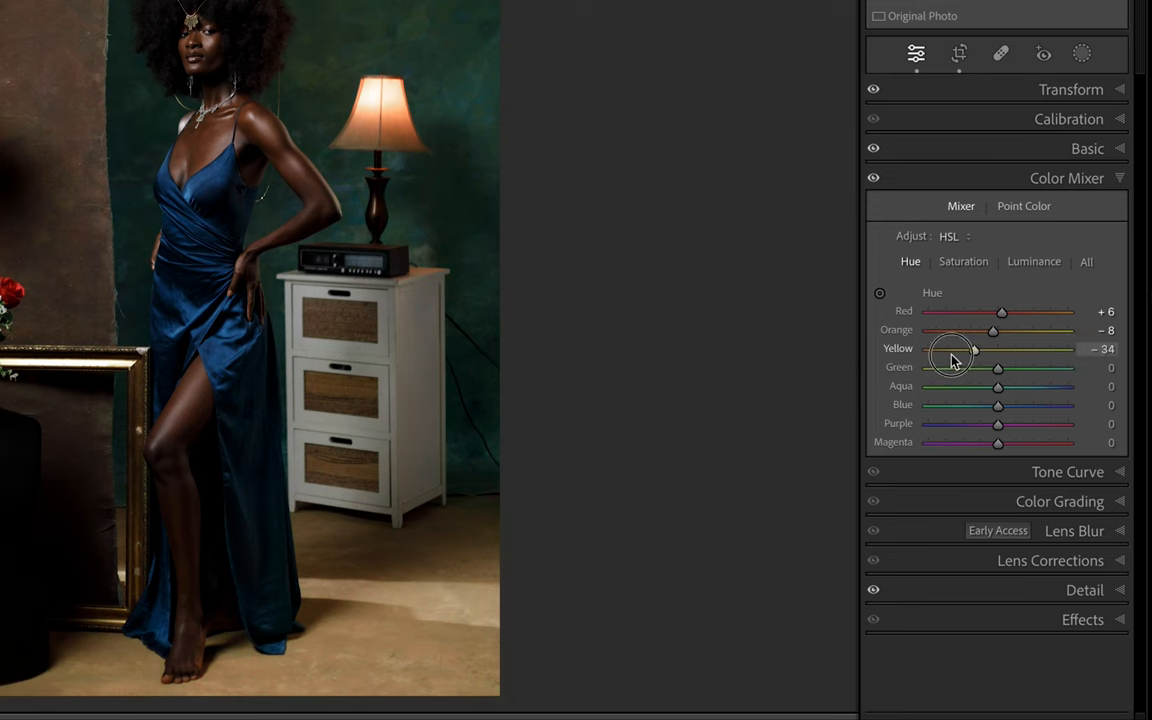
{"action": "left_click_drag", "start_coordinate": [974, 348], "coordinate": [1022, 348]}
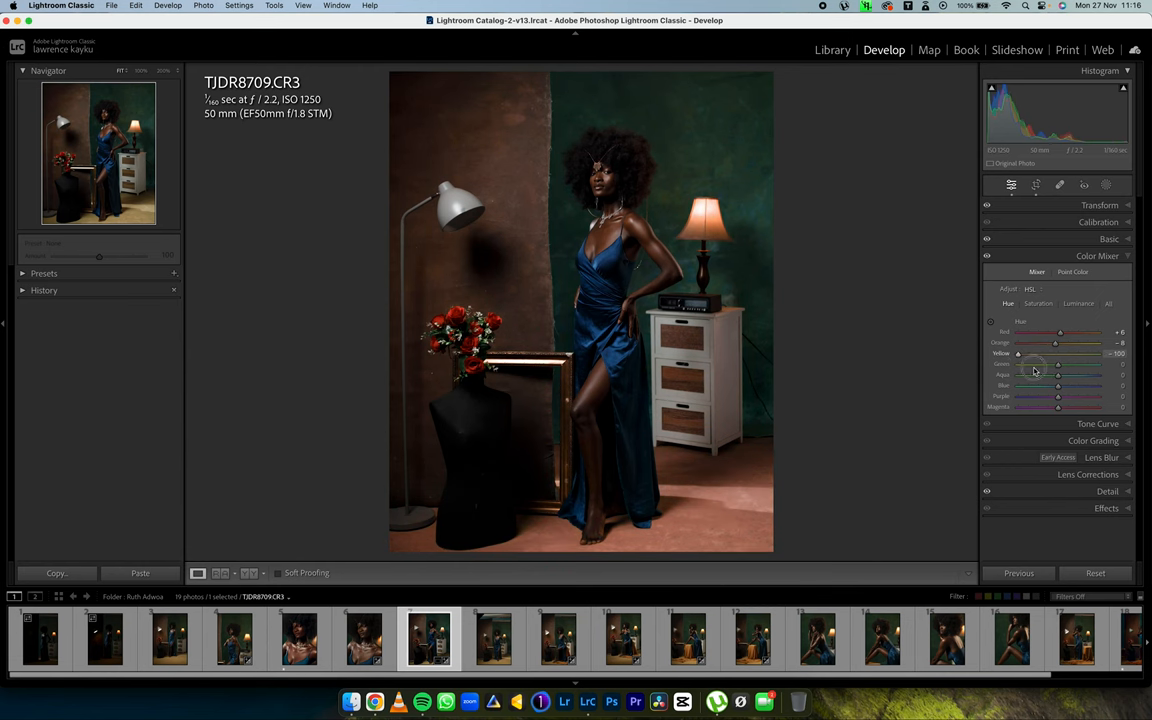
- Settle the Yellow hue and adjust the Aqua hue
{"action": "left_click_drag", "start_coordinate": [1018, 352], "coordinate": [1058, 352]}
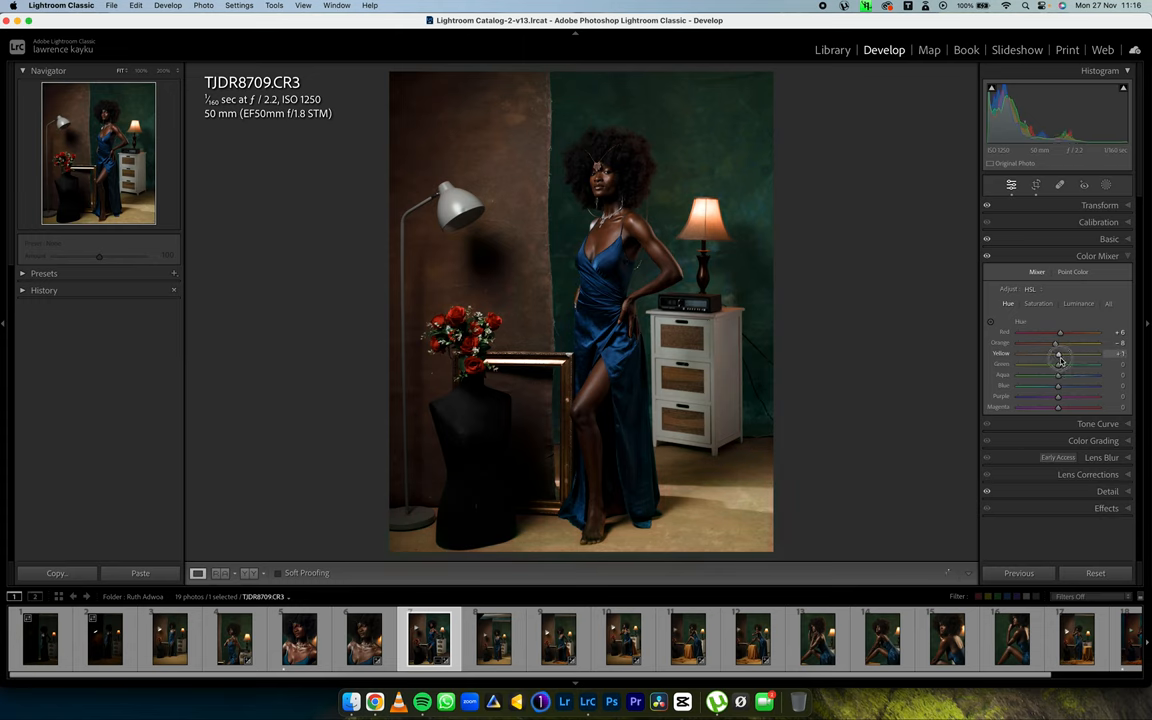
{"action": "left_click_drag", "start_coordinate": [1060, 356], "coordinate": [1052, 356]}
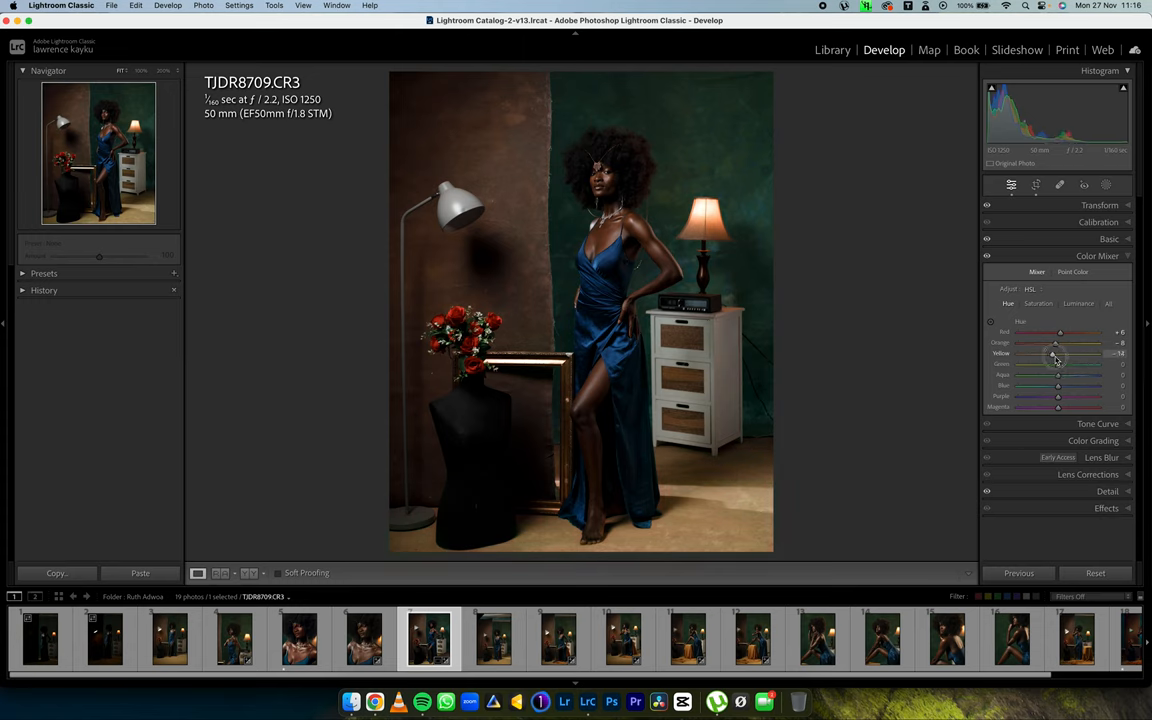
{"action": "left_click_drag", "start_coordinate": [1056, 356], "coordinate": [1044, 356]}
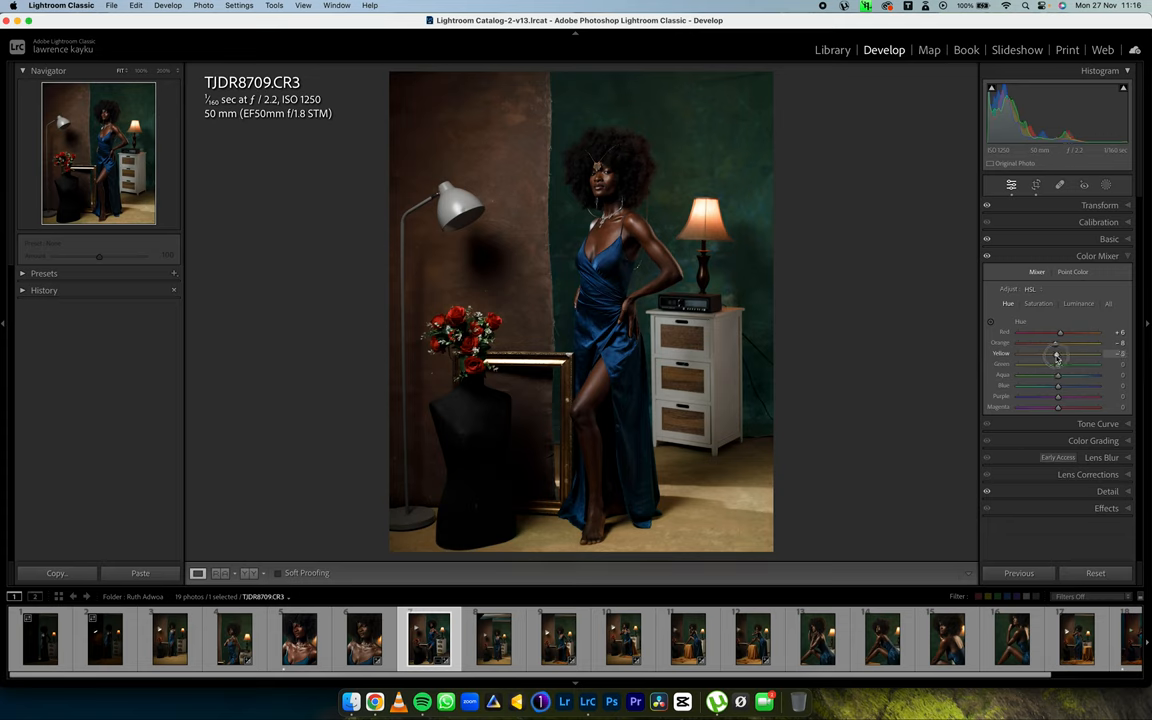
{"action": "left_click_drag", "start_coordinate": [1056, 354], "coordinate": [1050, 354]}
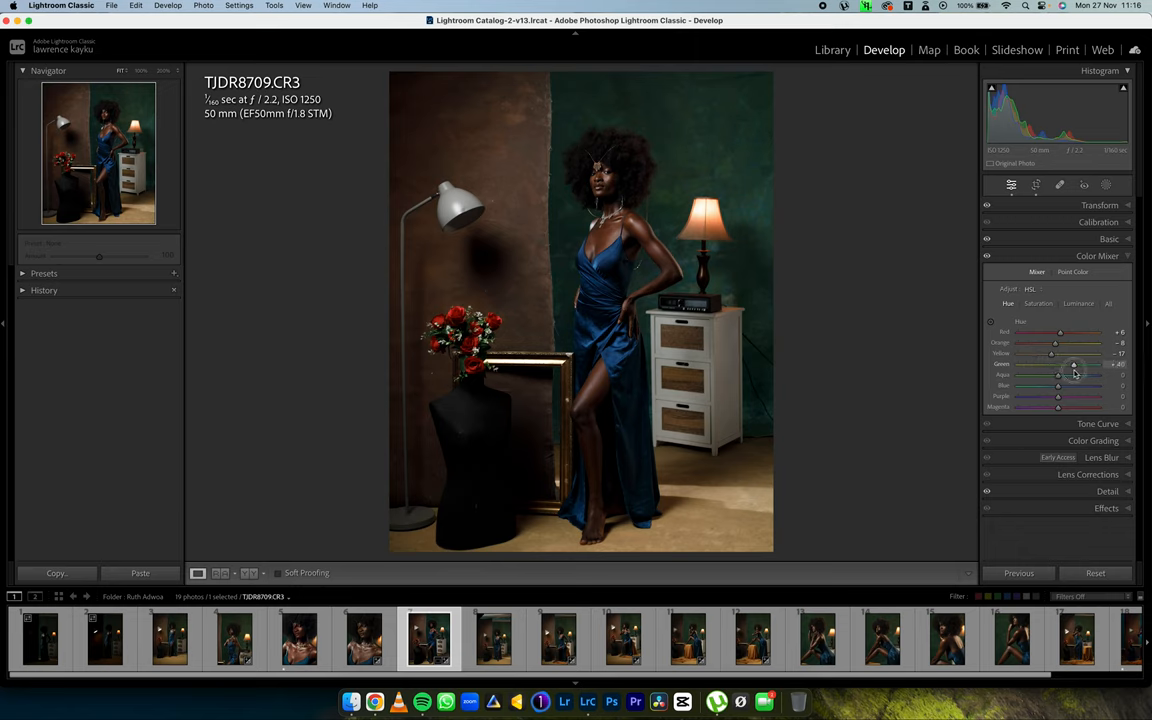
{"action": "left_click_drag", "start_coordinate": [1056, 376], "coordinate": [1032, 376]}
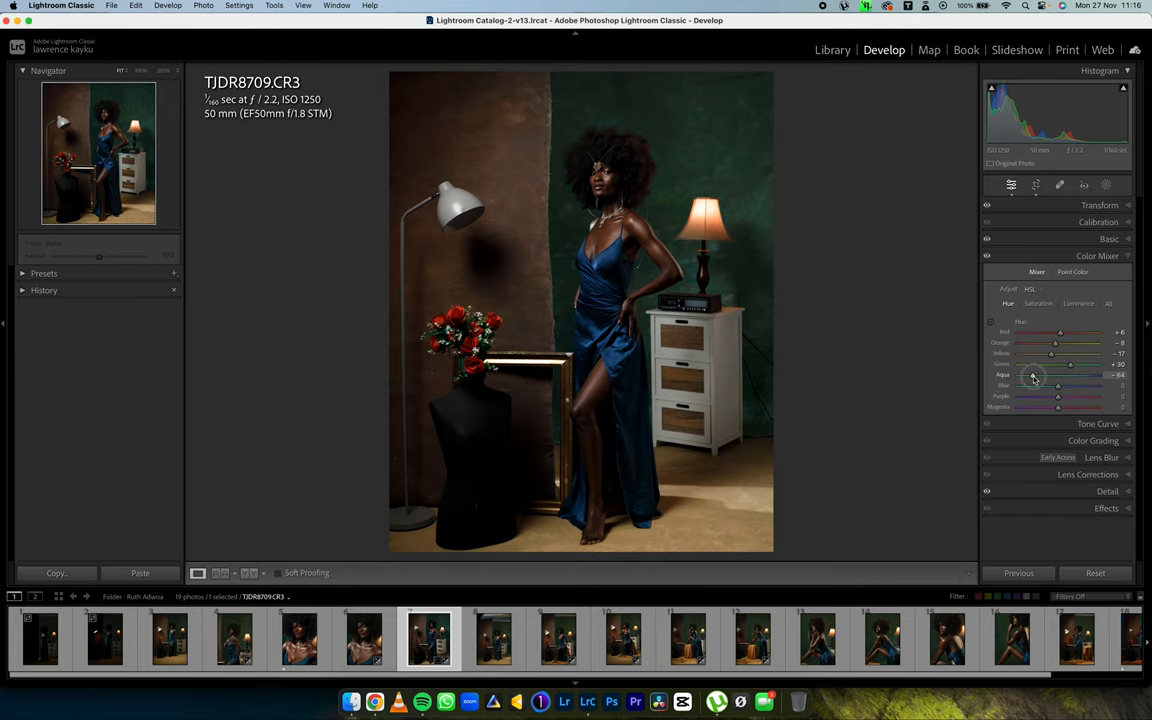
{"action": "left_click_drag", "start_coordinate": [1032, 376], "coordinate": [1070, 376]}
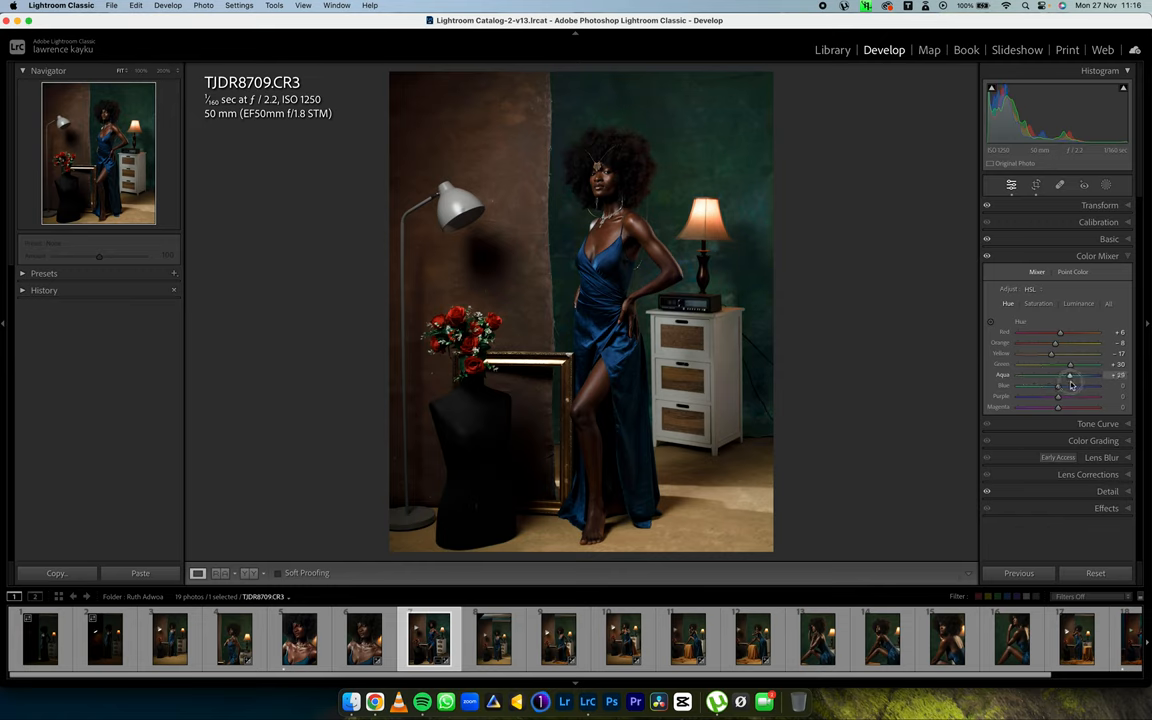
{"action": "left_click_drag", "start_coordinate": [1072, 376], "coordinate": [1056, 376]}
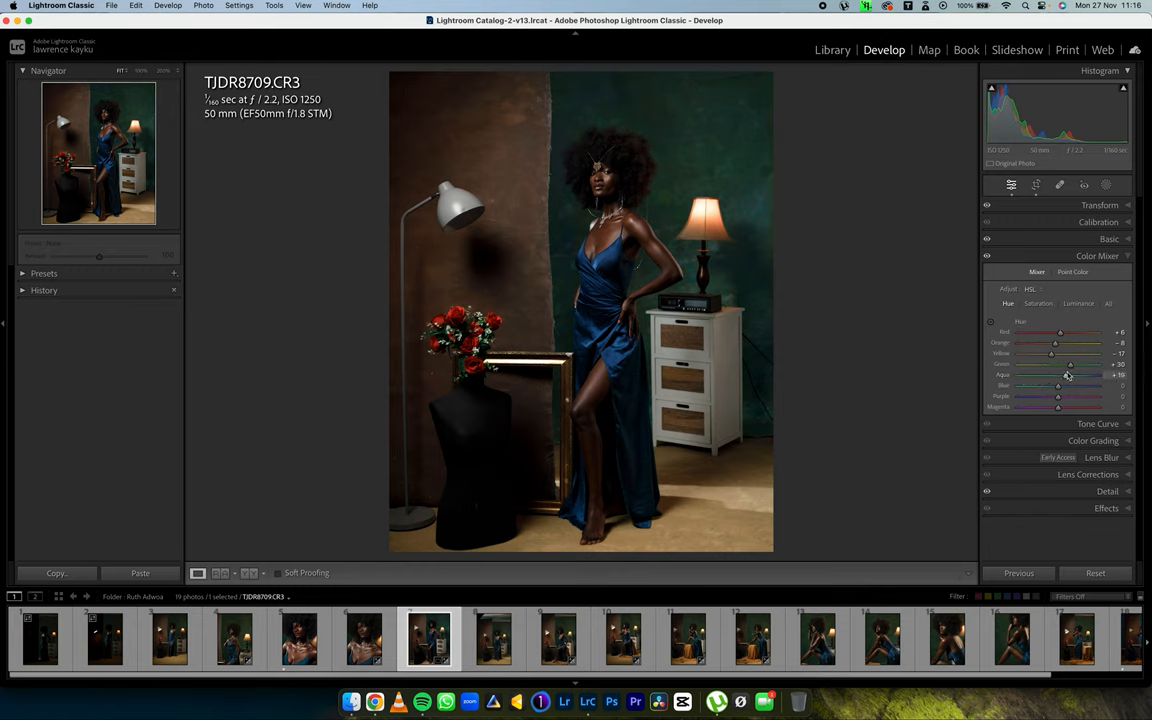
- Shift the Blue hue toward cyan so the dress turns teal
{"action": "left_click_drag", "start_coordinate": [1056, 384], "coordinate": [1028, 384]}
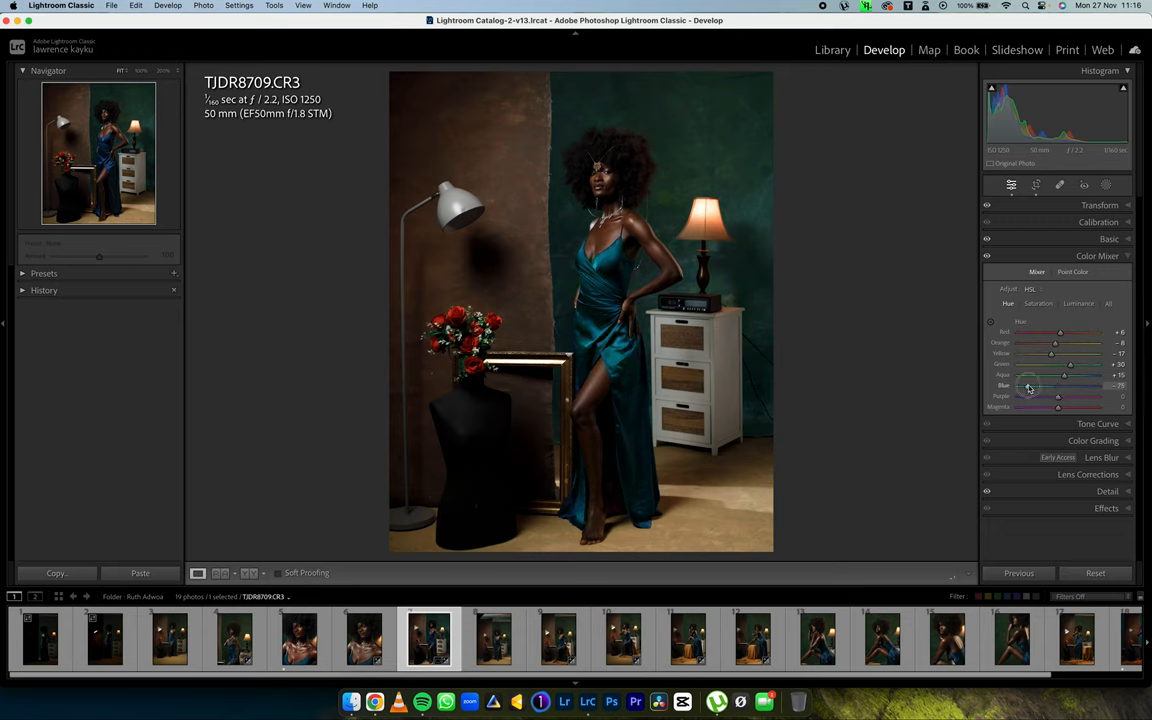
{"action": "left_click_drag", "start_coordinate": [1060, 384], "coordinate": [1060, 400]}
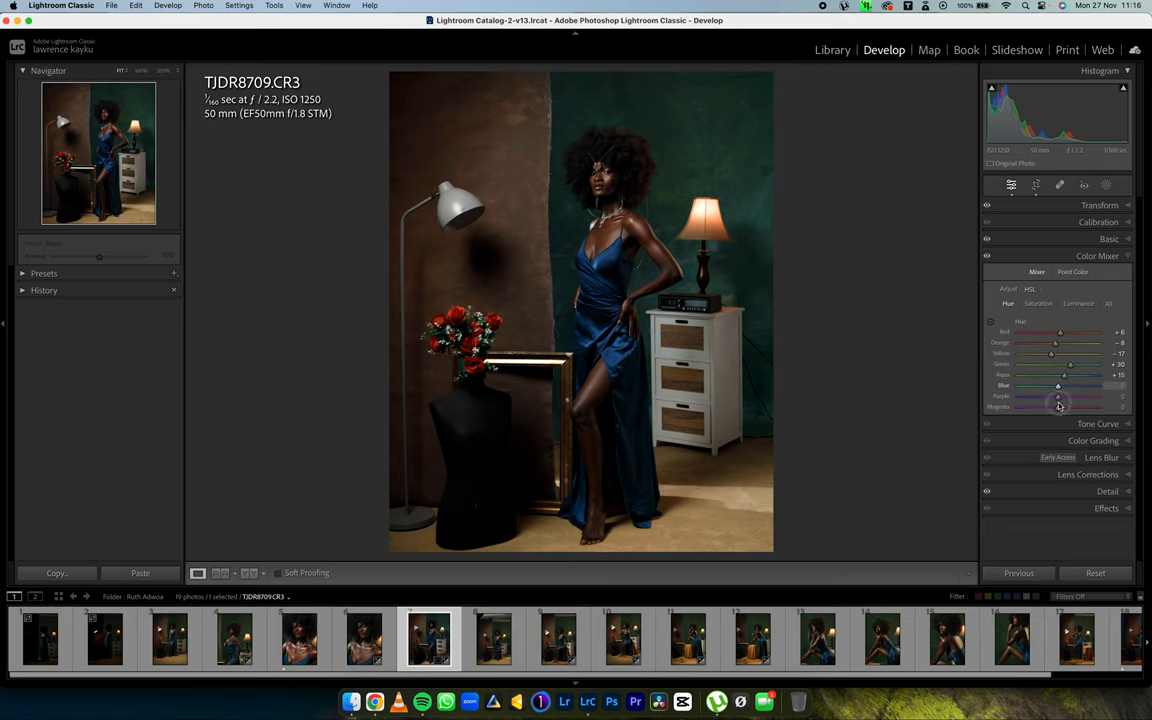
{"action": "left_click_drag", "start_coordinate": [1058, 388], "coordinate": [1064, 388]}
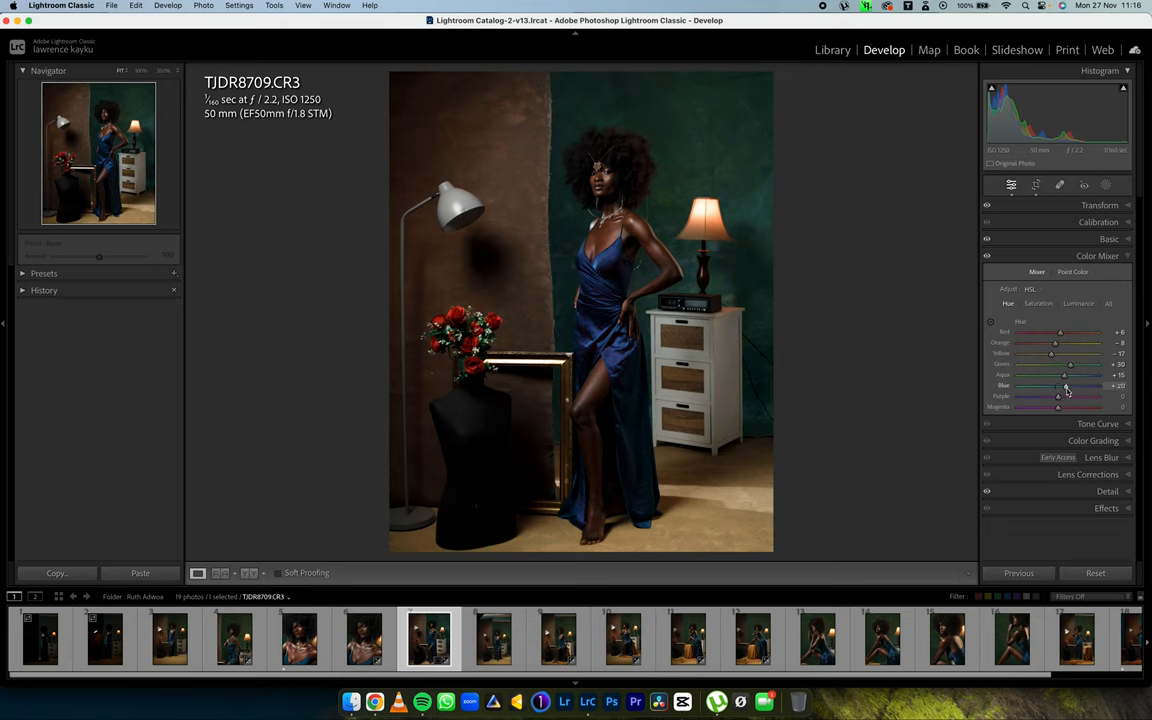
{"action": "left_click_drag", "start_coordinate": [1064, 388], "coordinate": [1056, 388]}
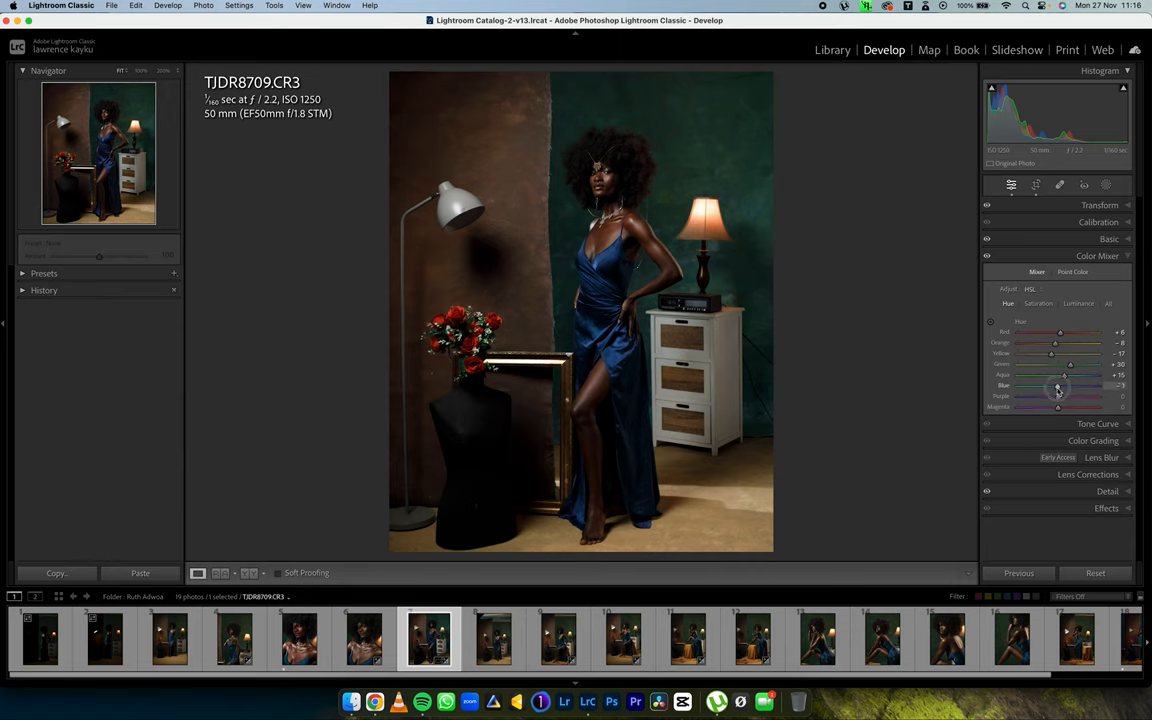
{"action": "left_click_drag", "start_coordinate": [1058, 384], "coordinate": [1052, 384]}
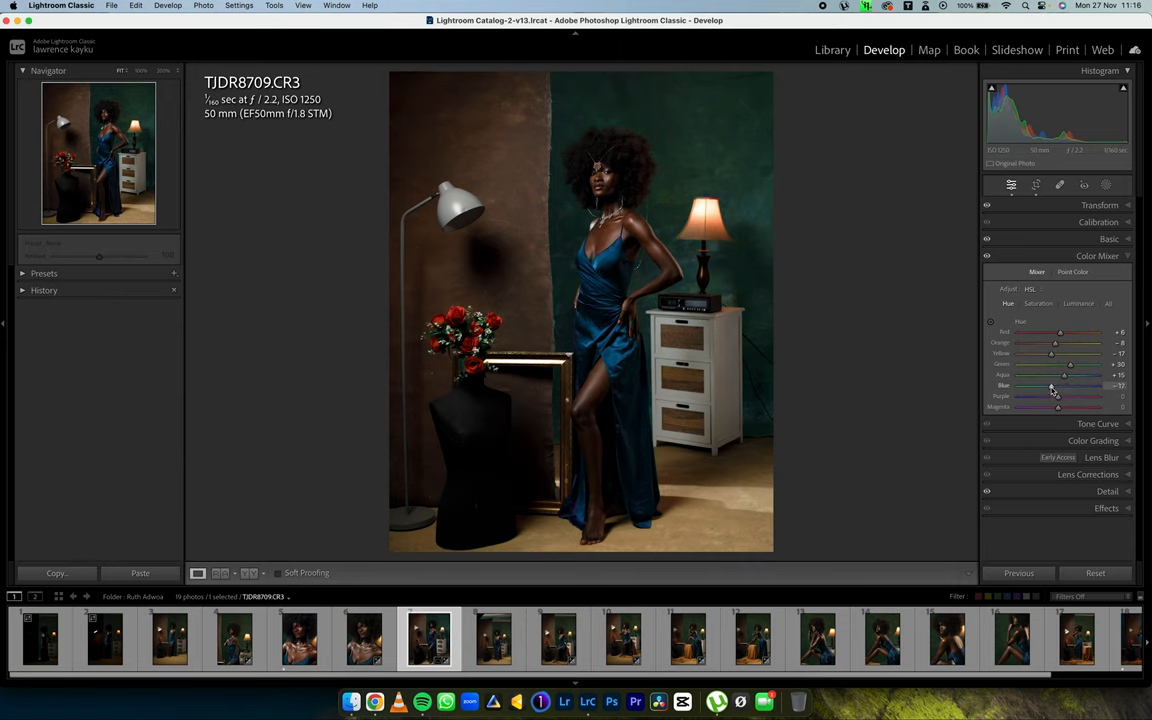
{"action": "left_click_drag", "start_coordinate": [1050, 386], "coordinate": [1058, 388]}
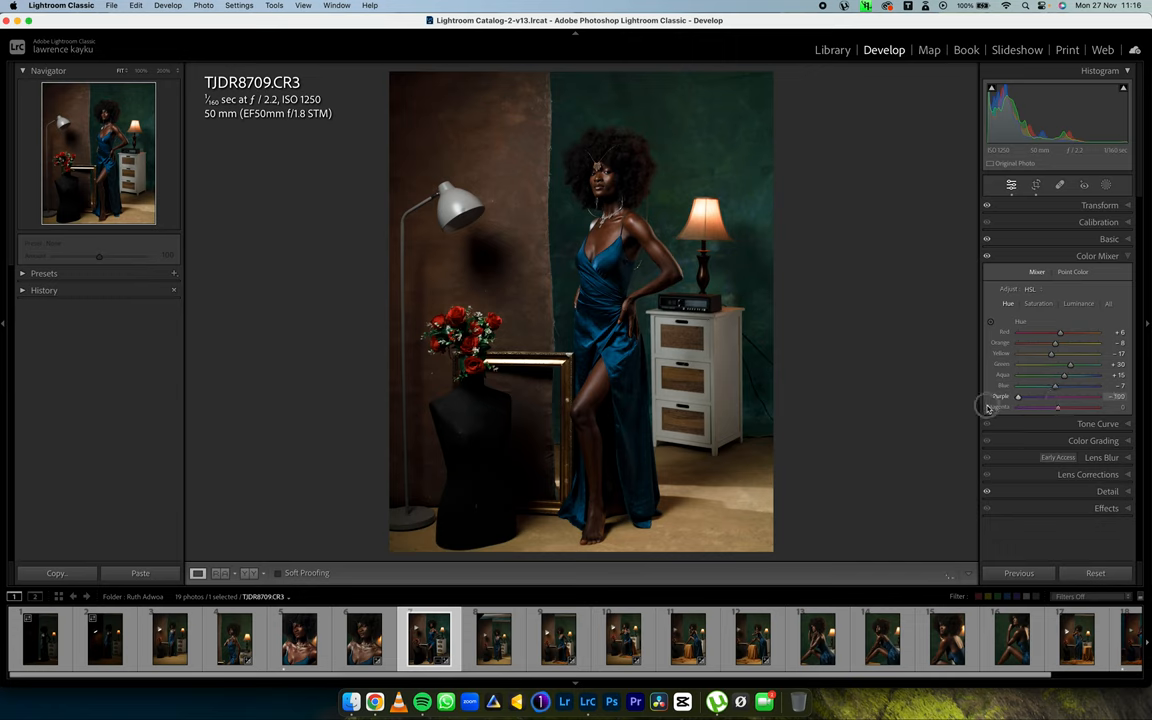
- Shift the Purple and Magenta hues and move on to per-colour saturation
{"action": "left_click_drag", "start_coordinate": [988, 396], "coordinate": [1076, 396]}
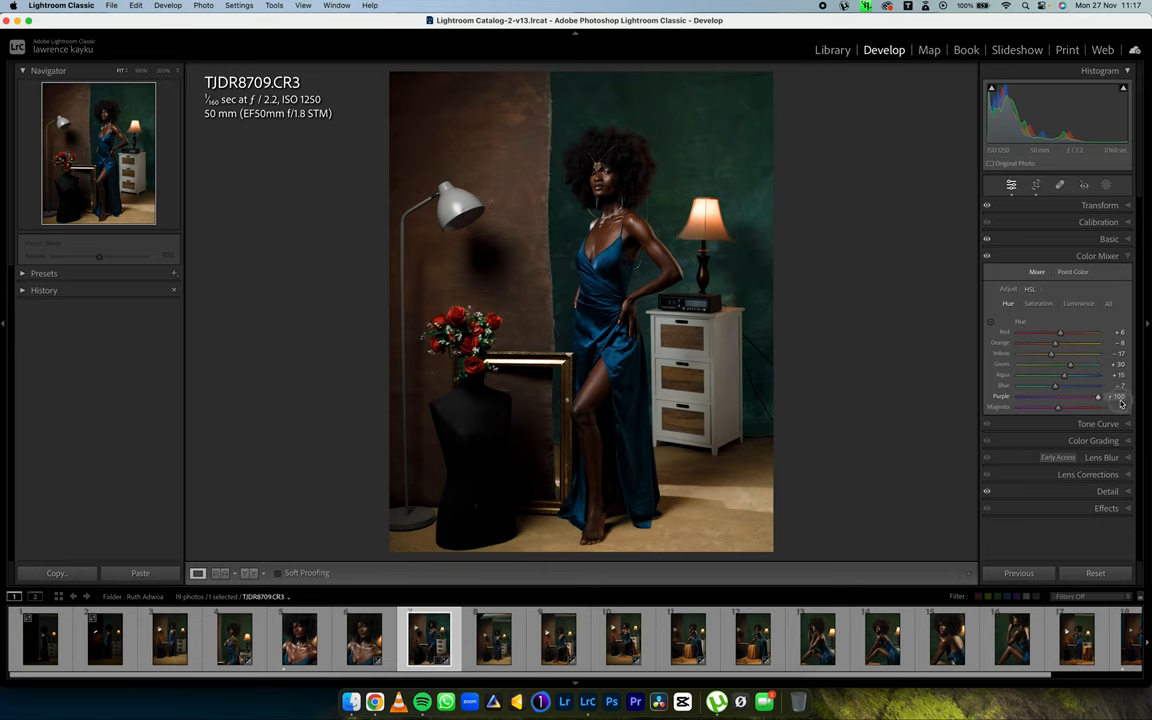
{"action": "left_click_drag", "start_coordinate": [1096, 396], "coordinate": [1018, 396]}
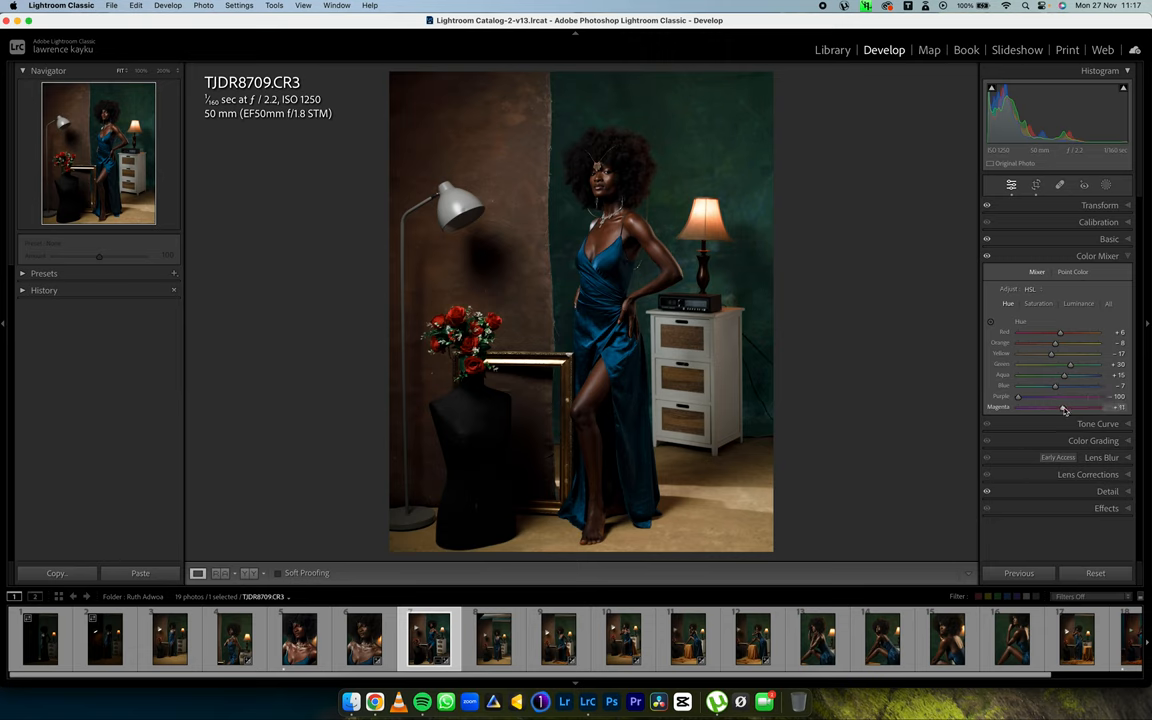
{"action": "left_click", "coordinate": [1038, 304]}
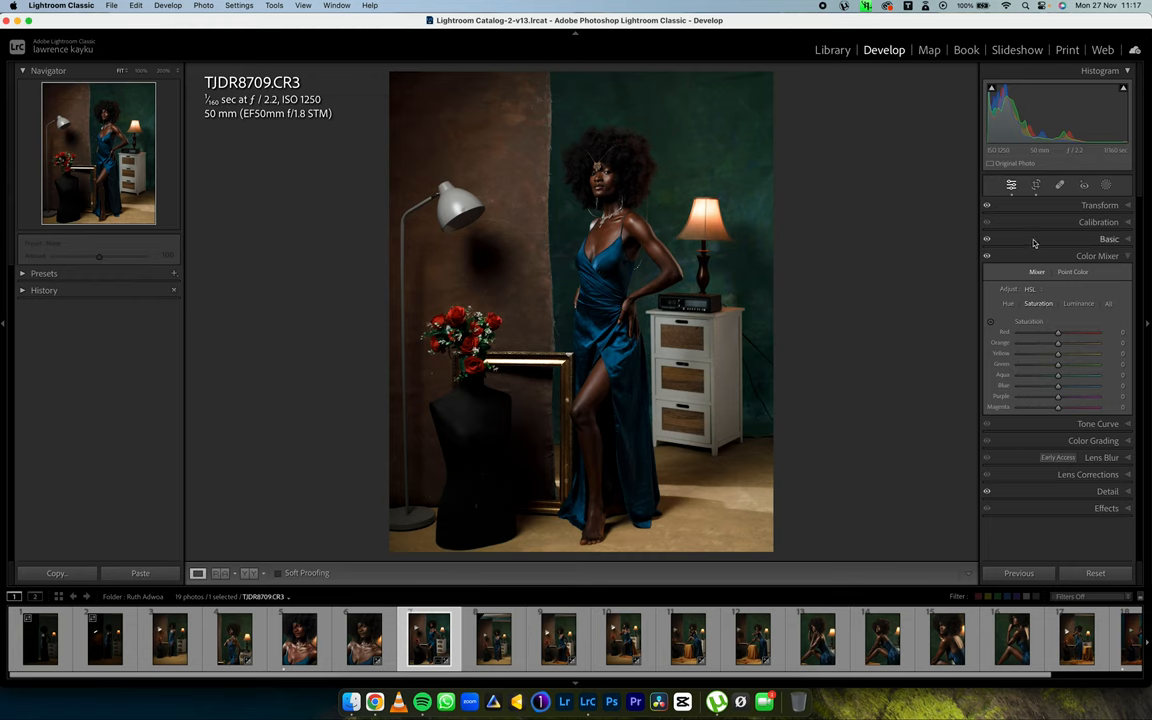
- Glance at the Basic panel, then show the Color Mixer's per-colour Luminance sliders
{"action": "left_click", "coordinate": [1108, 240]}
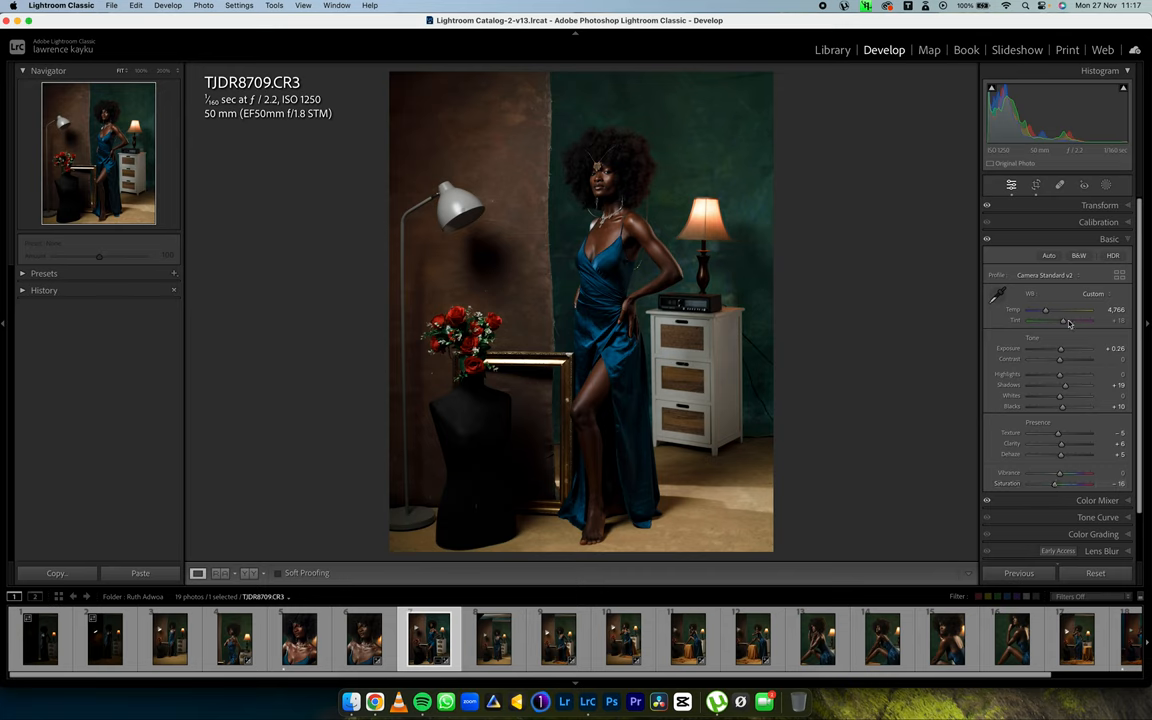
{"action": "left_click", "coordinate": [1108, 240]}
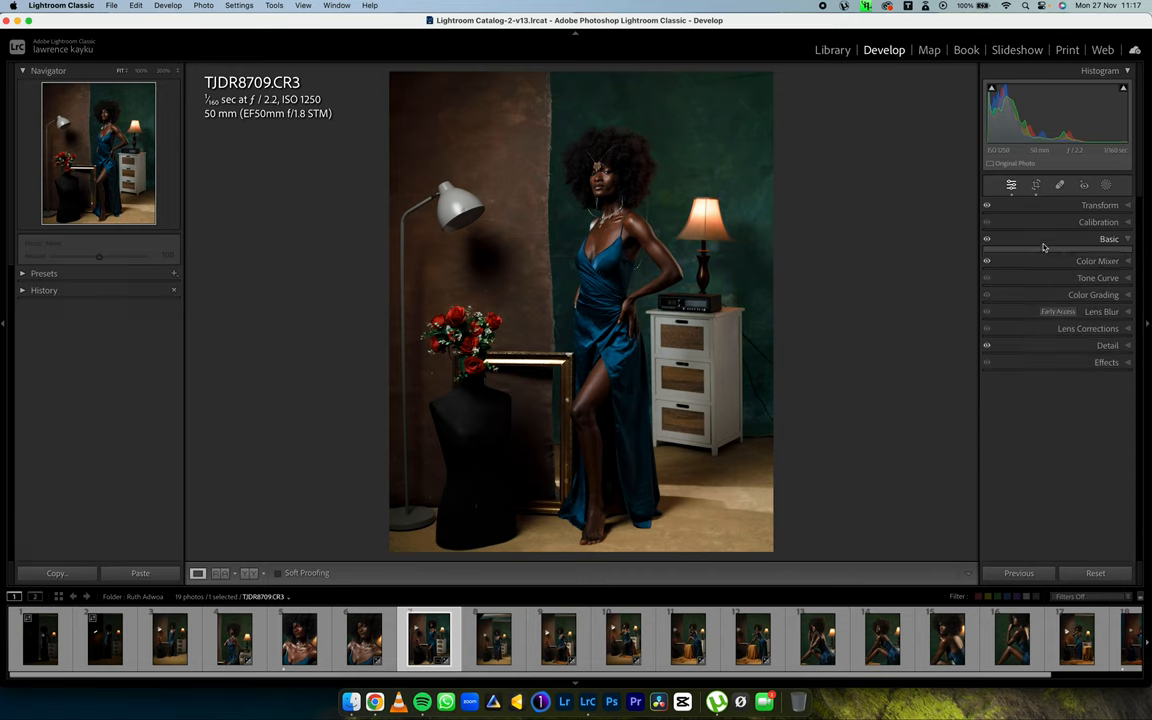
{"action": "left_click", "coordinate": [1096, 256]}
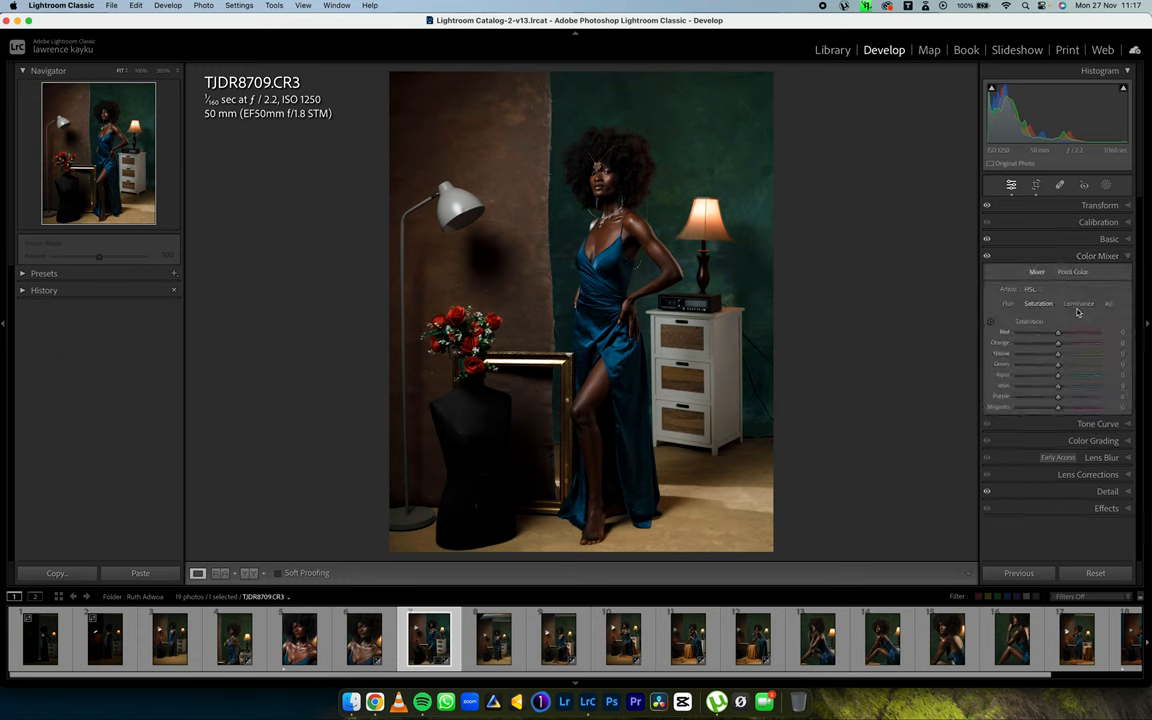
{"action": "left_click", "coordinate": [1080, 304]}
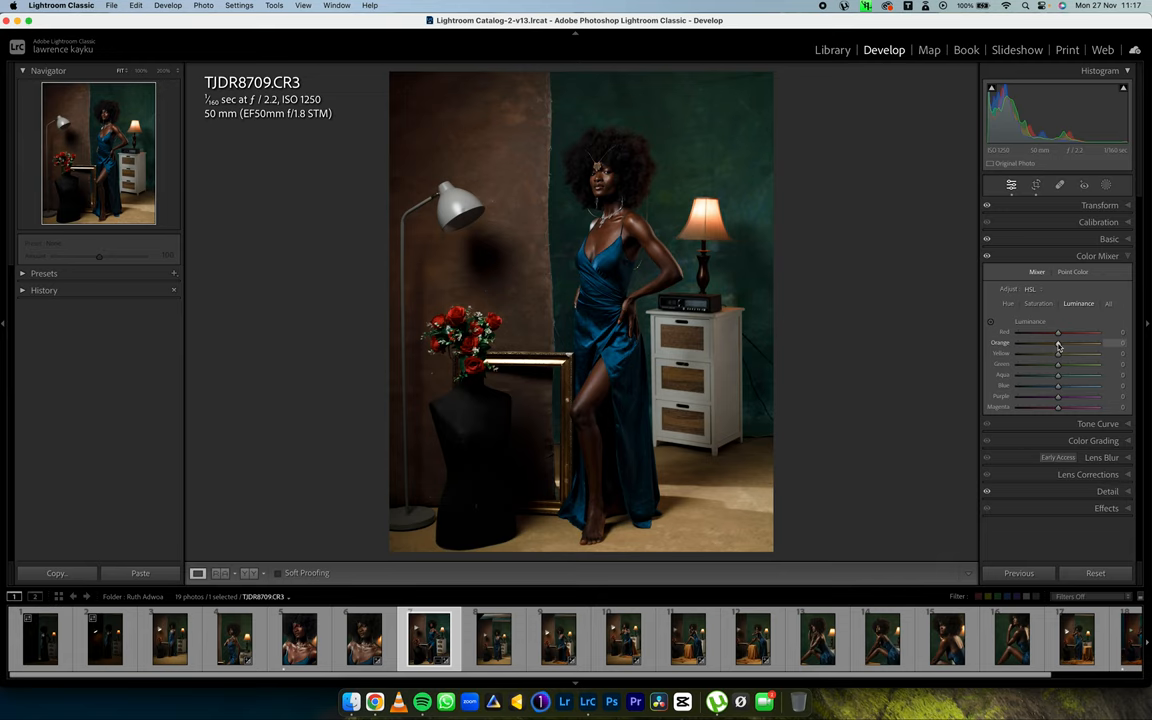
- Rebalance the Orange luminance with several back-and-forth nudges
{"action": "left_click_drag", "start_coordinate": [1056, 342], "coordinate": [1022, 342]}
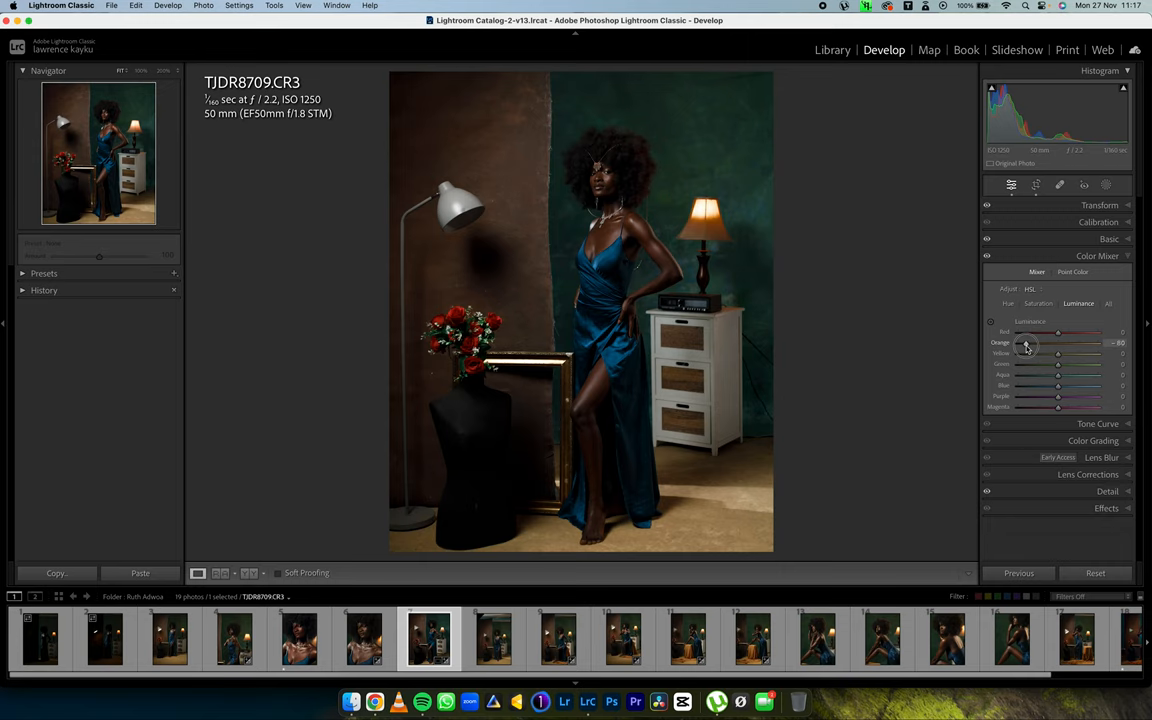
{"action": "left_click_drag", "start_coordinate": [1058, 344], "coordinate": [1060, 344]}
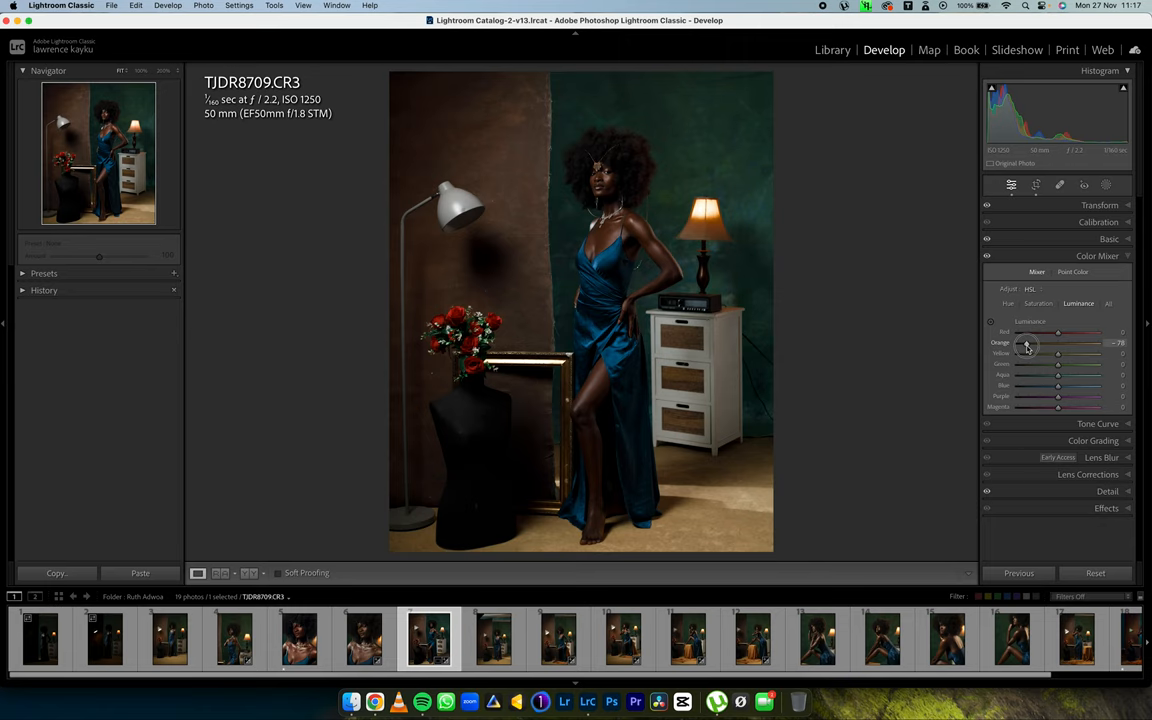
{"action": "left_click_drag", "start_coordinate": [1026, 344], "coordinate": [1096, 344]}
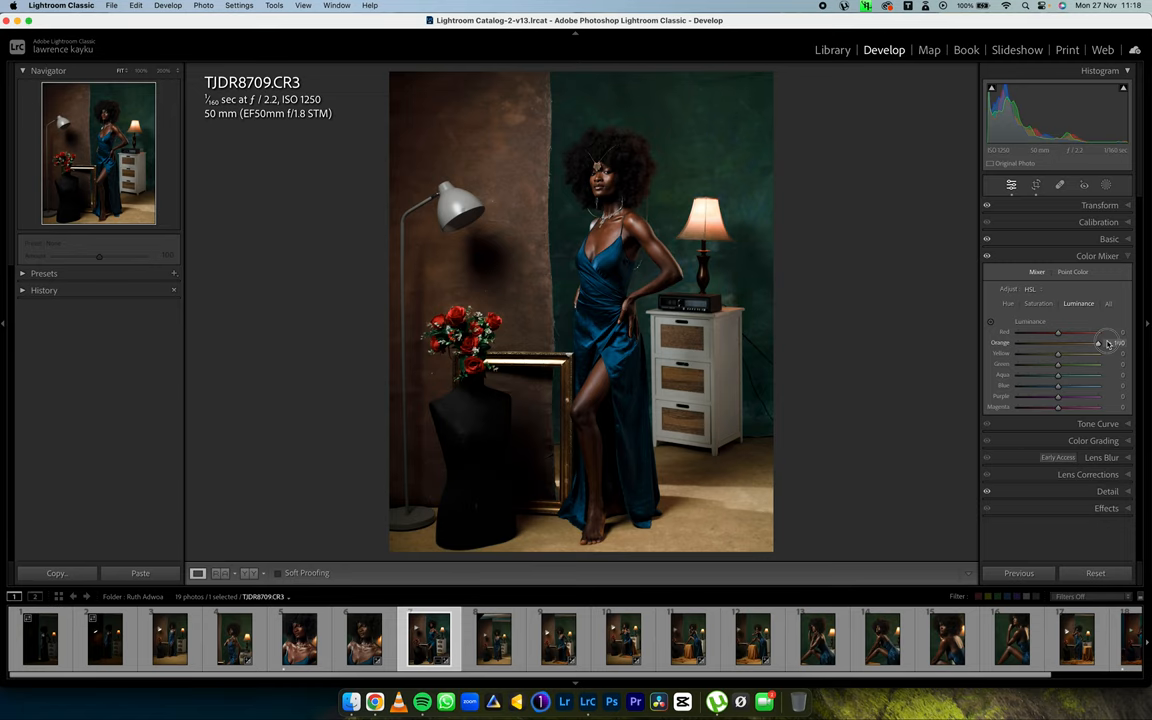
{"action": "left_click_drag", "start_coordinate": [1056, 344], "coordinate": [1068, 344]}
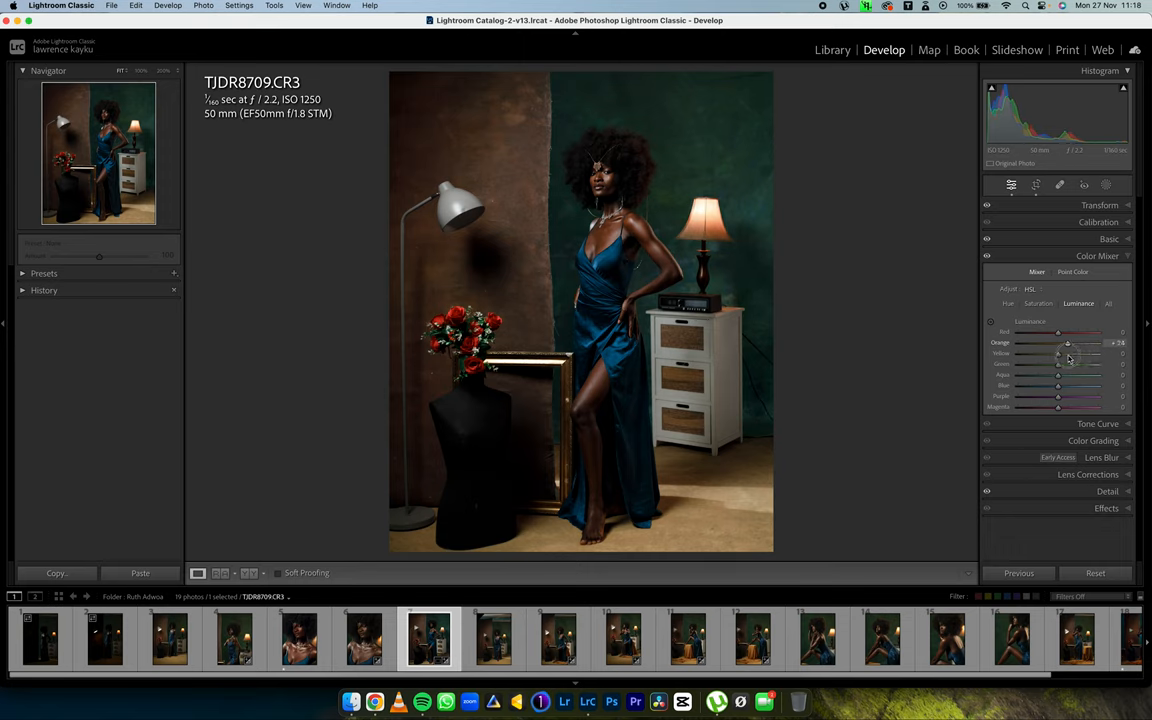
{"action": "left_click_drag", "start_coordinate": [1068, 344], "coordinate": [1100, 344]}
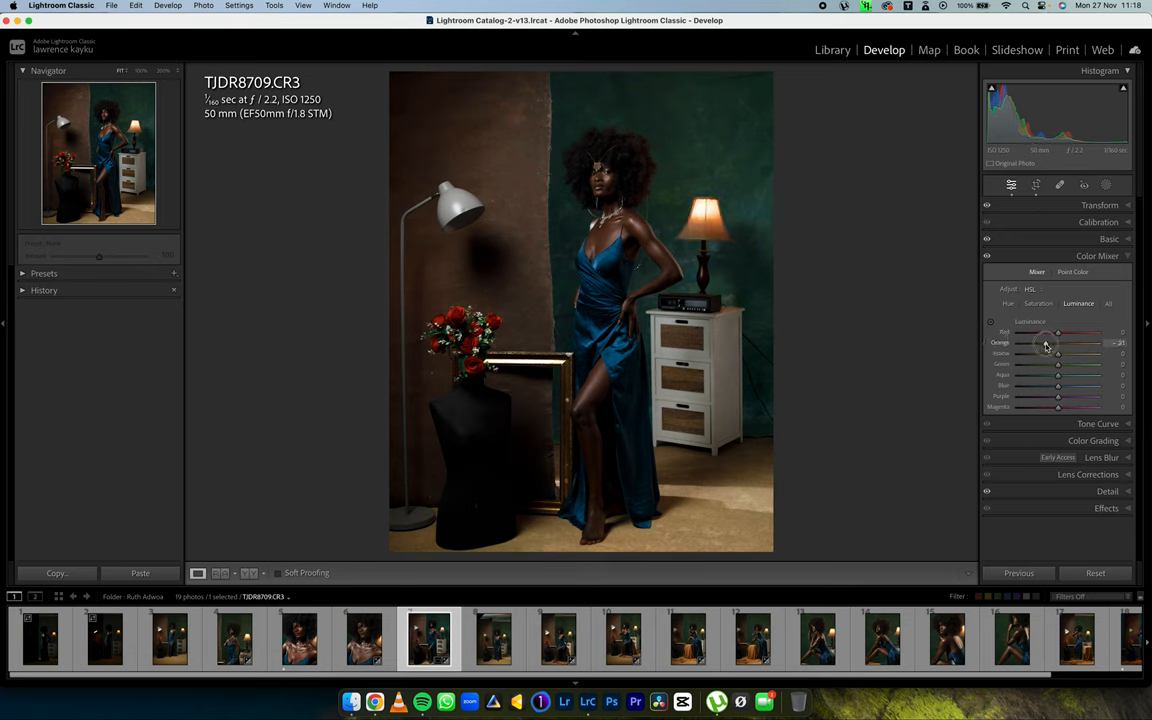
{"action": "left_click_drag", "start_coordinate": [1058, 344], "coordinate": [1040, 344]}
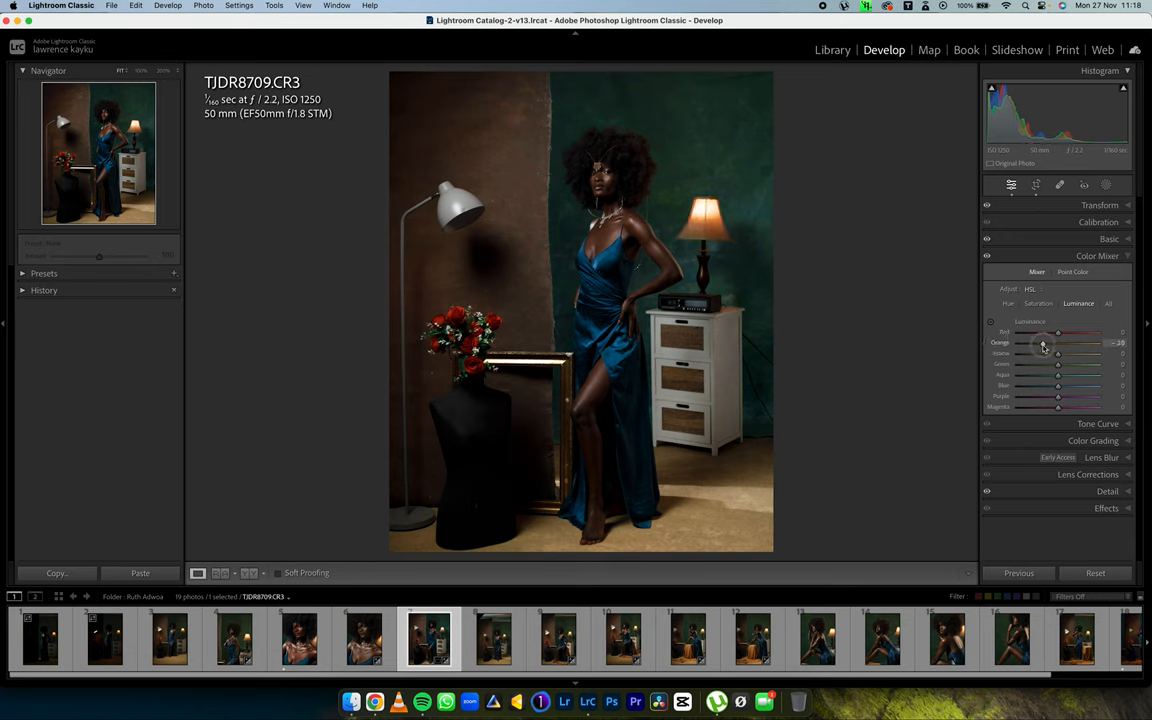
{"action": "left_click_drag", "start_coordinate": [1044, 344], "coordinate": [1058, 344]}
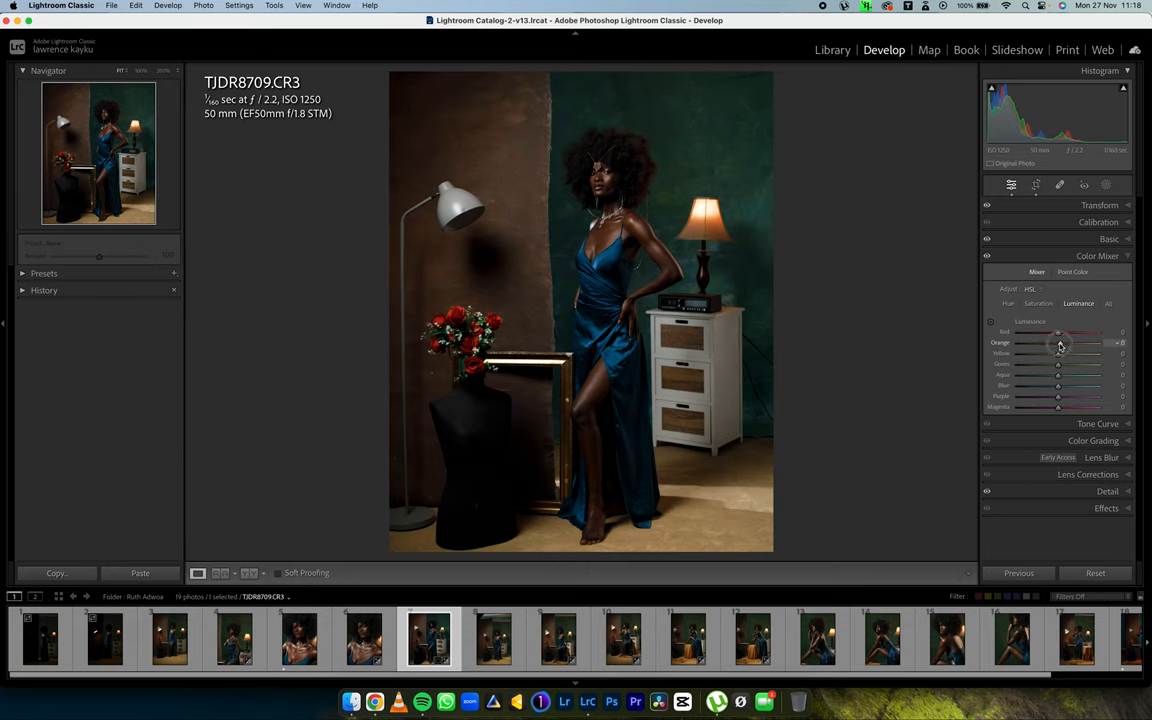
{"action": "left_click_drag", "start_coordinate": [1044, 344], "coordinate": [1060, 344]}
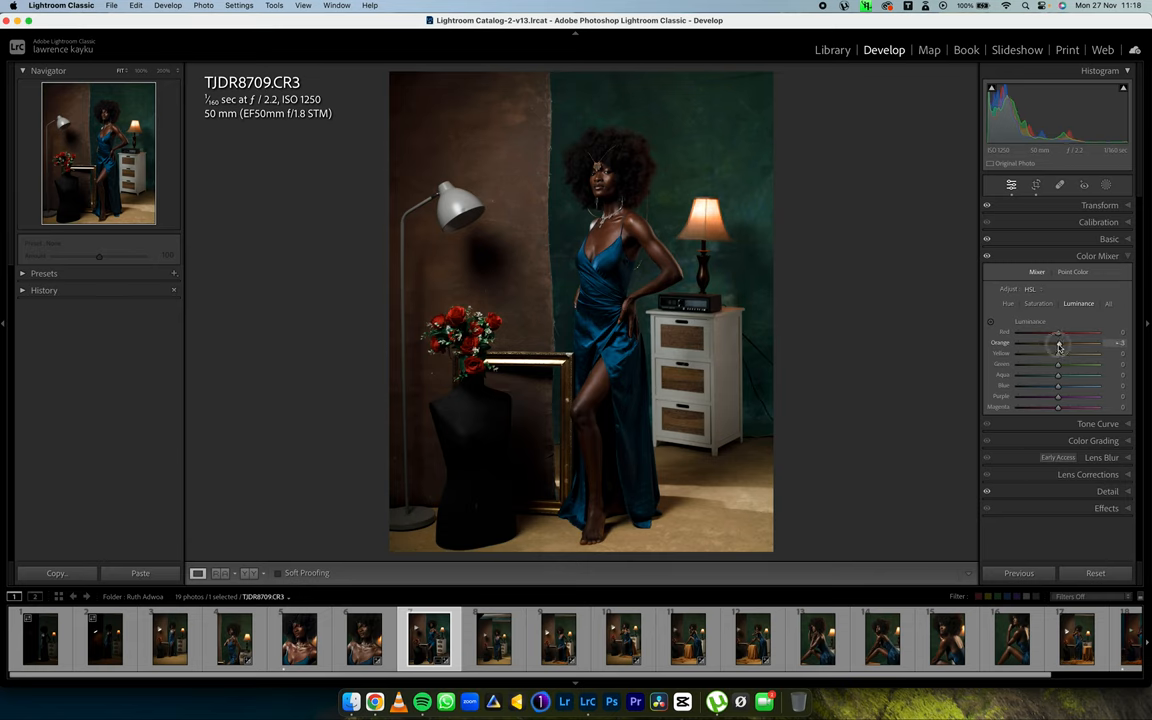
{"action": "left_click_drag", "start_coordinate": [1058, 344], "coordinate": [1040, 344]}
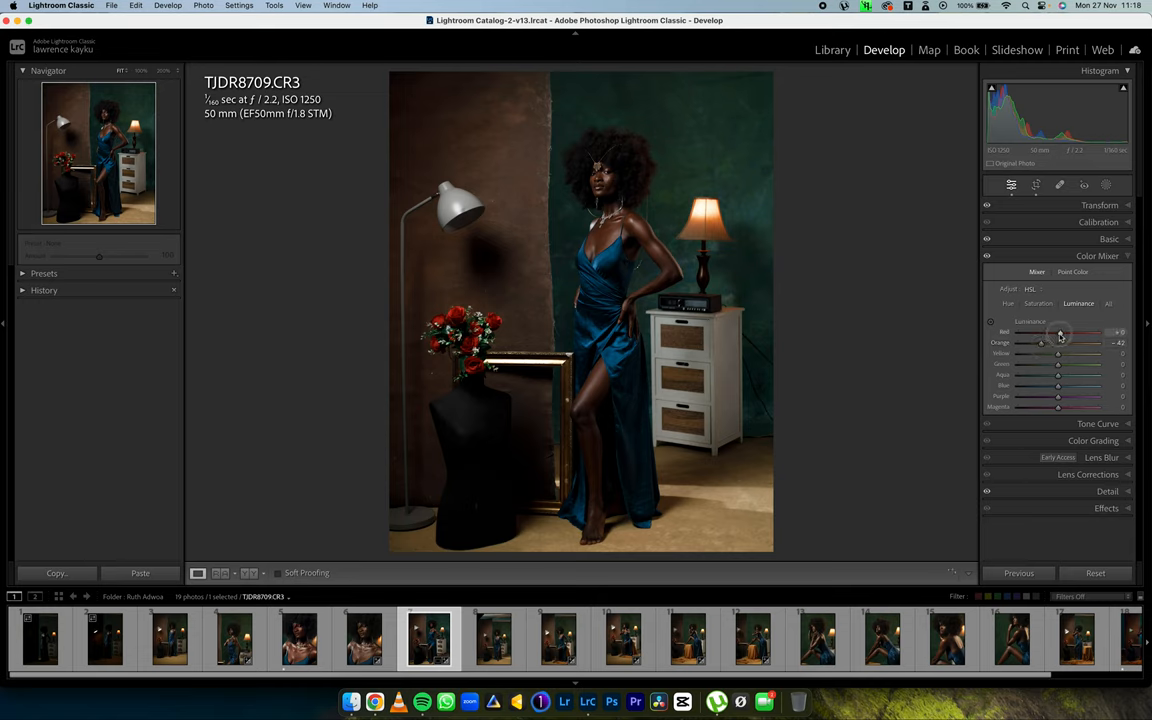
- Adjust Red, Yellow, Green and Blue luminance, then move to per-colour saturation
{"action": "left_click_drag", "start_coordinate": [1062, 332], "coordinate": [1048, 332]}
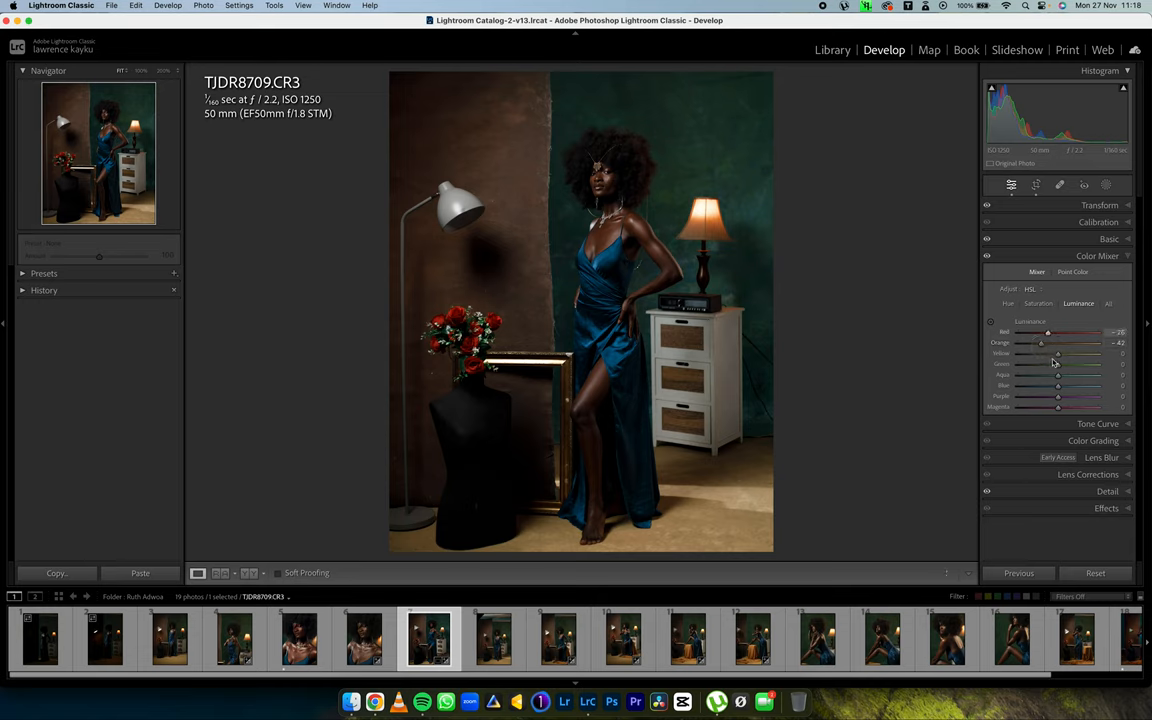
{"action": "left_click_drag", "start_coordinate": [1056, 352], "coordinate": [1076, 352]}
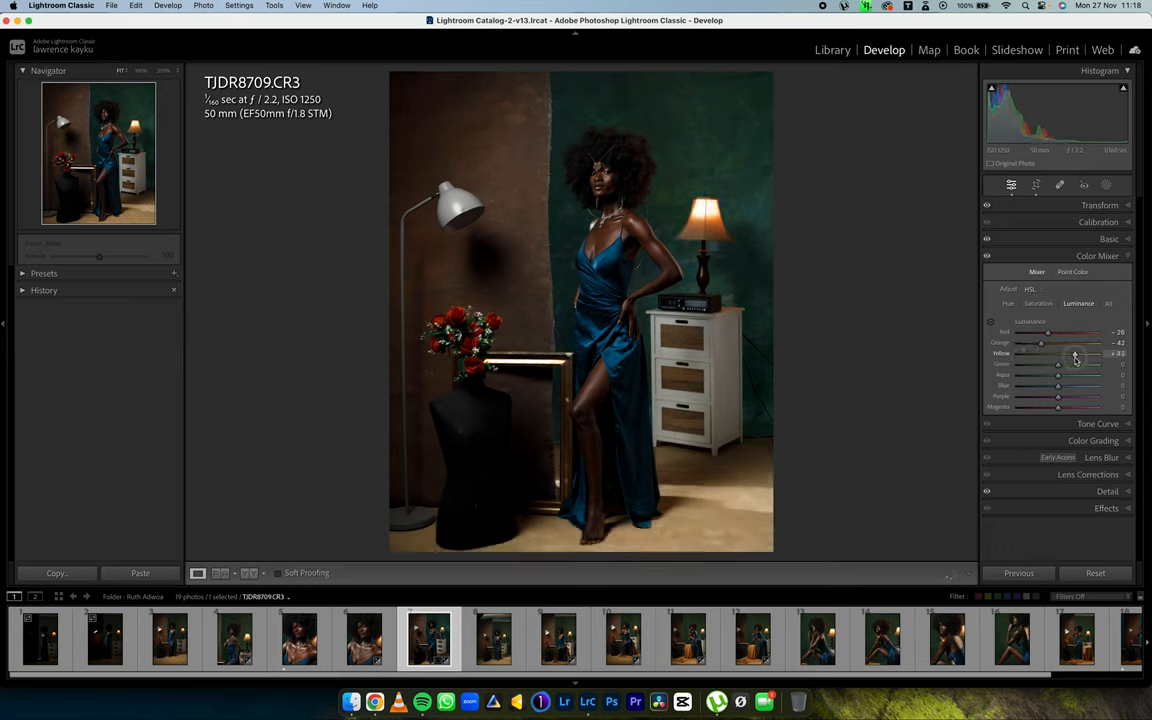
{"action": "left_click_drag", "start_coordinate": [1076, 354], "coordinate": [1040, 354]}
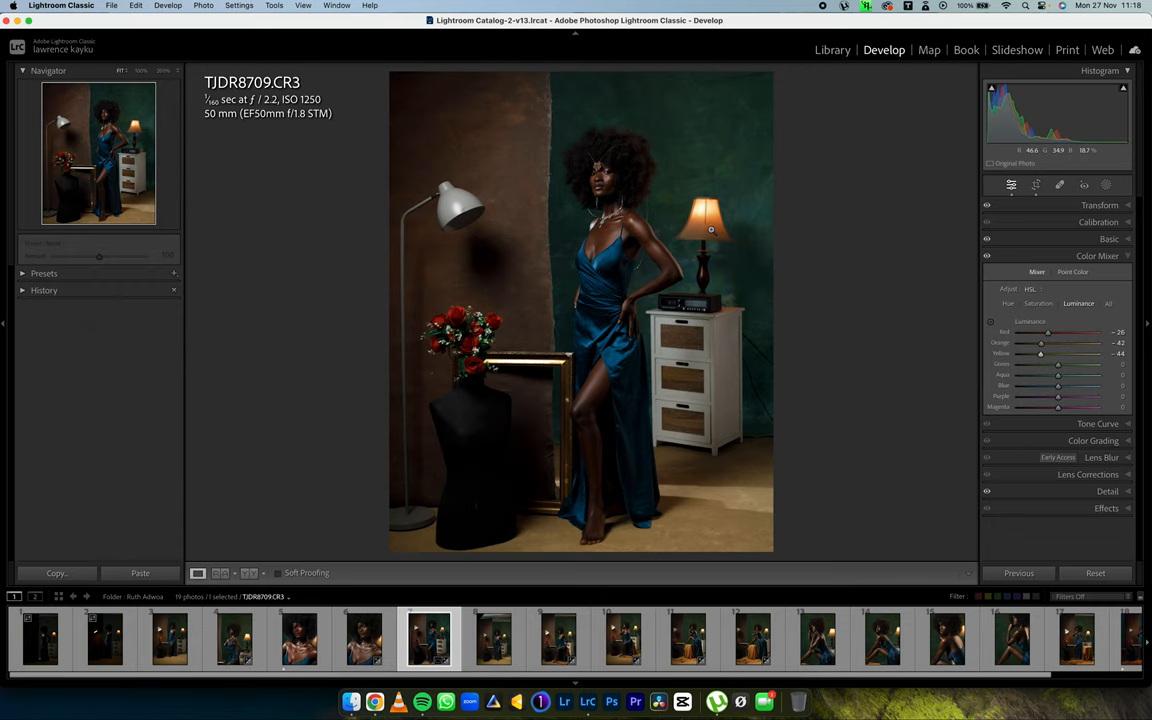
{"action": "left_click_drag", "start_coordinate": [1056, 364], "coordinate": [1024, 364]}
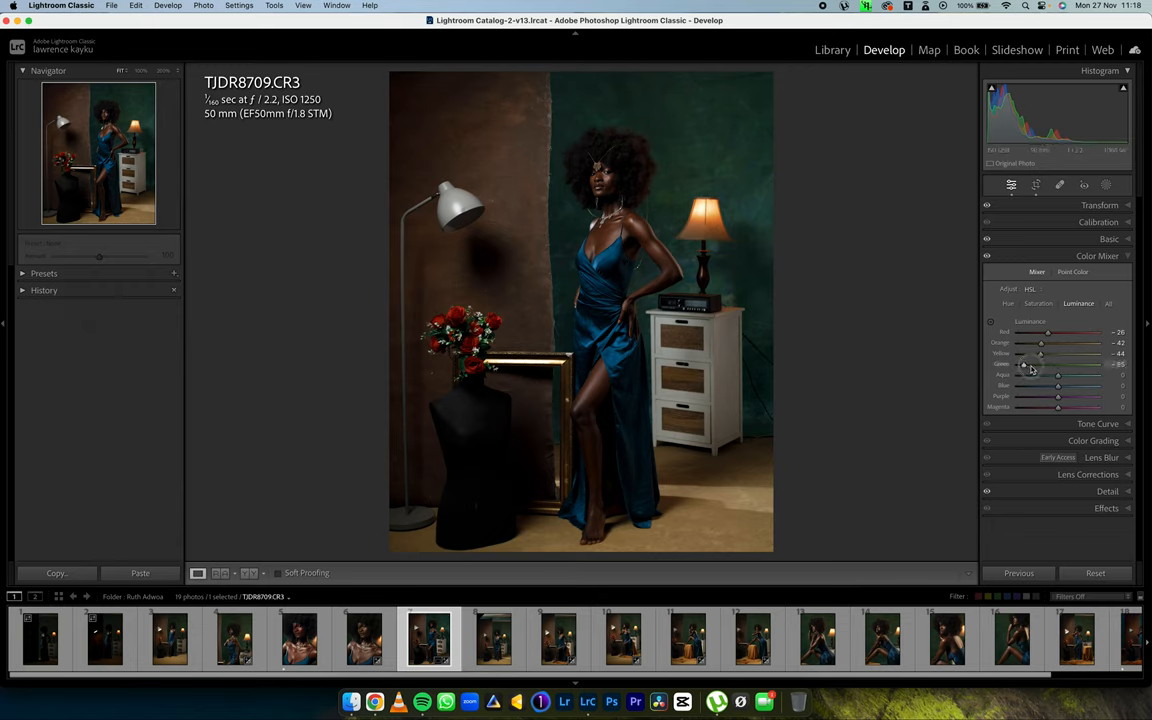
{"action": "left_click_drag", "start_coordinate": [1028, 368], "coordinate": [1078, 368]}
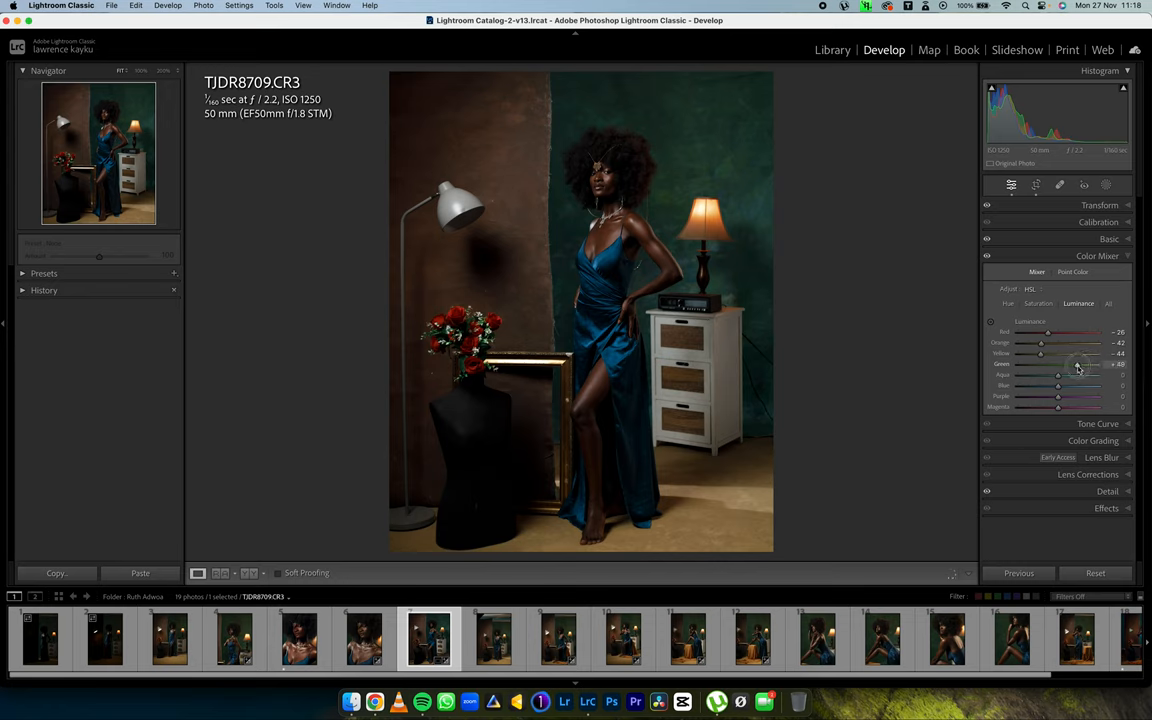
{"action": "left_click_drag", "start_coordinate": [1058, 376], "coordinate": [1064, 376]}
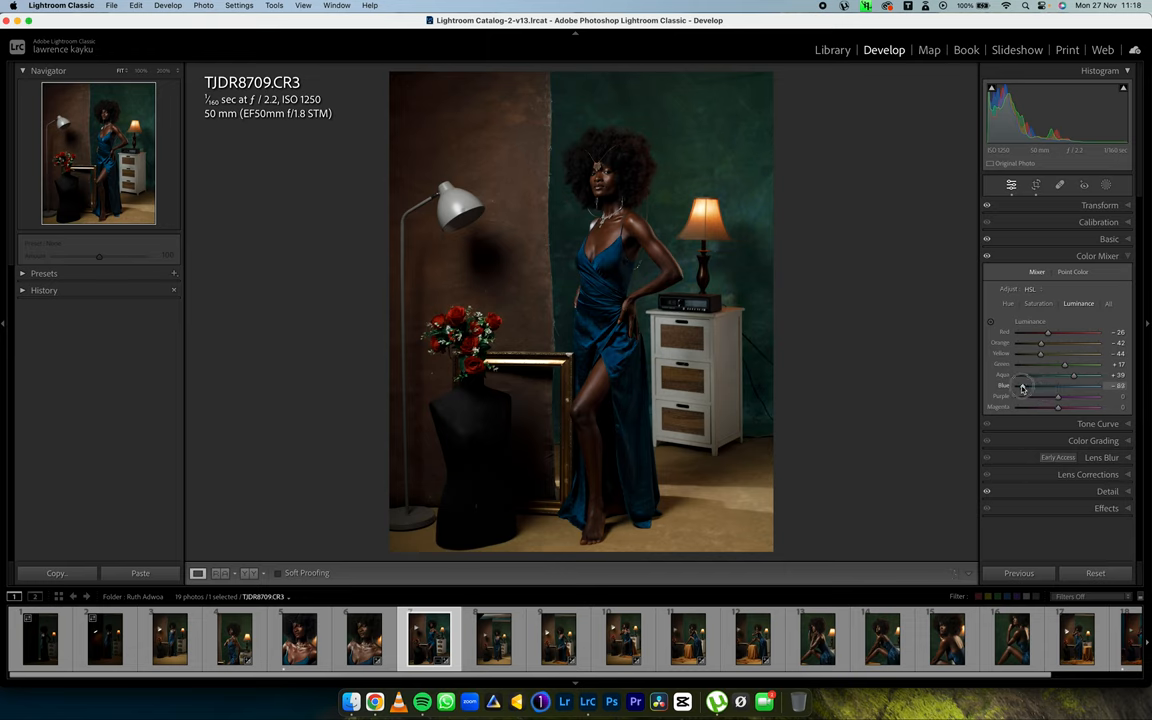
{"action": "left_click_drag", "start_coordinate": [1020, 388], "coordinate": [1052, 388]}
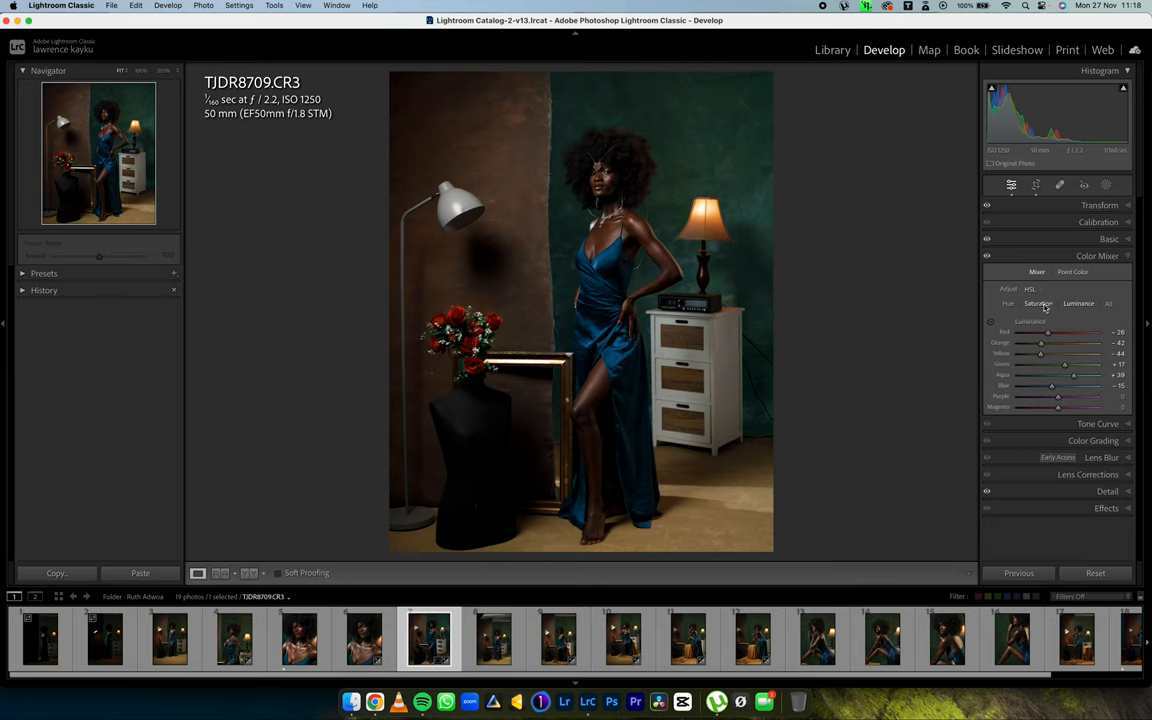
{"action": "left_click", "coordinate": [1038, 304]}
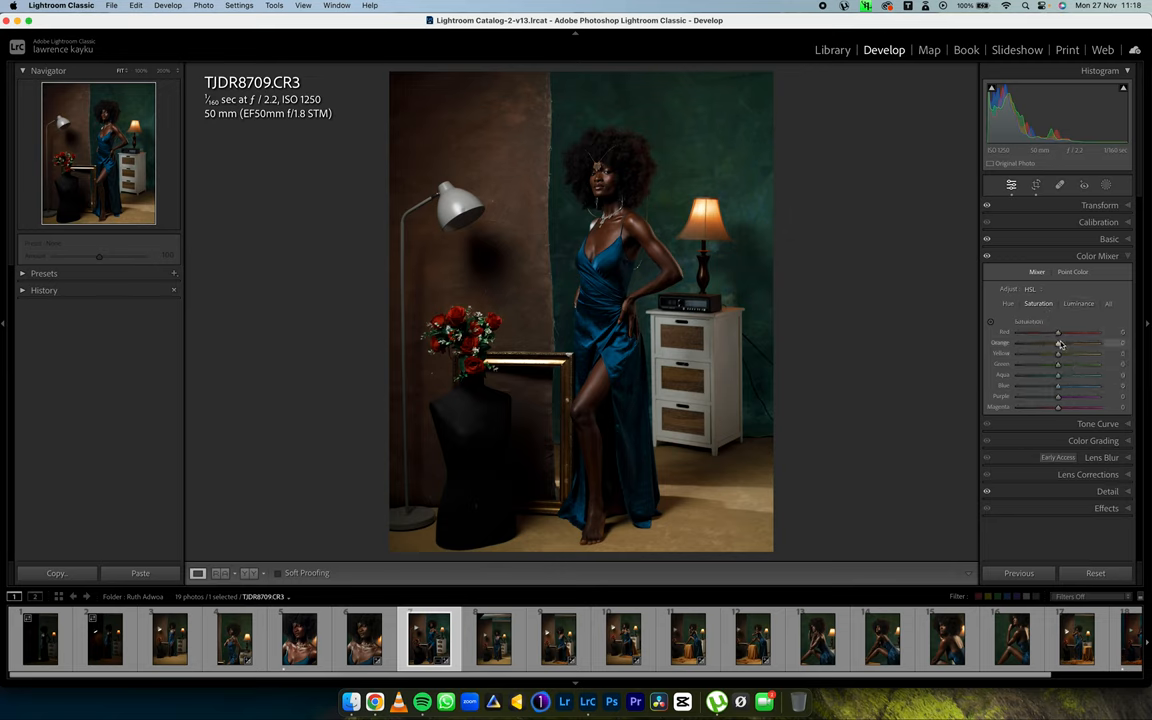
- Fine-tune the Orange and Red saturation
{"action": "left_click_drag", "start_coordinate": [1058, 344], "coordinate": [1044, 344]}
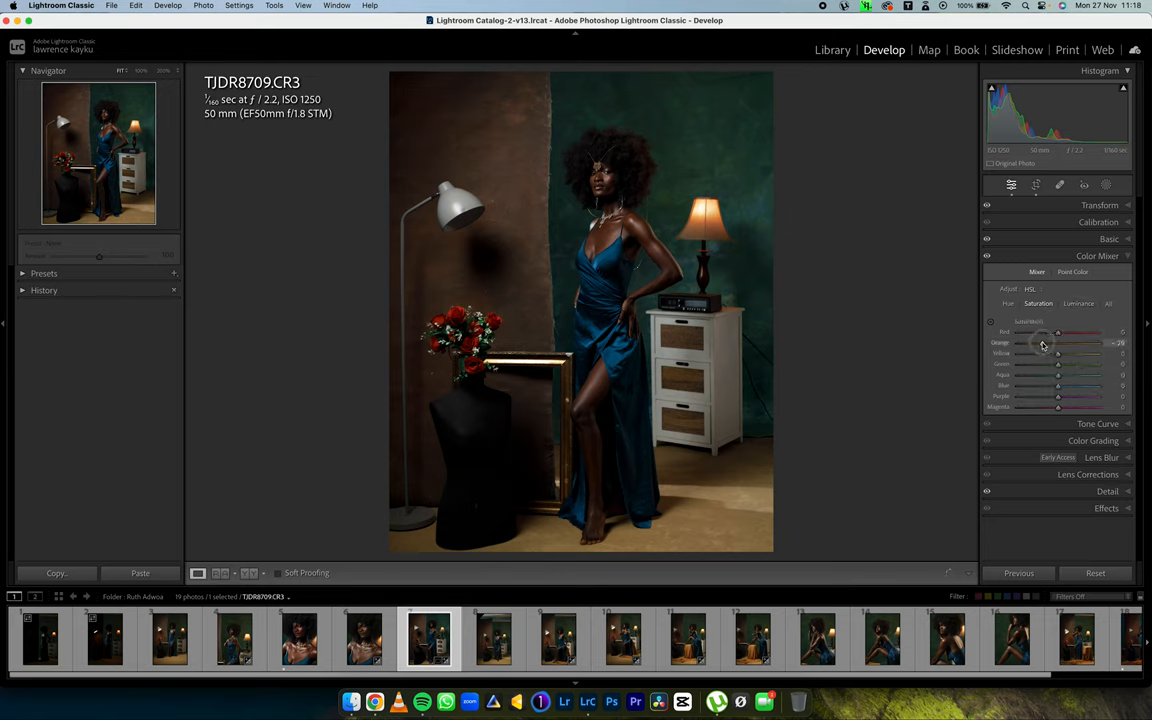
{"action": "left_click_drag", "start_coordinate": [1044, 344], "coordinate": [1052, 344]}
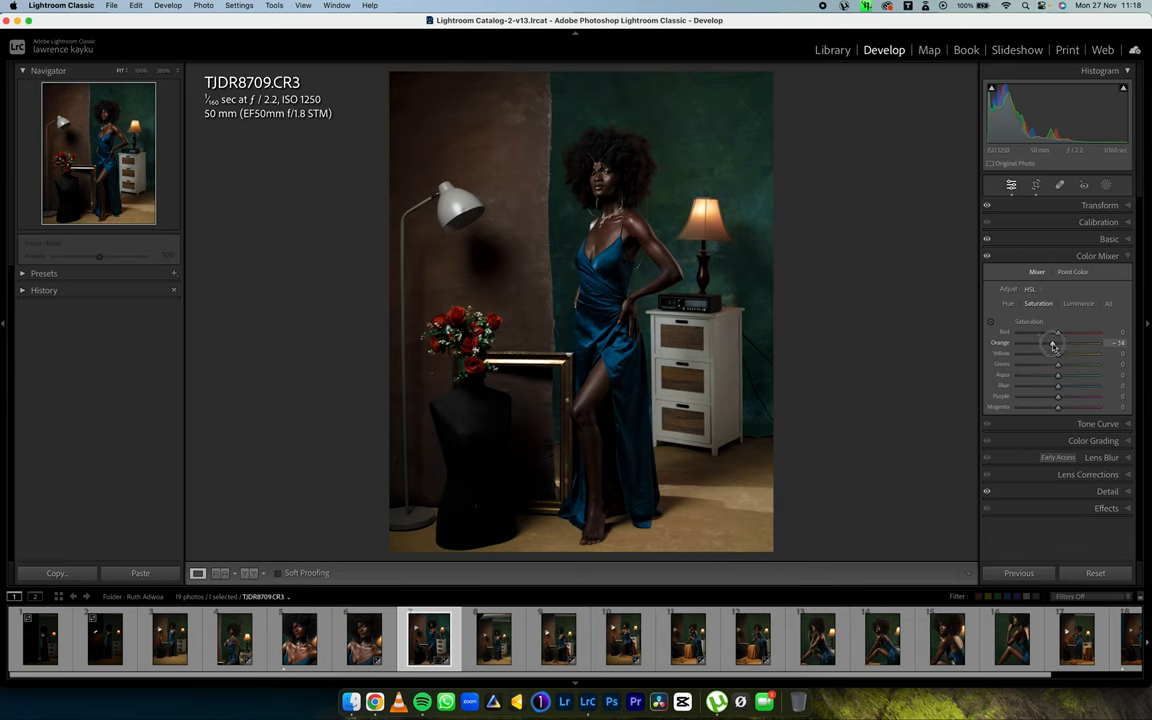
{"action": "left_click_drag", "start_coordinate": [1056, 344], "coordinate": [1052, 344]}
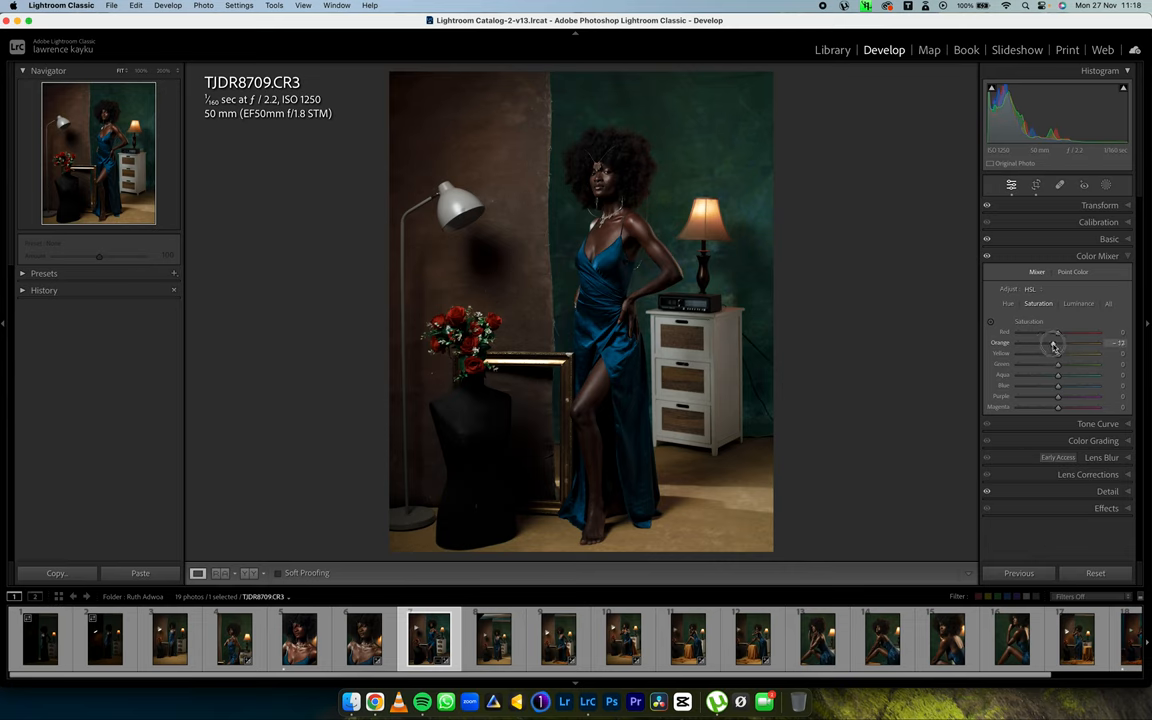
{"action": "left_click_drag", "start_coordinate": [1056, 344], "coordinate": [1052, 344]}
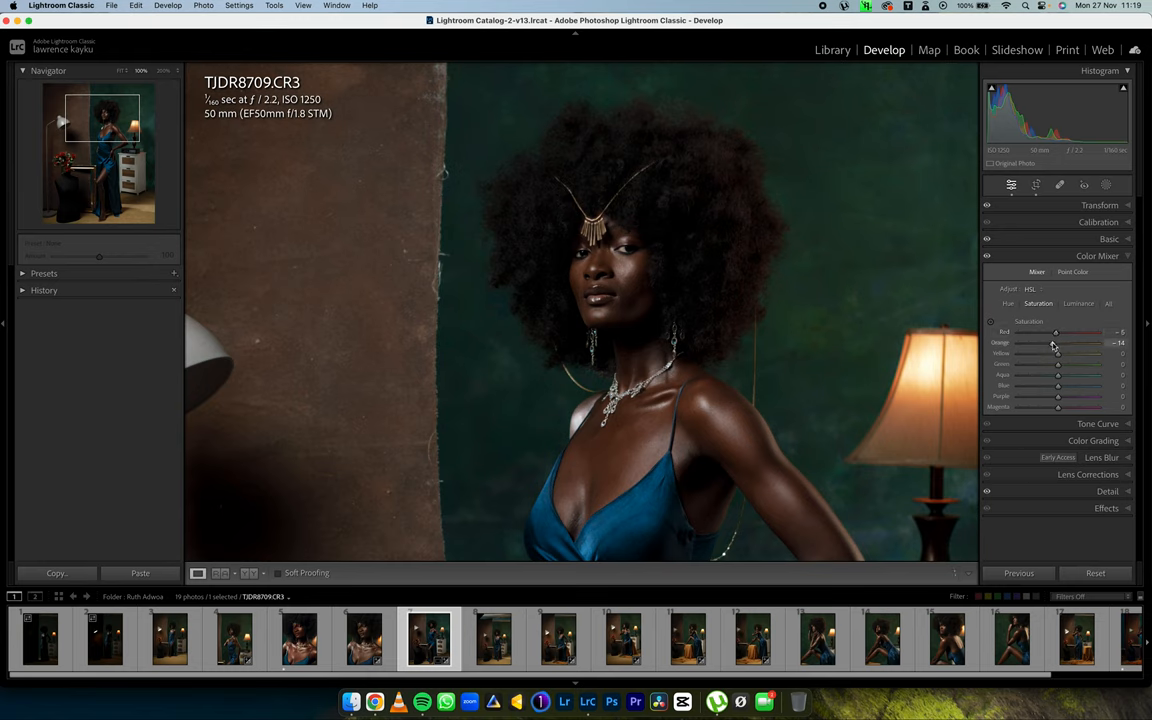
{"action": "left_click_drag", "start_coordinate": [1056, 332], "coordinate": [1056, 332]}
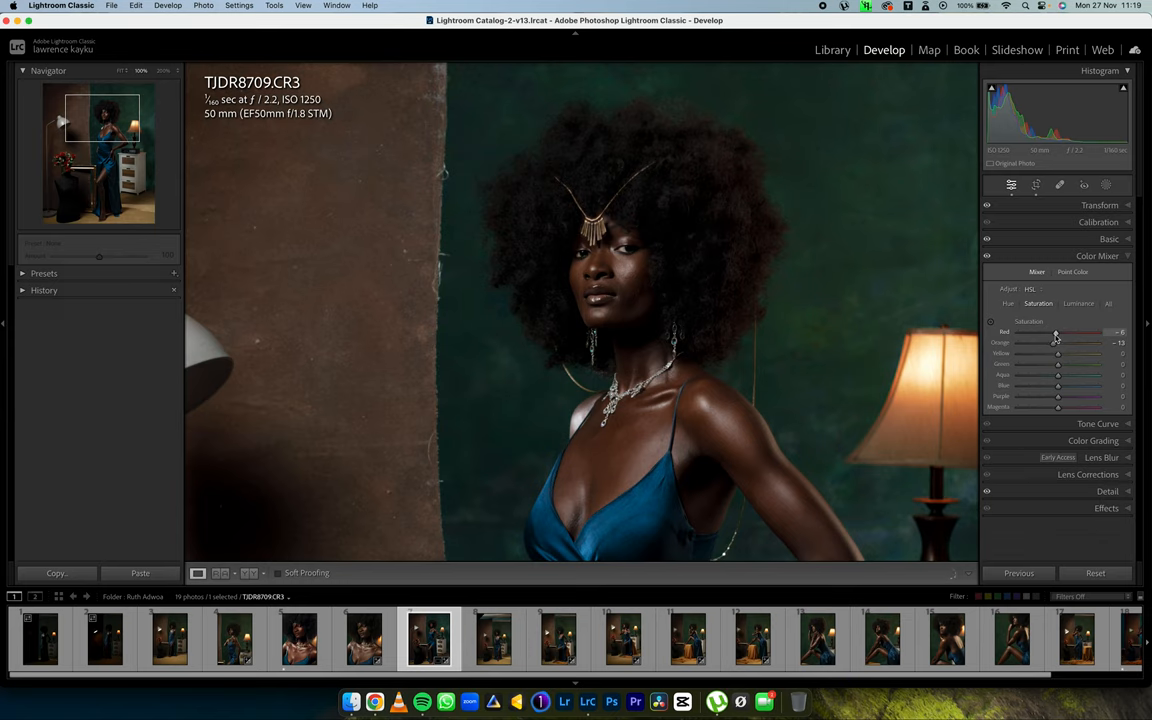
{"action": "left_click_drag", "start_coordinate": [1056, 352], "coordinate": [1062, 352]}
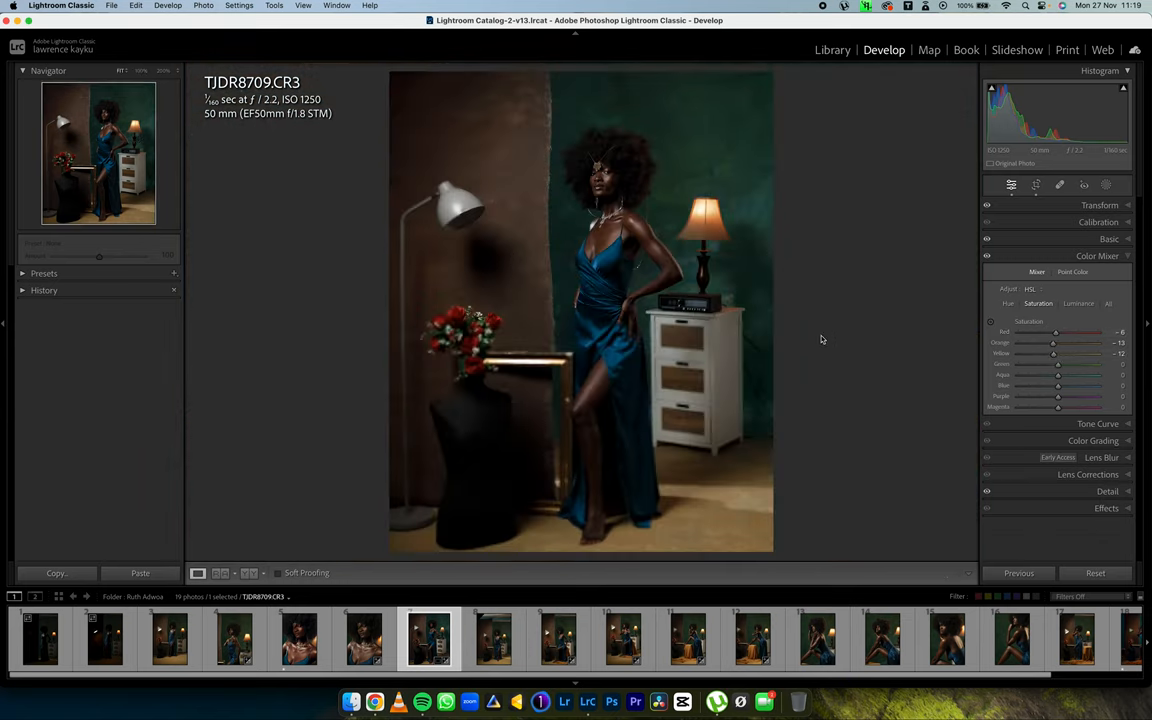
- Adjust Yellow, Green and Aqua saturation and compare the edit before/after
{"action": "left_click_drag", "start_coordinate": [1052, 356], "coordinate": [1060, 356]}
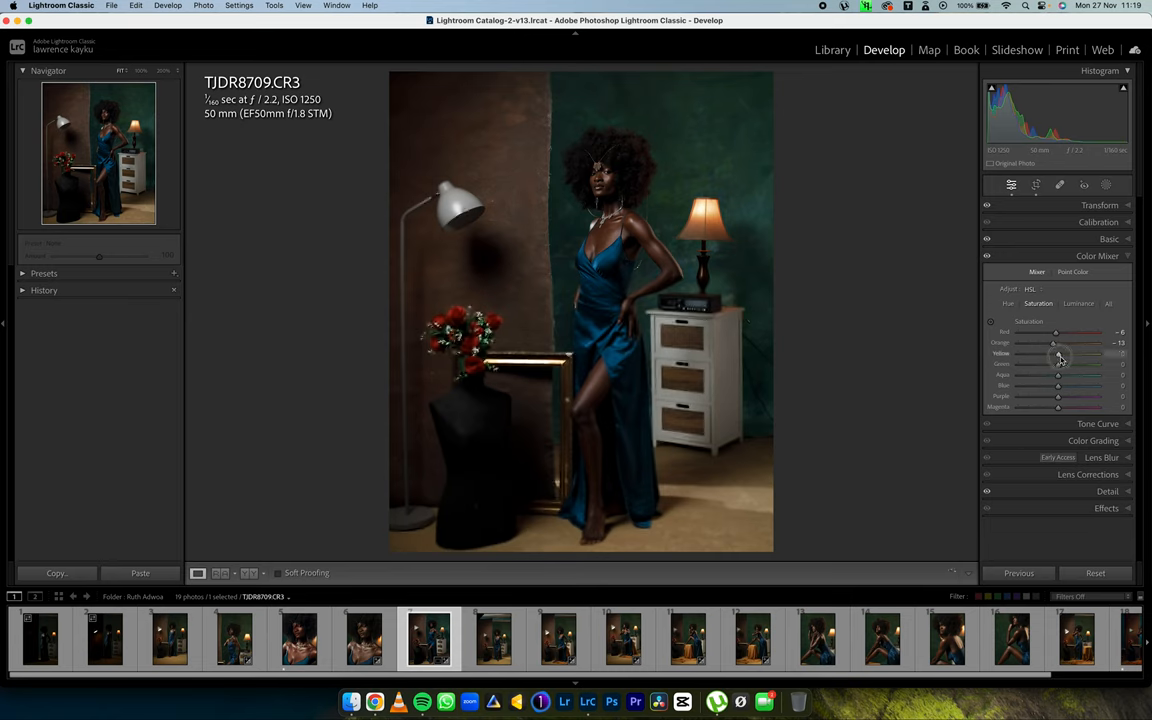
{"action": "left_click_drag", "start_coordinate": [1058, 354], "coordinate": [1068, 354]}
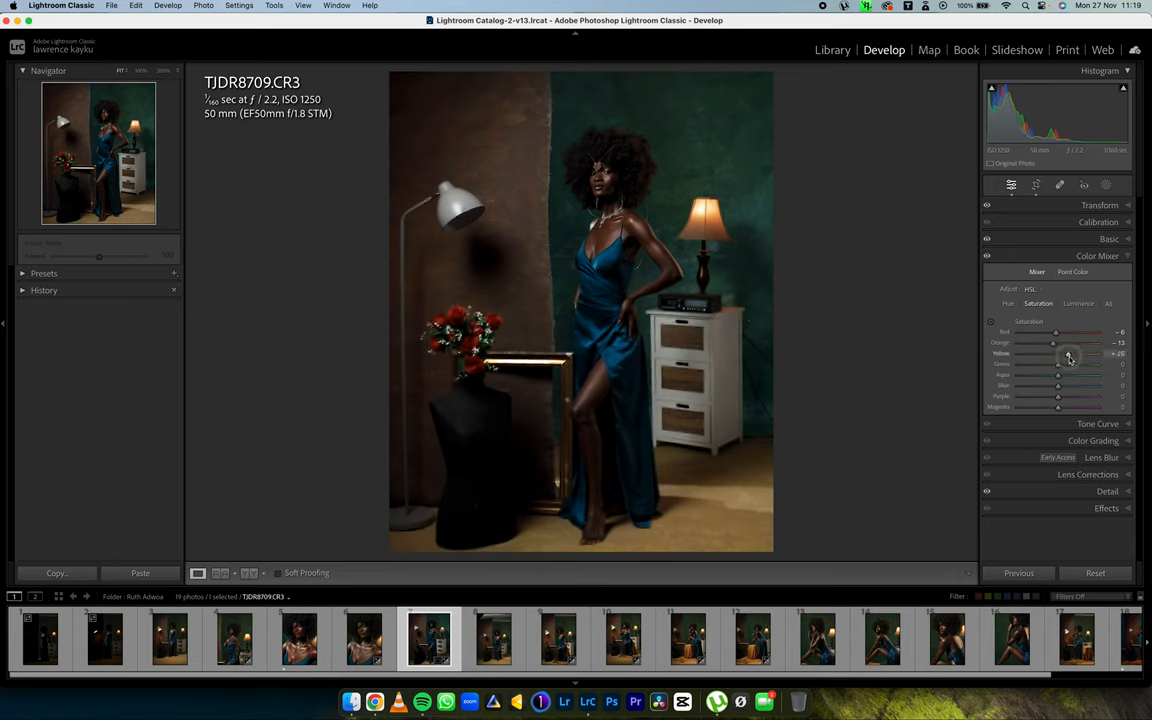
{"action": "left_click_drag", "start_coordinate": [1068, 356], "coordinate": [1062, 356]}
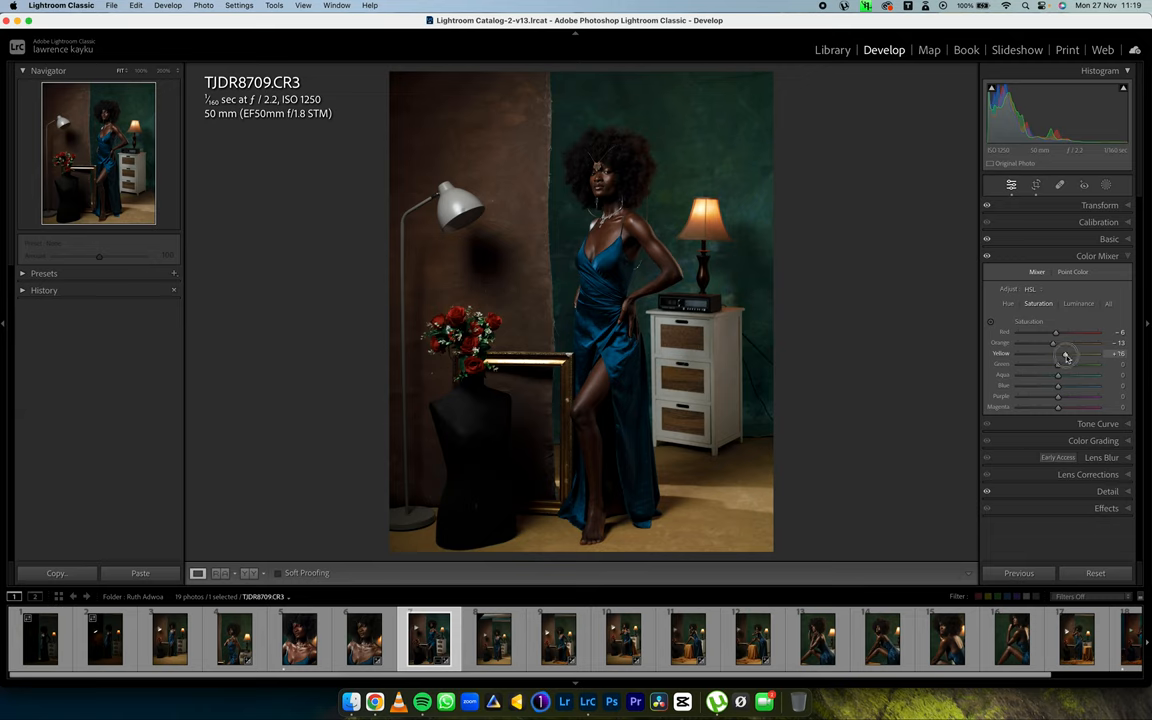
{"action": "left_click_drag", "start_coordinate": [1064, 356], "coordinate": [1056, 356]}
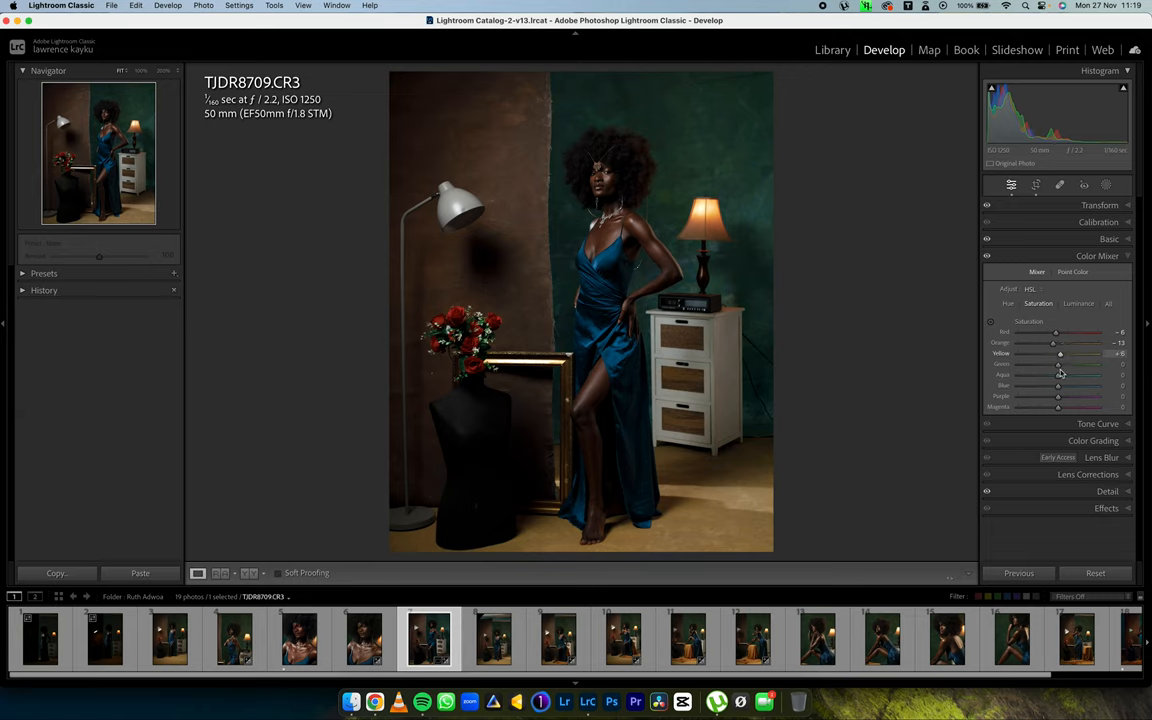
{"action": "left_click_drag", "start_coordinate": [1050, 368], "coordinate": [1062, 368]}
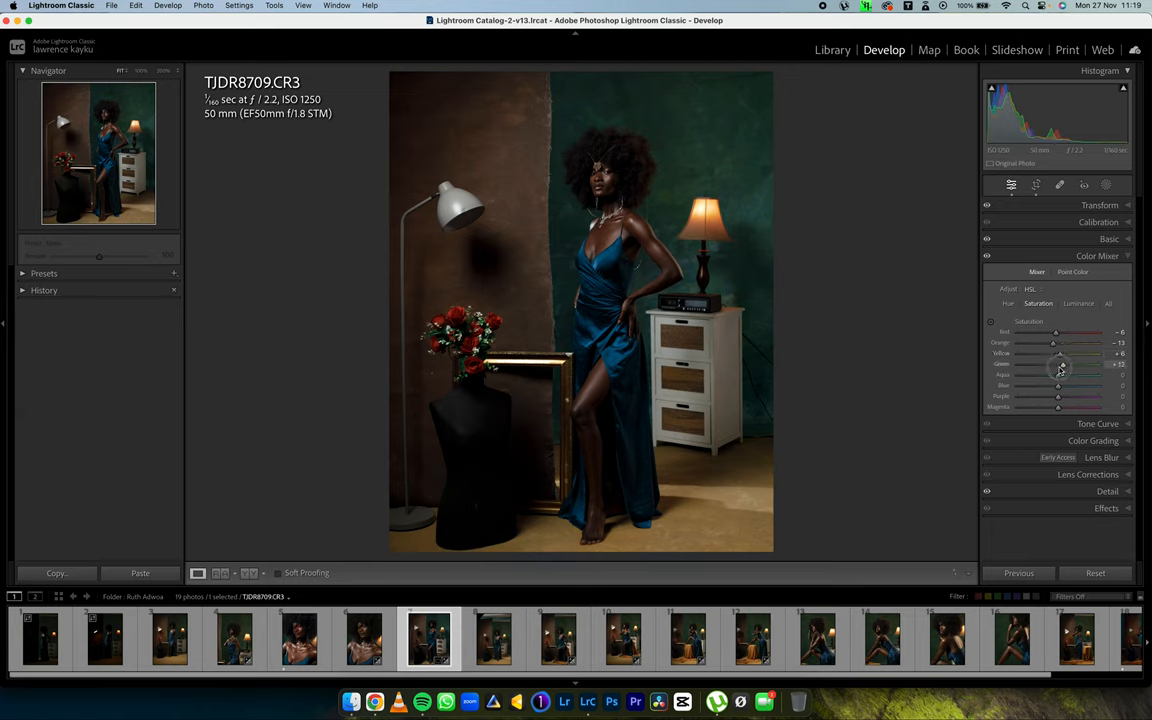
{"action": "left_click_drag", "start_coordinate": [1062, 364], "coordinate": [1056, 364]}
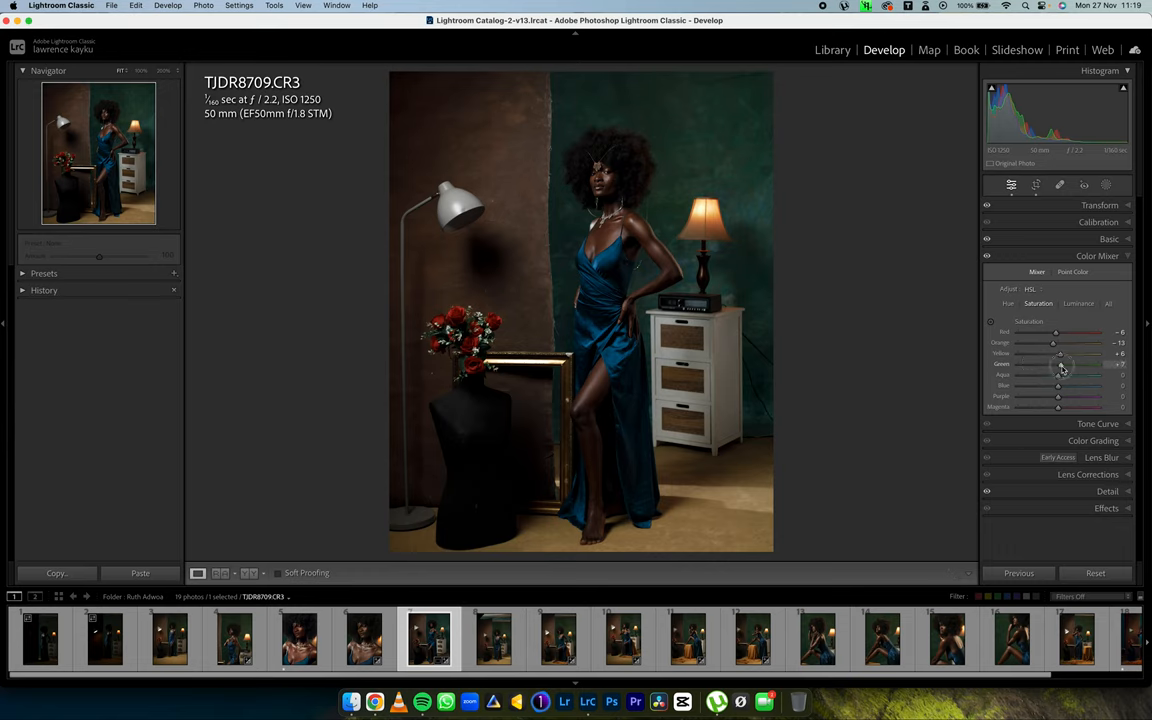
{"action": "left_click_drag", "start_coordinate": [1058, 384], "coordinate": [1072, 384]}
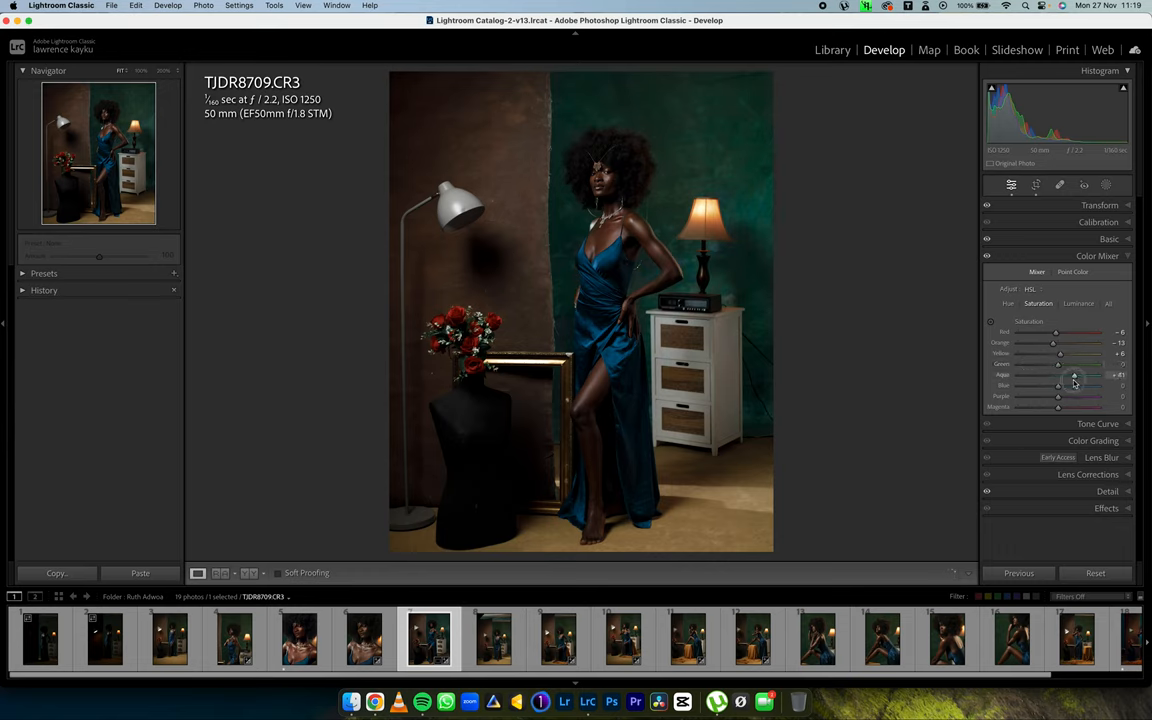
{"action": "left_click_drag", "start_coordinate": [1072, 376], "coordinate": [1080, 376]}
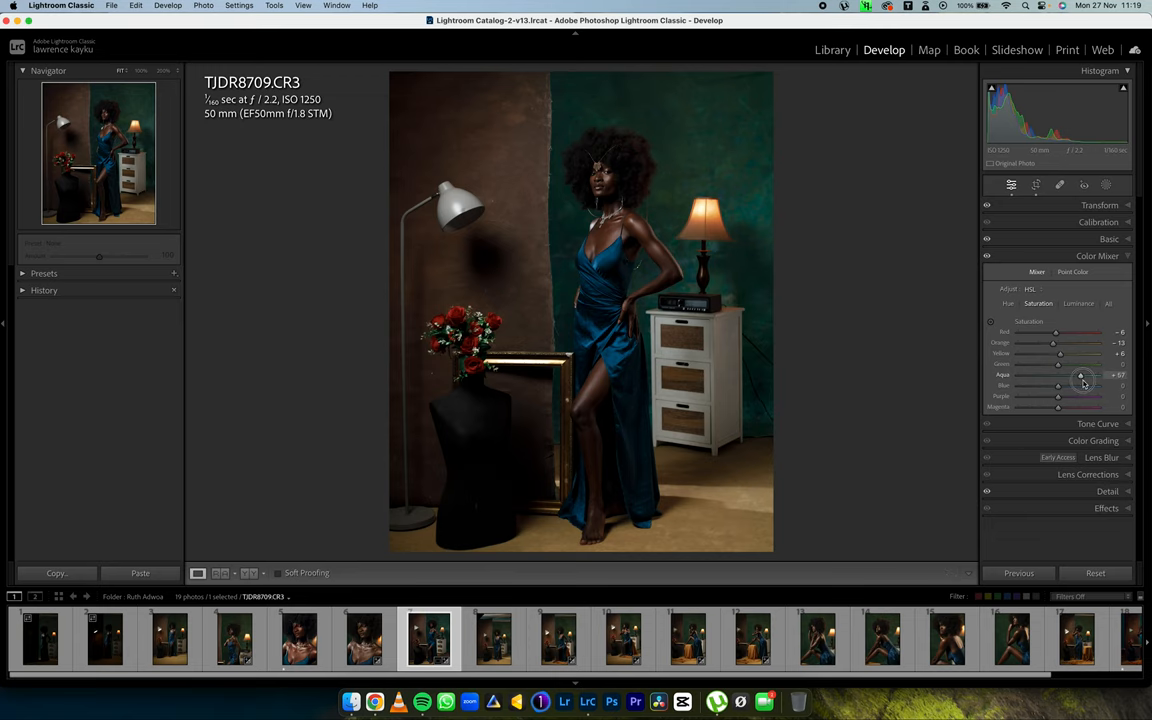
{"action": "left_click_drag", "start_coordinate": [1080, 376], "coordinate": [1076, 376]}
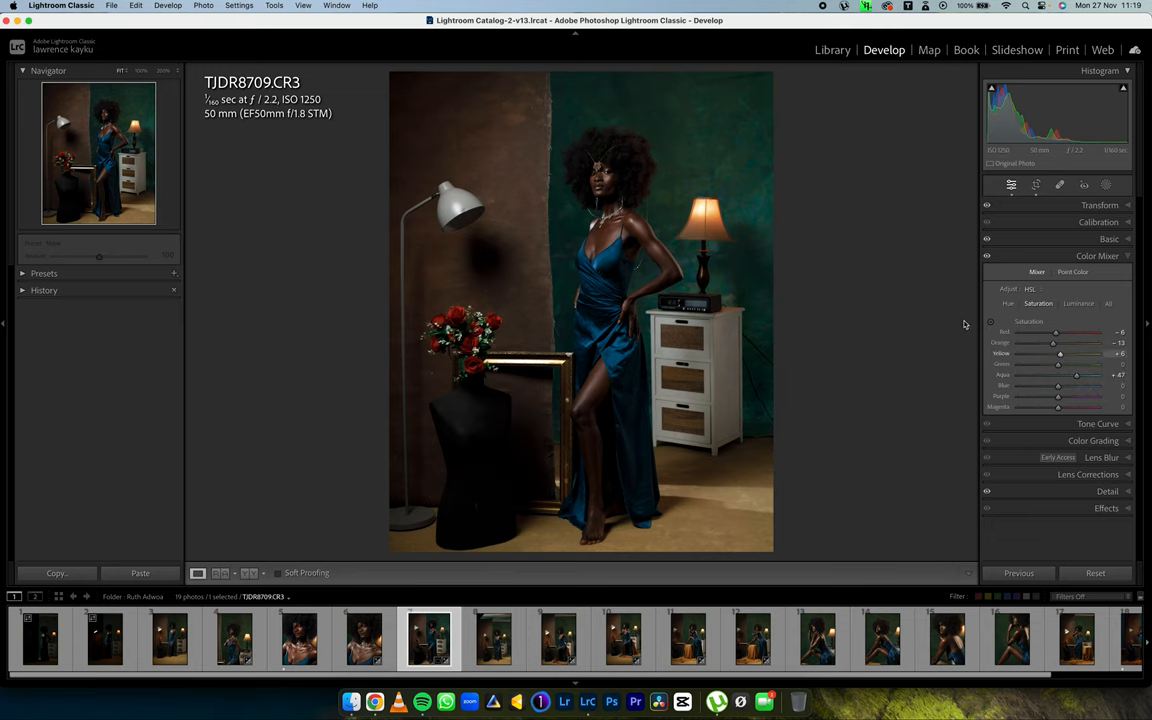
{"action": "left_click", "coordinate": [242, 572]}
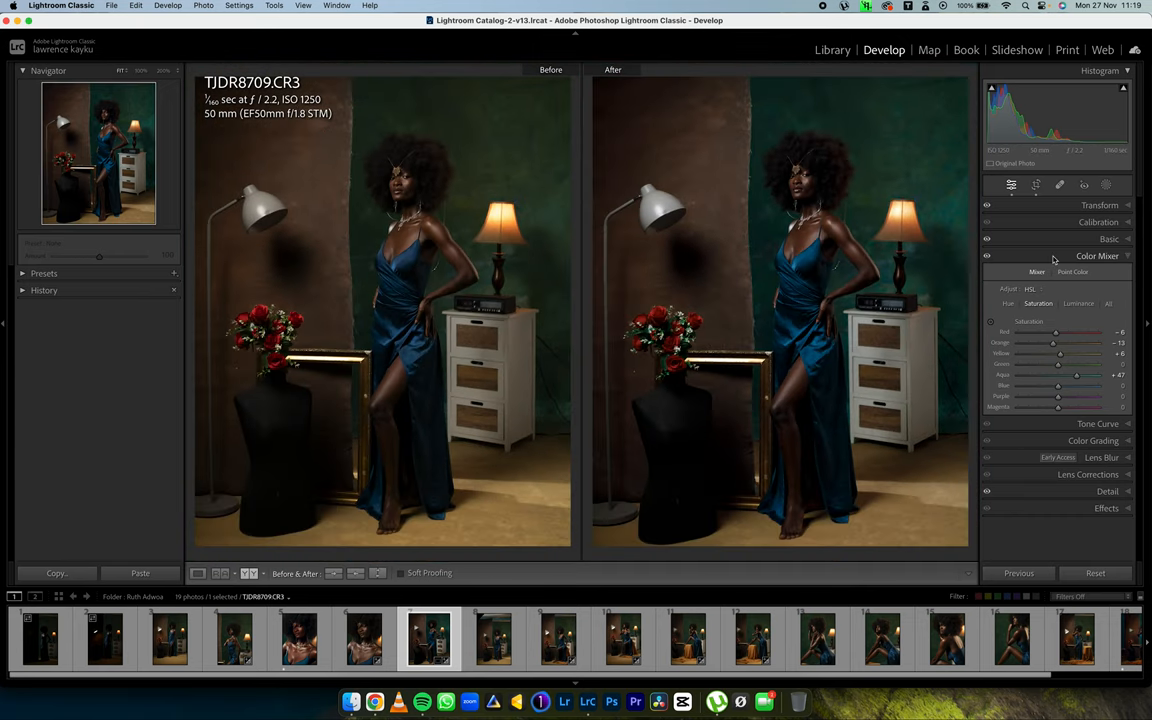
- Collapse the Color Mixer and return from Before/After to the Loupe view
{"action": "left_click", "coordinate": [1096, 256]}
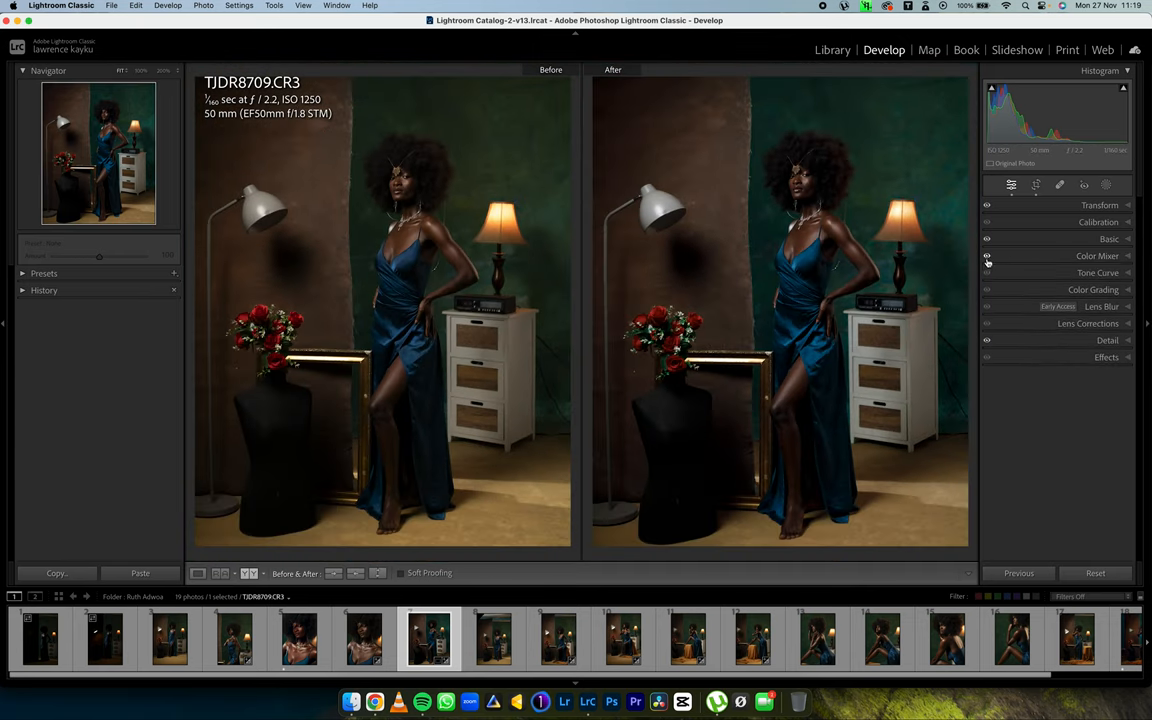
{"action": "left_click", "coordinate": [198, 572]}
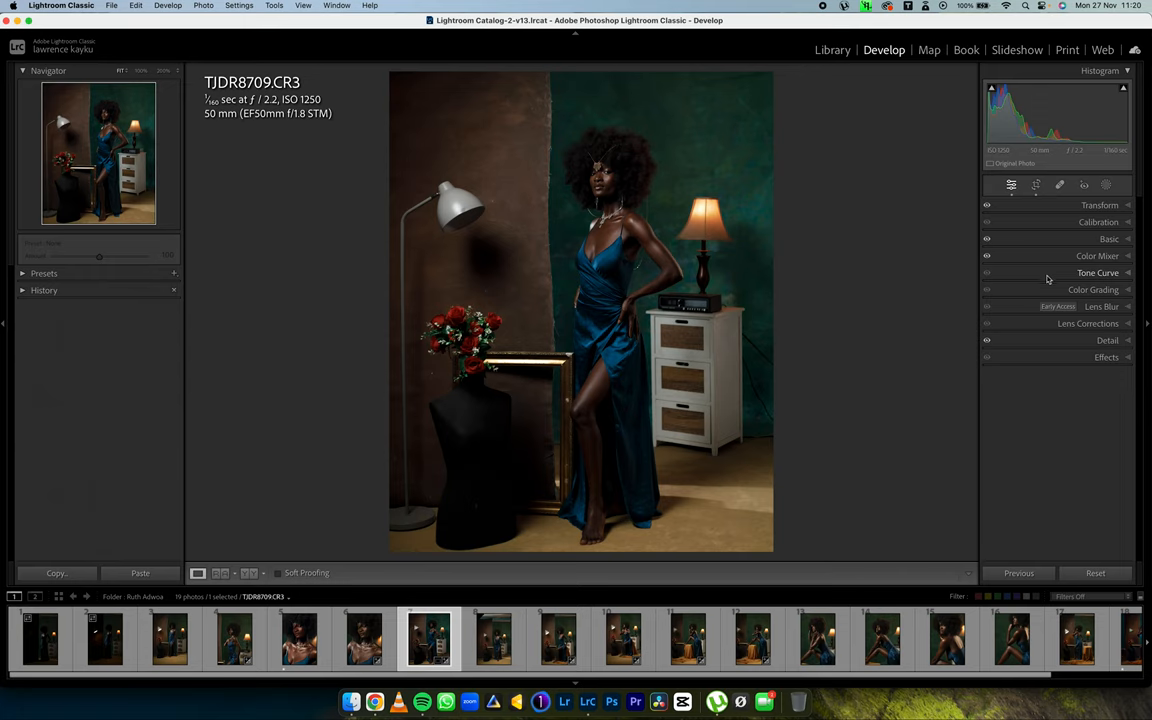
- Switch the Tone Curve to point-curve editing on the Blue channel
{"action": "left_click", "coordinate": [1096, 272]}
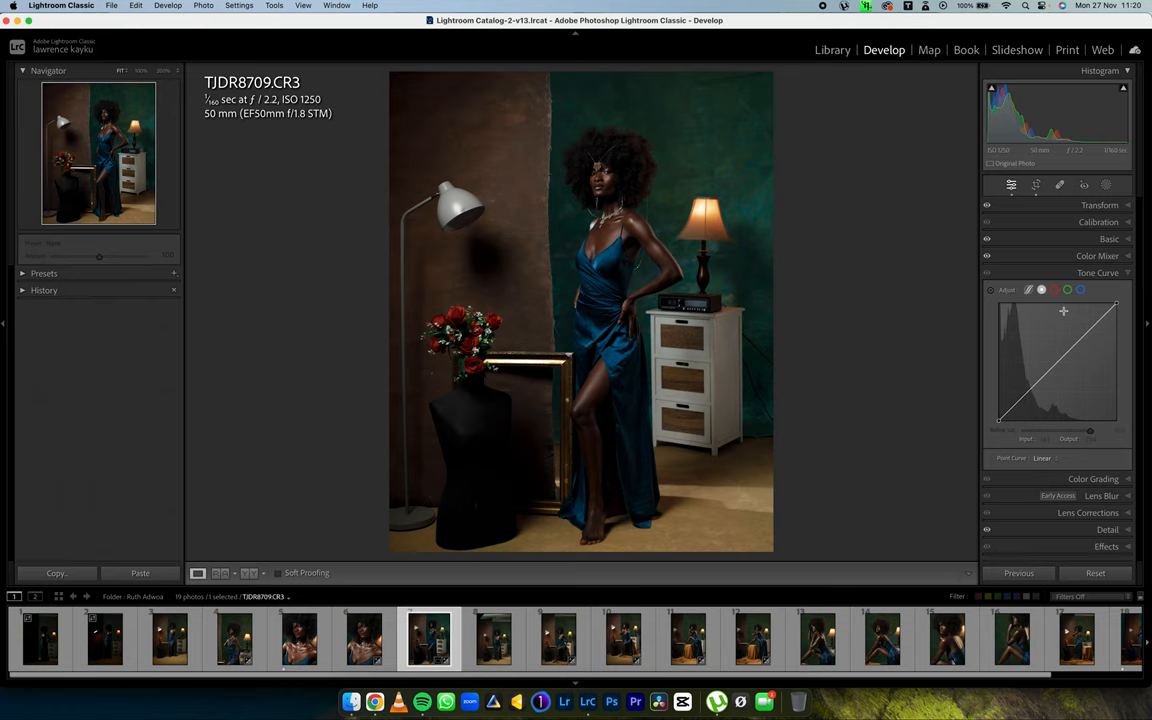
{"action": "mouse_move", "coordinate": [1022, 396]}
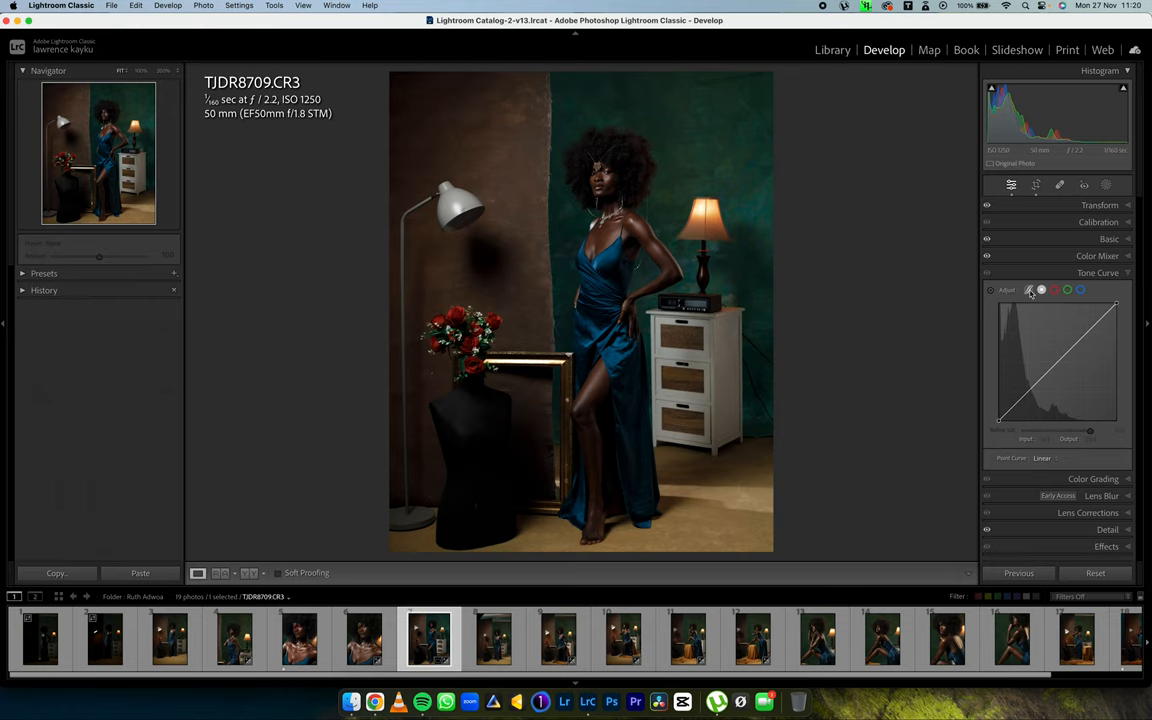
{"action": "left_click", "coordinate": [1028, 290]}
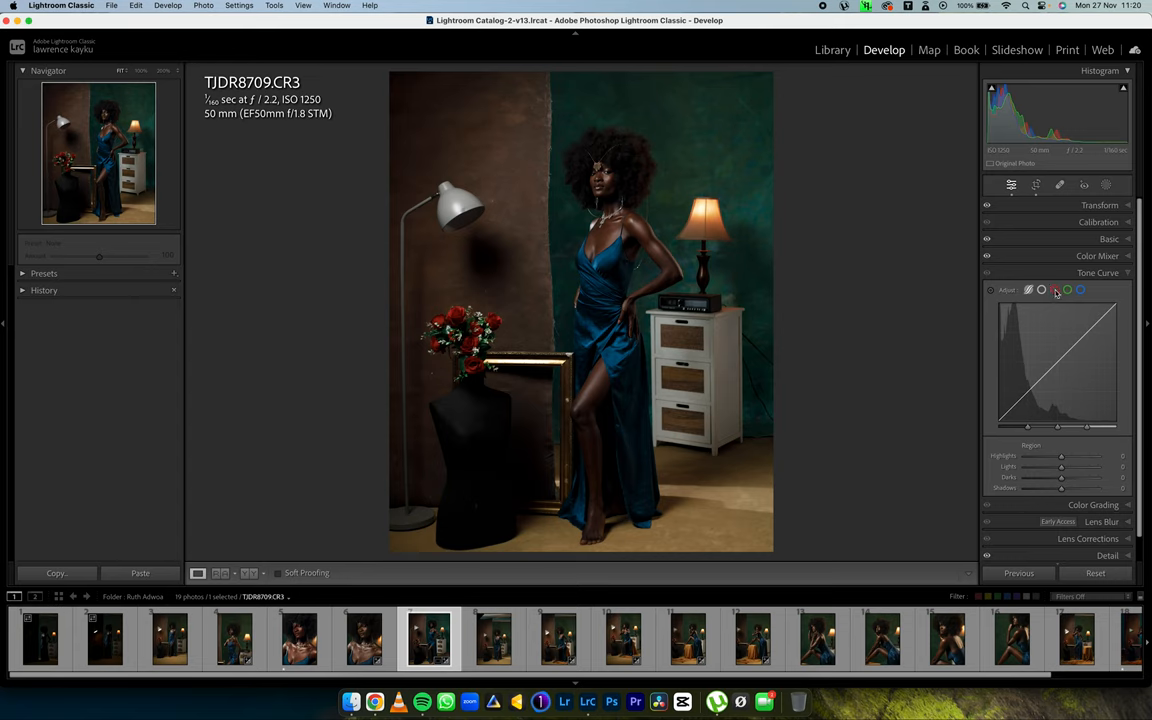
{"action": "left_click", "coordinate": [1080, 290]}
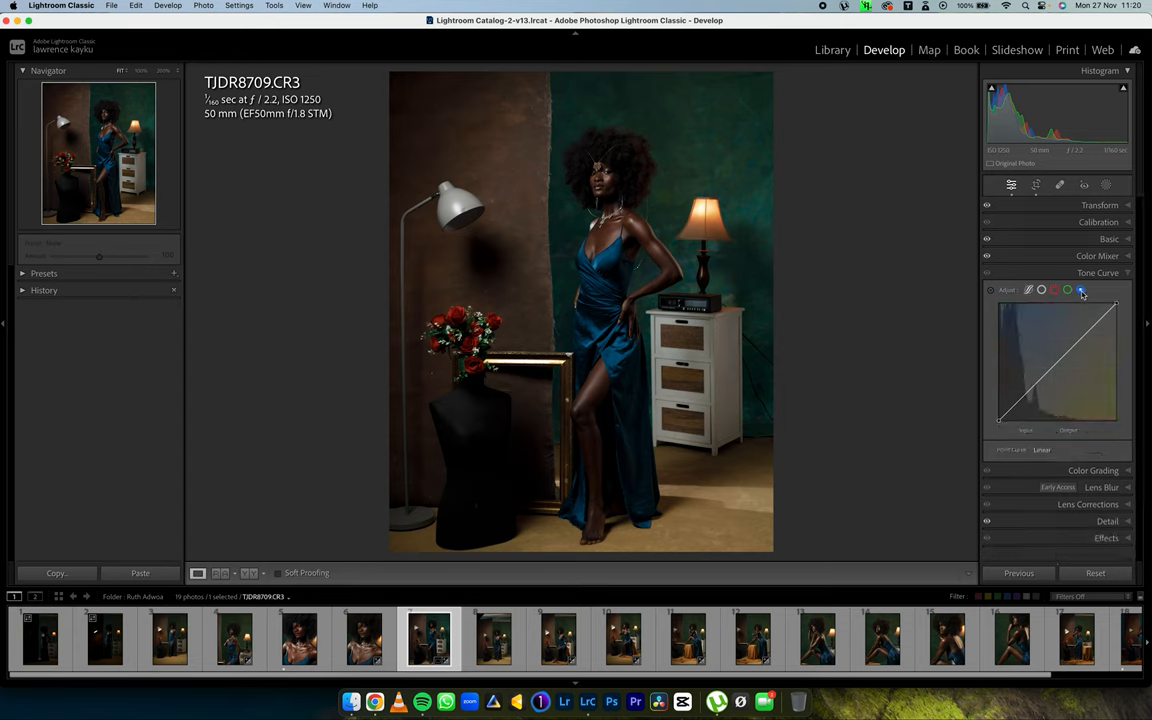
{"action": "left_click", "coordinate": [1056, 290]}
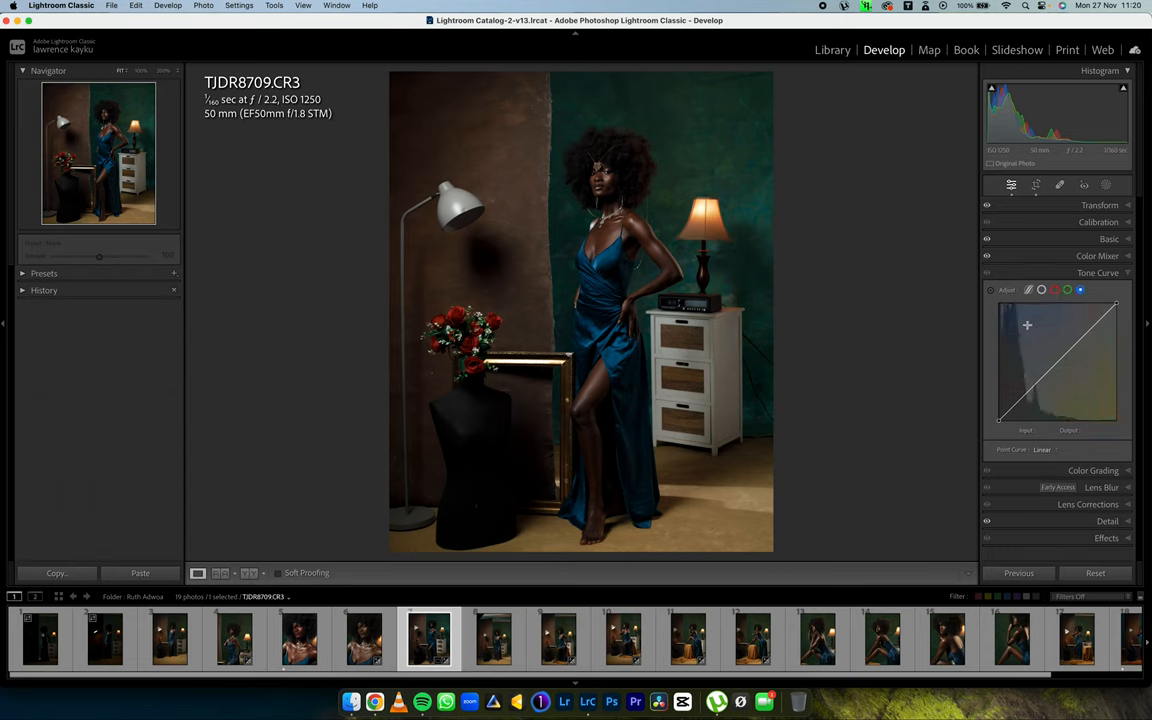
- Lift the blue curve's black point toward blue and lower its white point slightly toward yellow
{"action": "left_click_drag", "start_coordinate": [1026, 324], "coordinate": [1024, 352]}
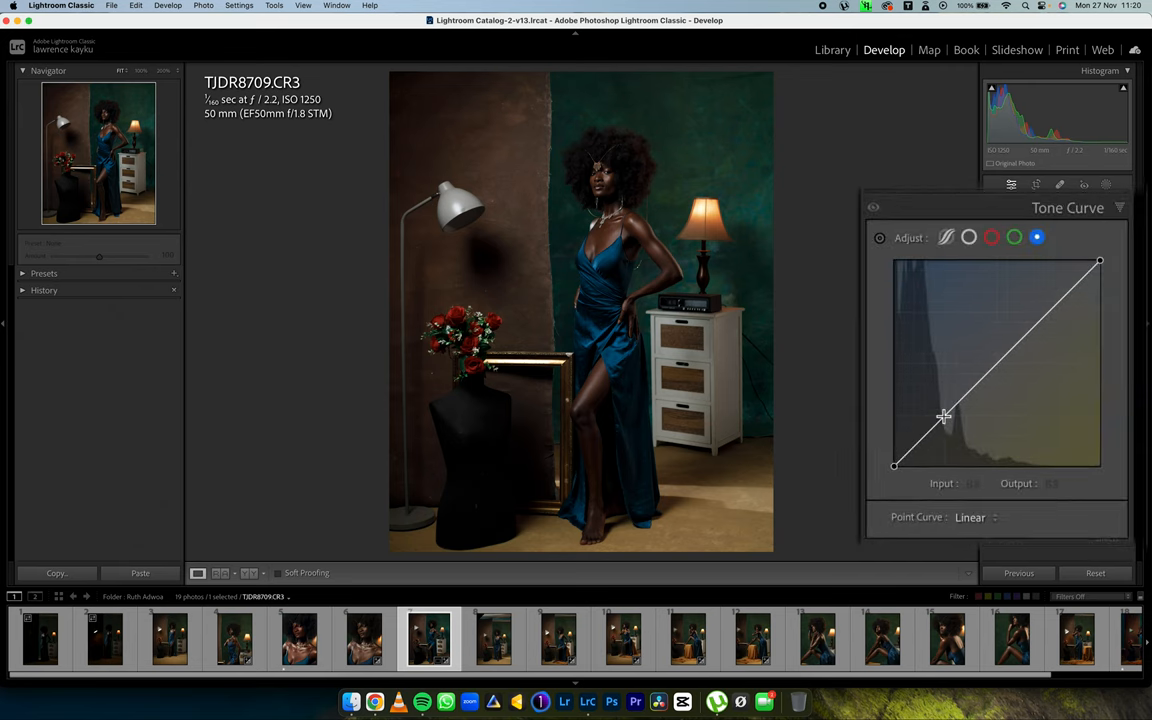
{"action": "left_click", "coordinate": [944, 416]}
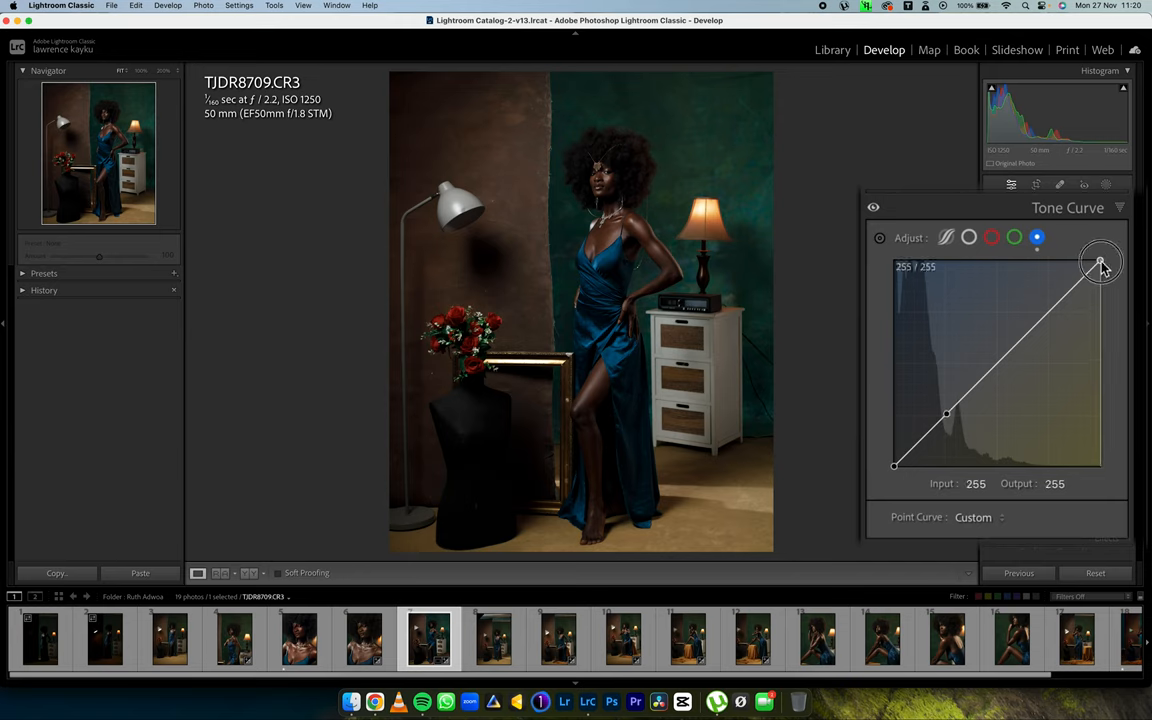
{"action": "left_click_drag", "start_coordinate": [1100, 262], "coordinate": [1100, 288]}
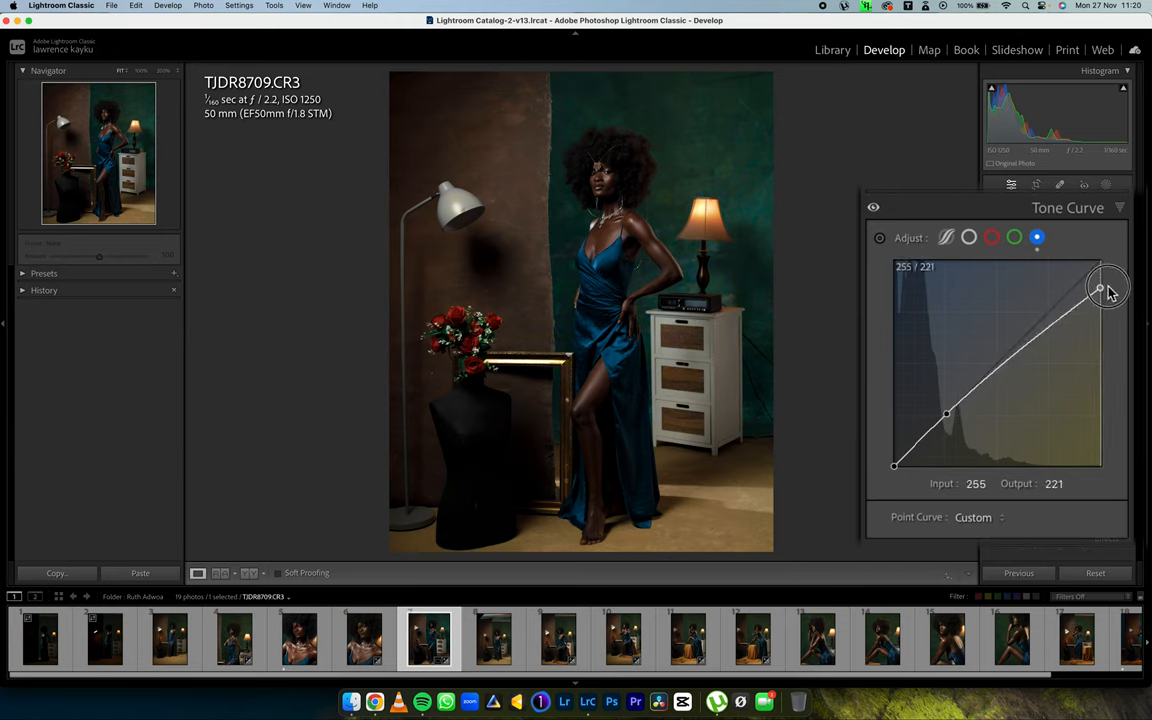
{"action": "left_click_drag", "start_coordinate": [1108, 288], "coordinate": [1112, 268]}
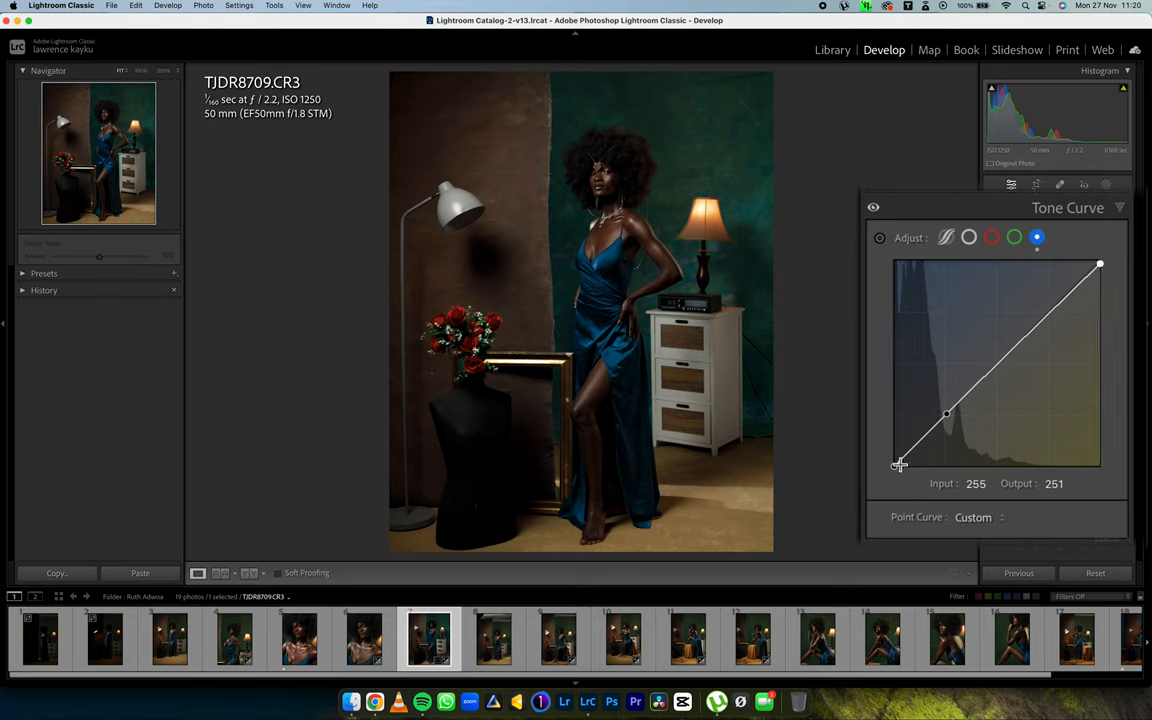
{"action": "left_click_drag", "start_coordinate": [898, 464], "coordinate": [890, 458]}
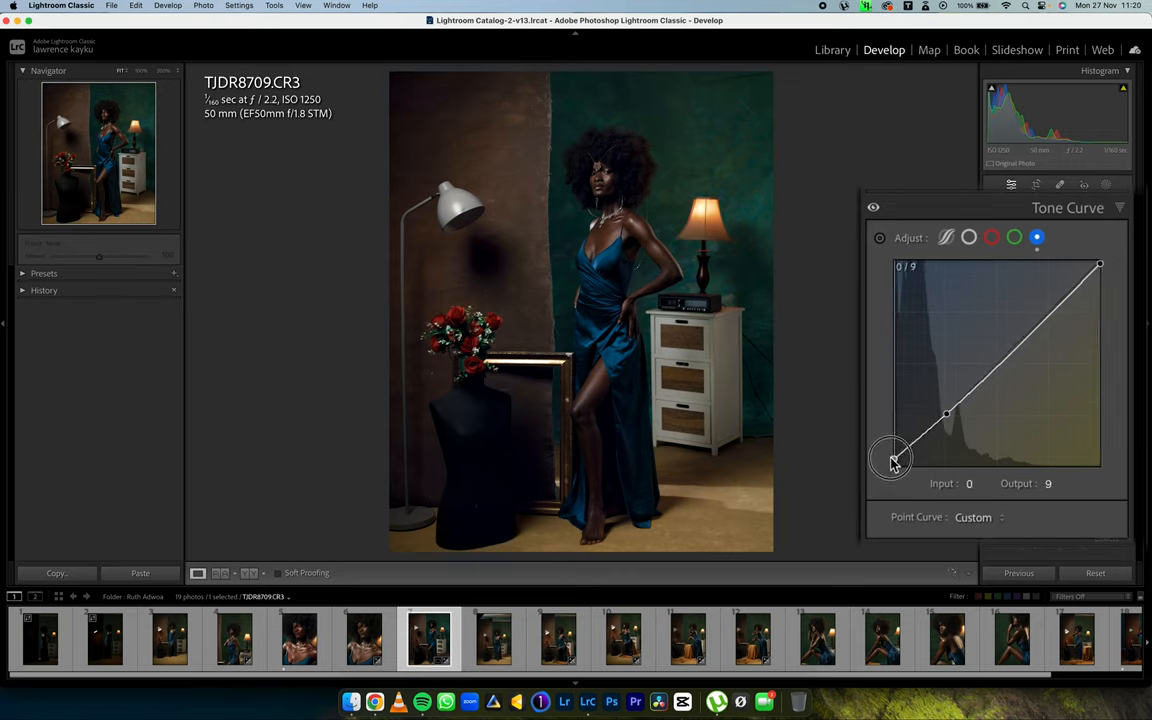
{"action": "left_click_drag", "start_coordinate": [890, 460], "coordinate": [888, 458]}
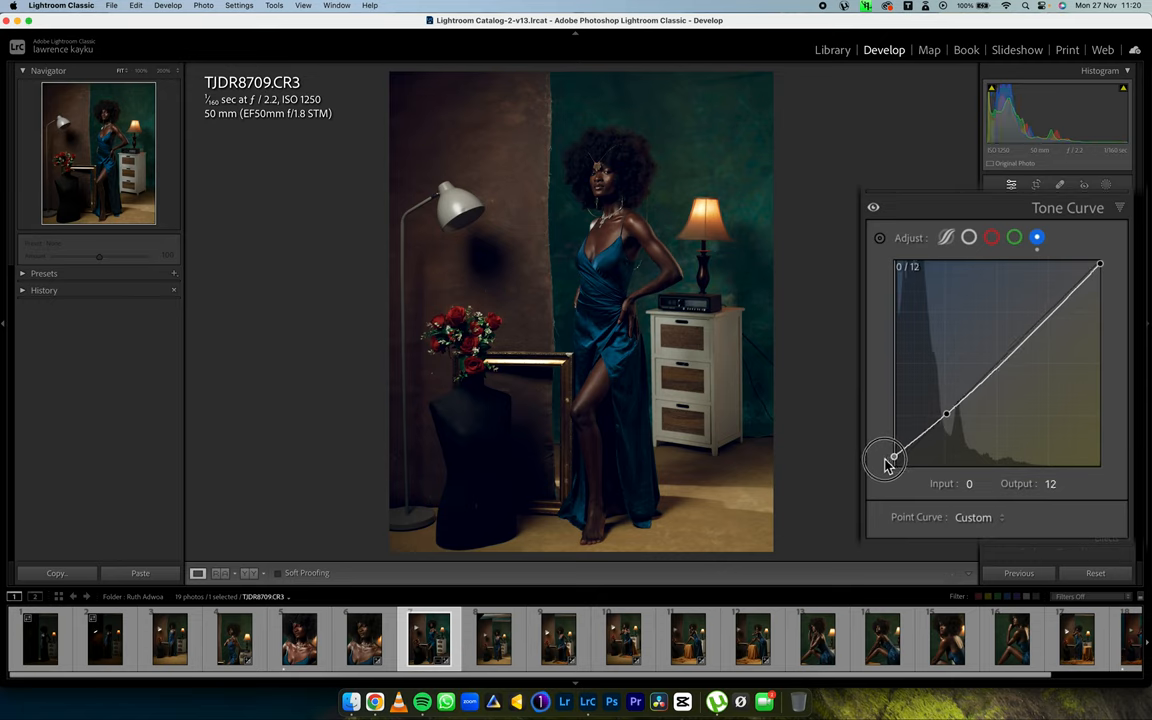
{"action": "left_click_drag", "start_coordinate": [884, 456], "coordinate": [884, 472]}
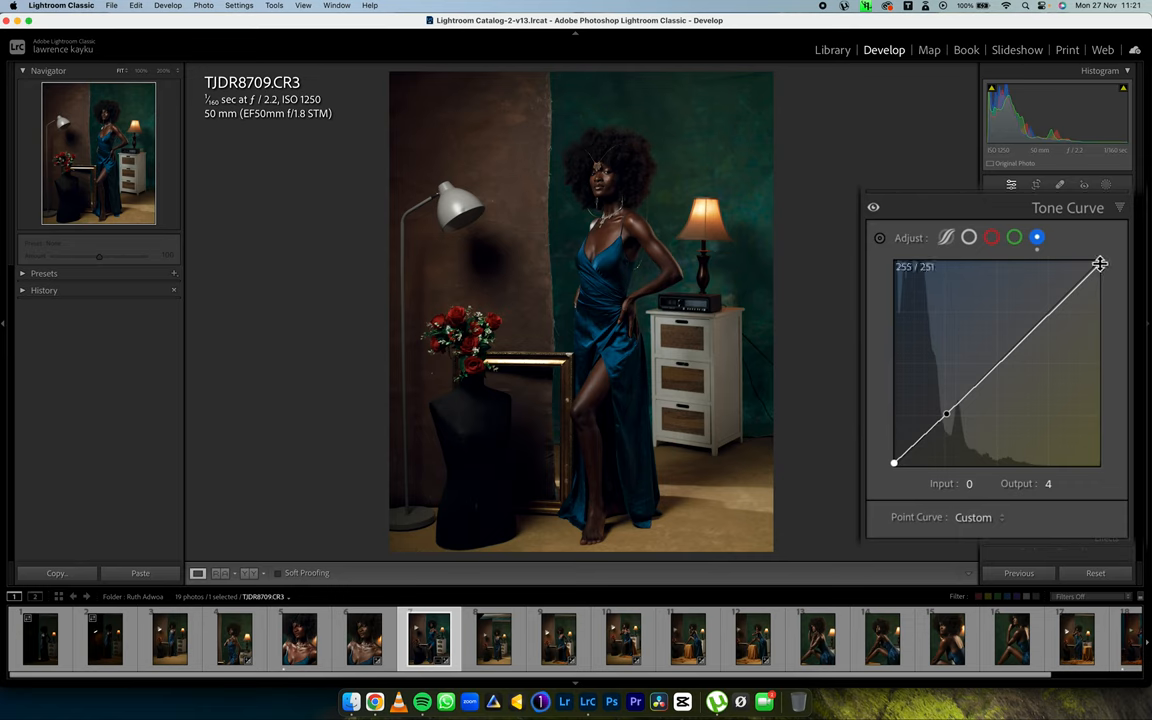
{"action": "left_click_drag", "start_coordinate": [1100, 264], "coordinate": [1104, 268]}
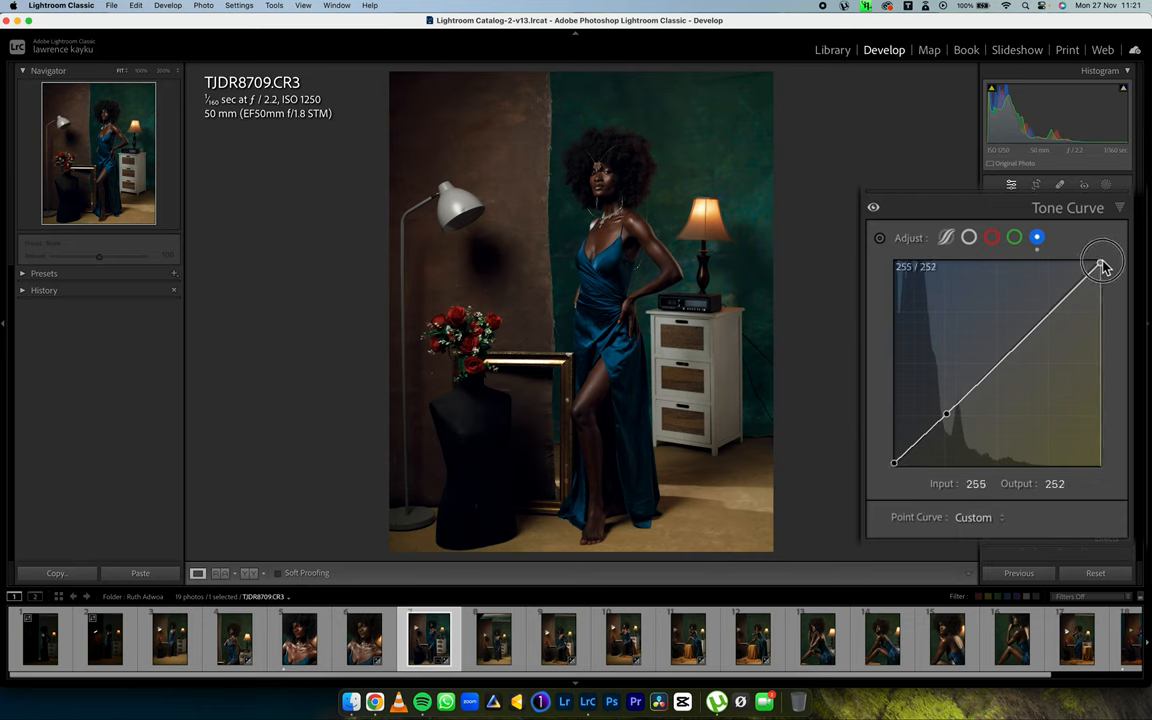
{"action": "mouse_move", "coordinate": [1052, 356]}
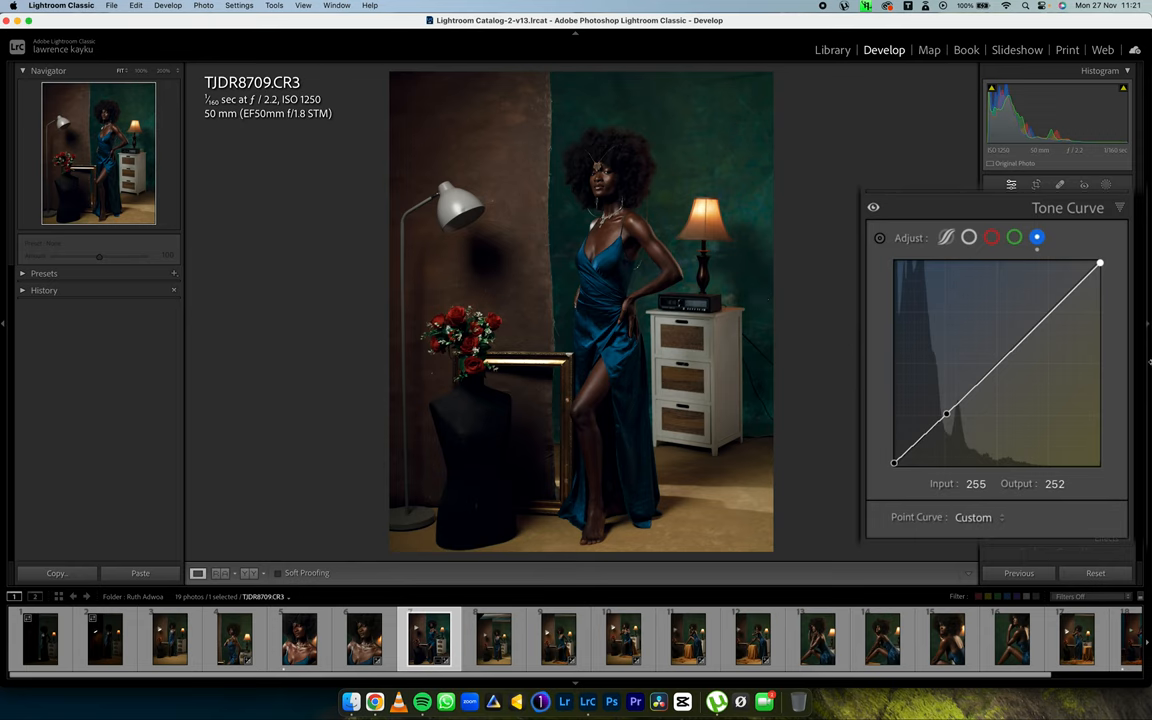
{"action": "mouse_move", "coordinate": [1100, 268]}
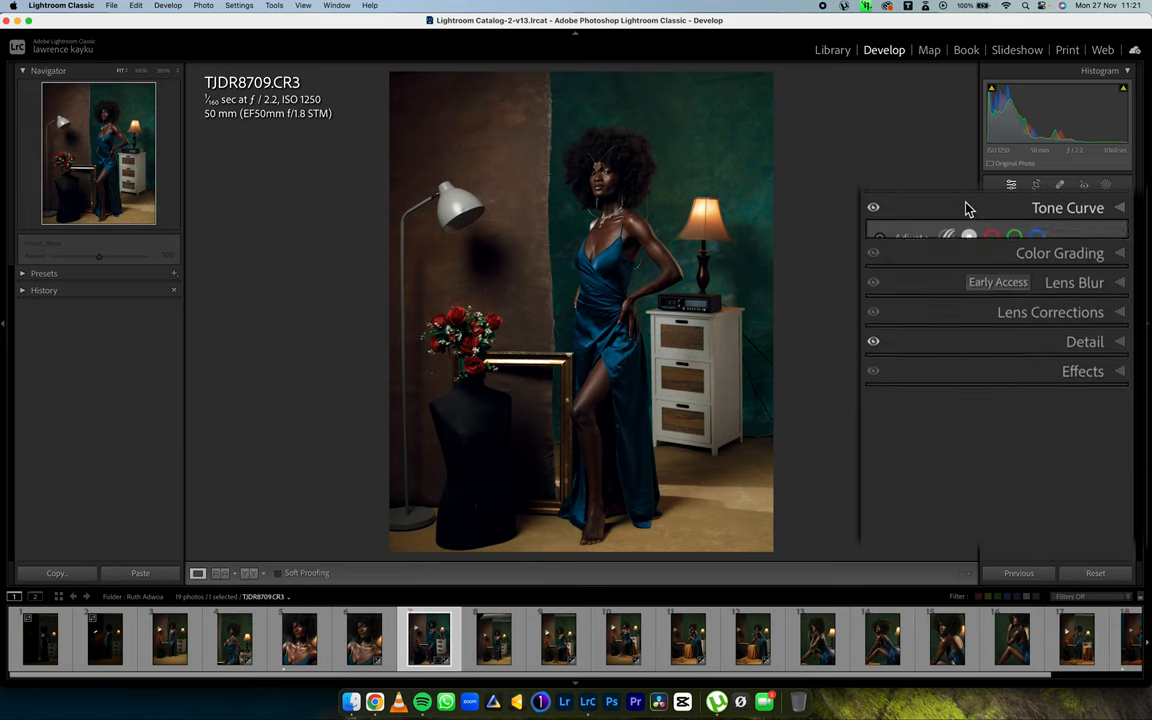
{"action": "left_click", "coordinate": [1068, 206]}
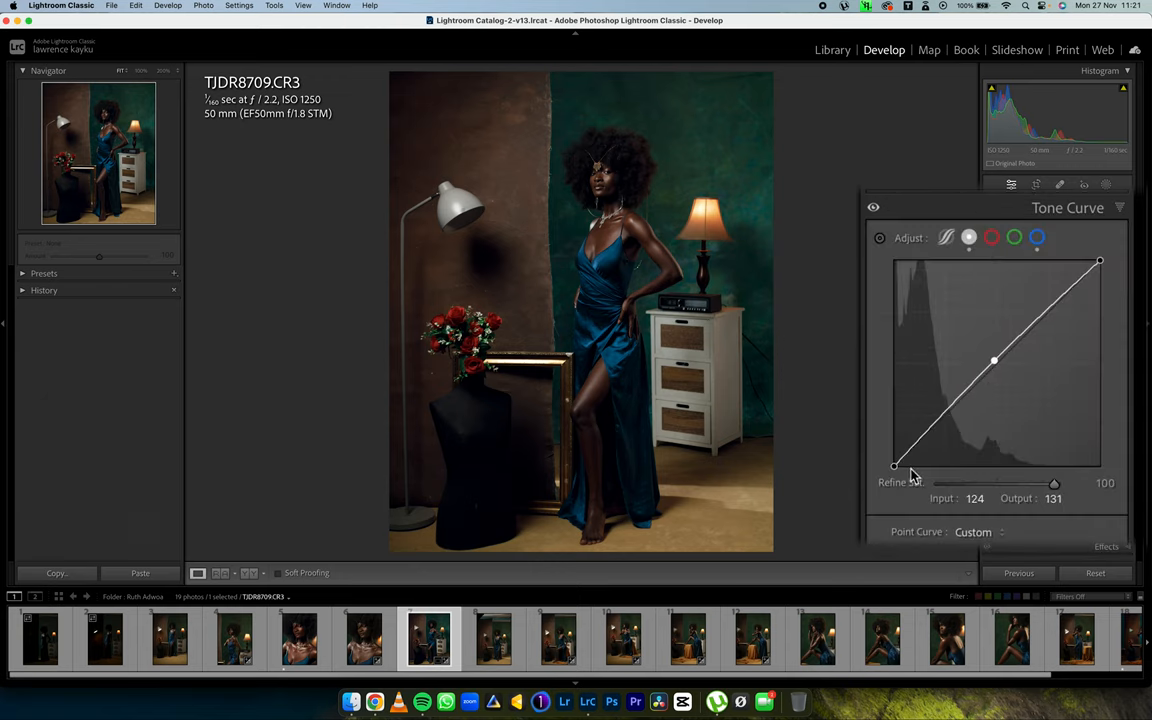
{"action": "mouse_move", "coordinate": [994, 360]}
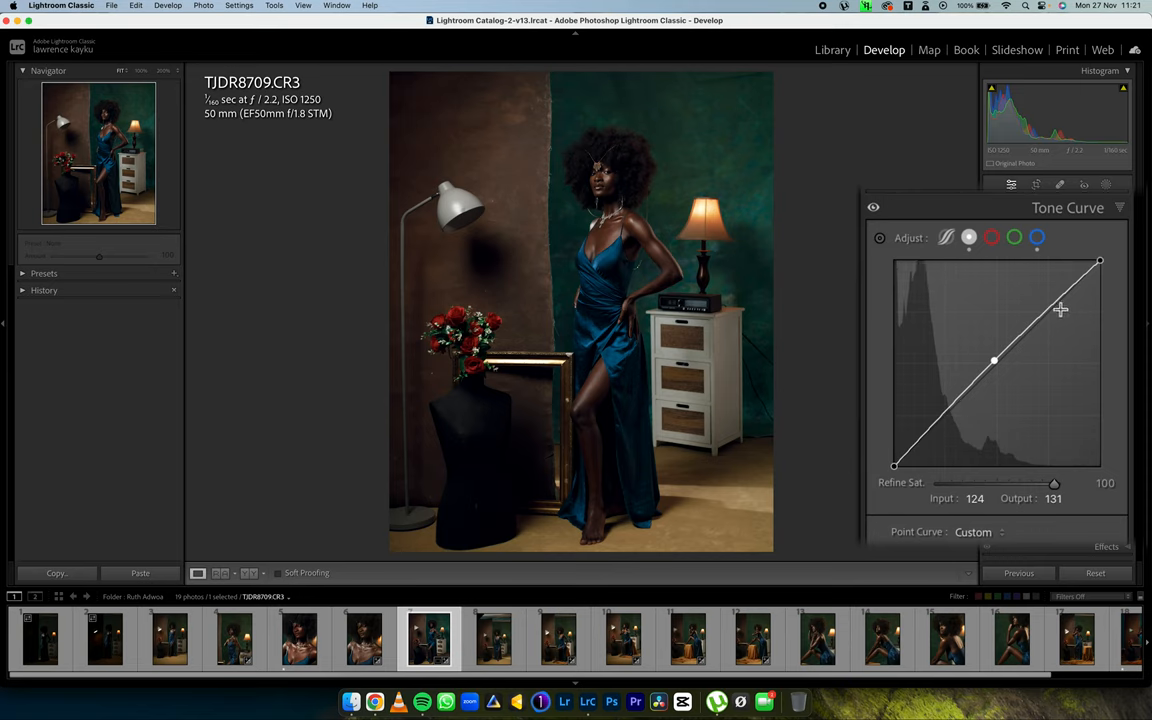
{"action": "mouse_move", "coordinate": [936, 390]}
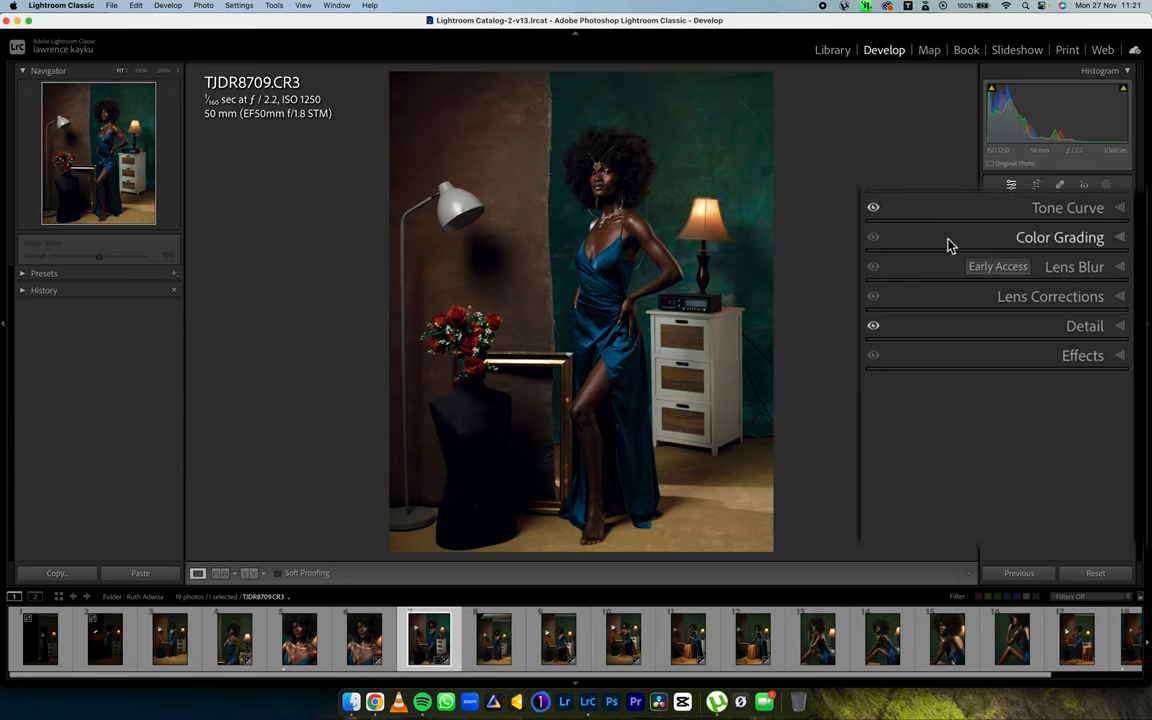
{"action": "left_click", "coordinate": [1060, 236]}
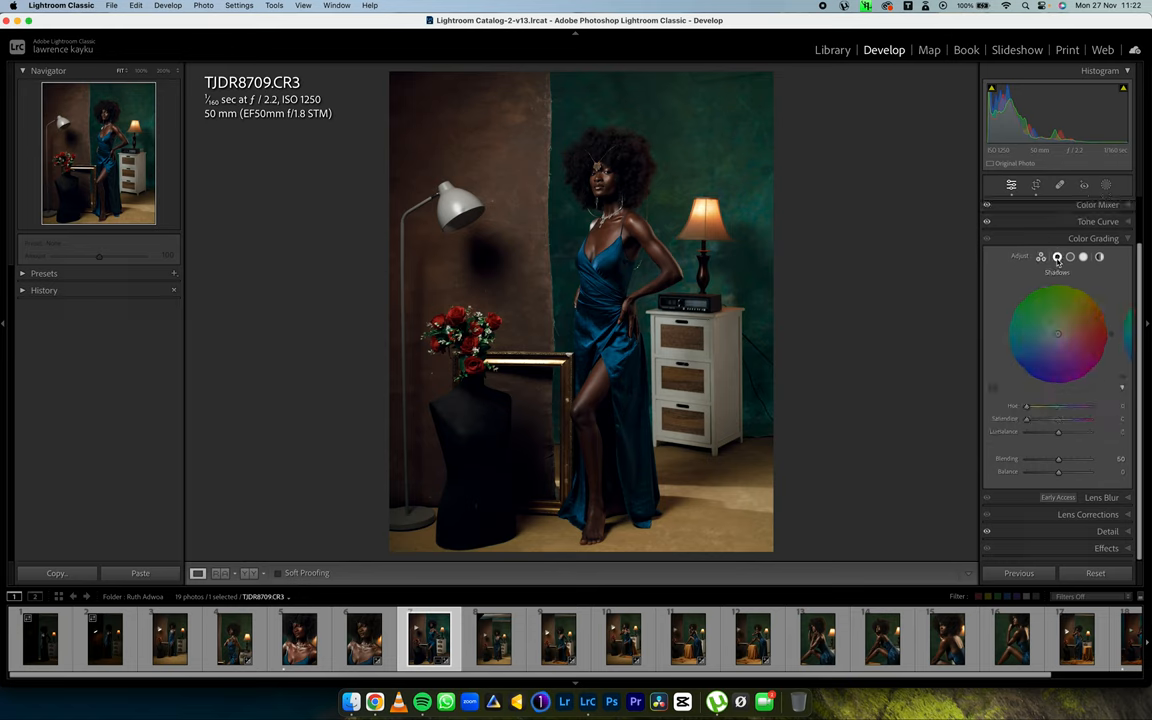
- Tint the Shadows cyan-blue at hue 202 with low saturation
{"action": "left_click", "coordinate": [1056, 258]}
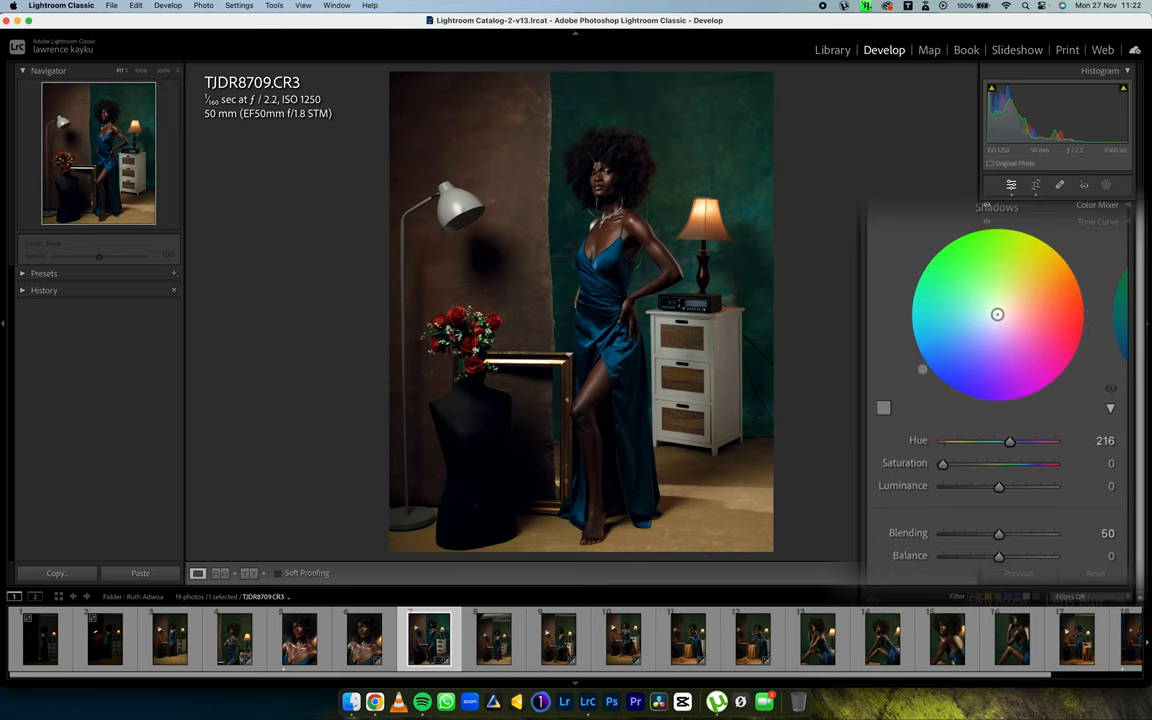
{"action": "left_click_drag", "start_coordinate": [922, 368], "coordinate": [912, 356]}
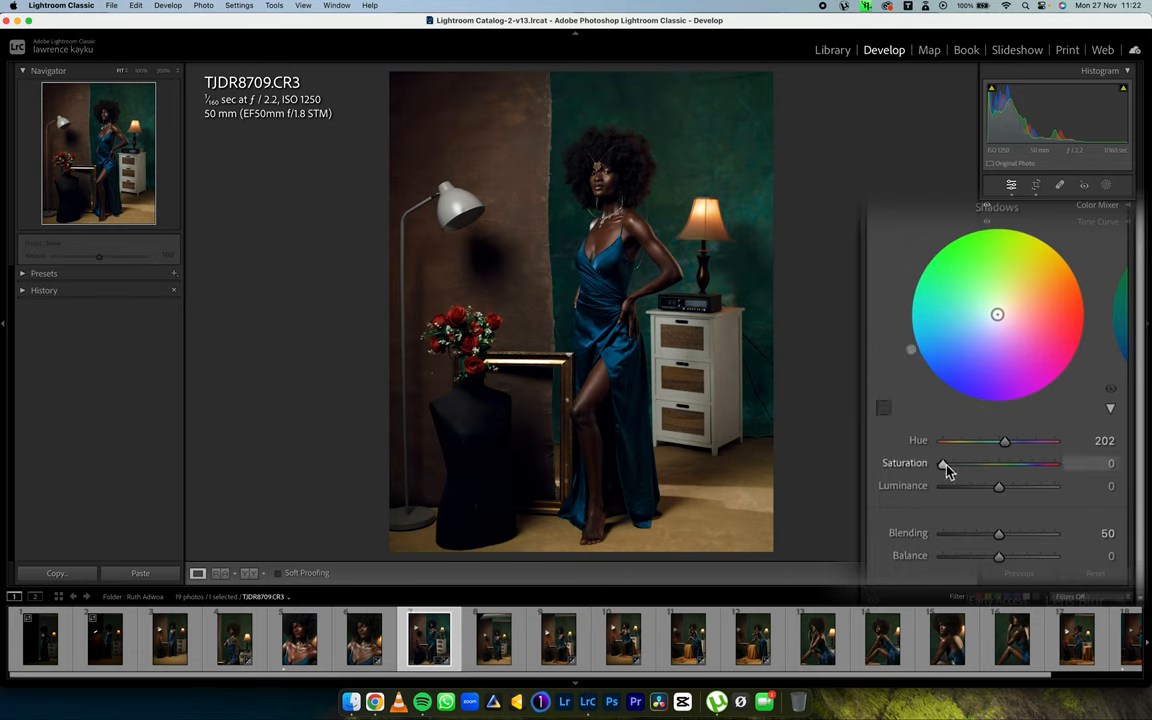
{"action": "left_click_drag", "start_coordinate": [942, 464], "coordinate": [998, 464]}
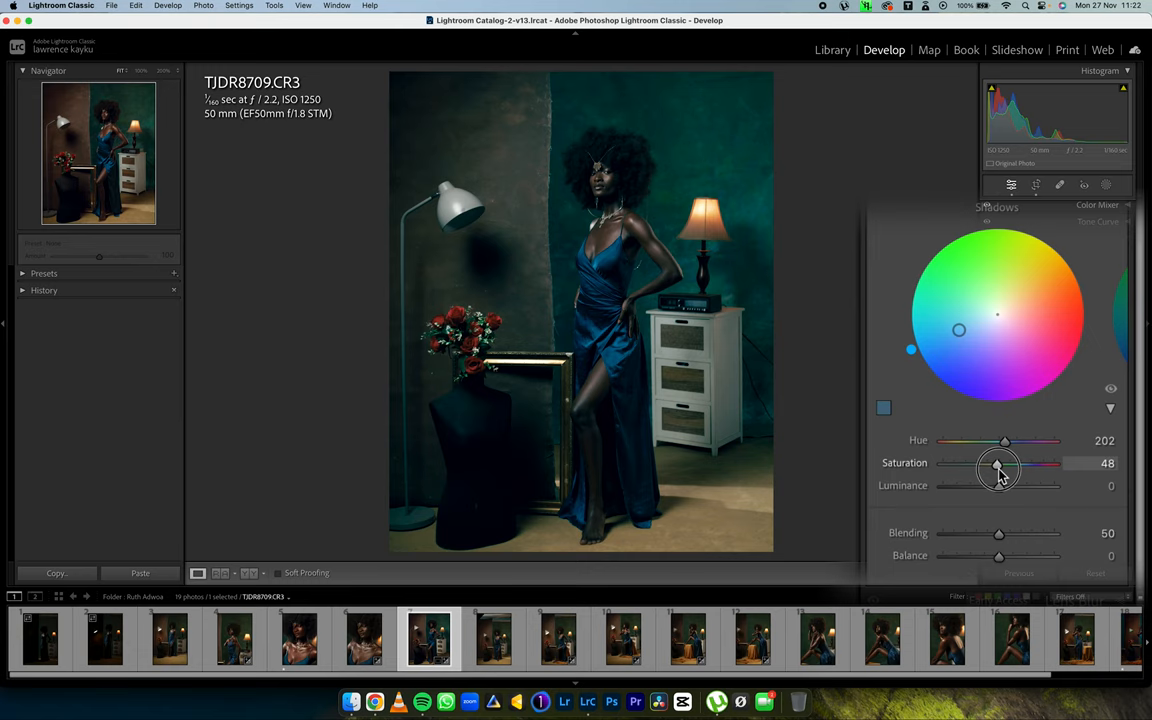
{"action": "left_click_drag", "start_coordinate": [996, 468], "coordinate": [950, 468]}
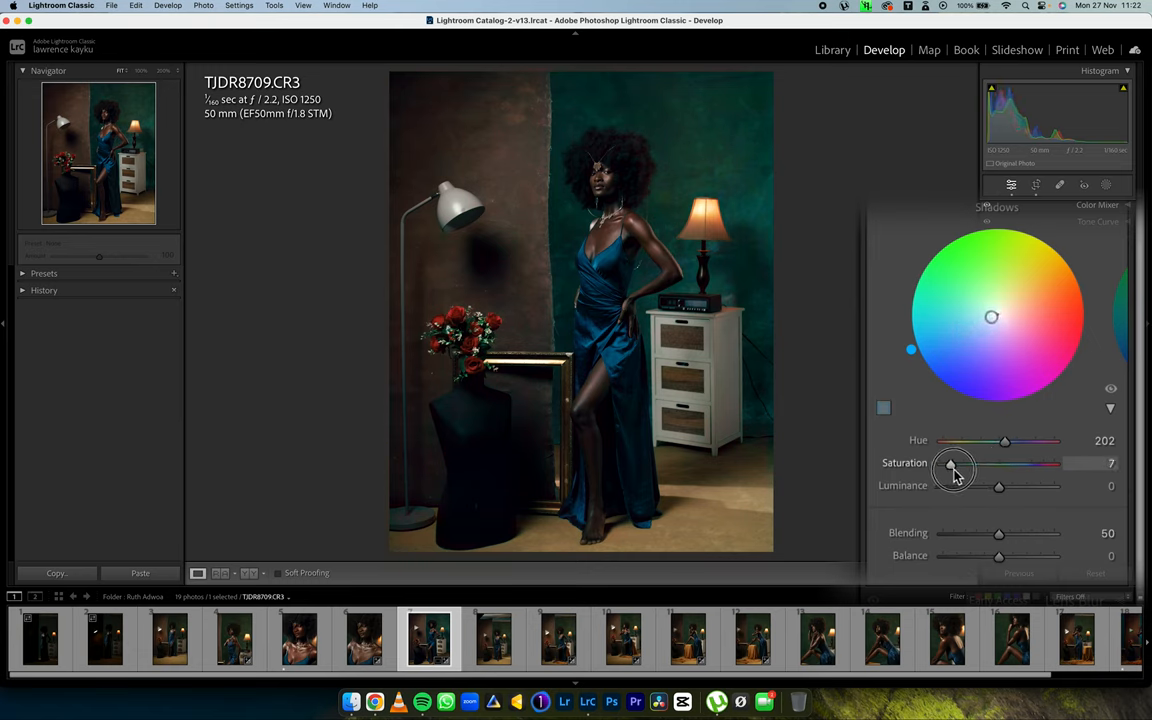
{"action": "left_click_drag", "start_coordinate": [952, 468], "coordinate": [944, 468]}
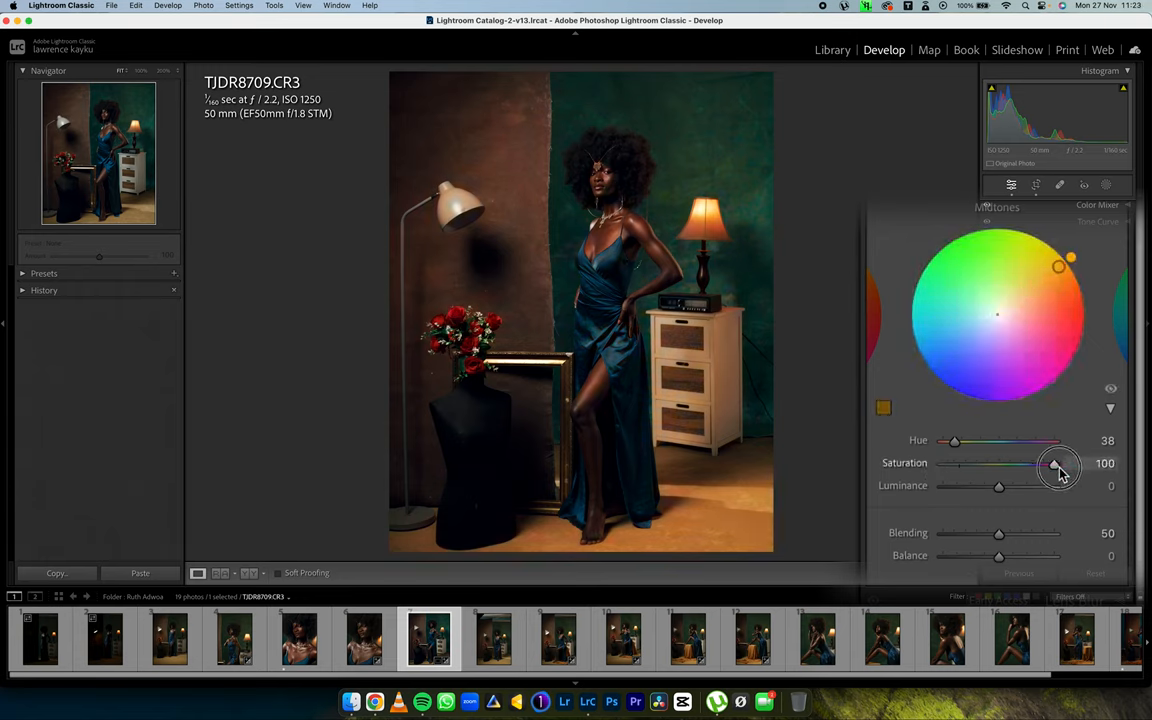
- Set Midtones to warm orange hue 38, saturation 26 and Highlights to green hue 135, saturation 9
{"action": "left_click_drag", "start_coordinate": [1056, 464], "coordinate": [976, 468]}
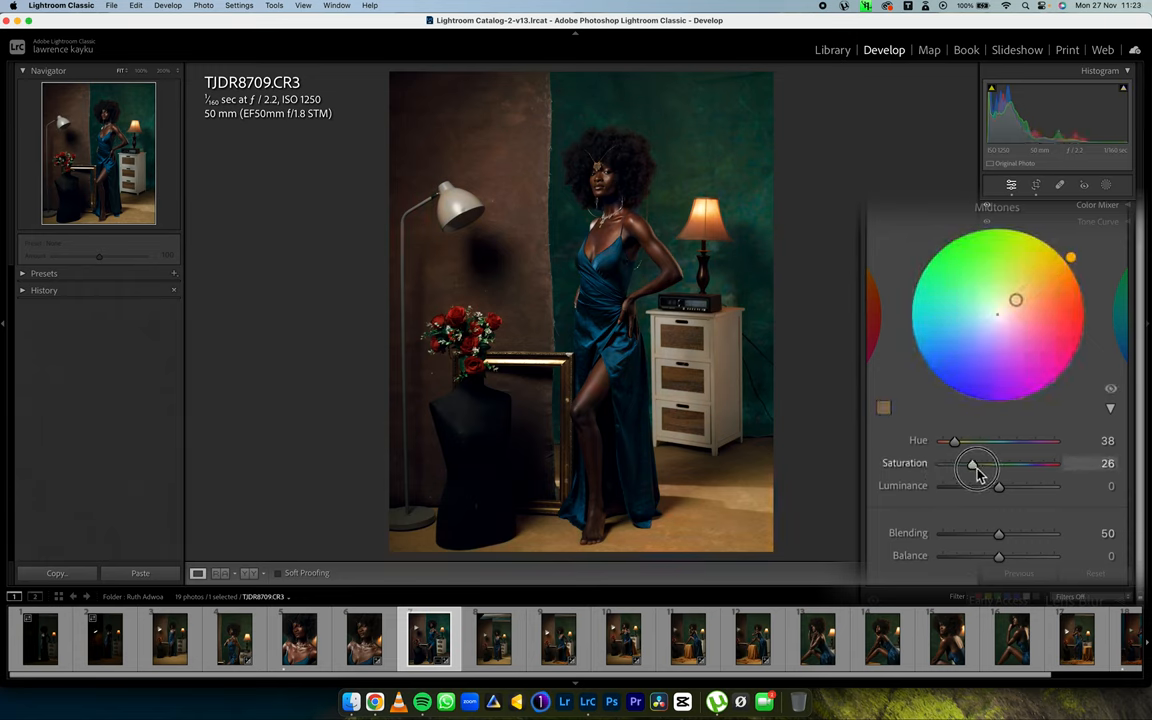
{"action": "left_click_drag", "start_coordinate": [976, 468], "coordinate": [962, 468]}
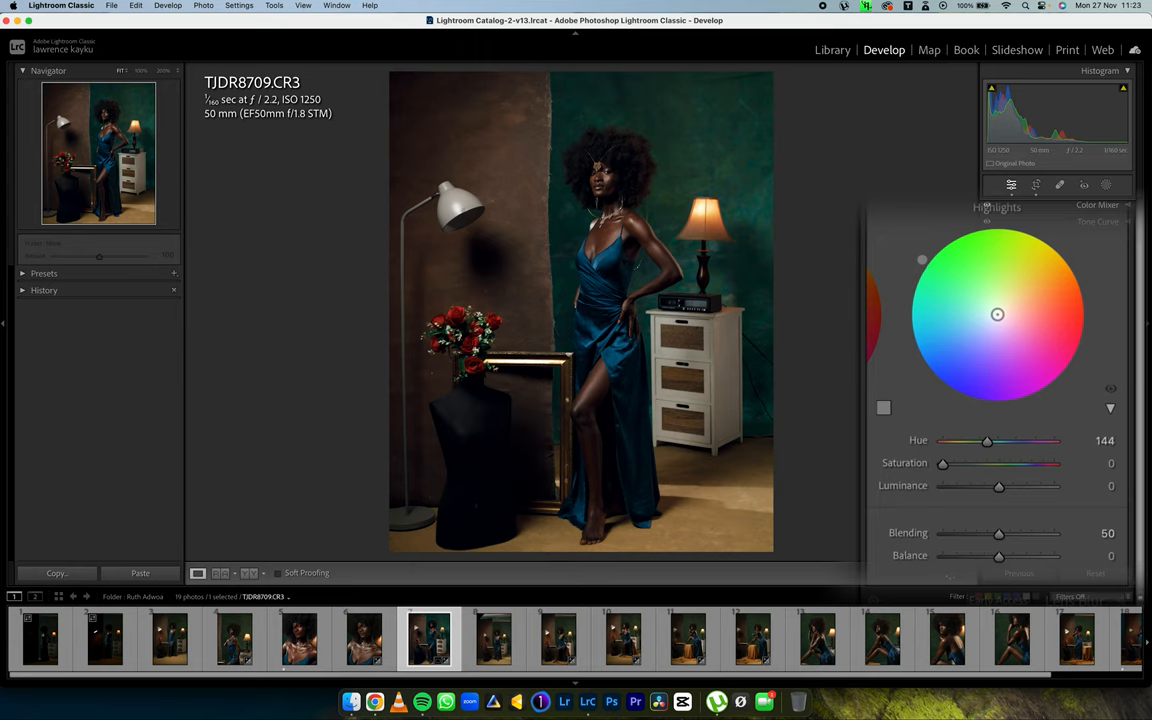
{"action": "left_click_drag", "start_coordinate": [942, 464], "coordinate": [960, 464]}
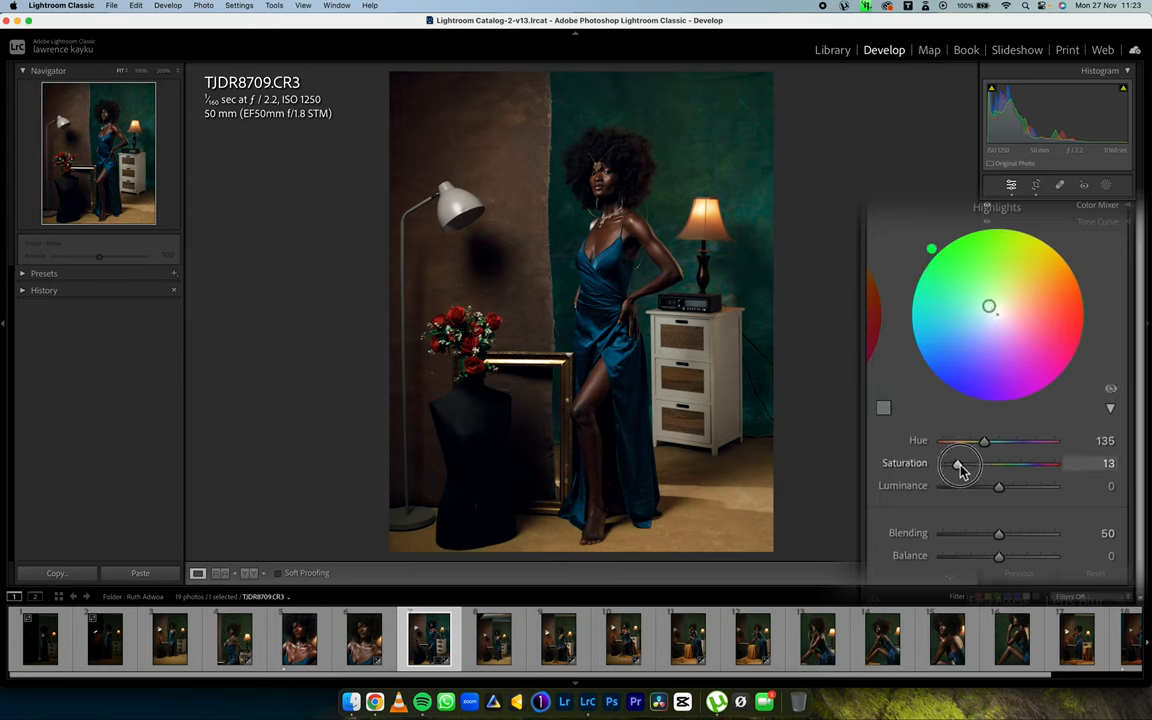
{"action": "left_click_drag", "start_coordinate": [960, 464], "coordinate": [1010, 464]}
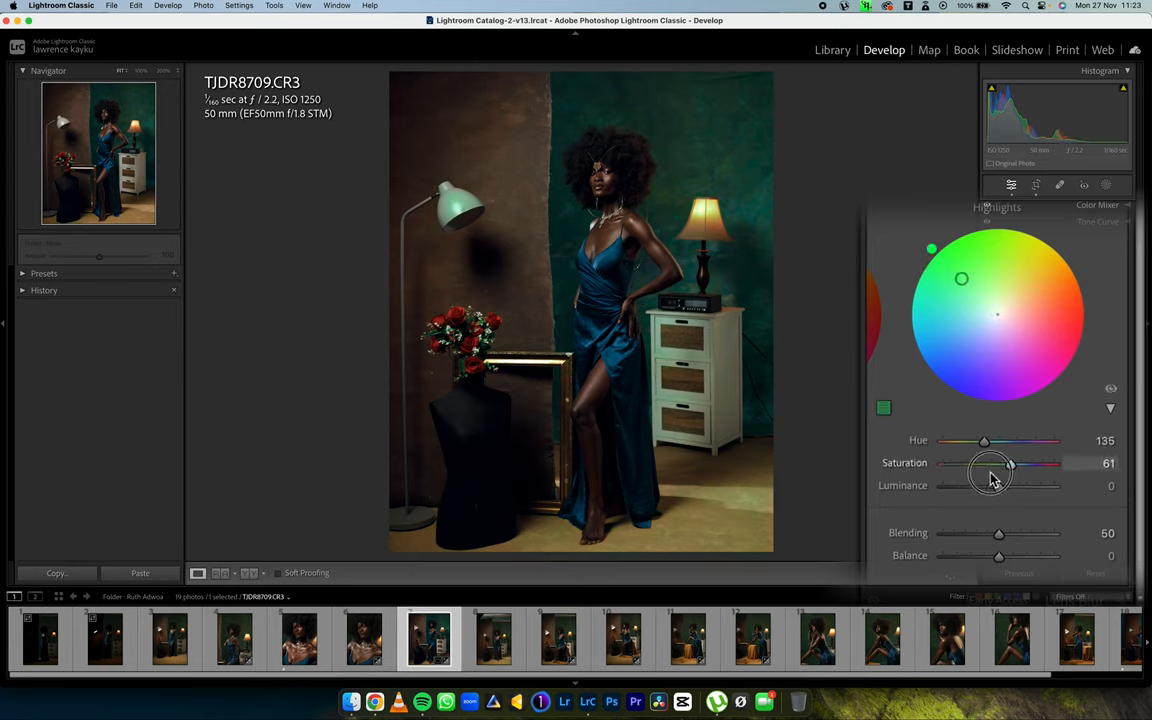
{"action": "left_click_drag", "start_coordinate": [1008, 464], "coordinate": [952, 464]}
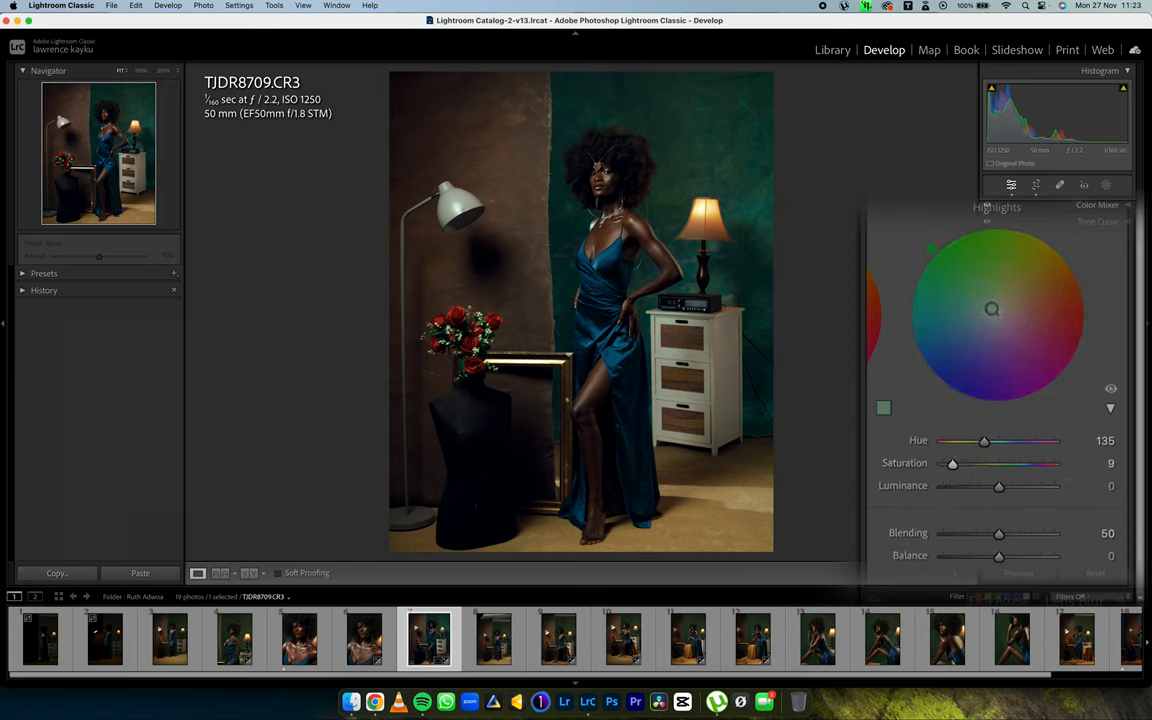
- Add a Global warm yellow tint at hue 43, saturation 14
{"action": "left_click", "coordinate": [1070, 256]}
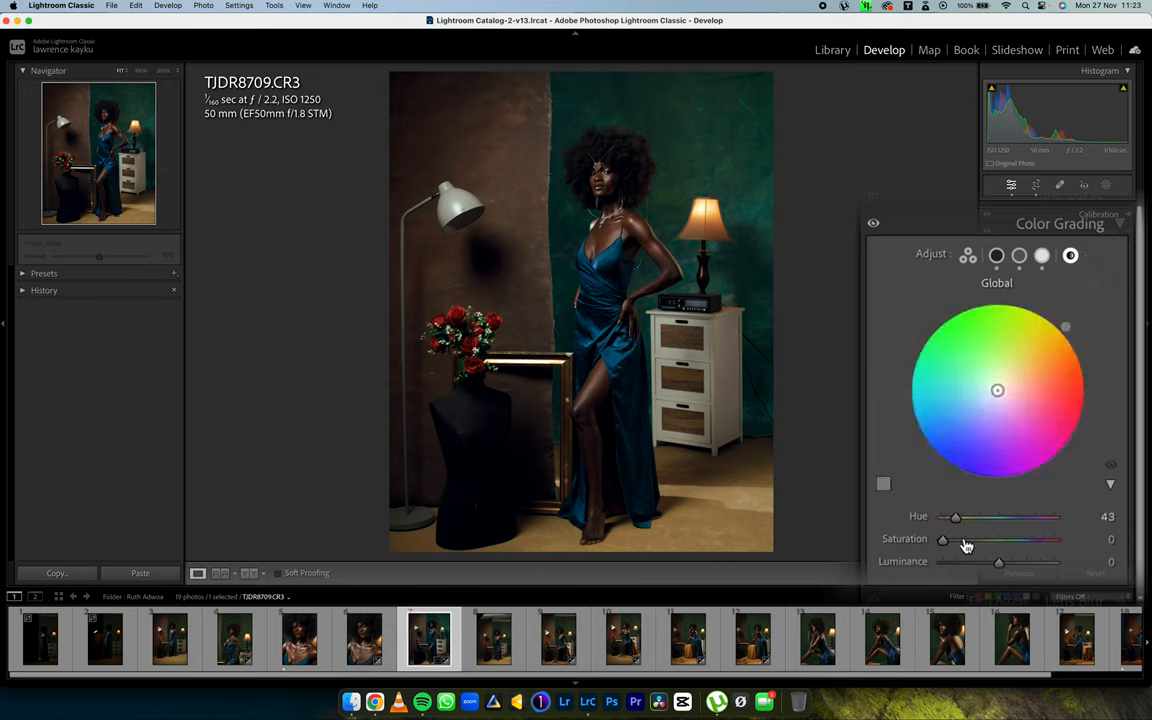
{"action": "left_click_drag", "start_coordinate": [942, 540], "coordinate": [1008, 540]}
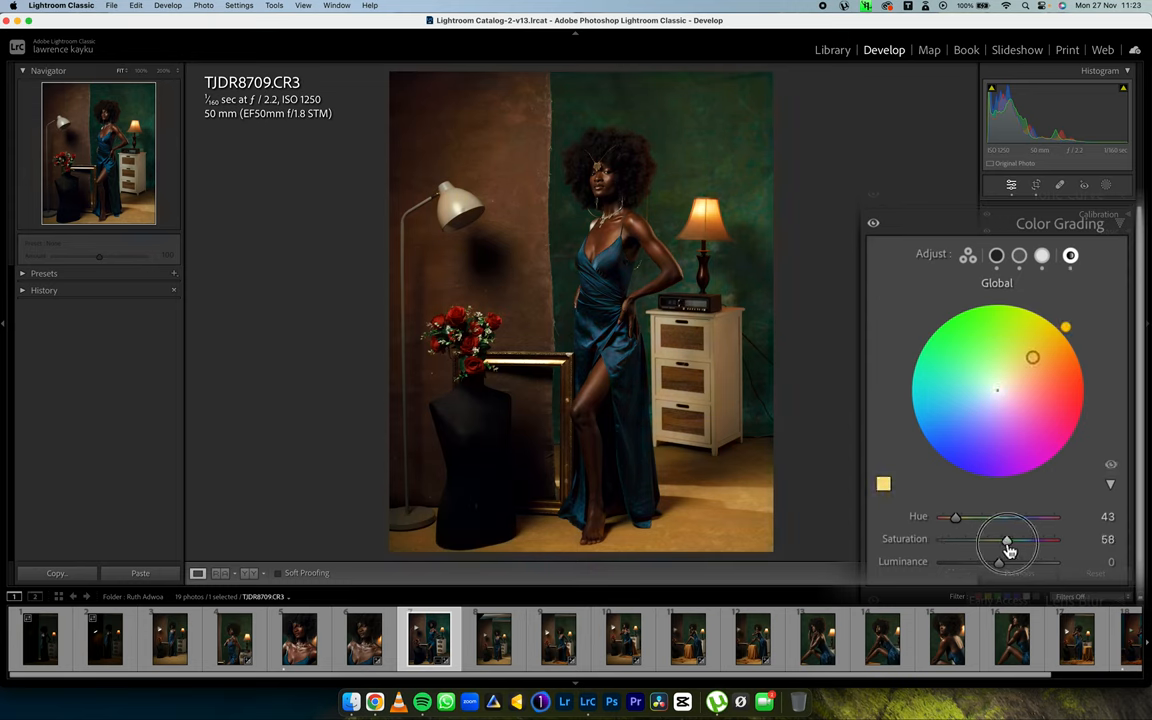
{"action": "left_click_drag", "start_coordinate": [1008, 540], "coordinate": [952, 540]}
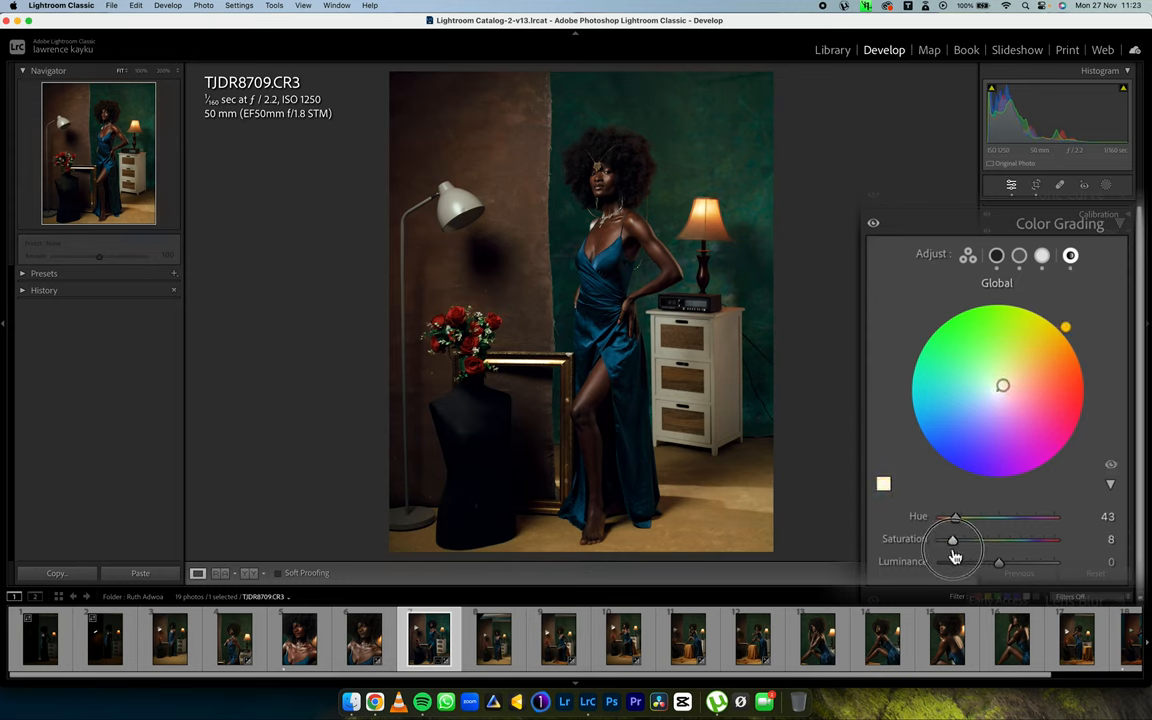
{"action": "left_click_drag", "start_coordinate": [952, 540], "coordinate": [958, 540]}
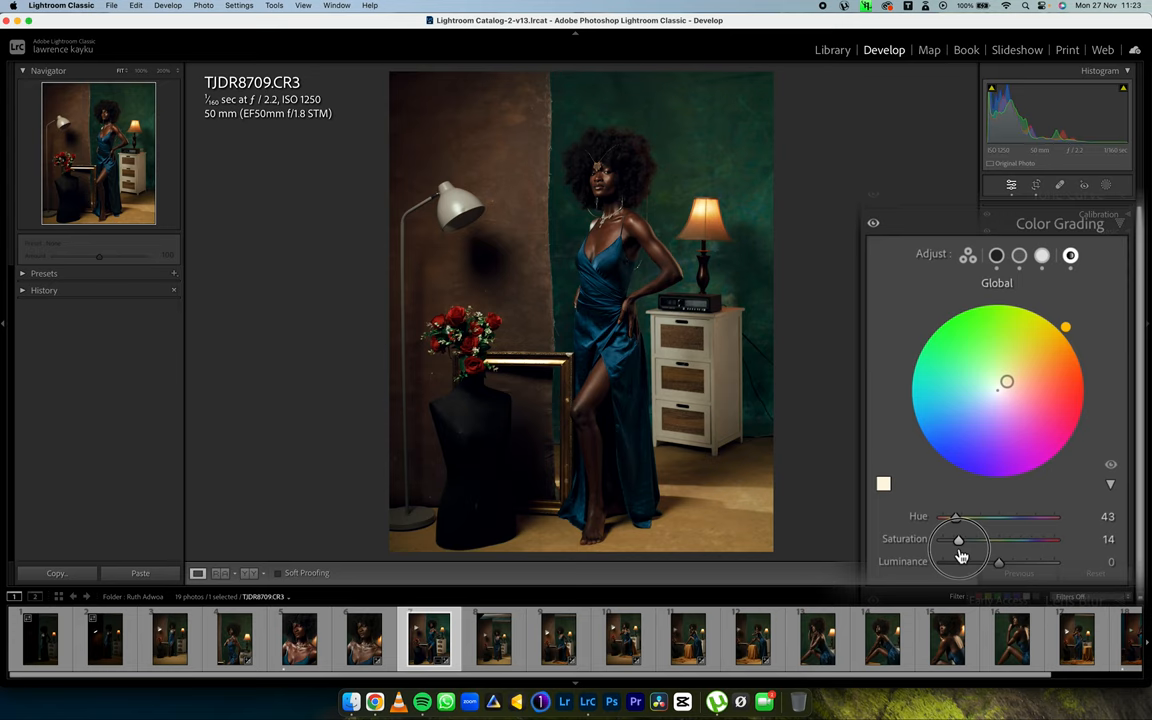
{"action": "left_click_drag", "start_coordinate": [958, 540], "coordinate": [956, 540]}
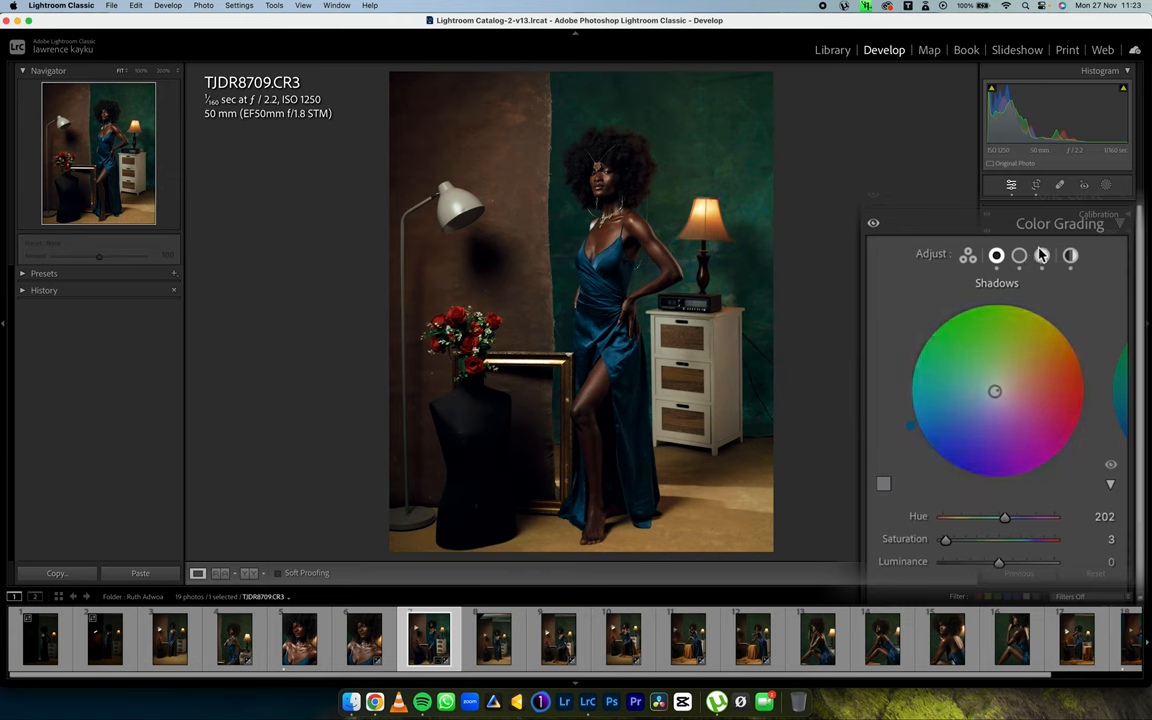
- Shift the Highlights hue to 79 yellow-green and collapse Color Grading
{"action": "left_click", "coordinate": [1042, 256]}
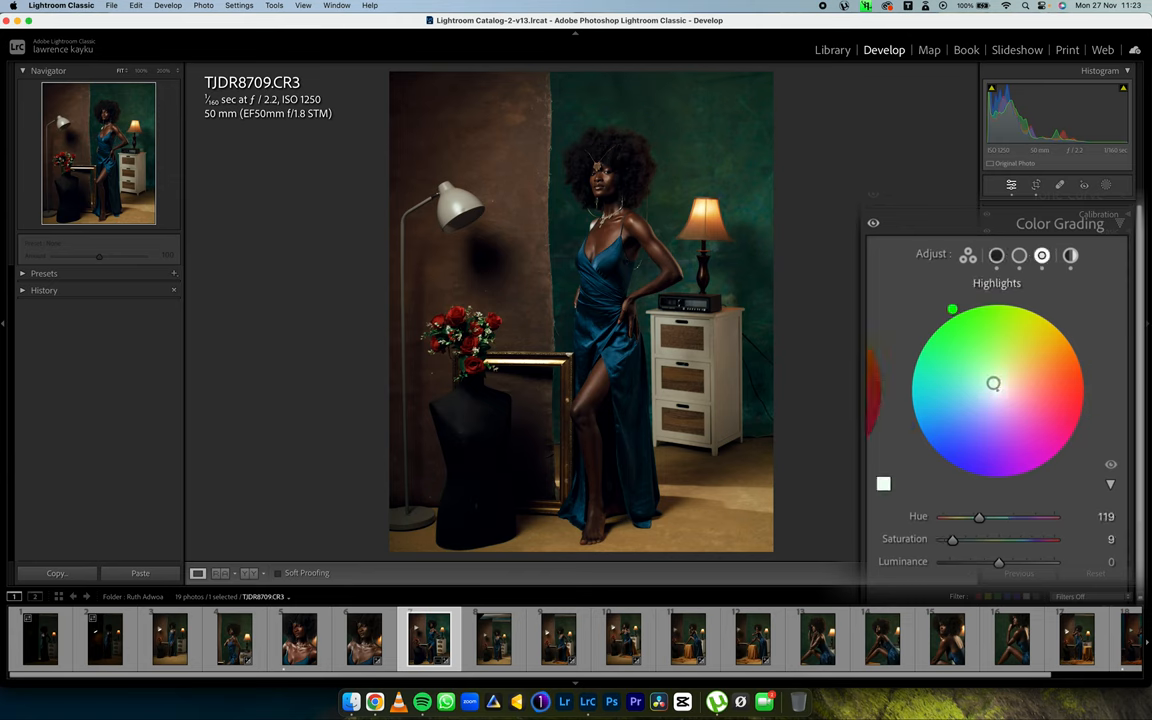
{"action": "left_click_drag", "start_coordinate": [952, 308], "coordinate": [1010, 298]}
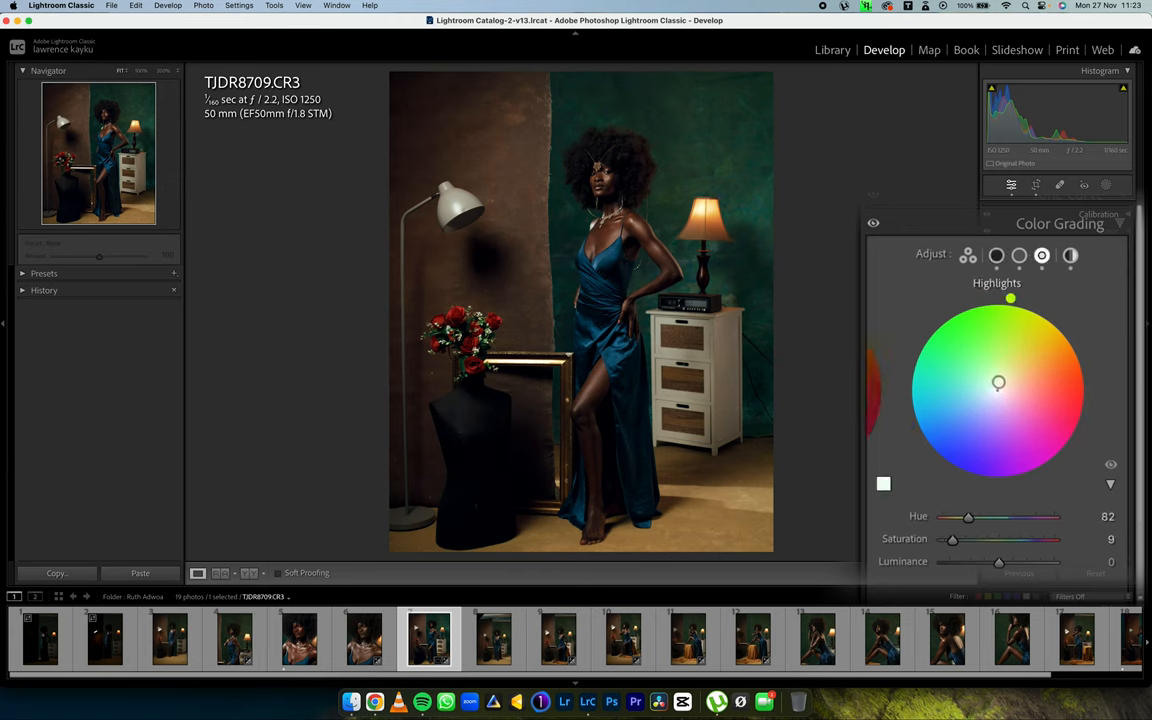
{"action": "left_click_drag", "start_coordinate": [968, 516], "coordinate": [966, 516]}
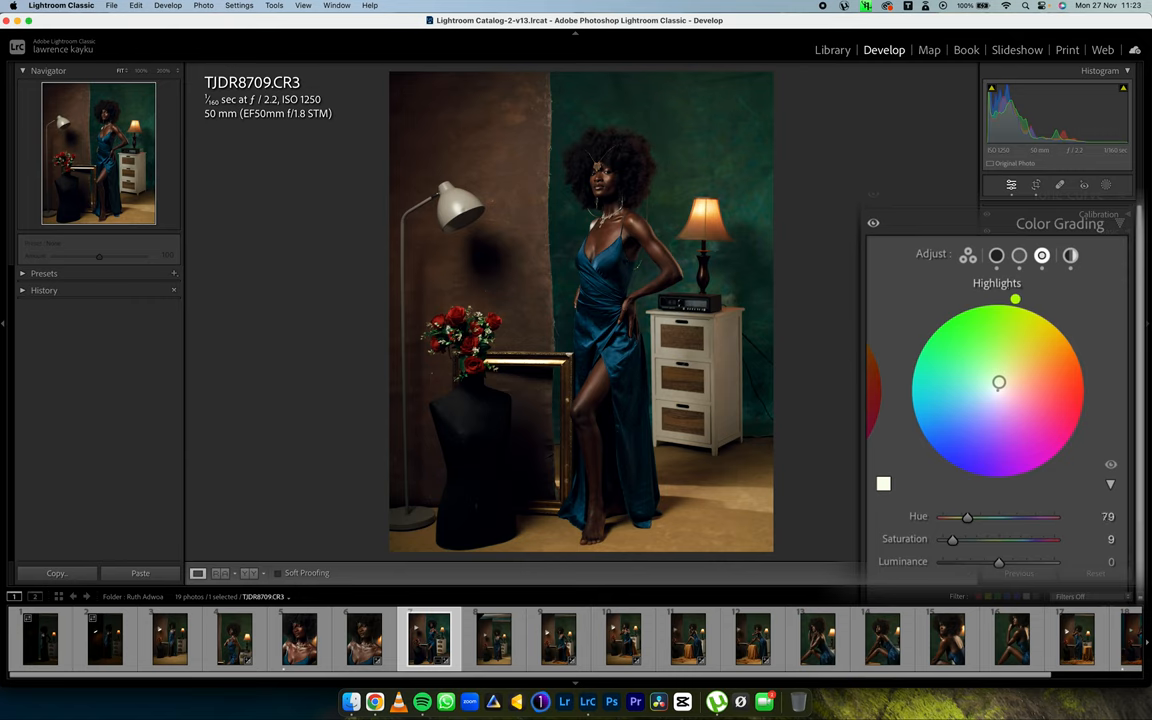
{"action": "left_click", "coordinate": [1060, 236]}
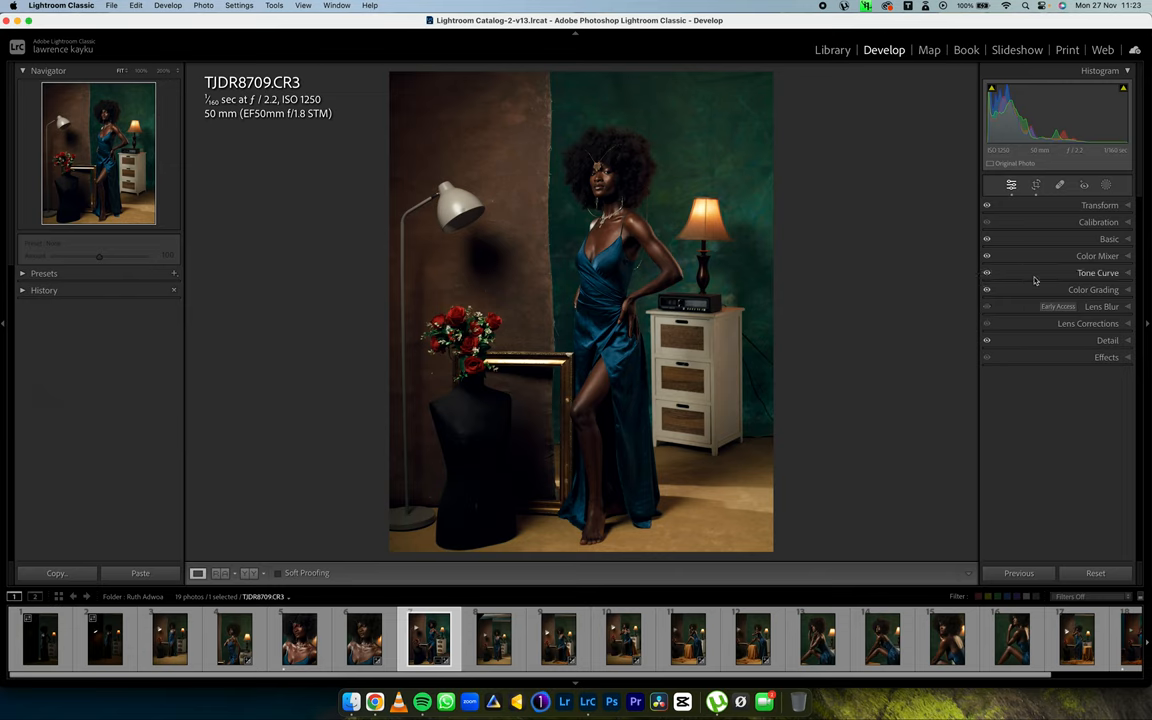
- Nudge a warm colour's luminance in the Color Mixer and collapse the panel again
{"action": "left_click", "coordinate": [1096, 256]}
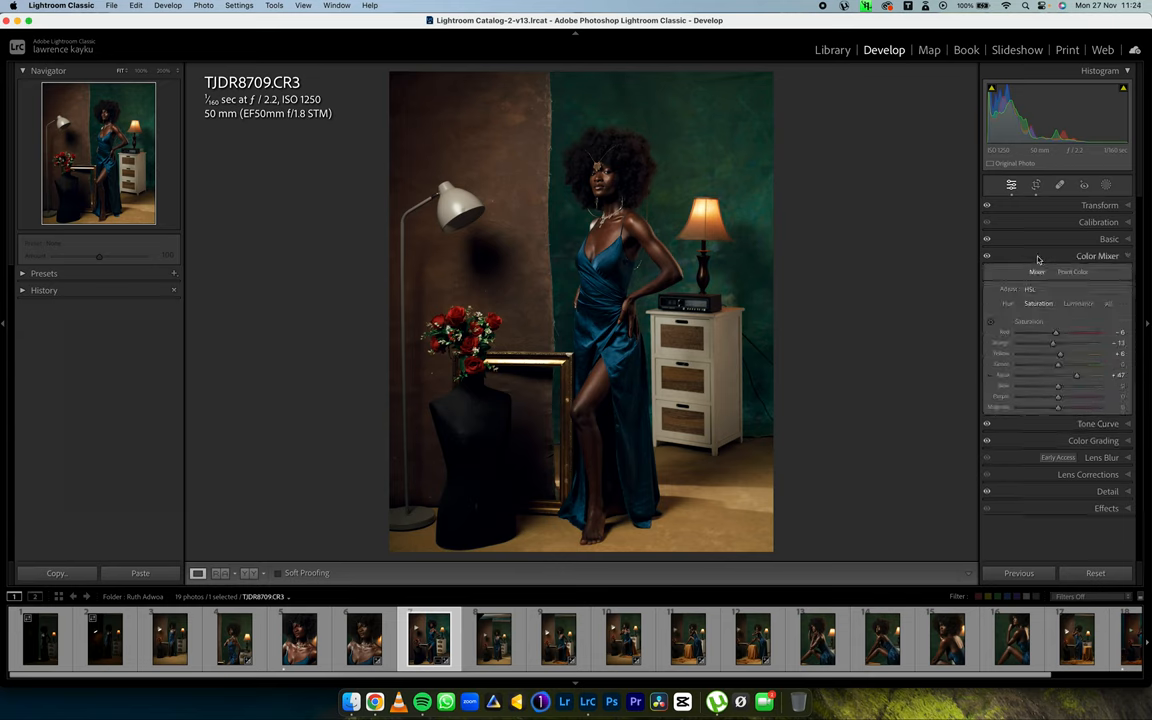
{"action": "left_click", "coordinate": [1078, 304]}
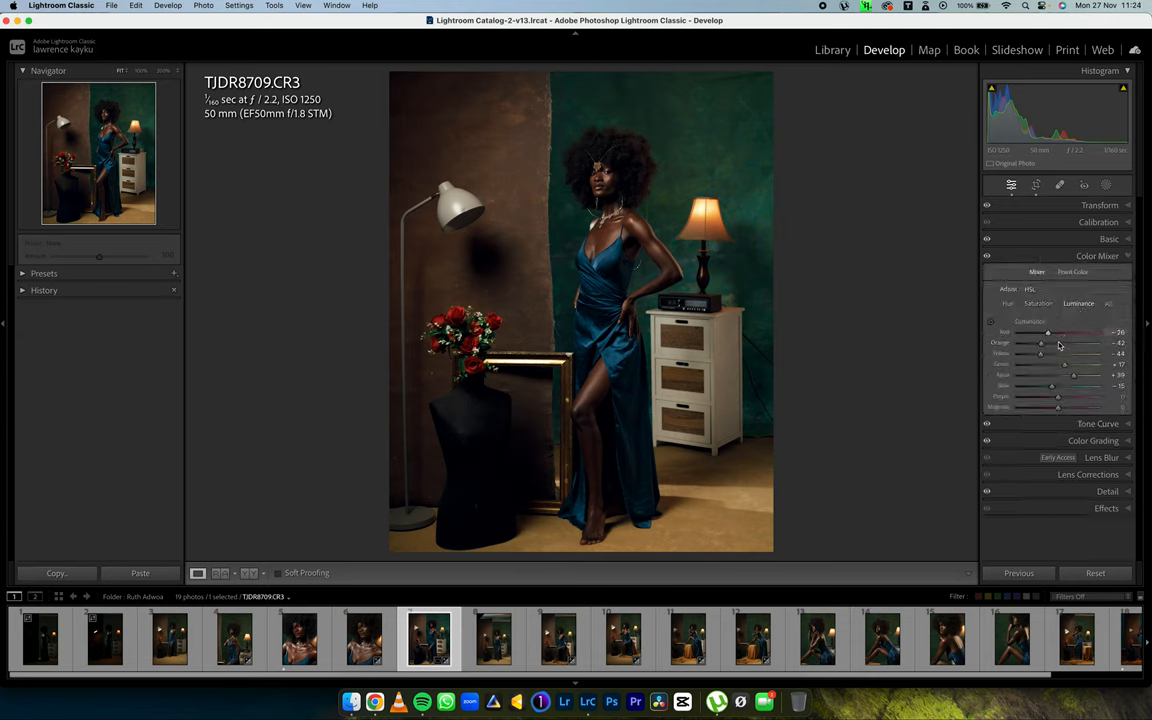
{"action": "left_click_drag", "start_coordinate": [1048, 344], "coordinate": [1042, 344]}
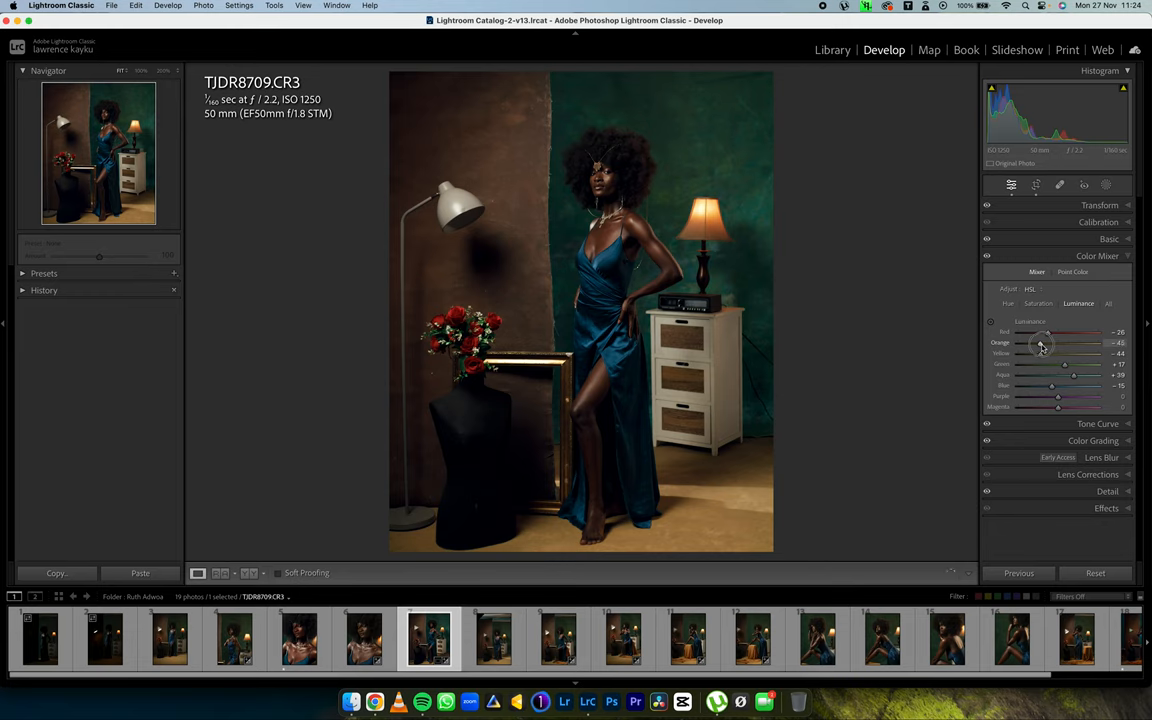
{"action": "left_click", "coordinate": [1096, 256]}
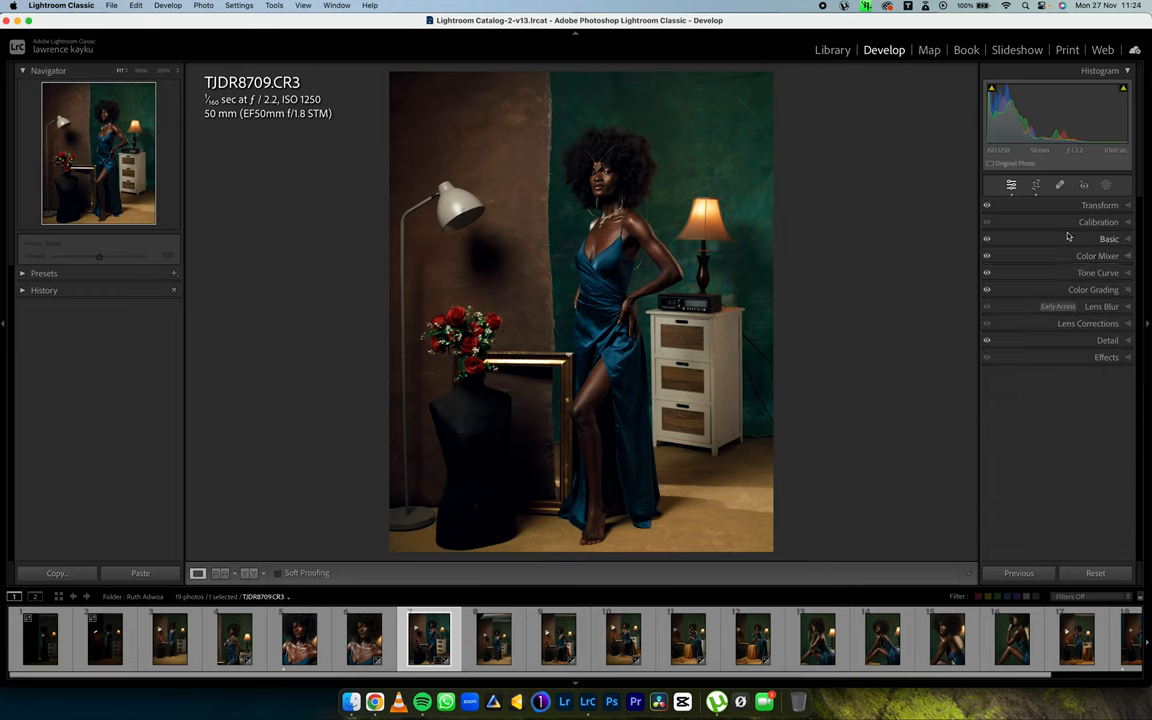
- Nudge Vibrance in the Basic panel's Presence section
{"action": "left_click", "coordinate": [1108, 238]}
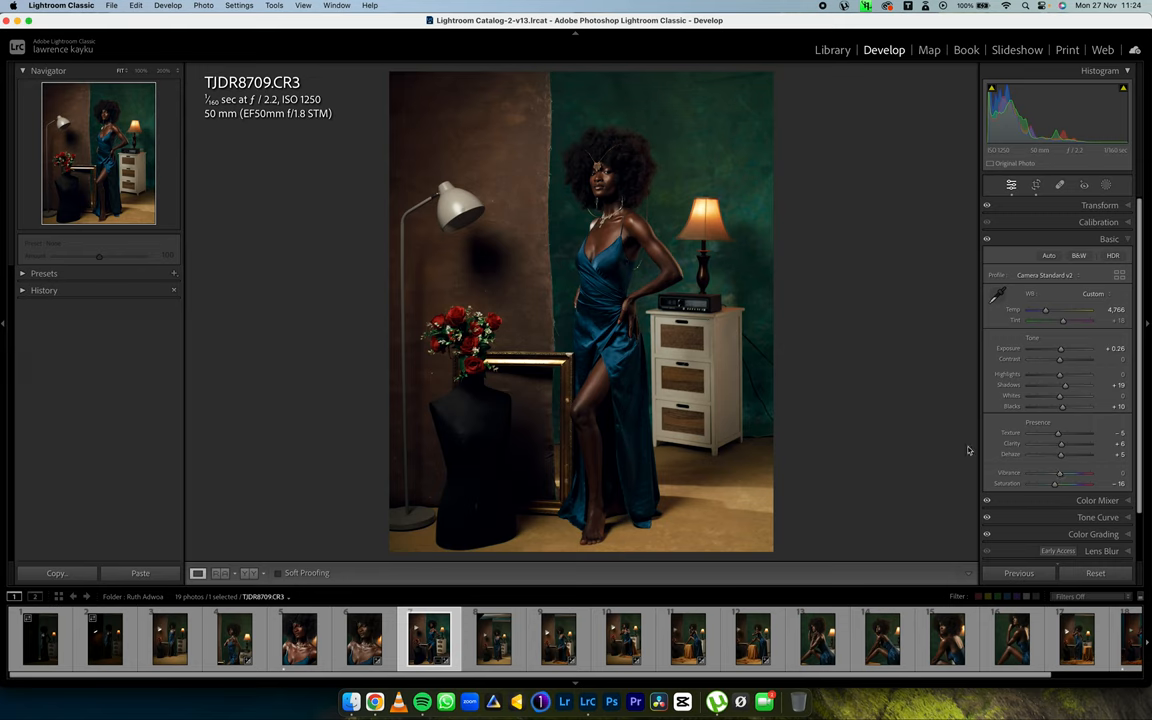
{"action": "mouse_move", "coordinate": [964, 448]}
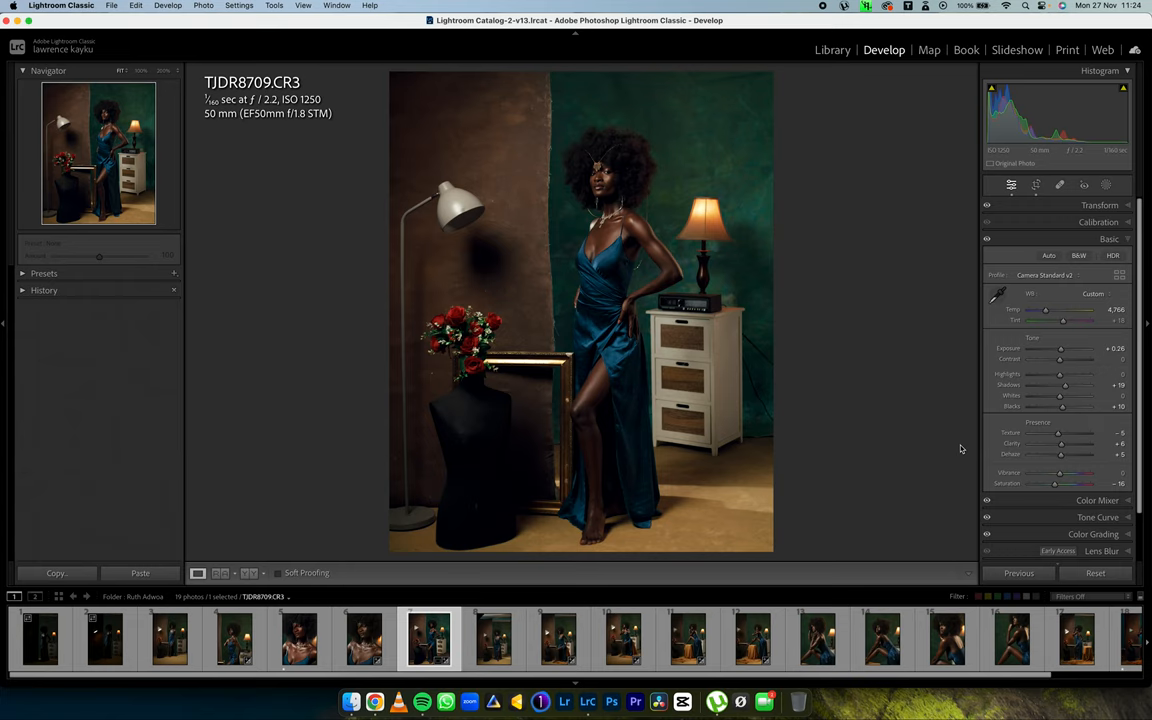
{"action": "mouse_move", "coordinate": [960, 458]}
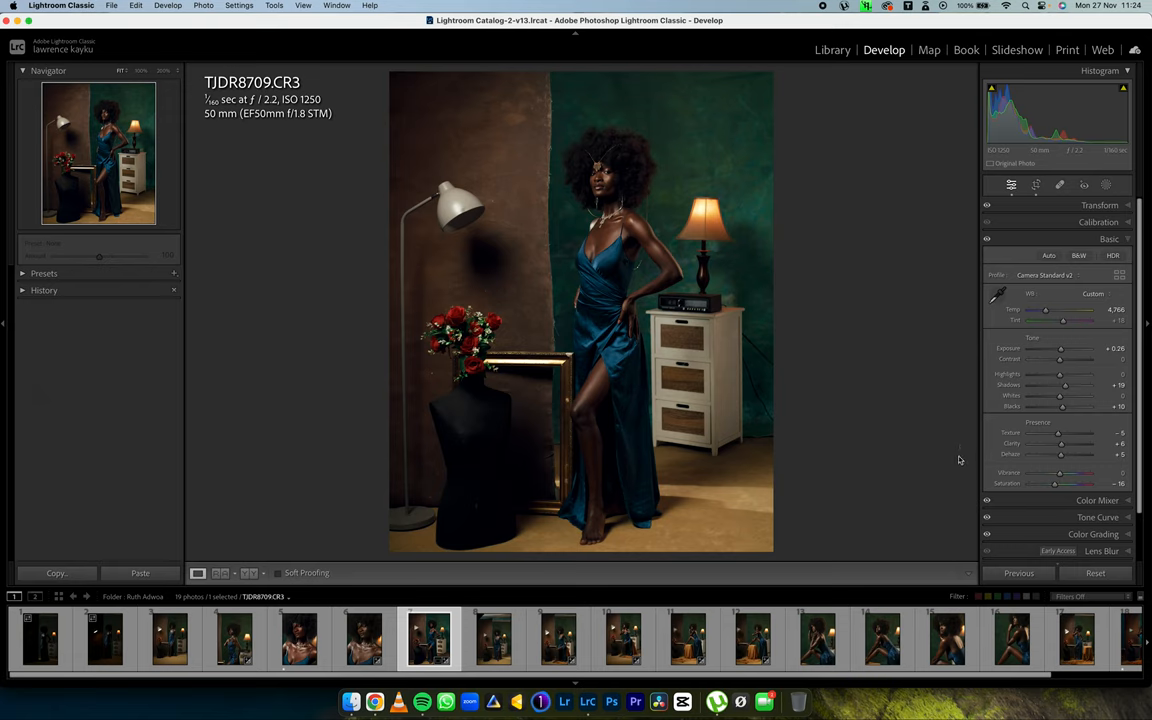
{"action": "mouse_move", "coordinate": [950, 464]}
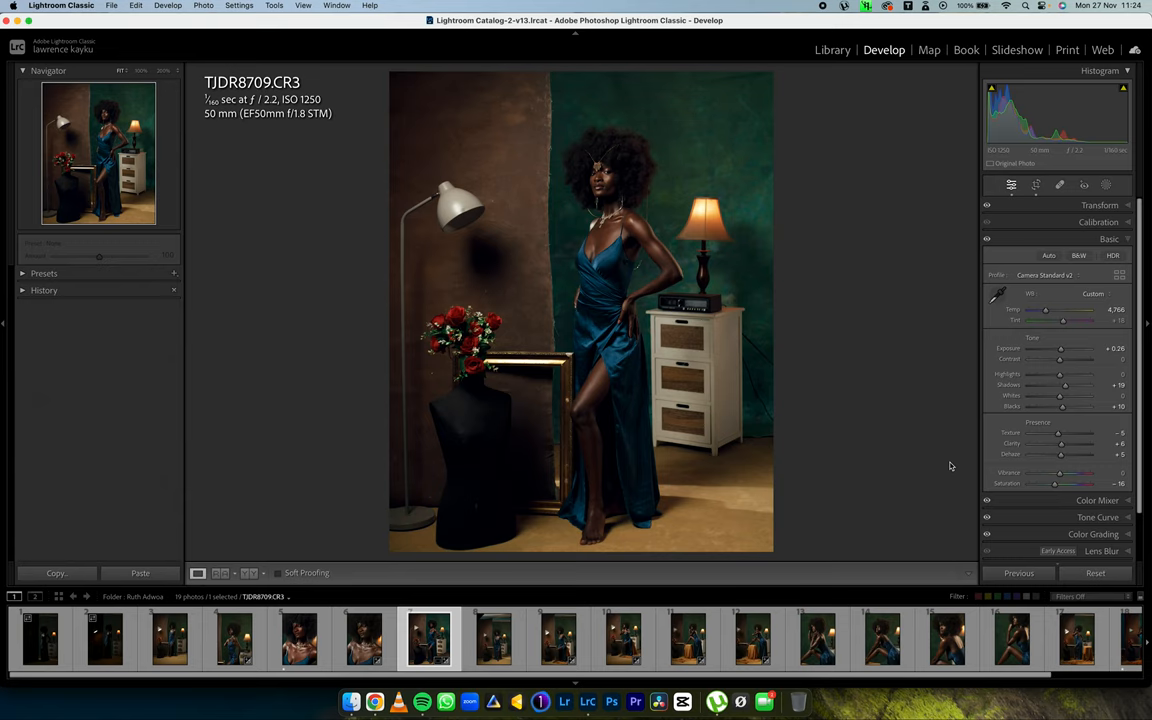
{"action": "mouse_move", "coordinate": [952, 466]}
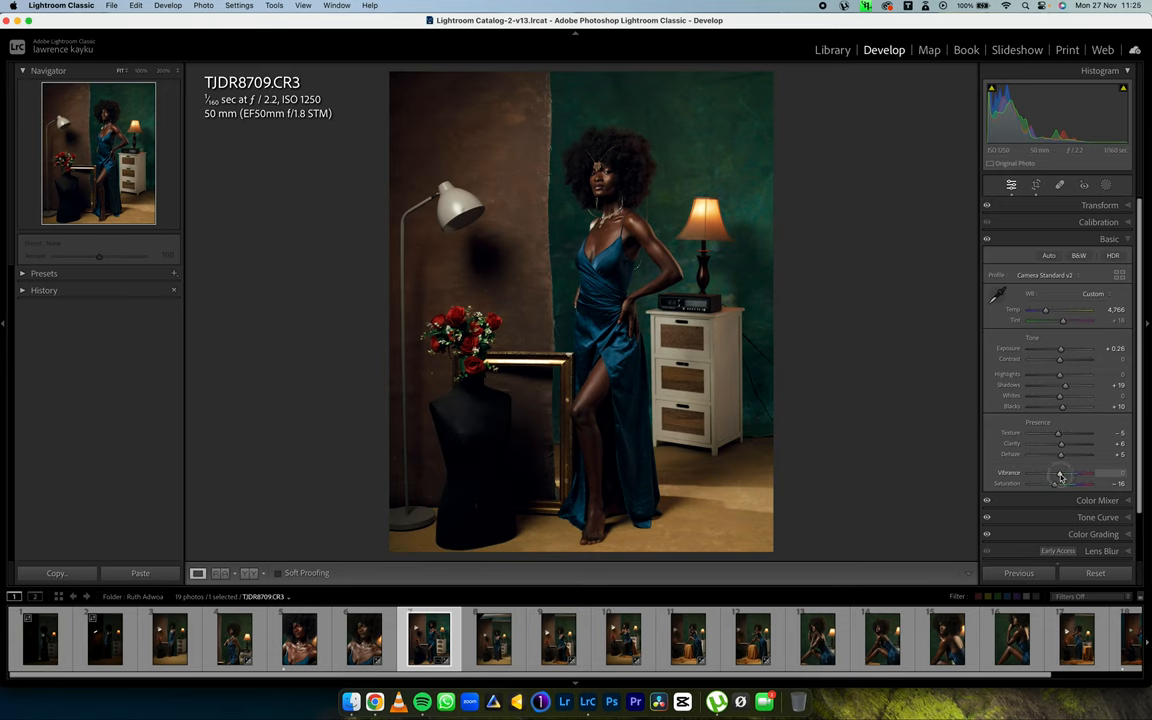
{"action": "left_click_drag", "start_coordinate": [1056, 472], "coordinate": [1062, 472]}
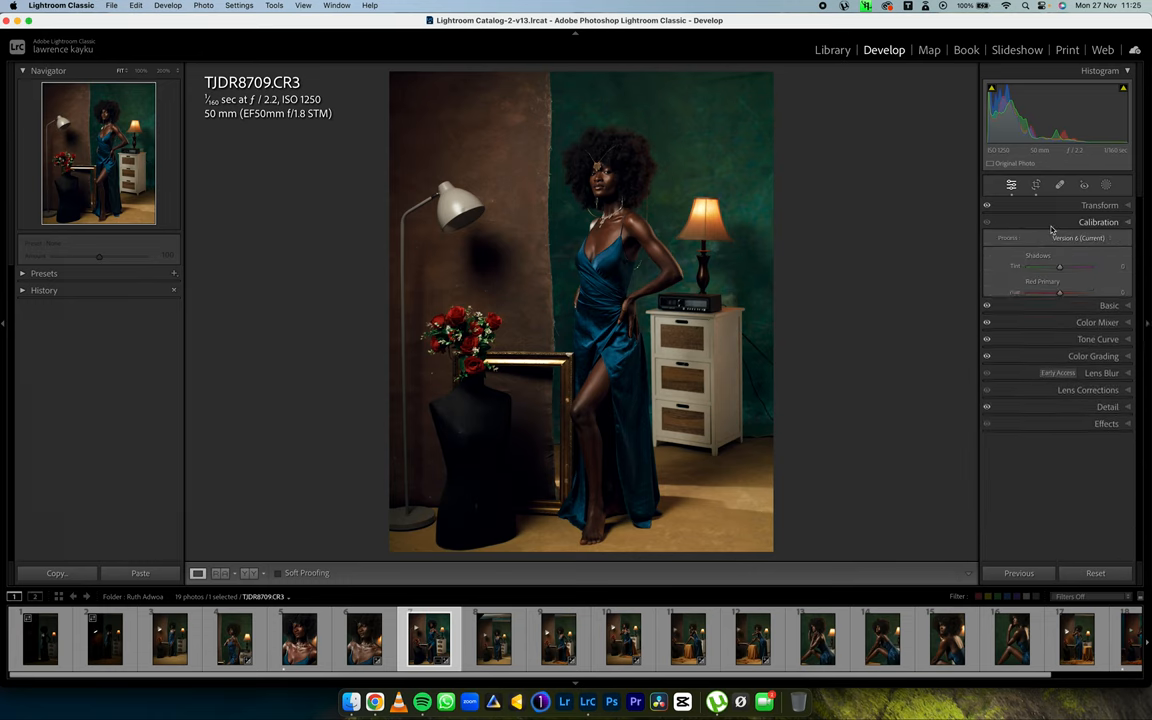
- Open Calibration and keep the current process version
{"action": "left_click", "coordinate": [1098, 222]}
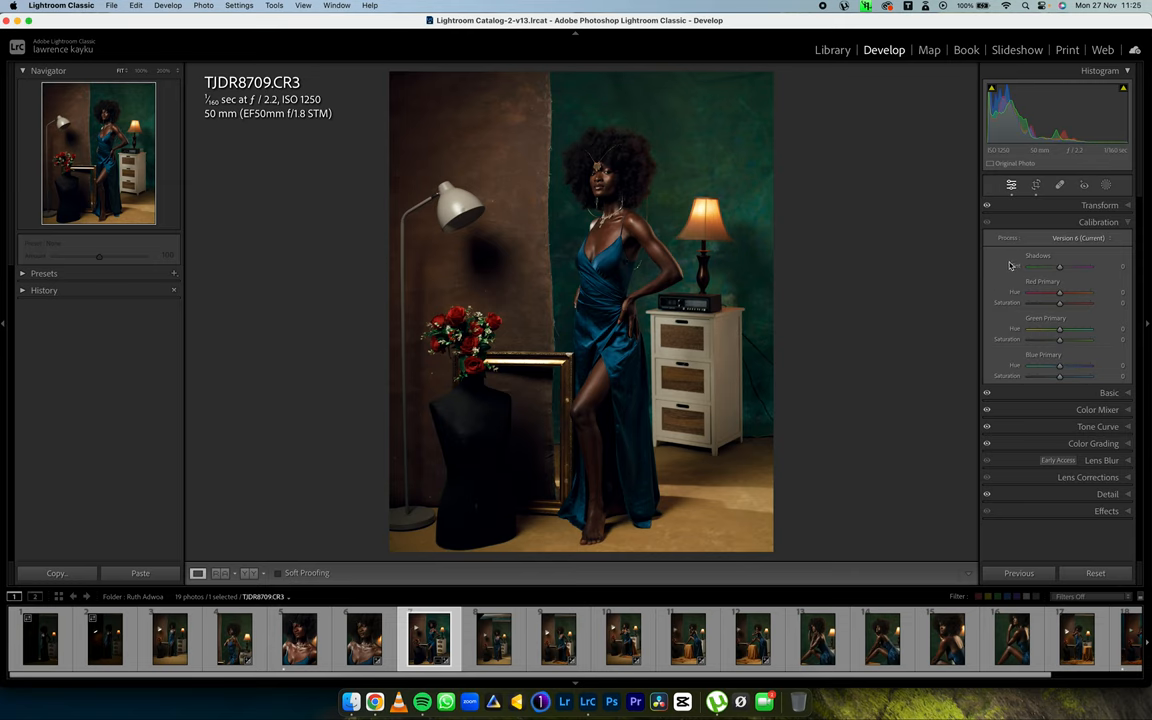
{"action": "mouse_move", "coordinate": [892, 318]}
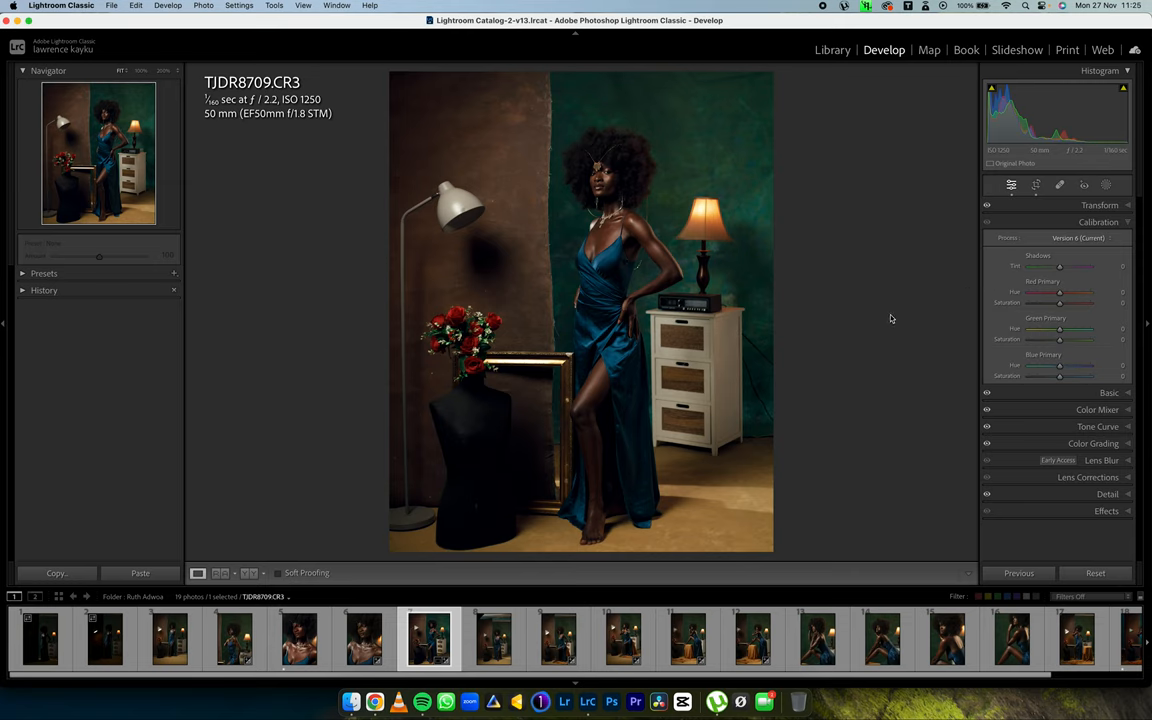
{"action": "mouse_move", "coordinate": [938, 300]}
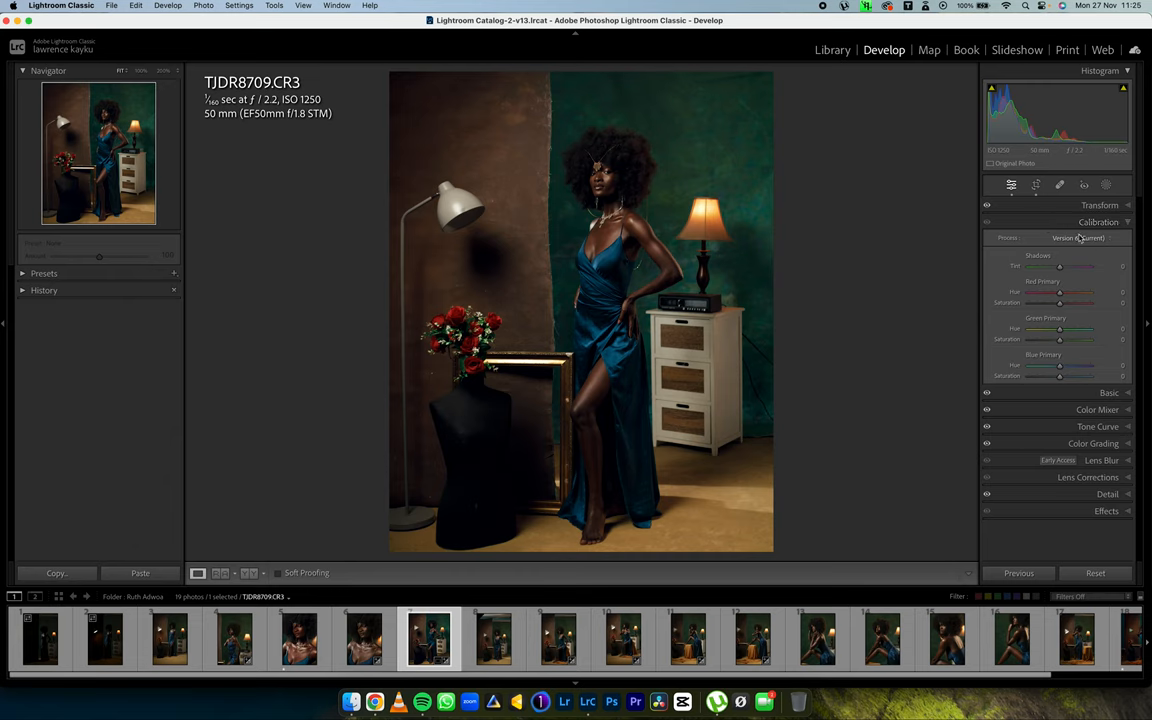
{"action": "left_click", "coordinate": [1080, 238]}
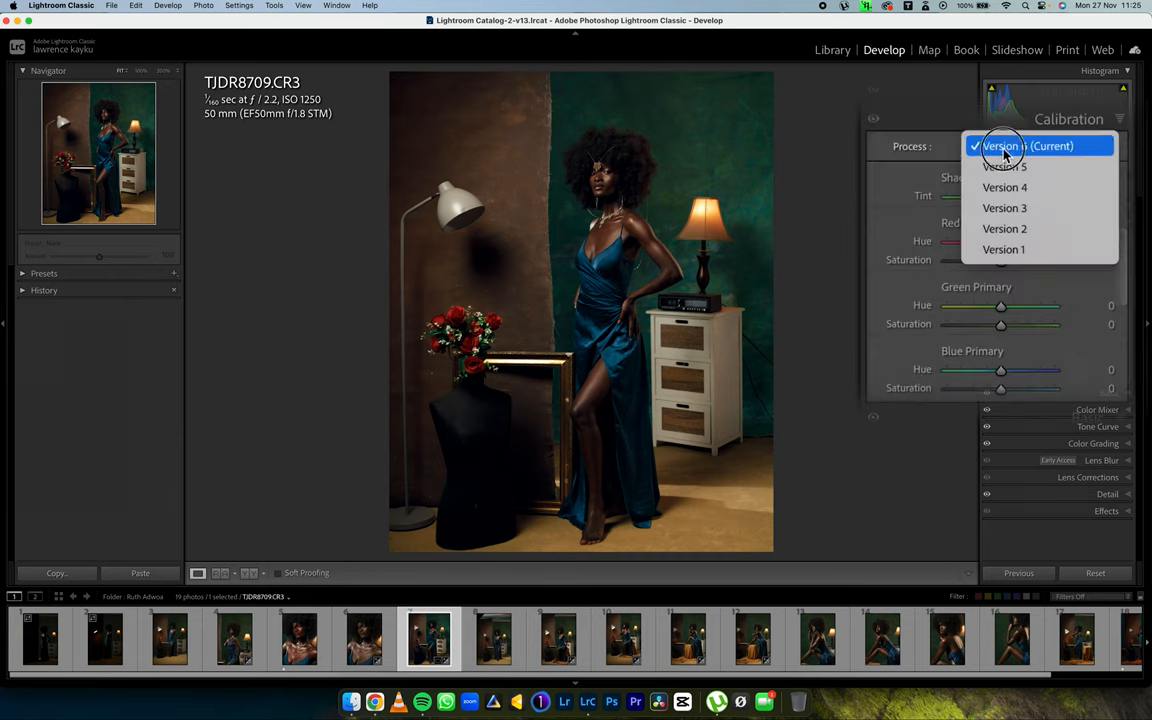
{"action": "left_click", "coordinate": [1028, 146]}
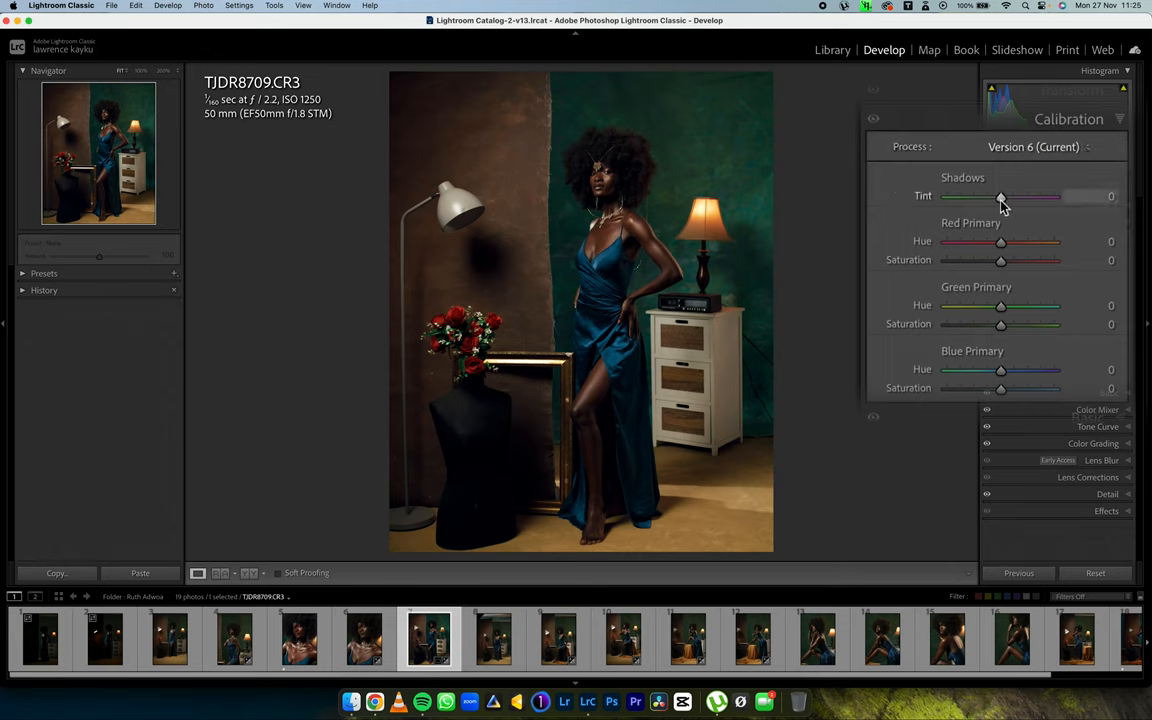
{"action": "mouse_move", "coordinate": [1004, 206]}
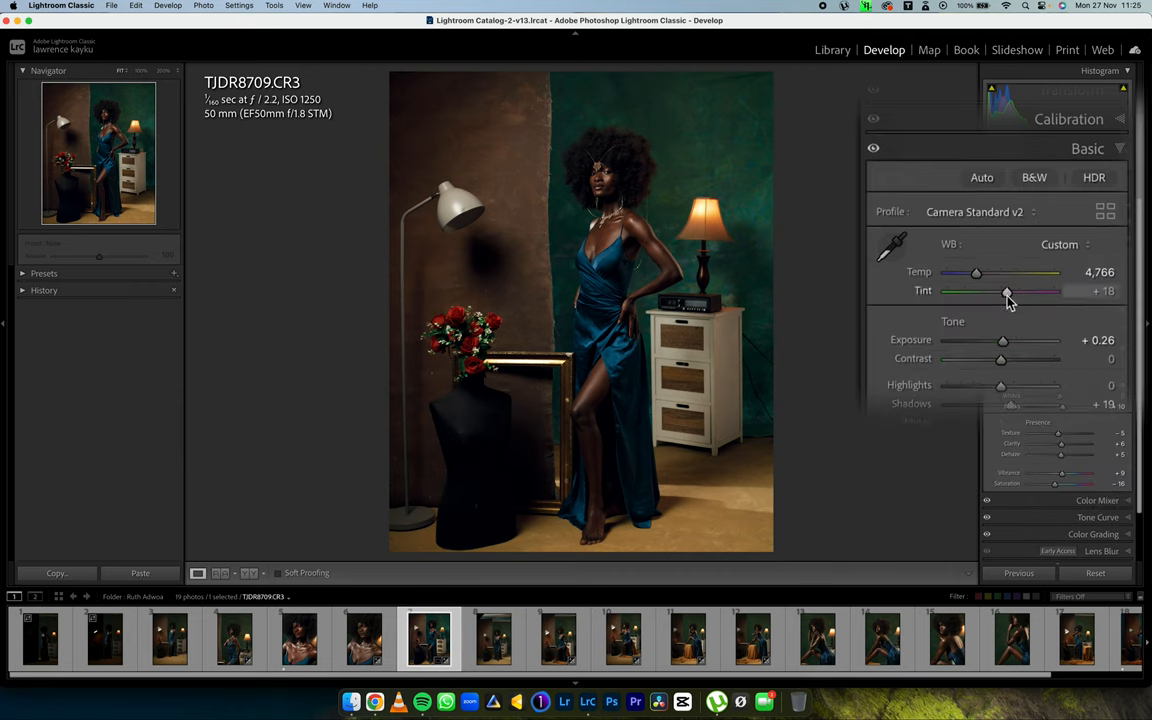
{"action": "mouse_move", "coordinate": [1008, 304]}
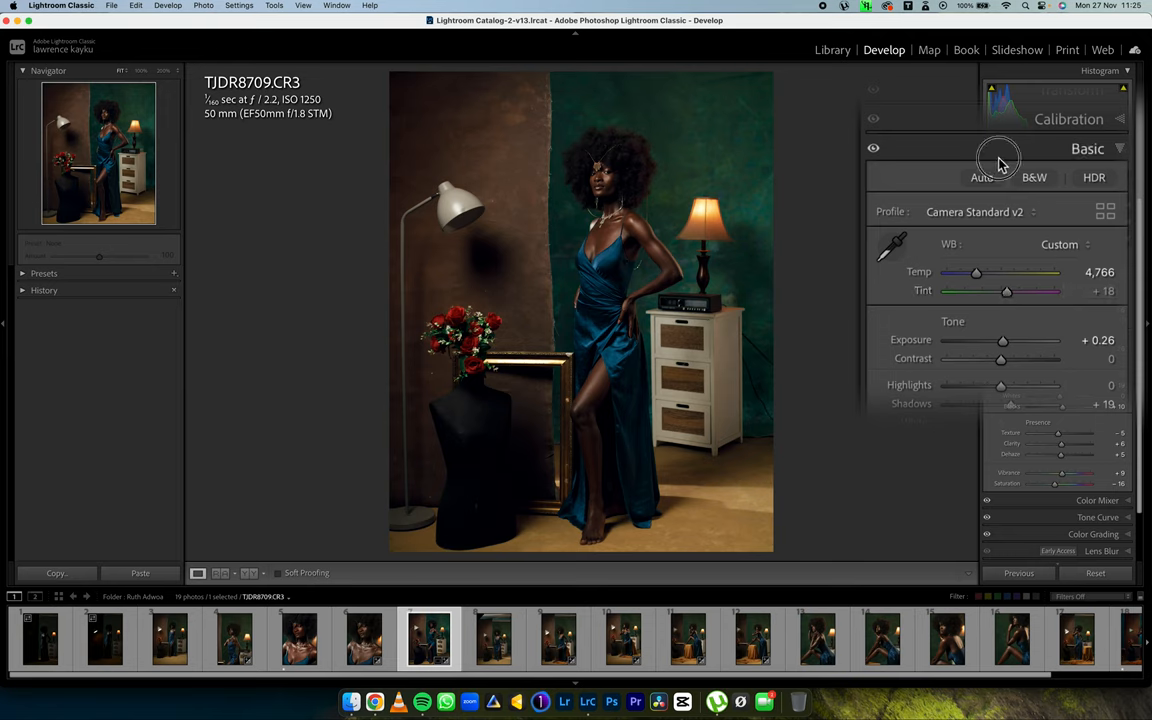
{"action": "left_click", "coordinate": [1068, 120]}
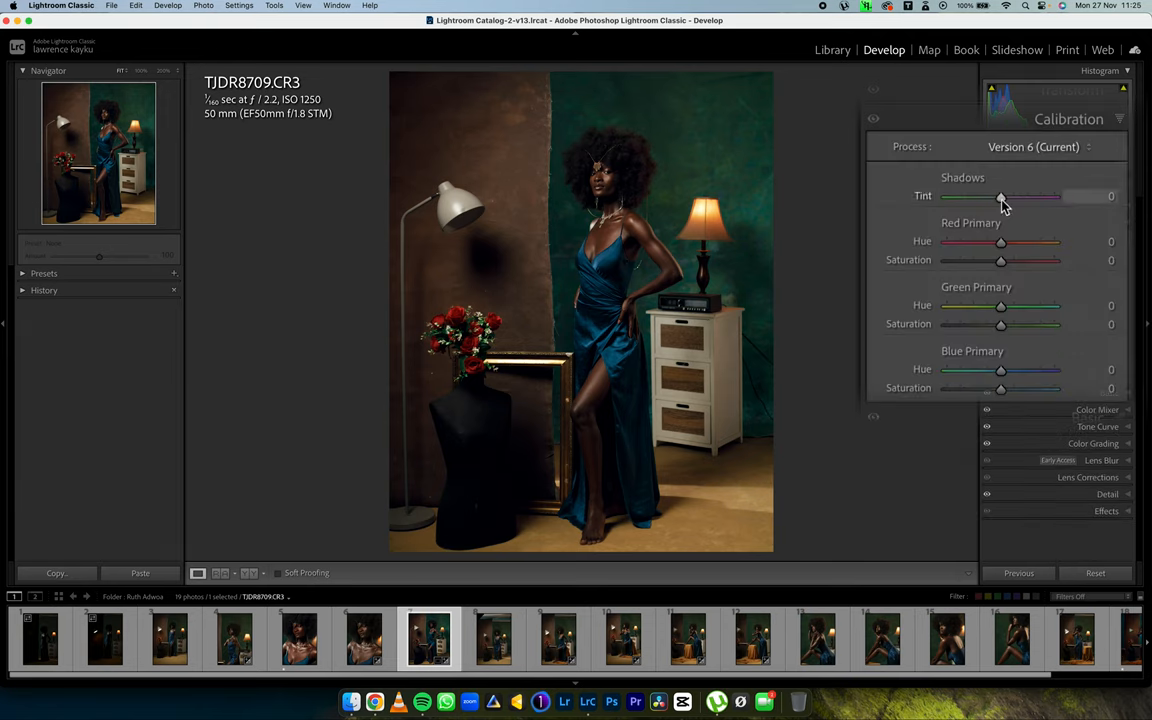
- Settle the calibration Shadows Tint at +2
{"action": "left_click_drag", "start_coordinate": [1000, 198], "coordinate": [1004, 198]}
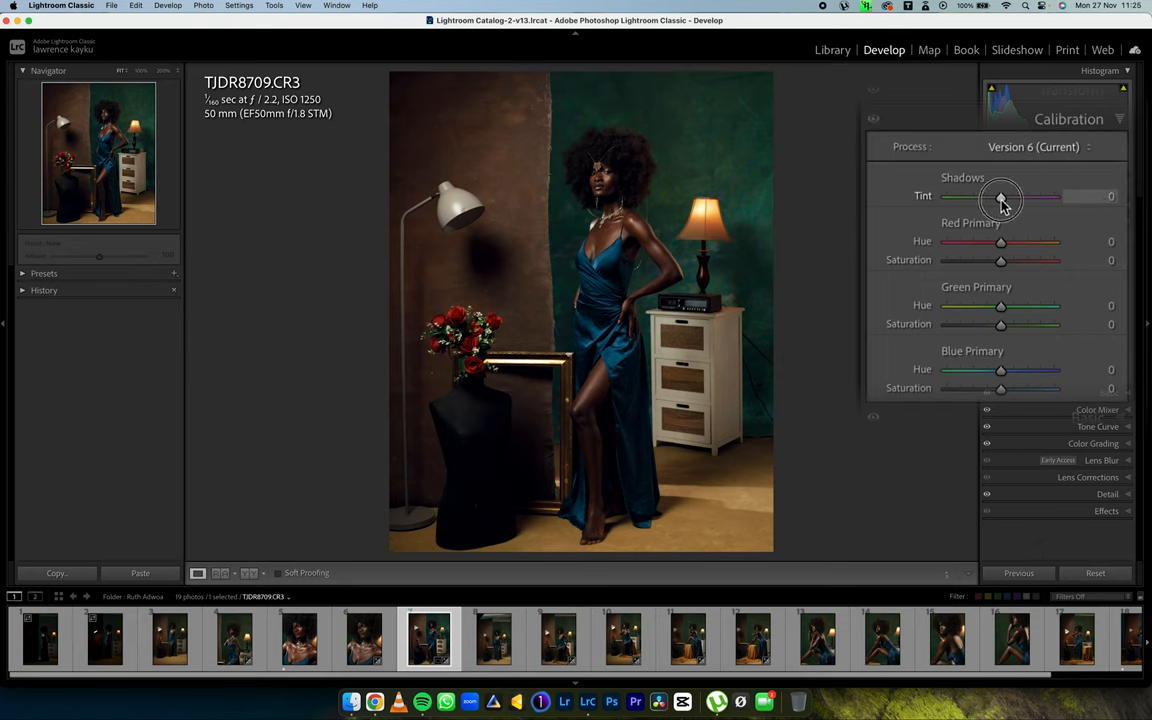
{"action": "left_click_drag", "start_coordinate": [1002, 196], "coordinate": [1000, 196]}
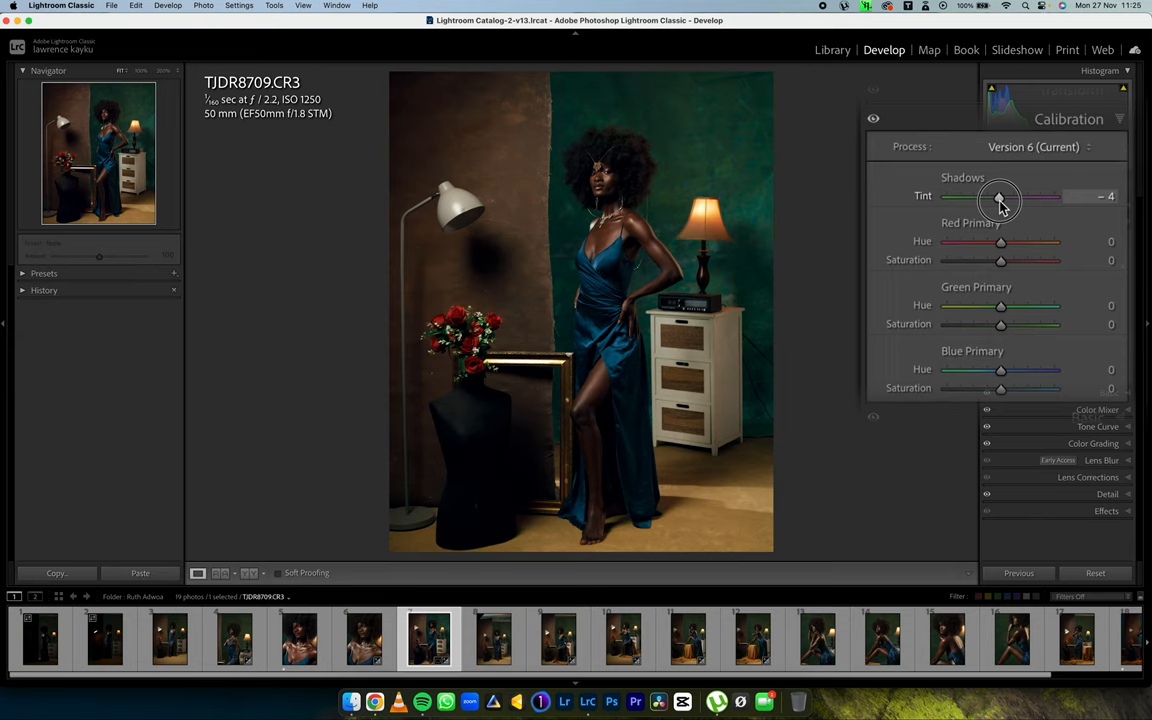
{"action": "left_click_drag", "start_coordinate": [998, 198], "coordinate": [1004, 198]}
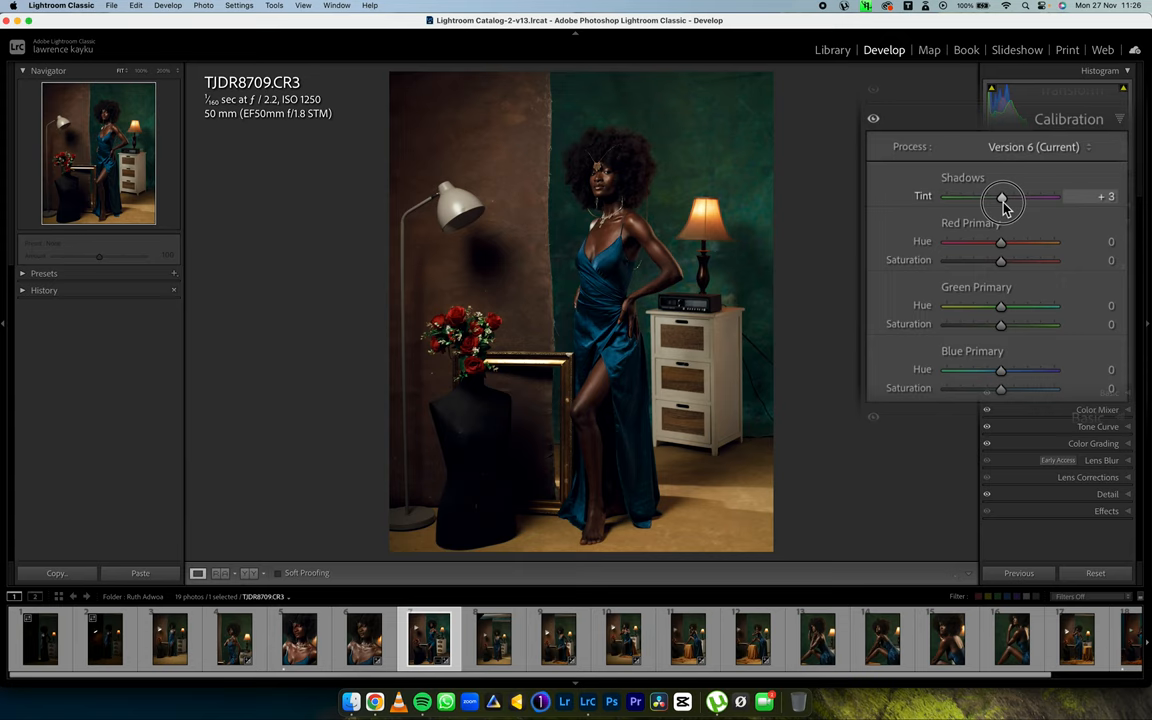
{"action": "left_click_drag", "start_coordinate": [1004, 196], "coordinate": [1000, 196]}
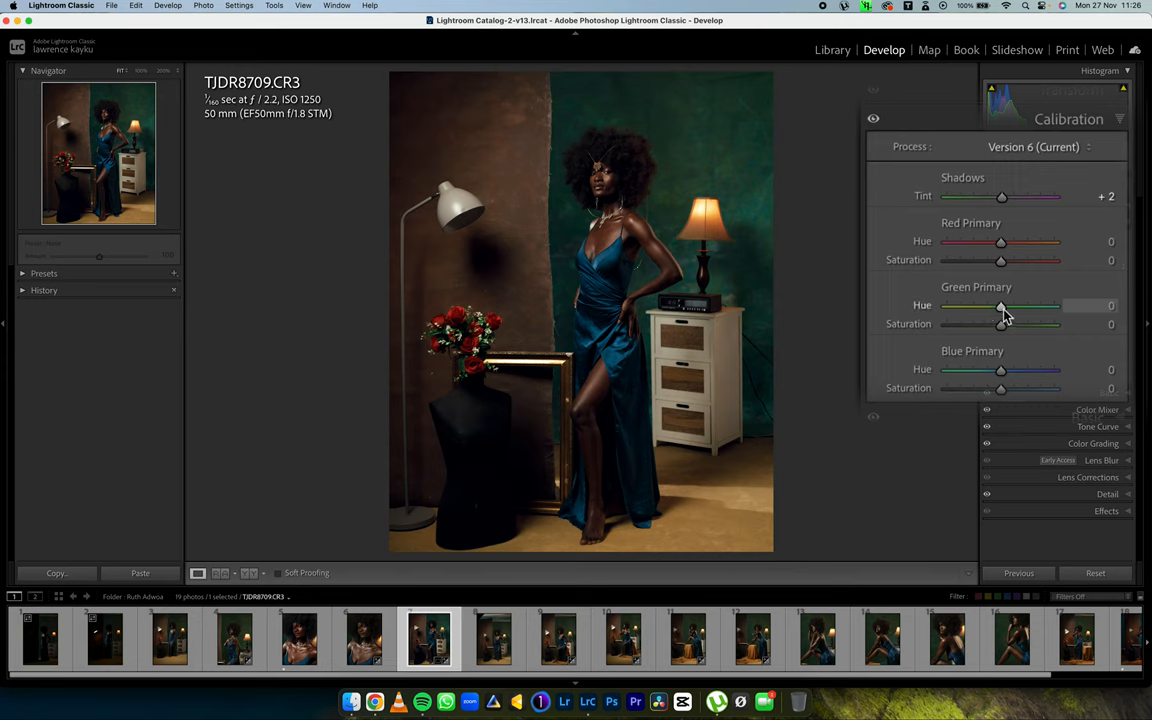
- Set Green Primary hue to +13 and saturation to +8
{"action": "left_click_drag", "start_coordinate": [1000, 306], "coordinate": [1008, 306]}
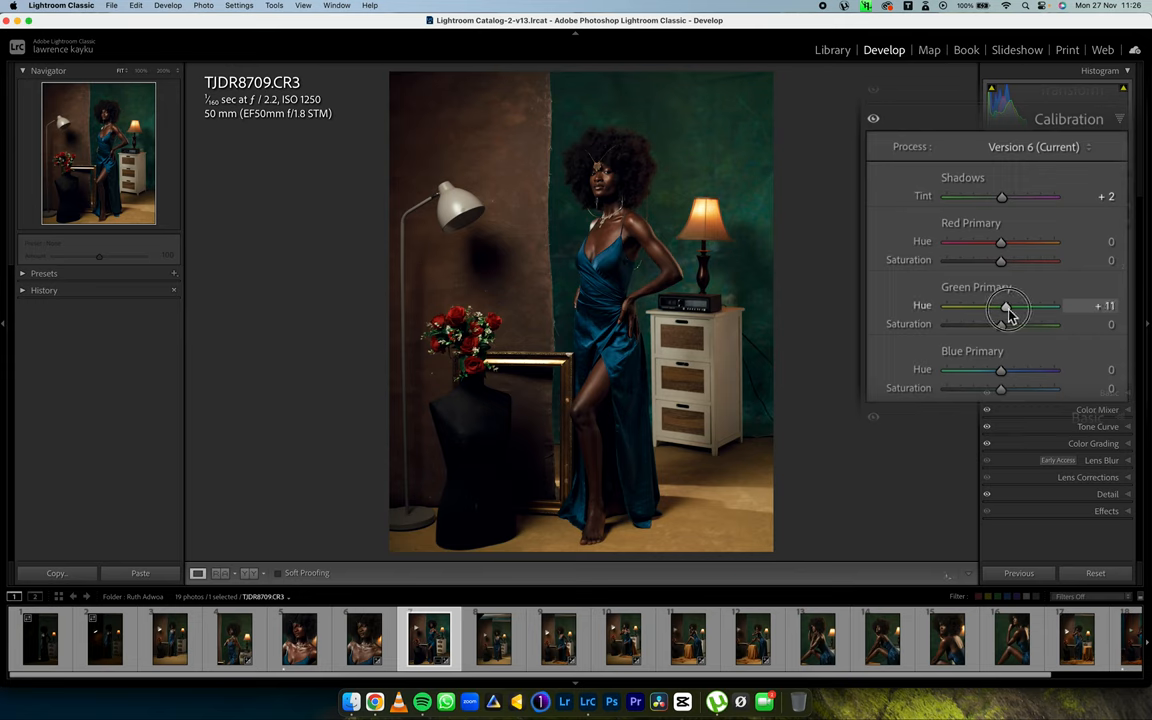
{"action": "left_click_drag", "start_coordinate": [1004, 306], "coordinate": [1008, 306]}
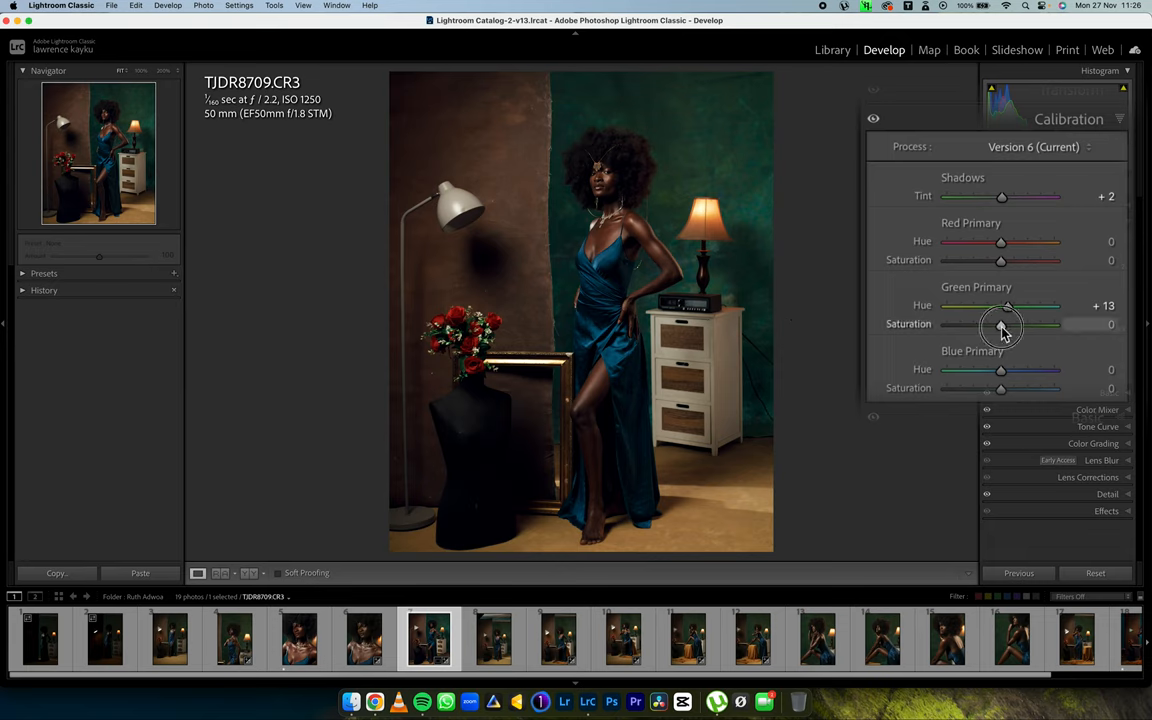
{"action": "left_click_drag", "start_coordinate": [1002, 324], "coordinate": [1022, 324]}
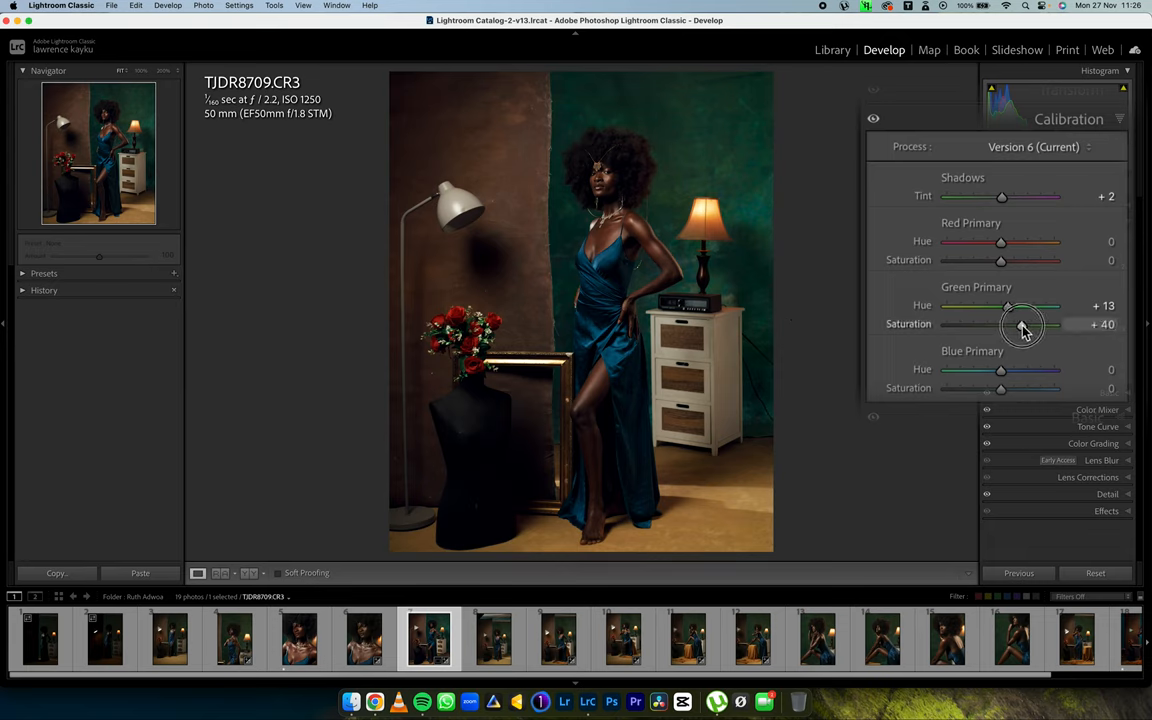
{"action": "left_click_drag", "start_coordinate": [1022, 324], "coordinate": [1008, 324]}
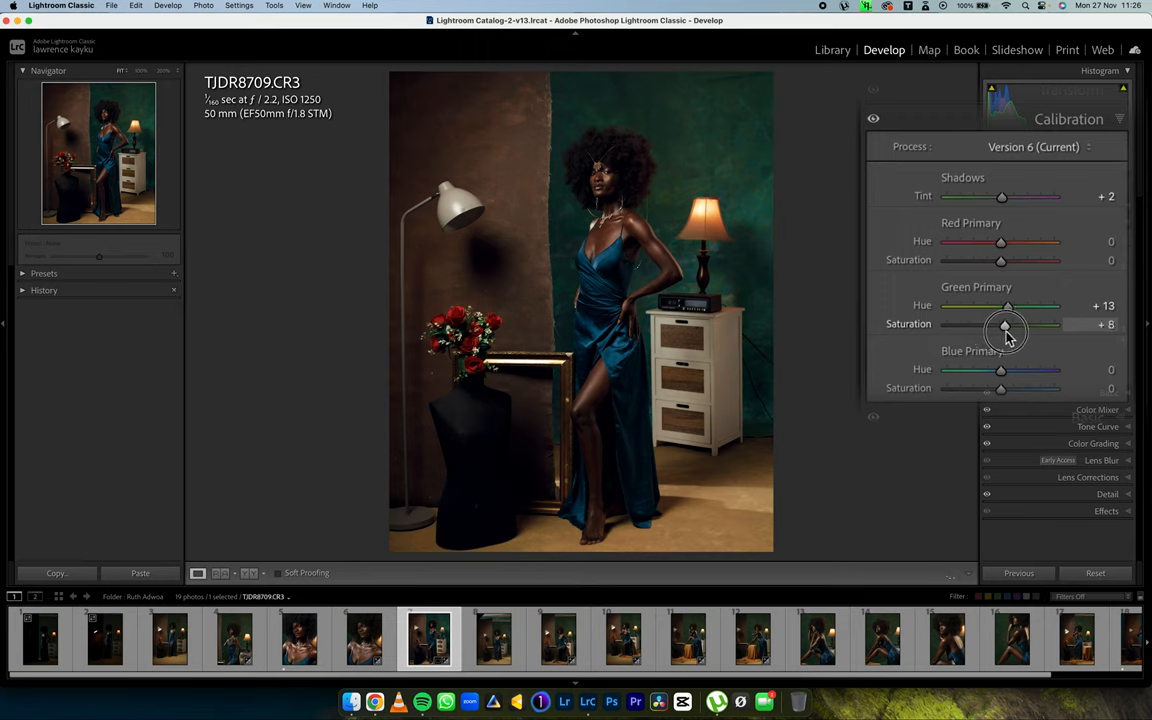
{"action": "left_click_drag", "start_coordinate": [1010, 324], "coordinate": [1004, 324]}
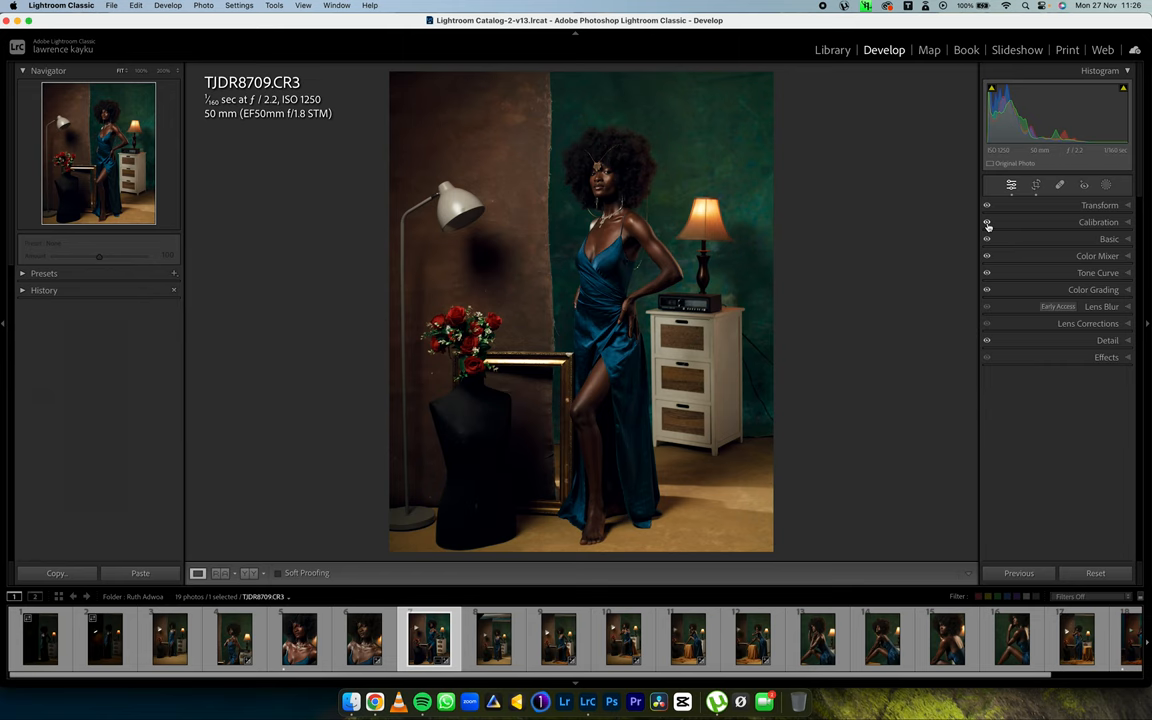
- Show the before/after comparison and tint the Color Grading shadows wheel toward cyan
{"action": "left_click", "coordinate": [236, 572]}
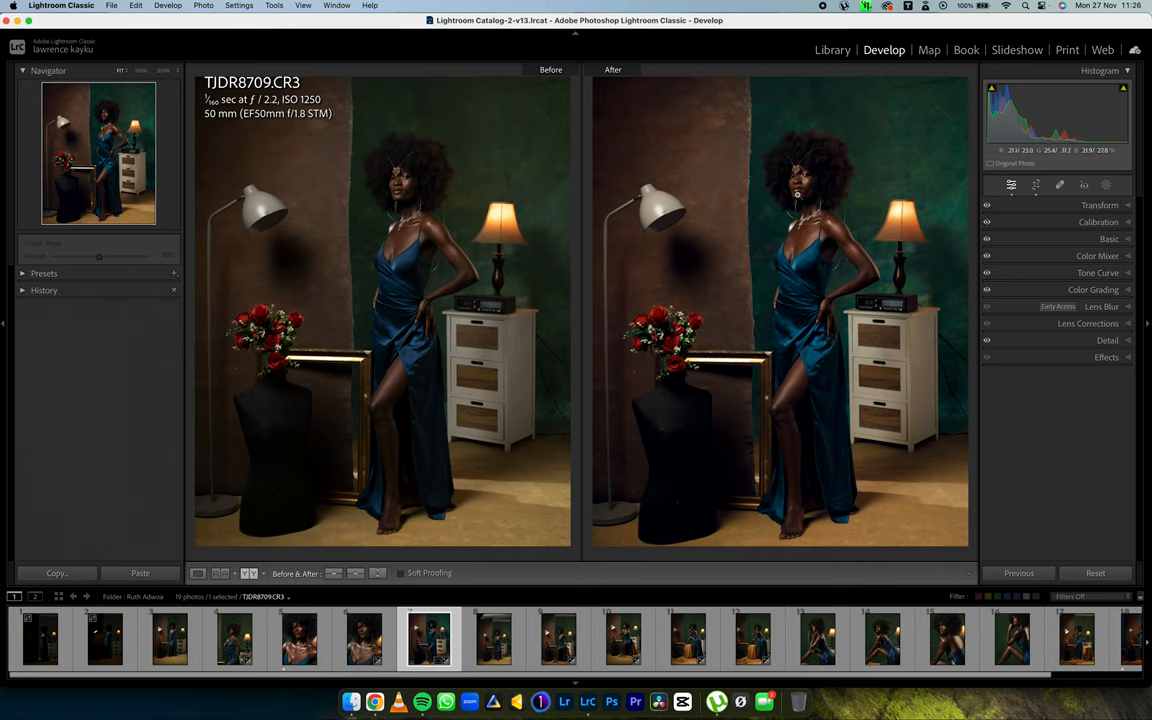
{"action": "left_click", "coordinate": [1096, 256]}
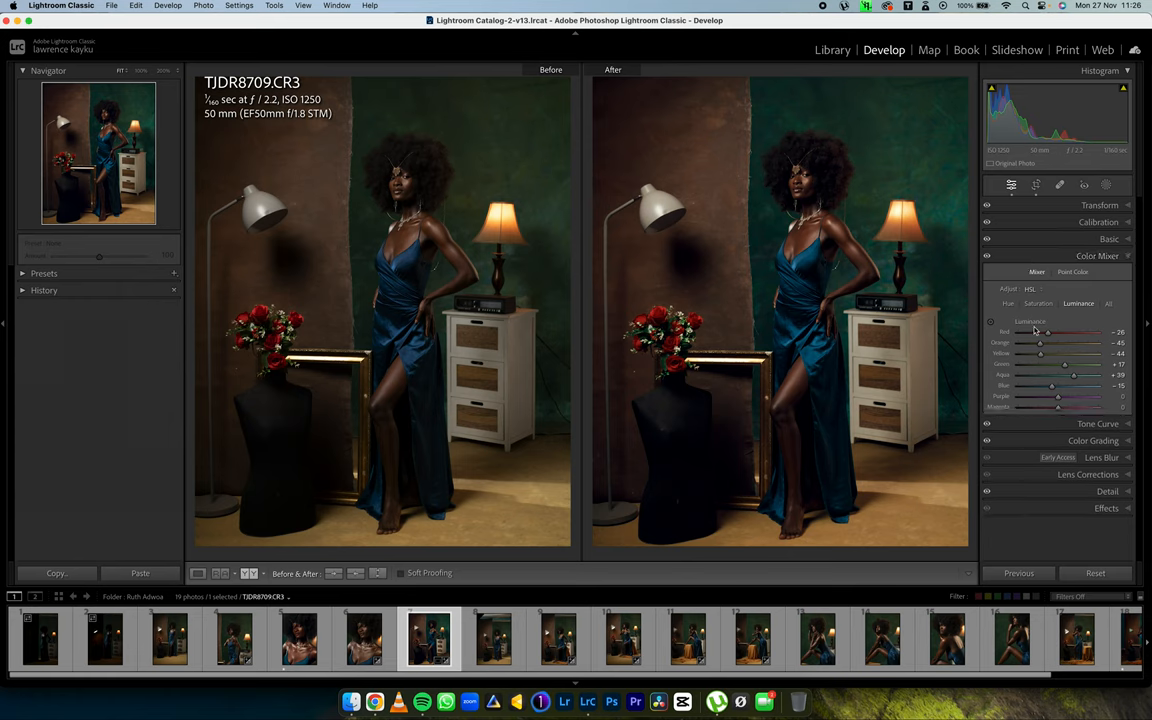
{"action": "left_click", "coordinate": [1096, 256]}
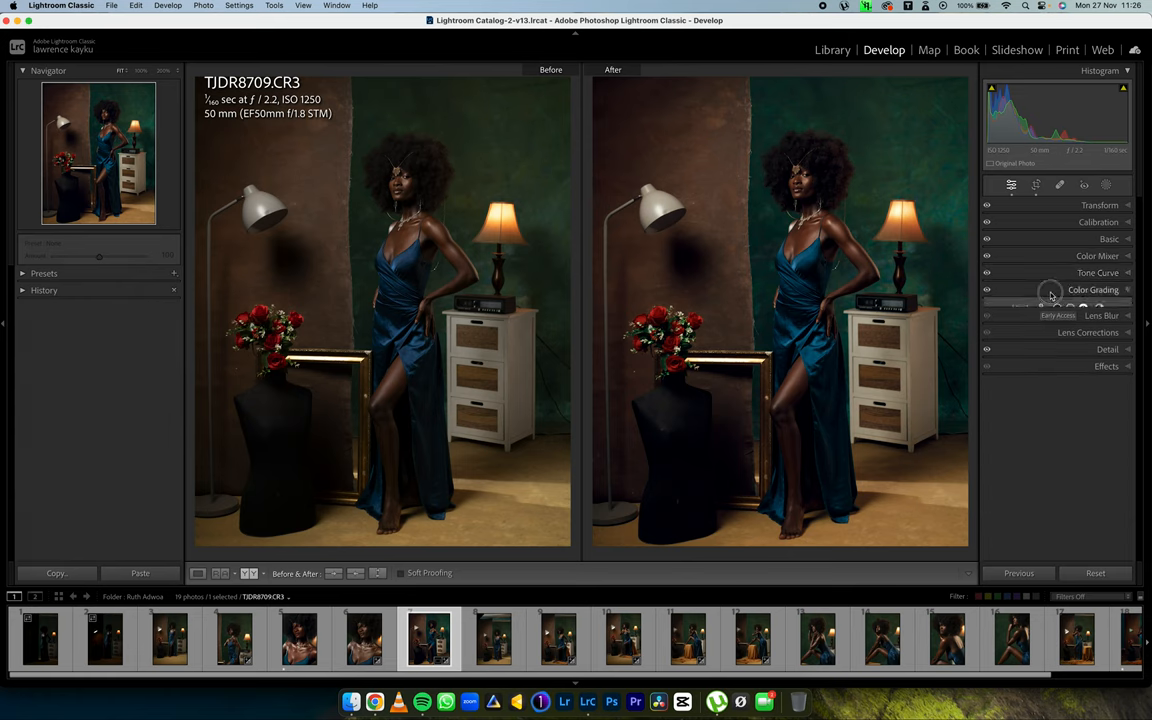
{"action": "left_click", "coordinate": [1092, 290]}
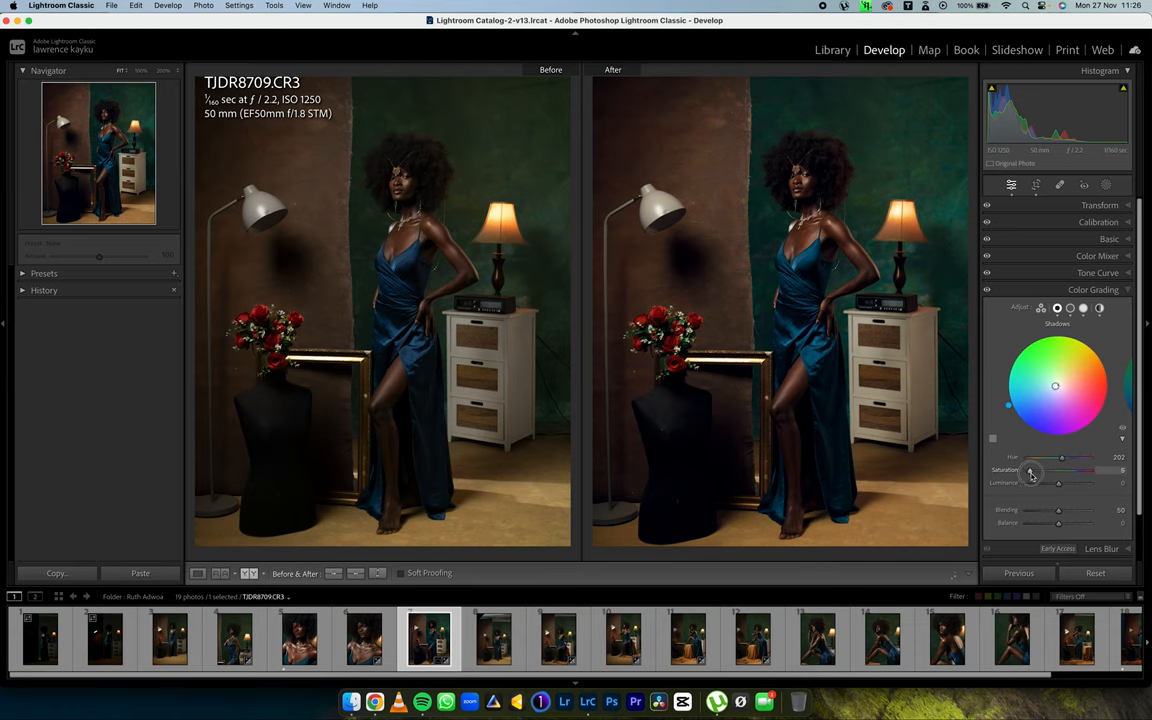
{"action": "left_click_drag", "start_coordinate": [1030, 470], "coordinate": [1032, 470]}
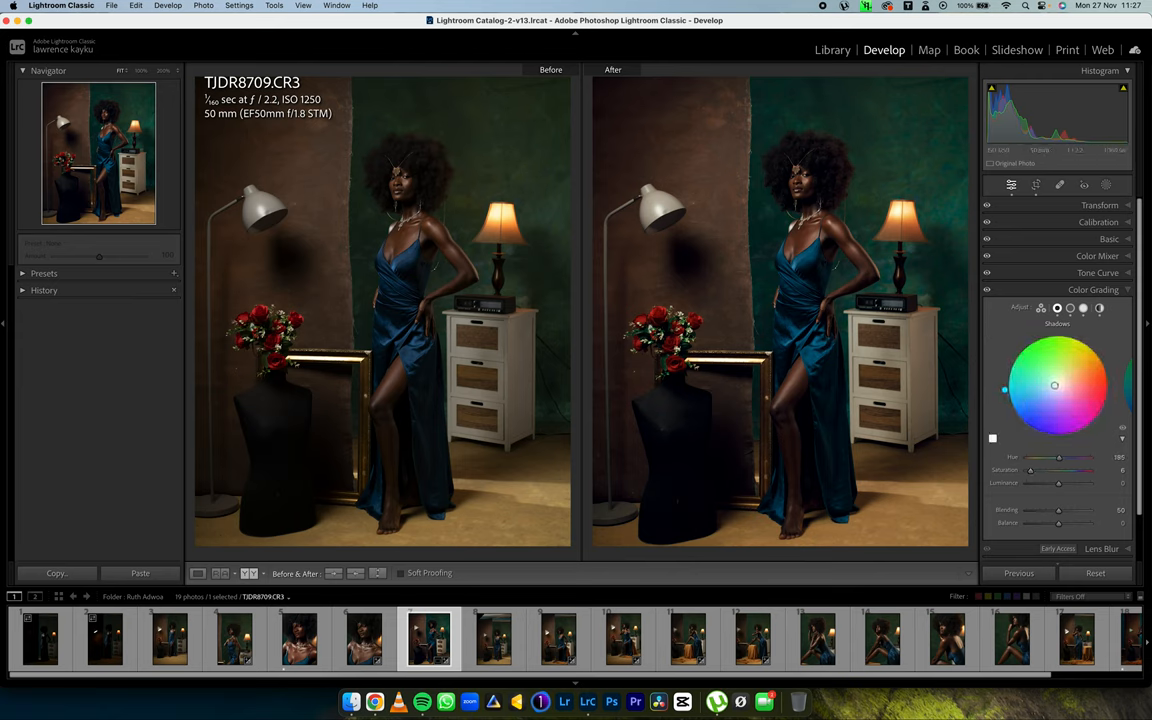
{"action": "mouse_move", "coordinate": [730, 428]}
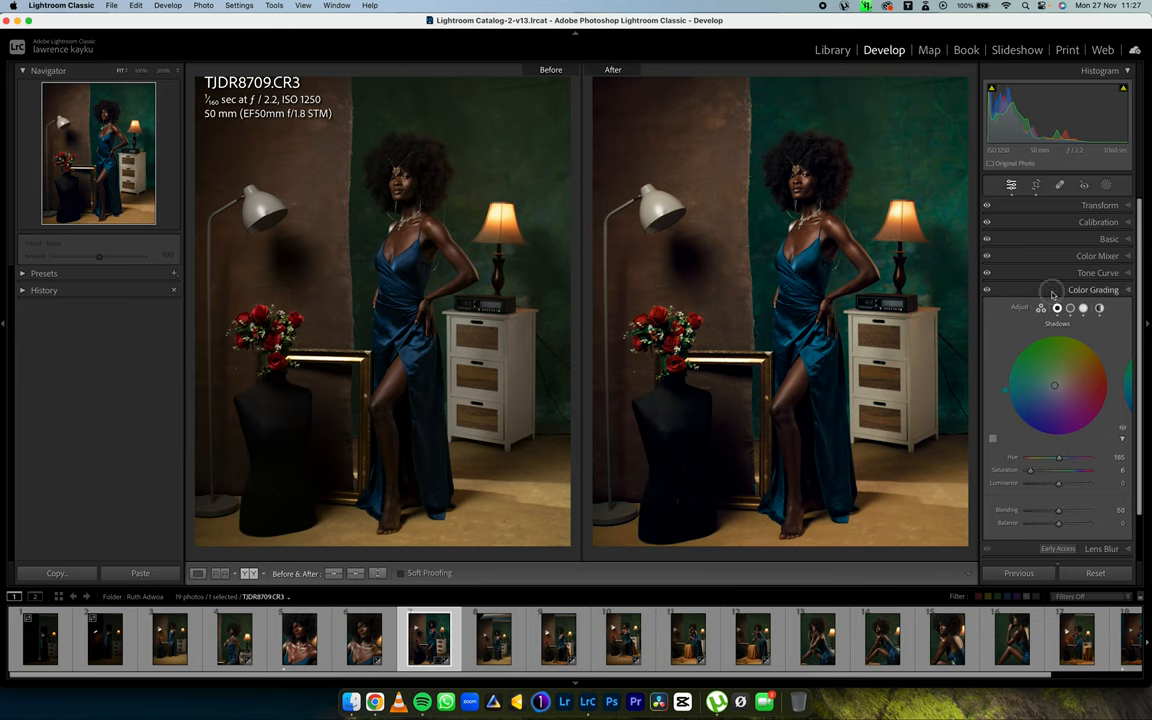
- Adjust Post-Crop Vignetting amount, midpoint and shape in Effects
{"action": "left_click", "coordinate": [1092, 290]}
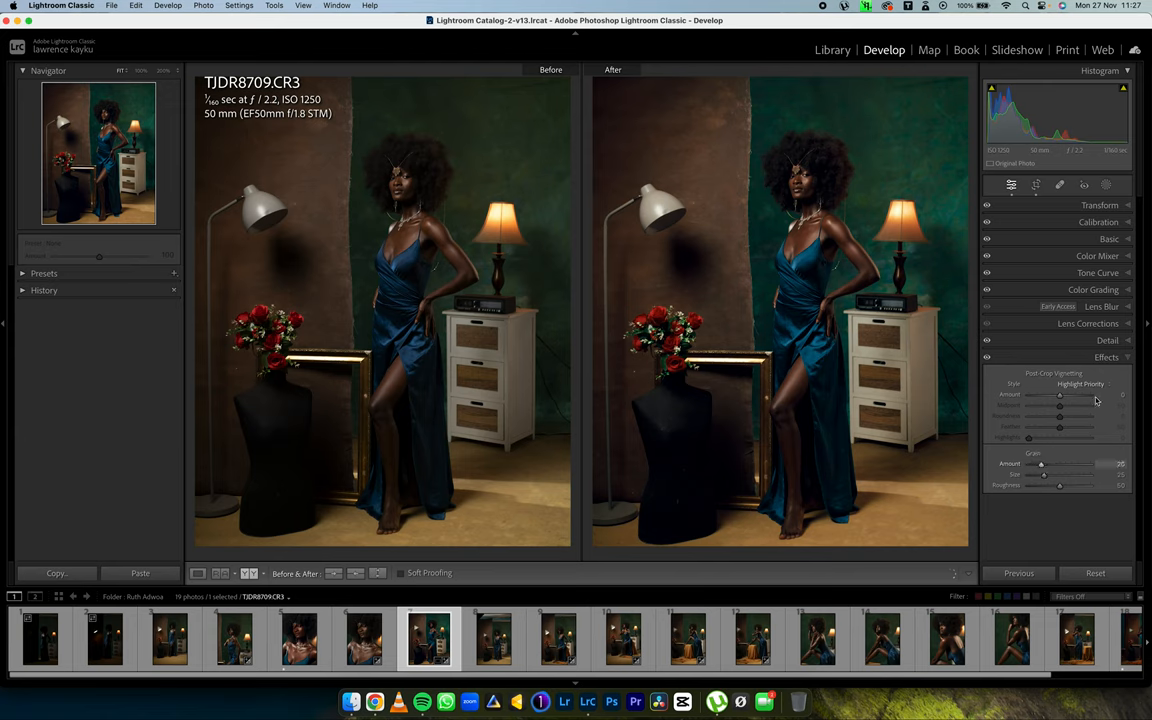
{"action": "left_click_drag", "start_coordinate": [1060, 394], "coordinate": [1058, 394]}
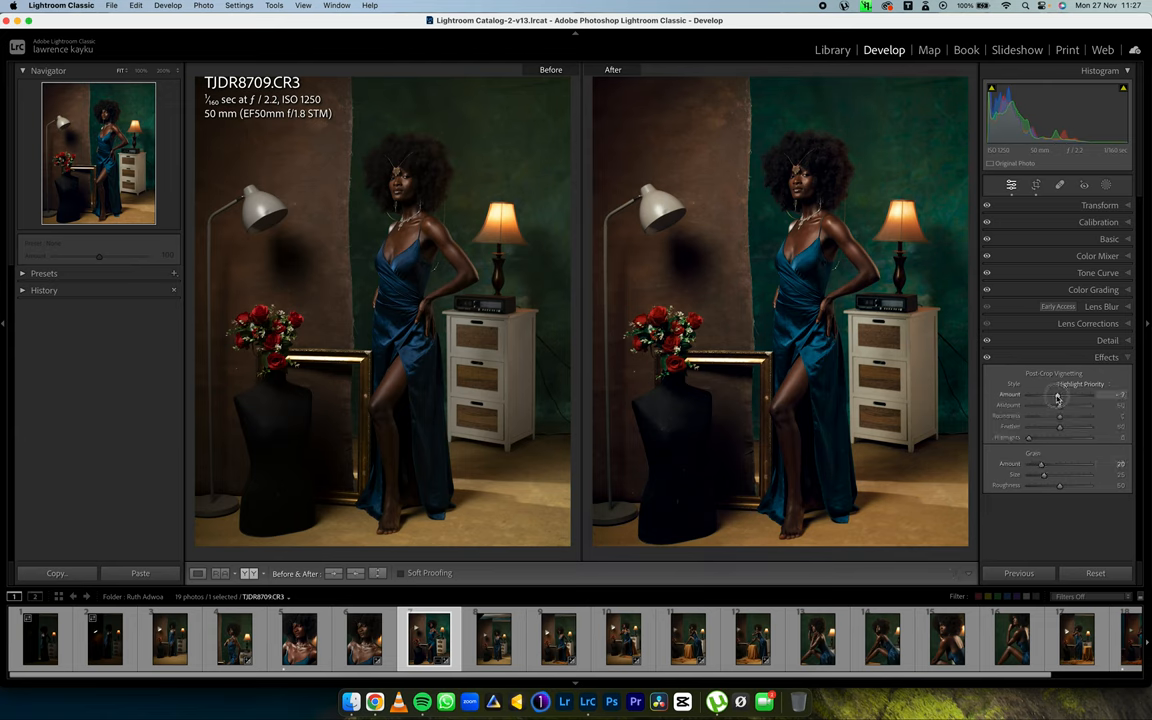
{"action": "left_click_drag", "start_coordinate": [1060, 404], "coordinate": [1042, 404]}
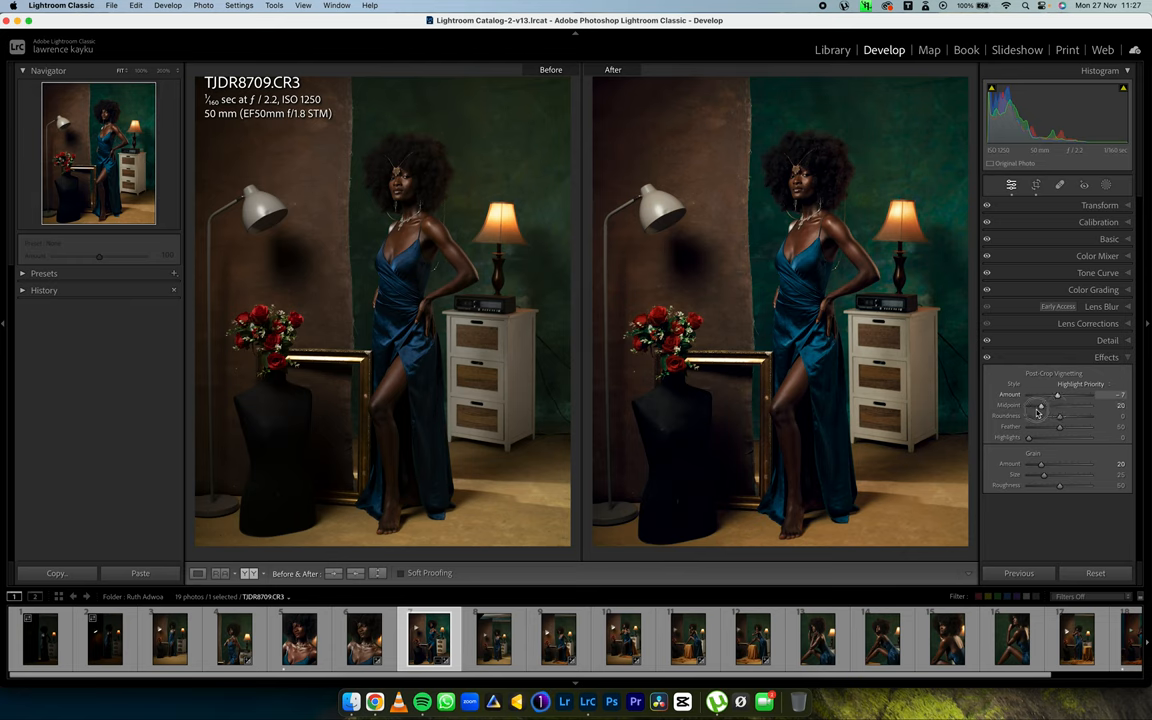
{"action": "left_click_drag", "start_coordinate": [1060, 416], "coordinate": [1088, 416]}
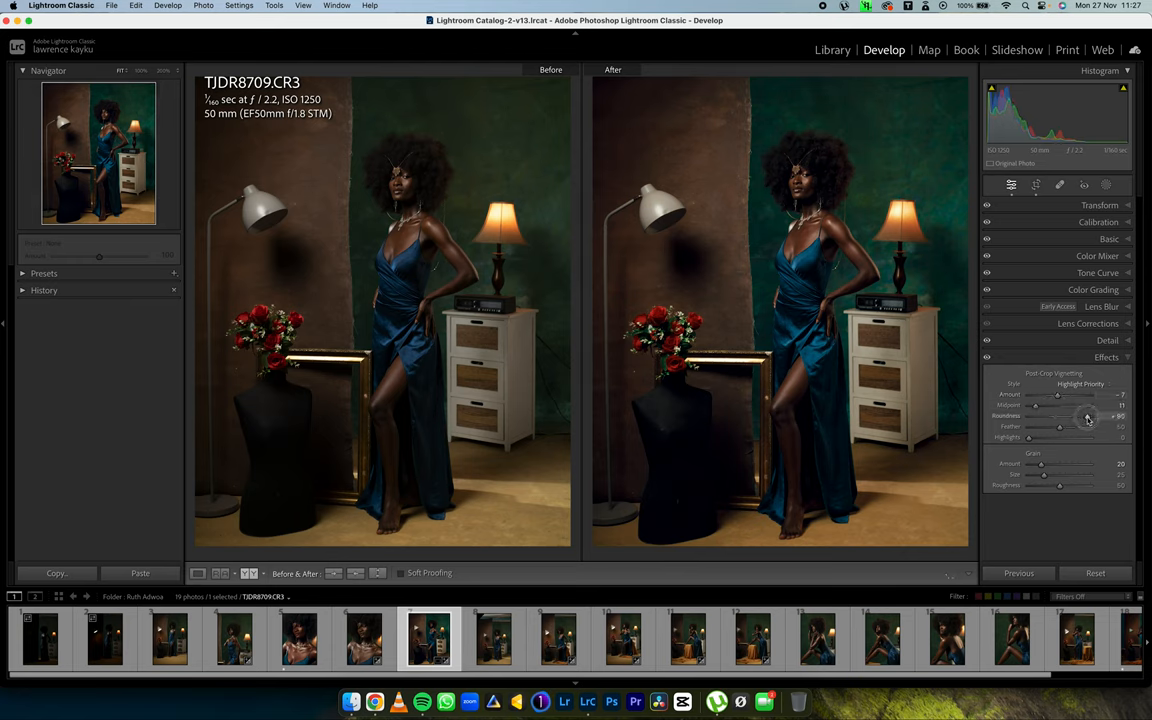
{"action": "left_click_drag", "start_coordinate": [1056, 428], "coordinate": [1084, 428]}
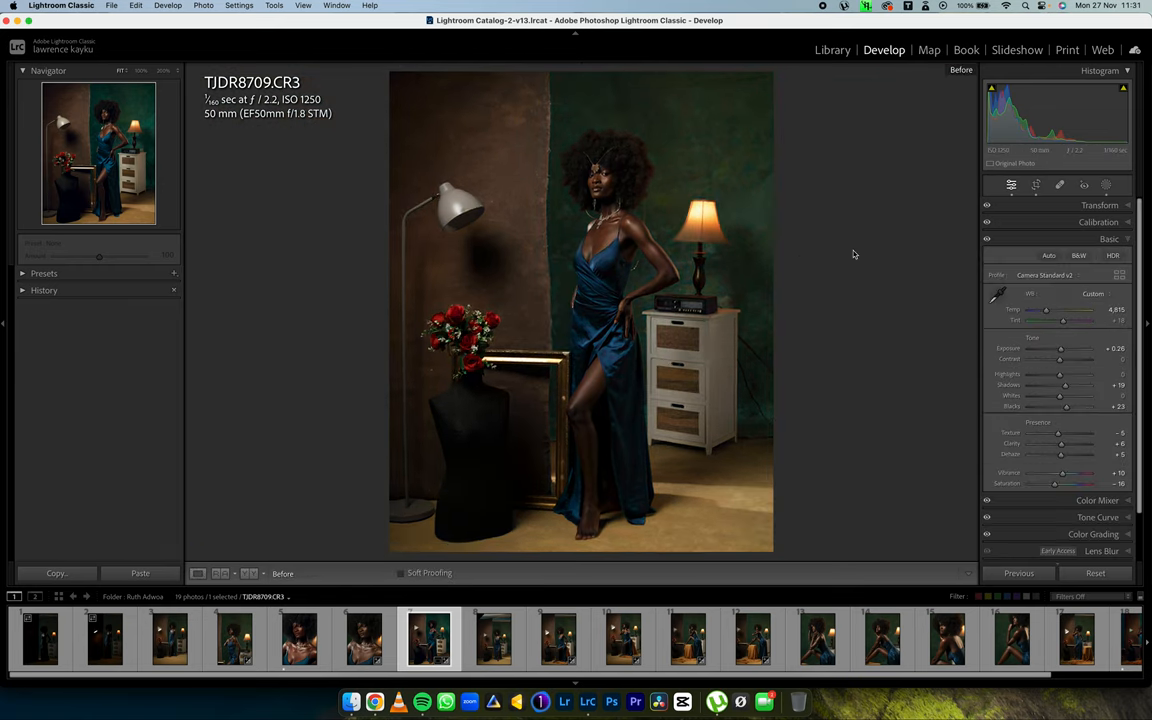
- View the edited photo alone with Color Grading reopened, briefly checking the Presets list
{"action": "left_click", "coordinate": [1108, 240]}
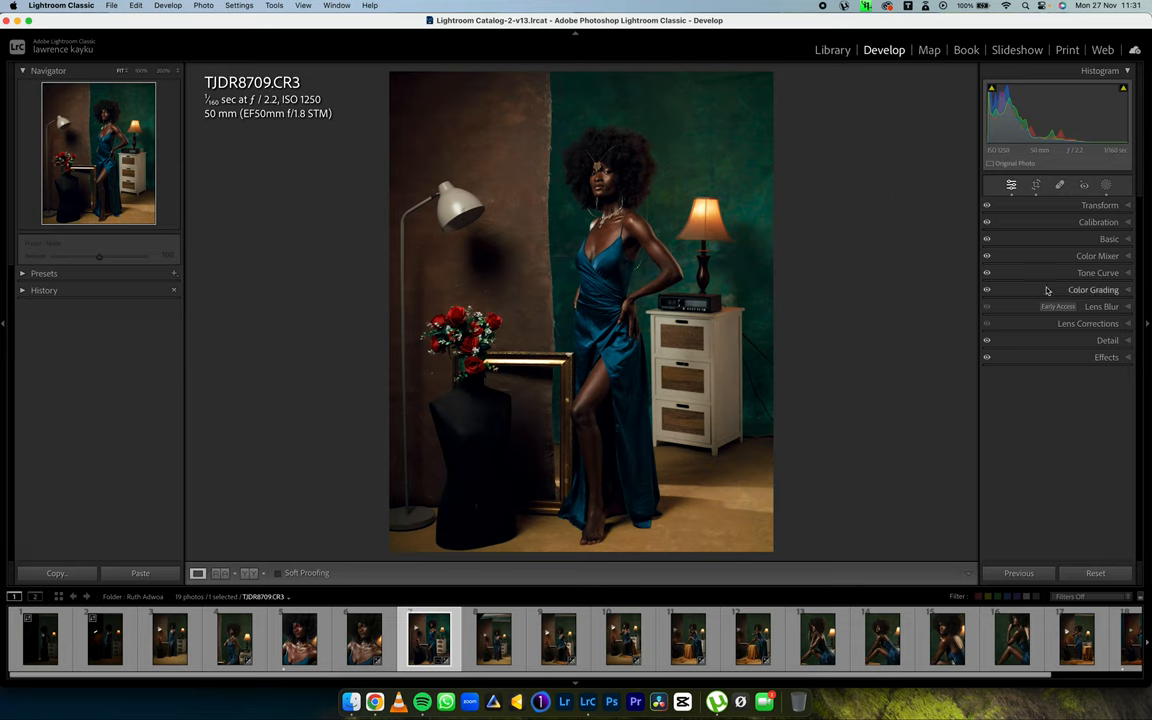
{"action": "left_click", "coordinate": [1092, 290]}
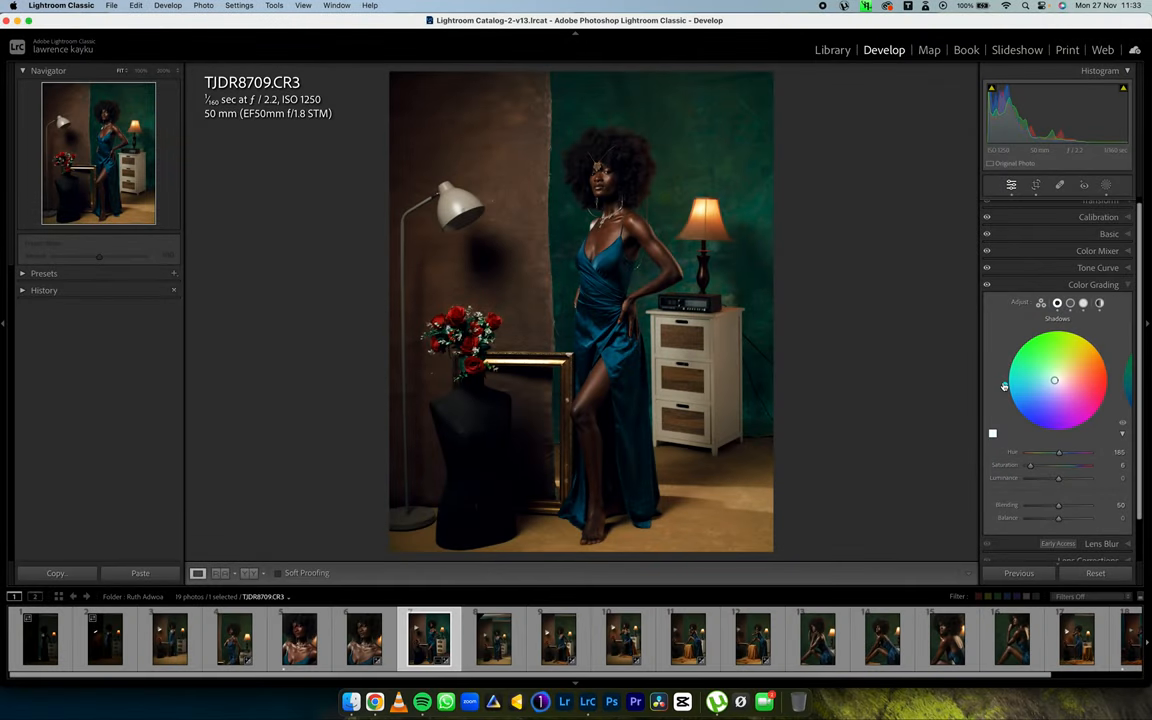
{"action": "left_click", "coordinate": [24, 272]}
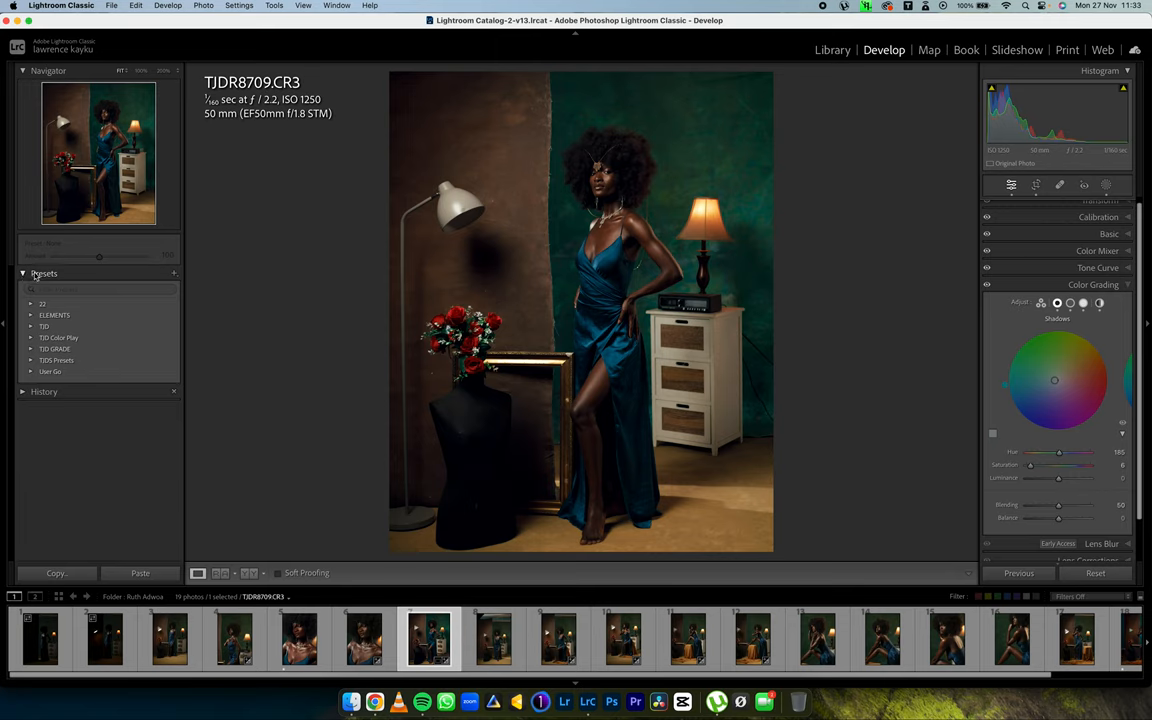
{"action": "left_click", "coordinate": [44, 272]}
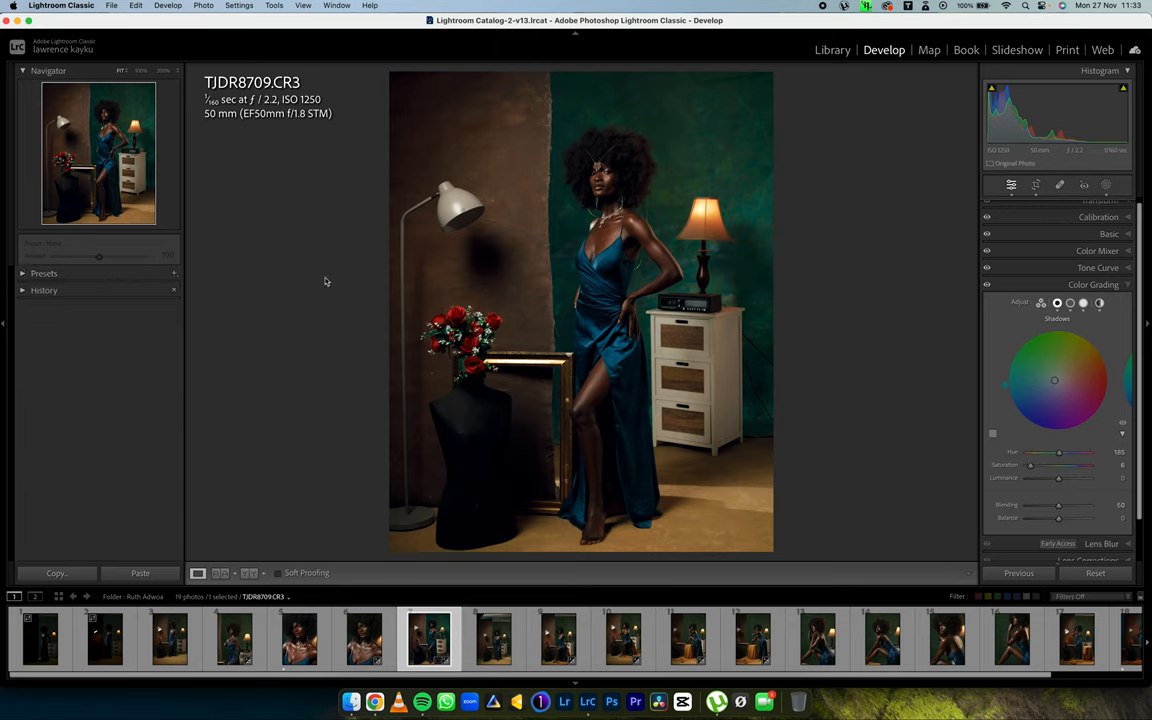